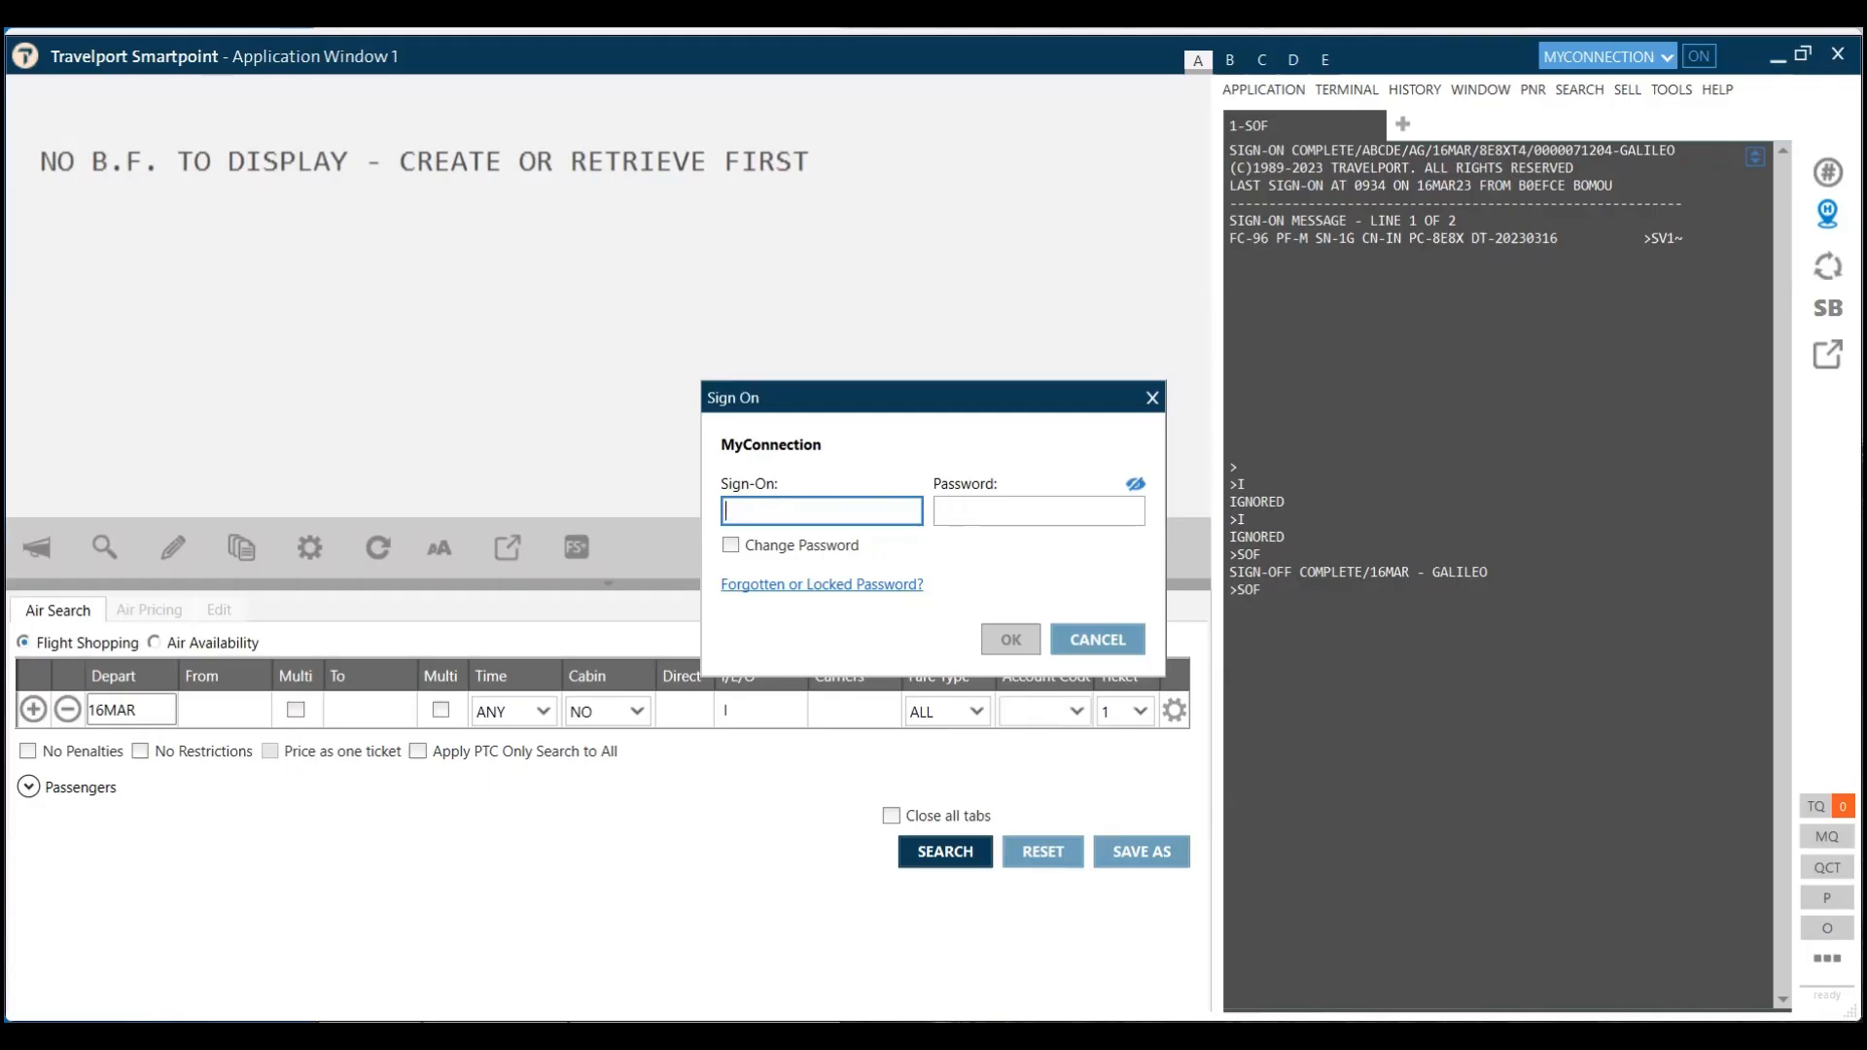
- Sign on with ID Z8E/T4 and password, then skip the Add Email Address prompt
{"action": "type", "text": "Z8E8X"}
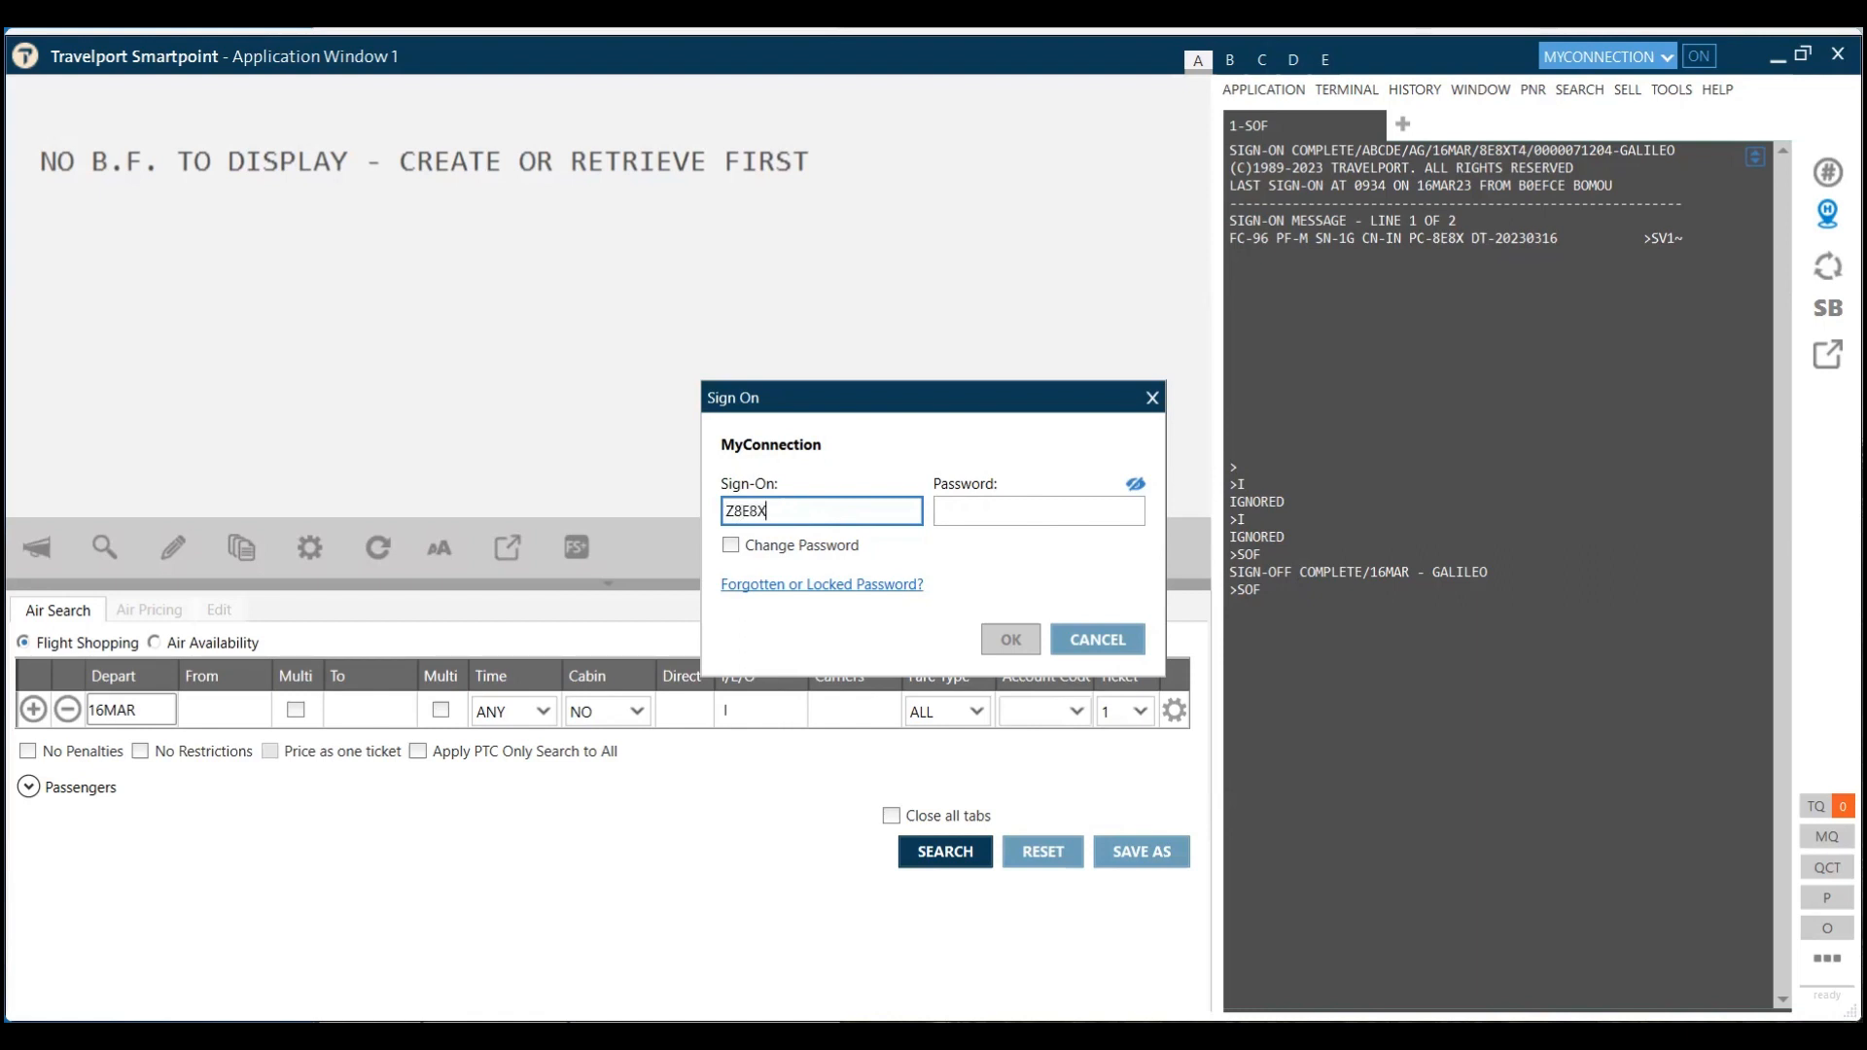
{"action": "type", "text": "/T4"}
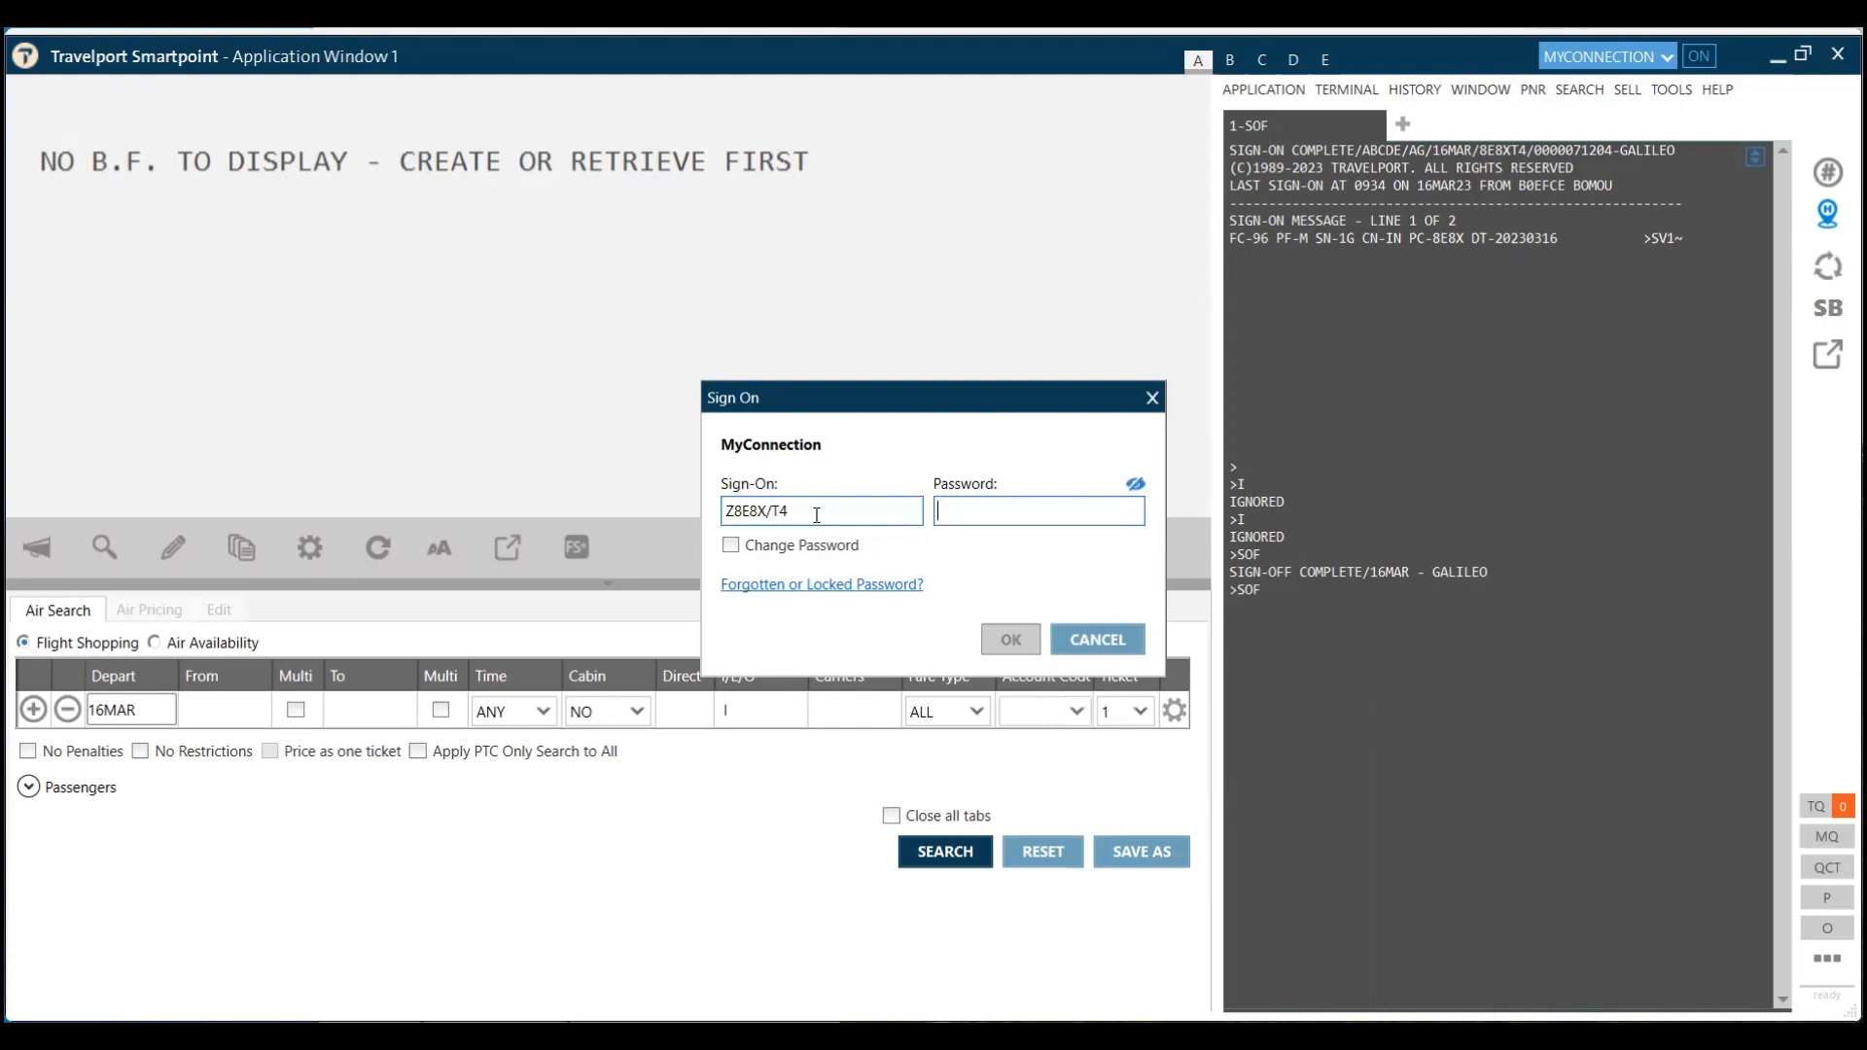
{"action": "type", "text": "password"}
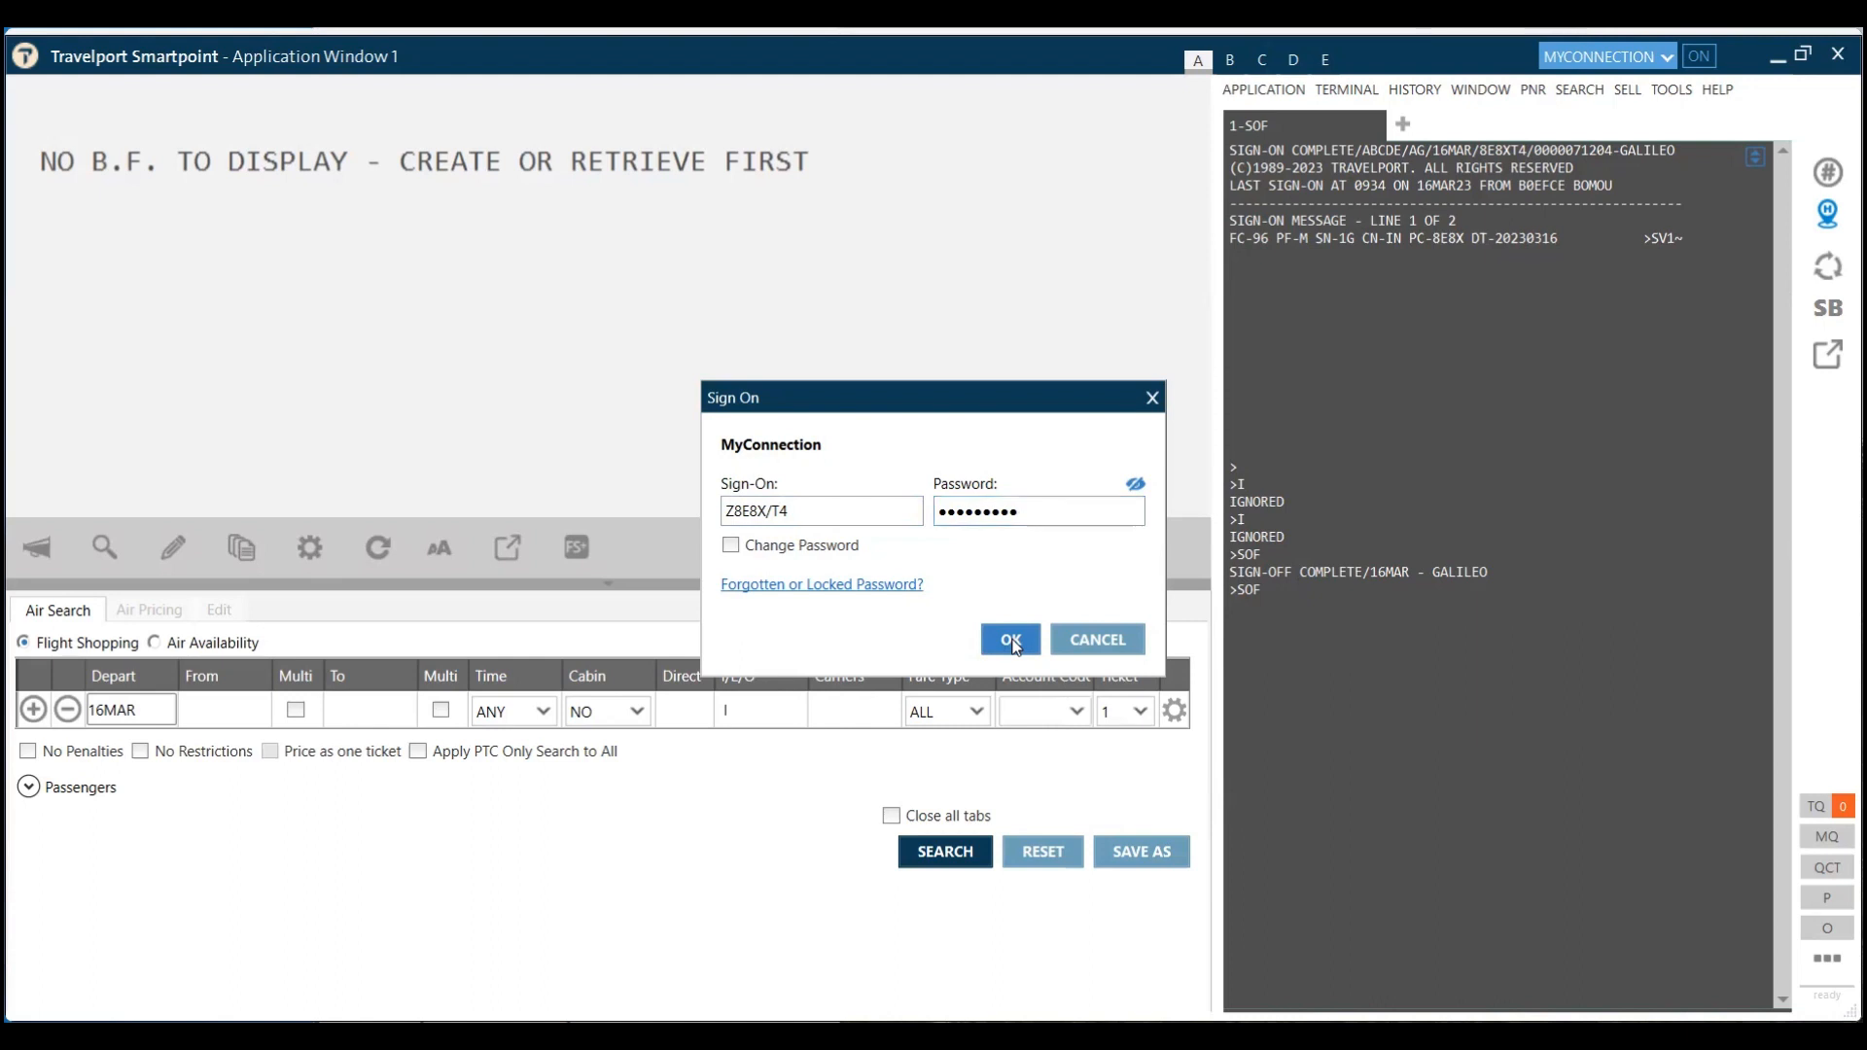
{"action": "left_click", "coordinate": [1010, 640]}
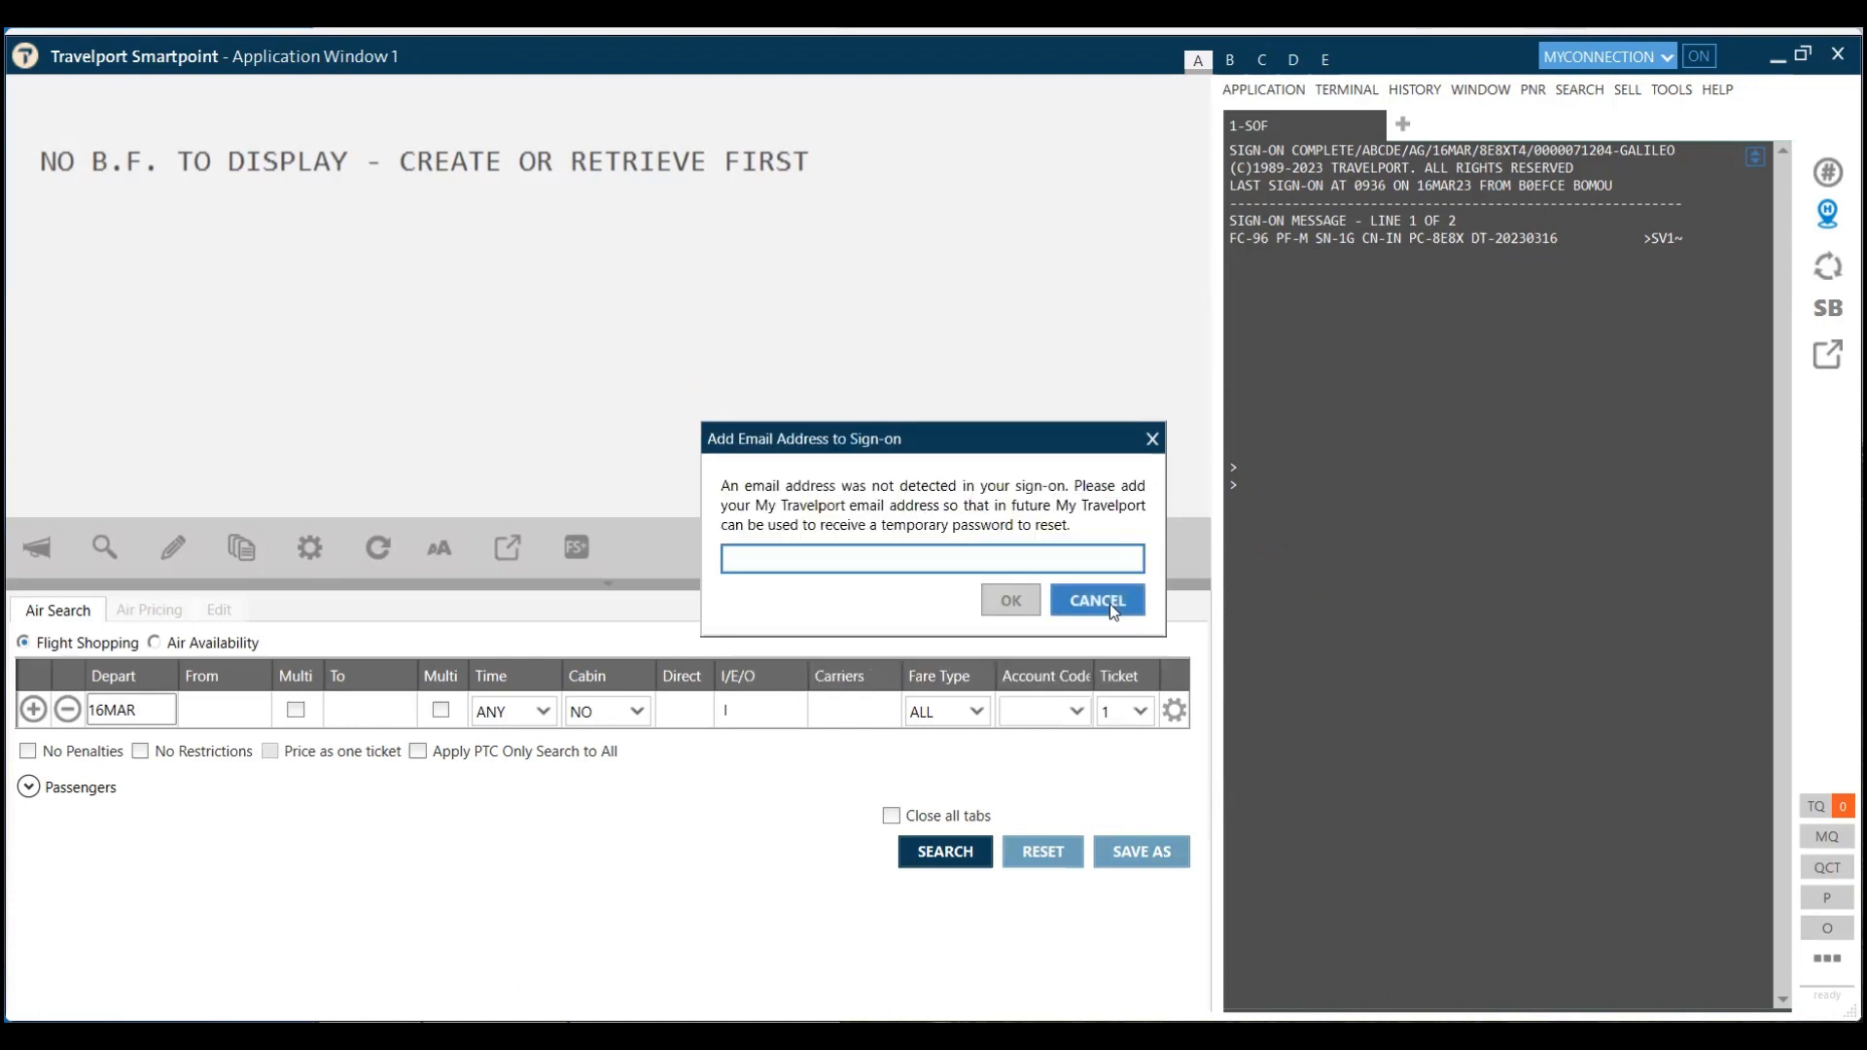
{"action": "left_click", "coordinate": [1095, 599]}
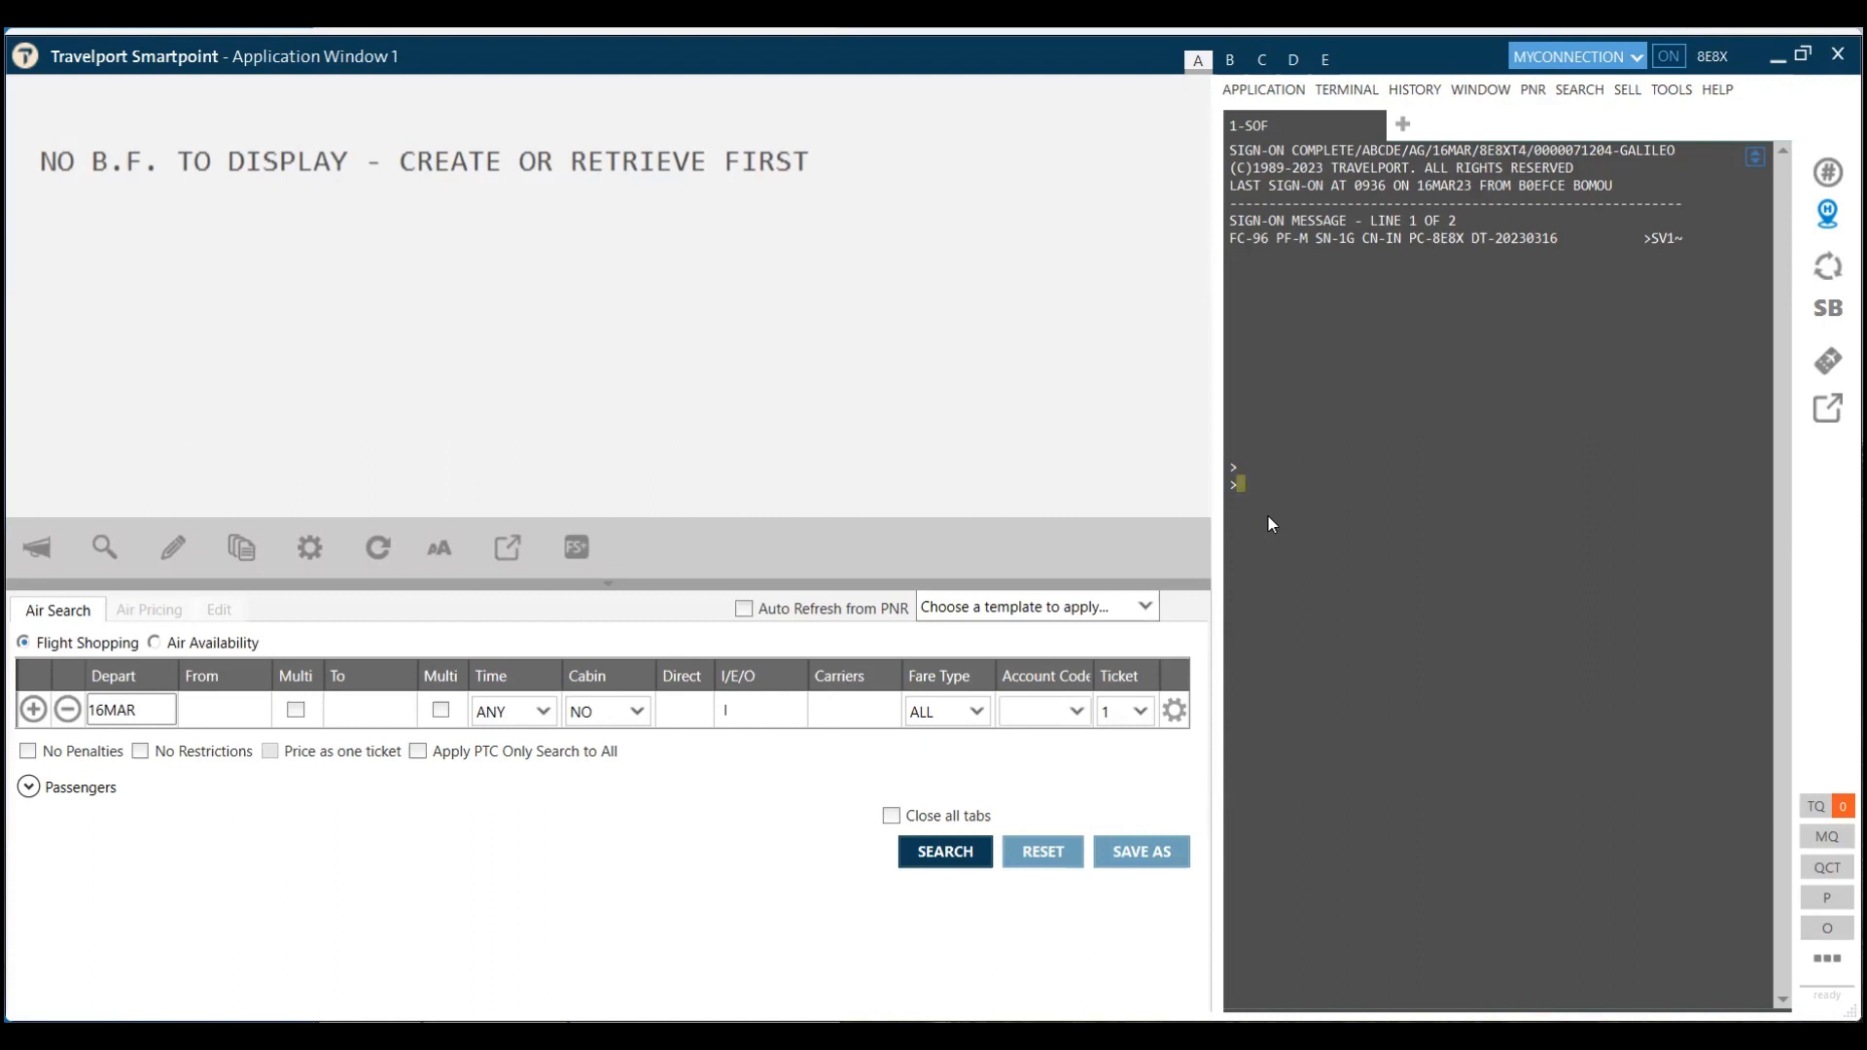
{"action": "mouse_move", "coordinate": [142, 835]}
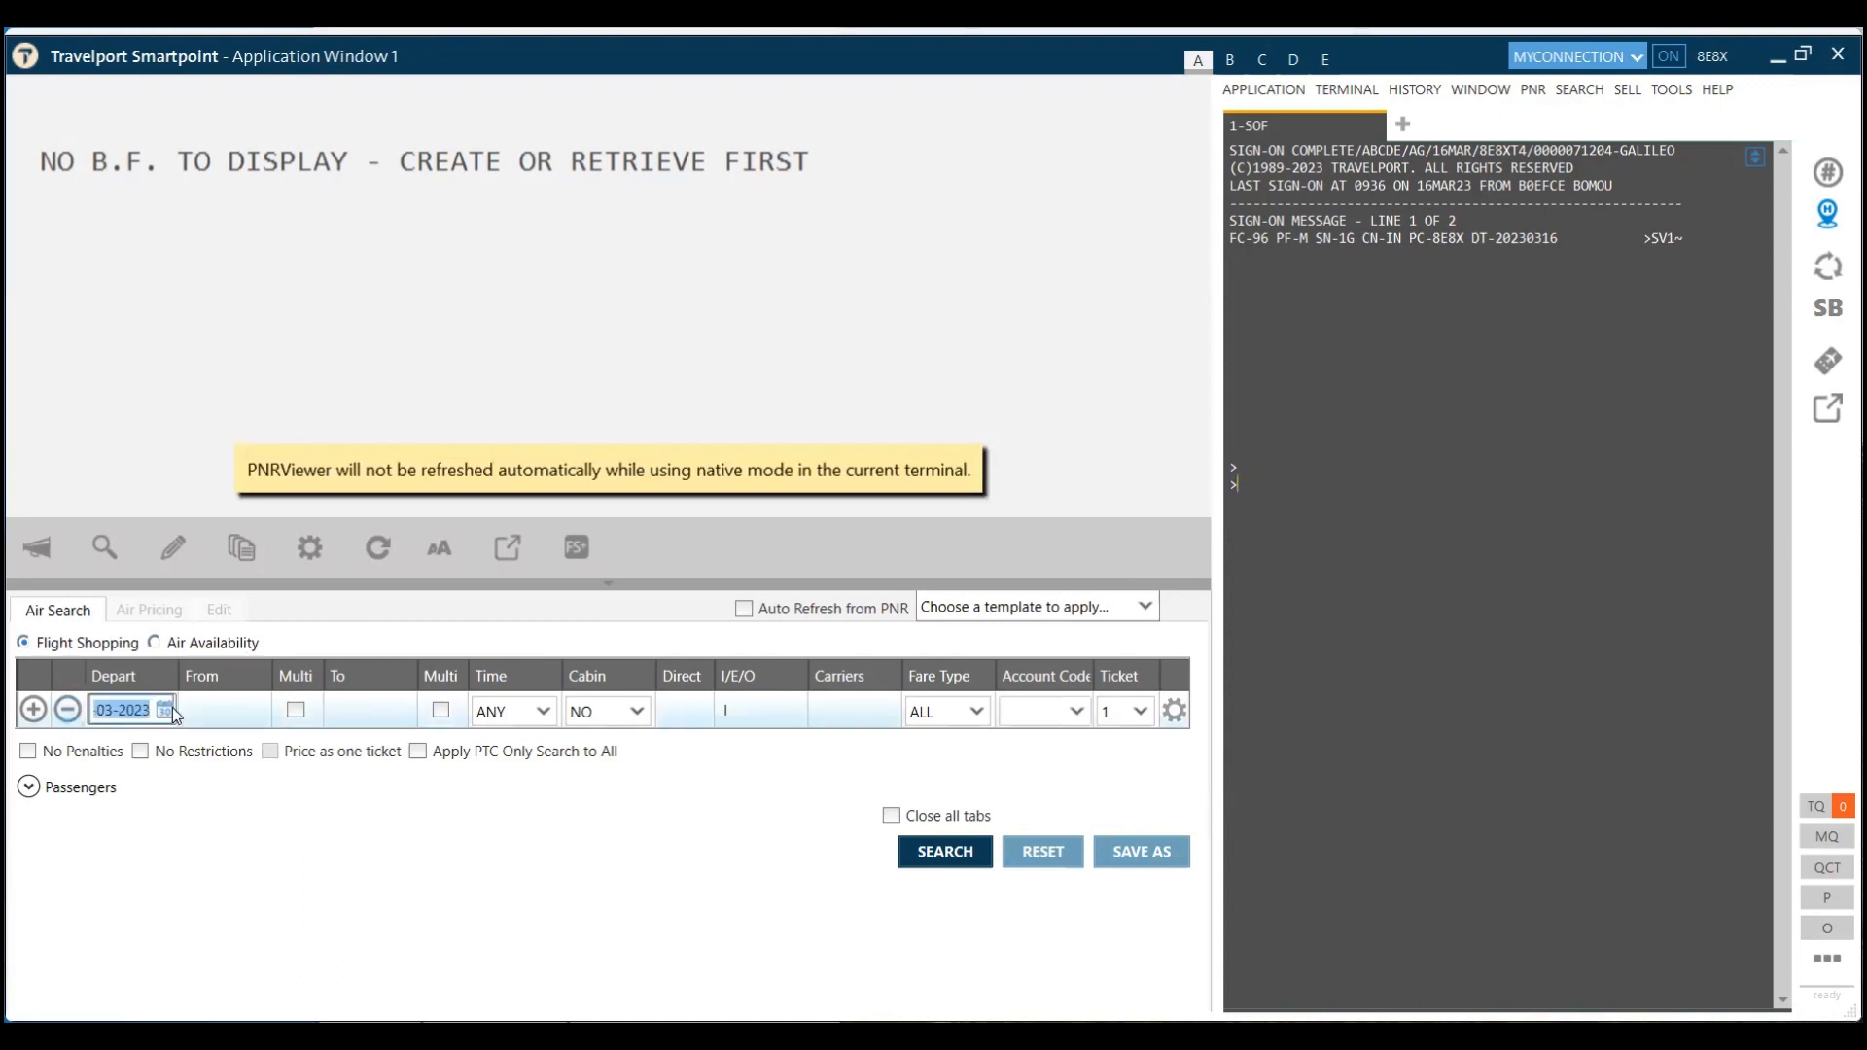
- Enter DEL to YTO in Air Search and add a second leg for the return
{"action": "left_click", "coordinate": [225, 710]}
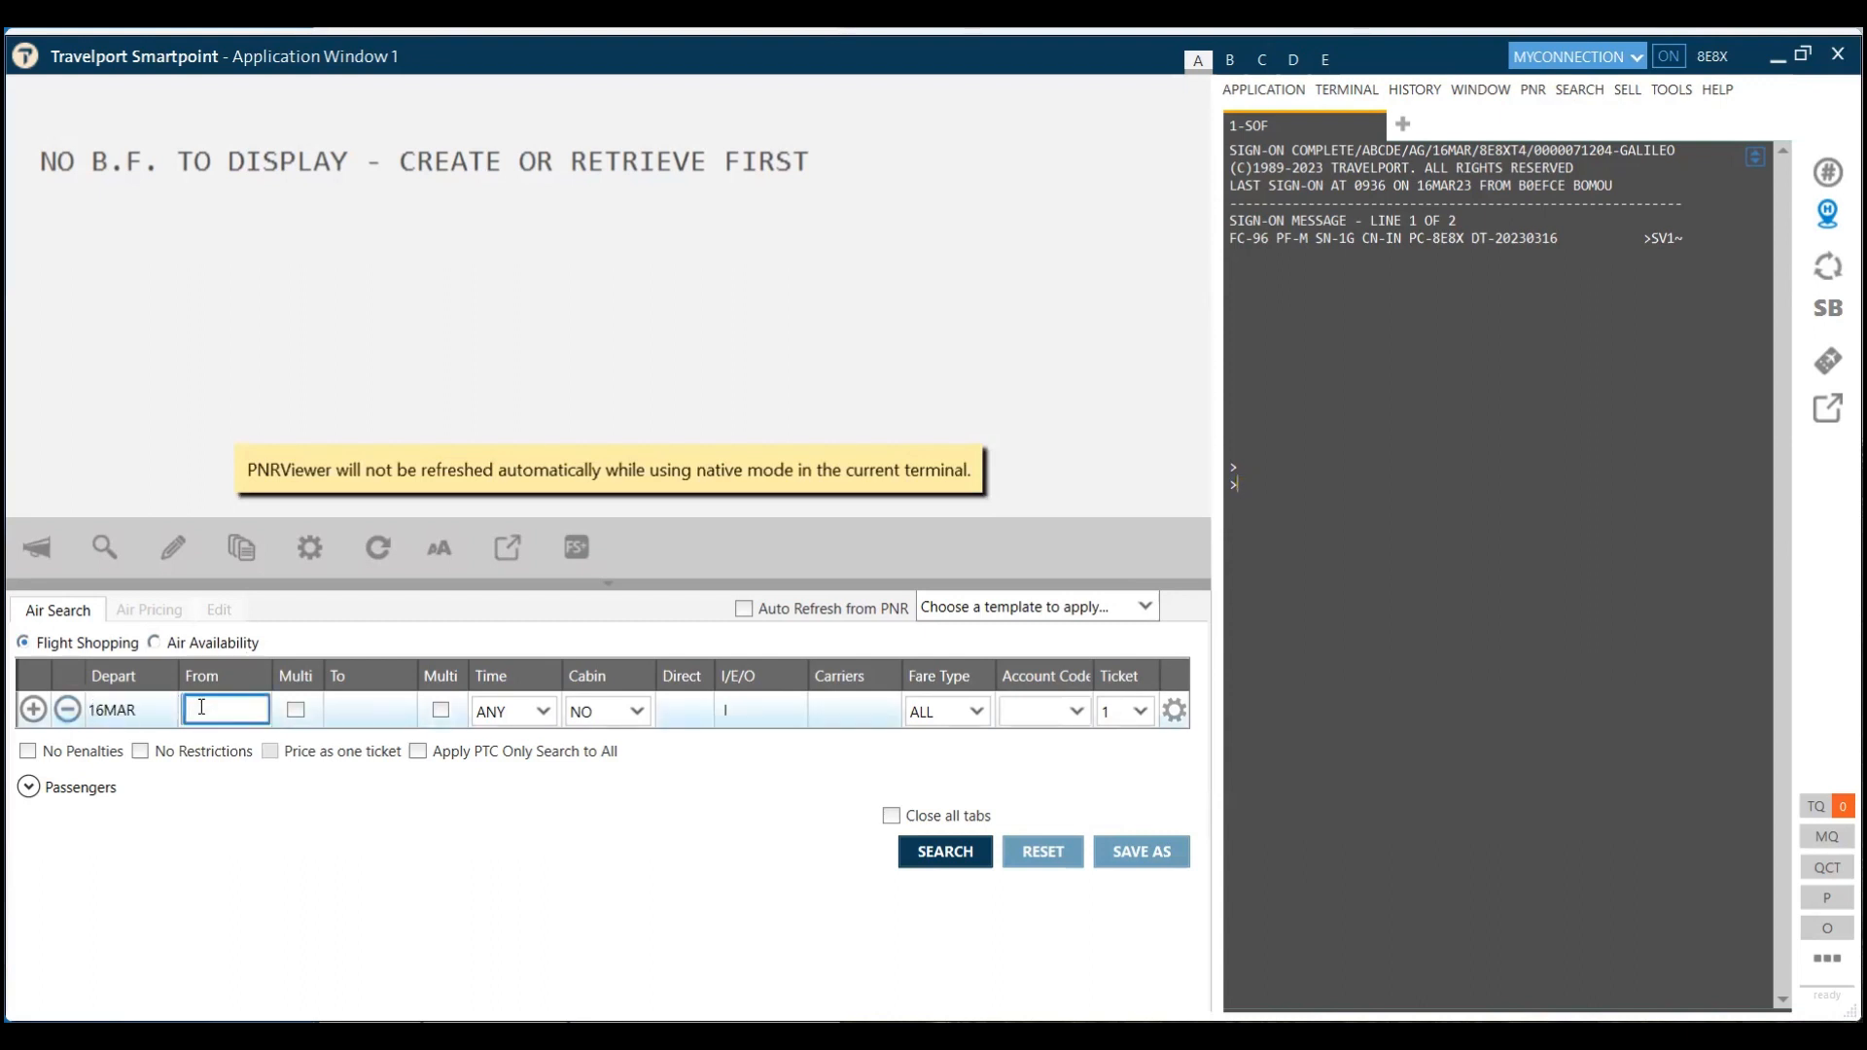
{"action": "type", "text": "DEL"}
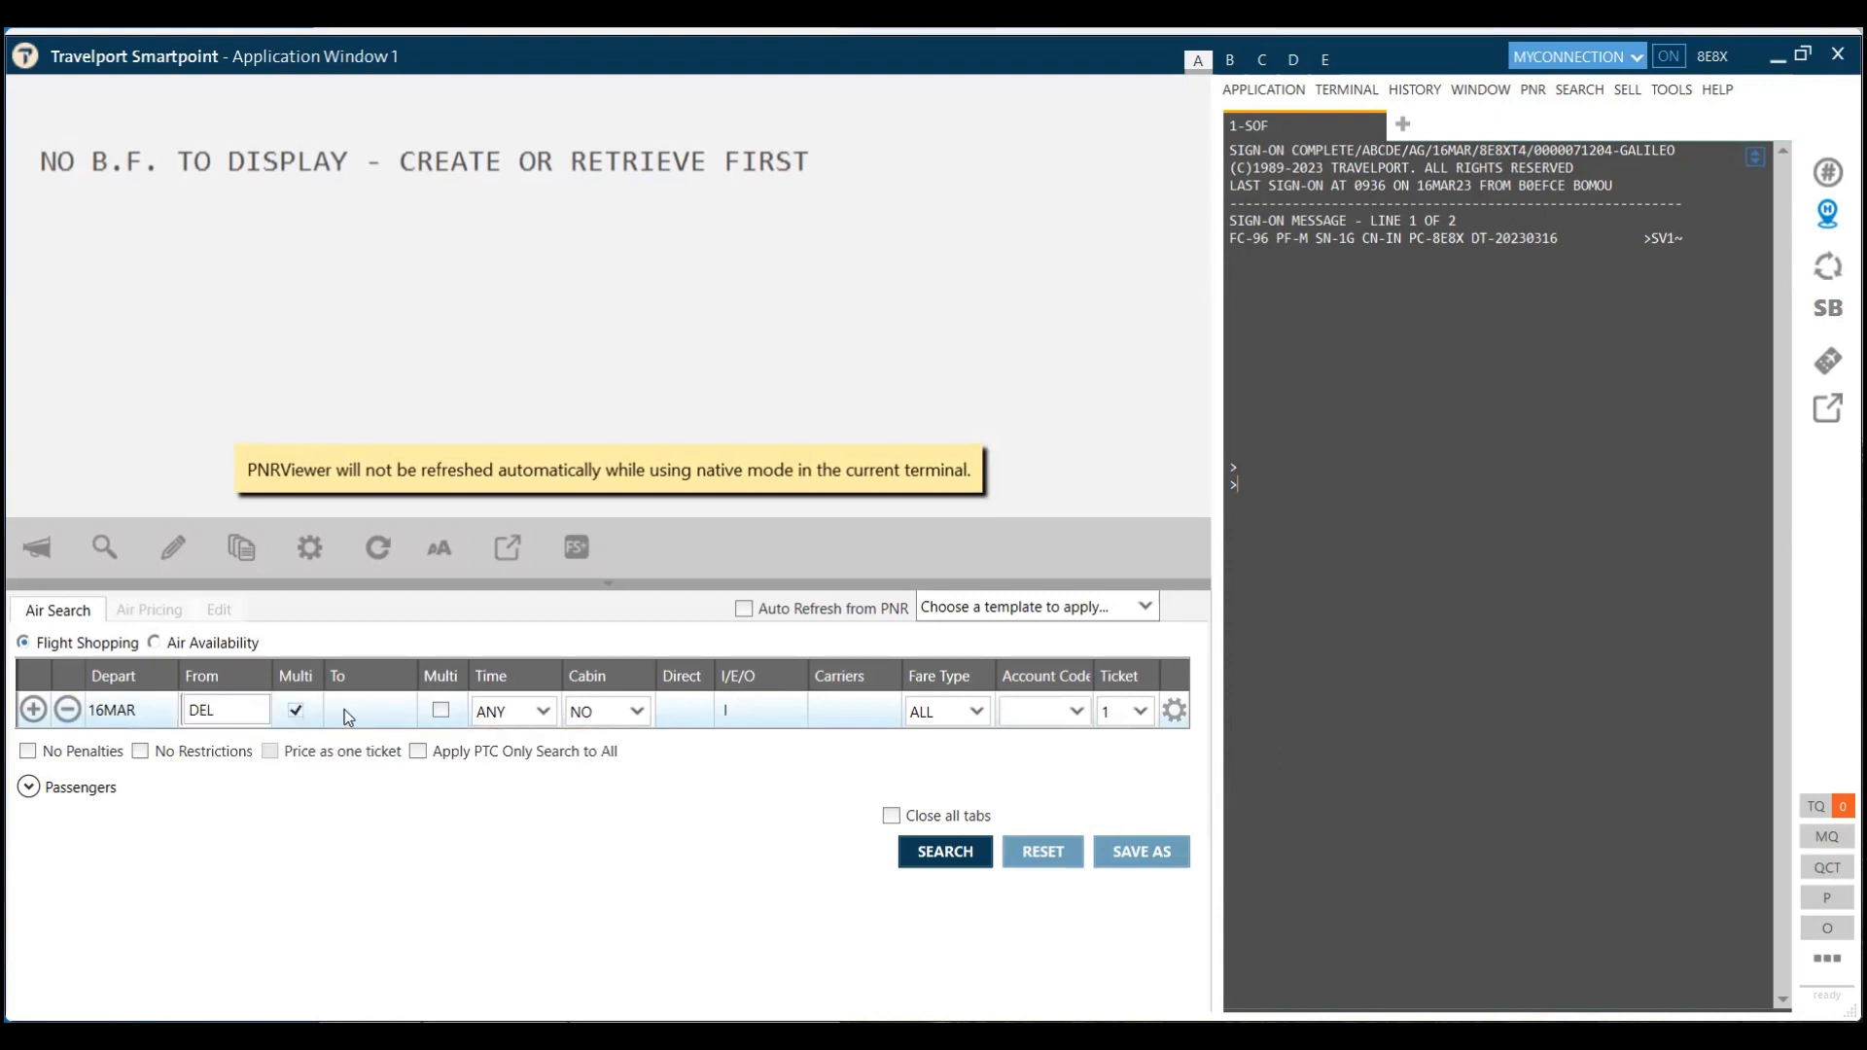
{"action": "type", "text": "YTO"}
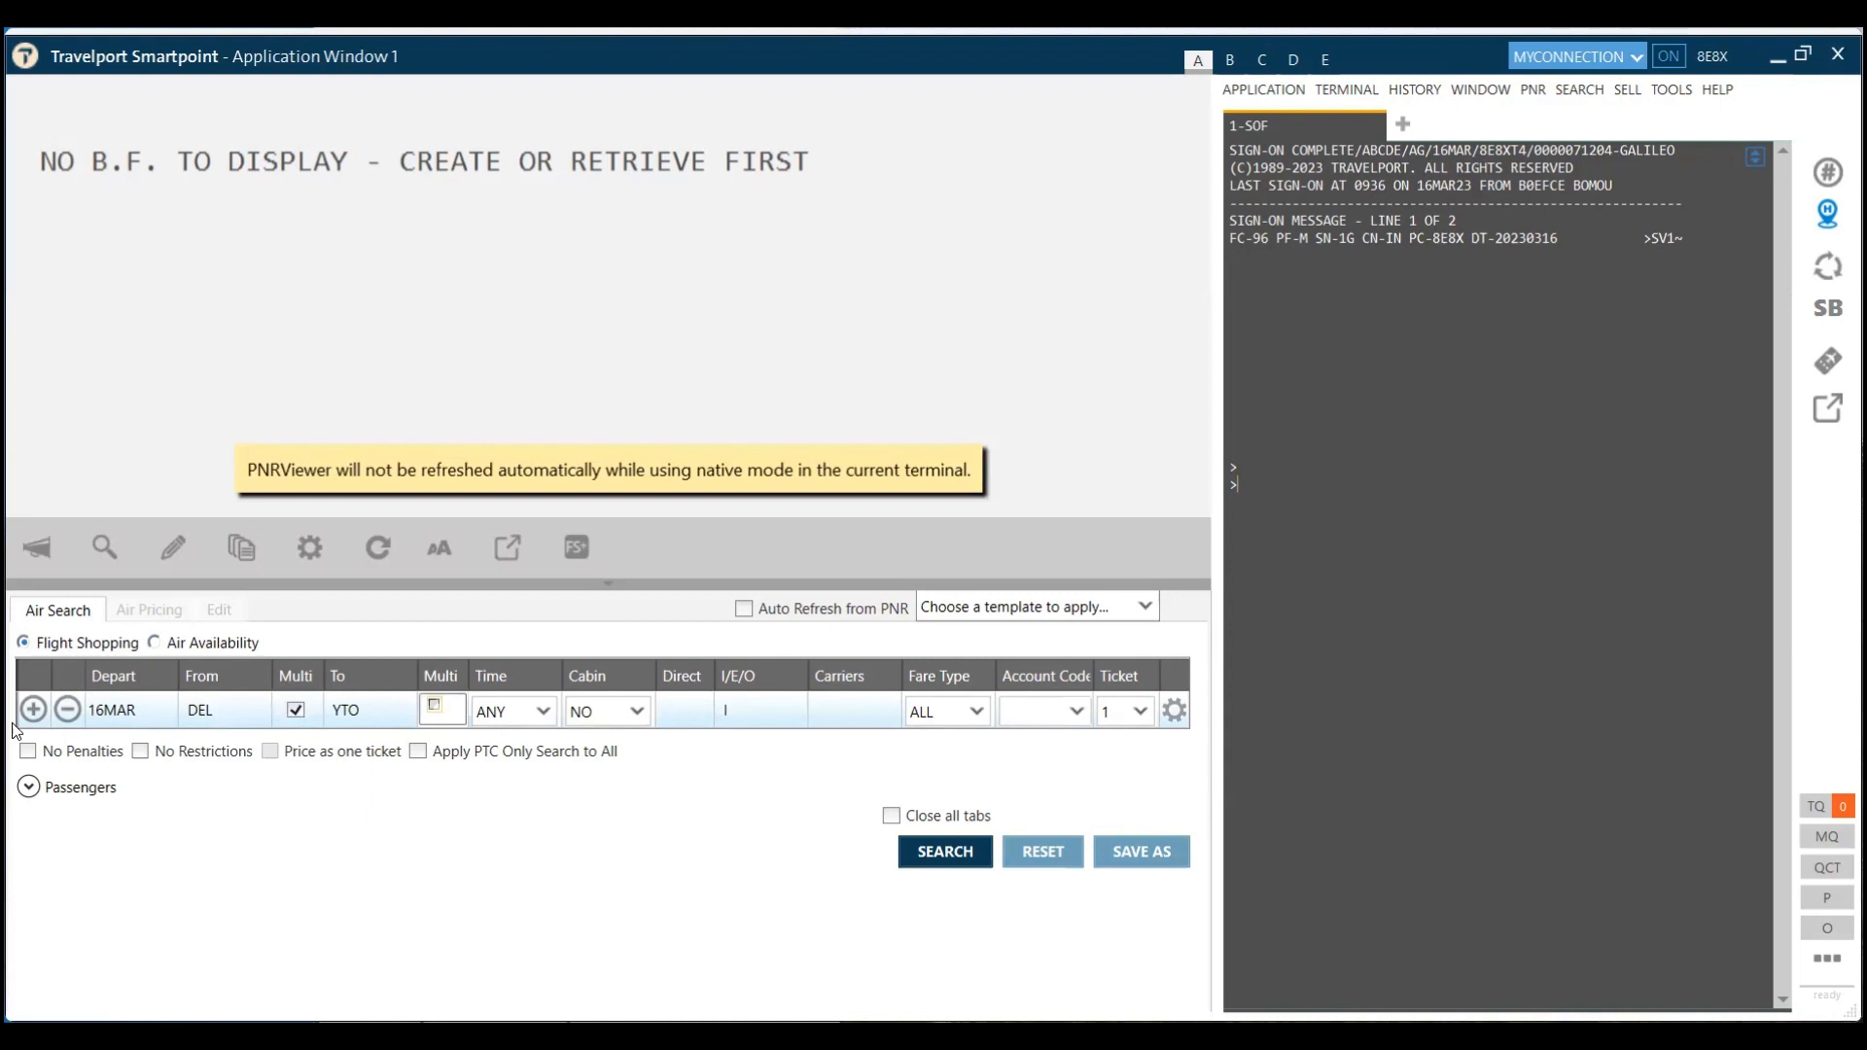
{"action": "left_click", "coordinate": [33, 710]}
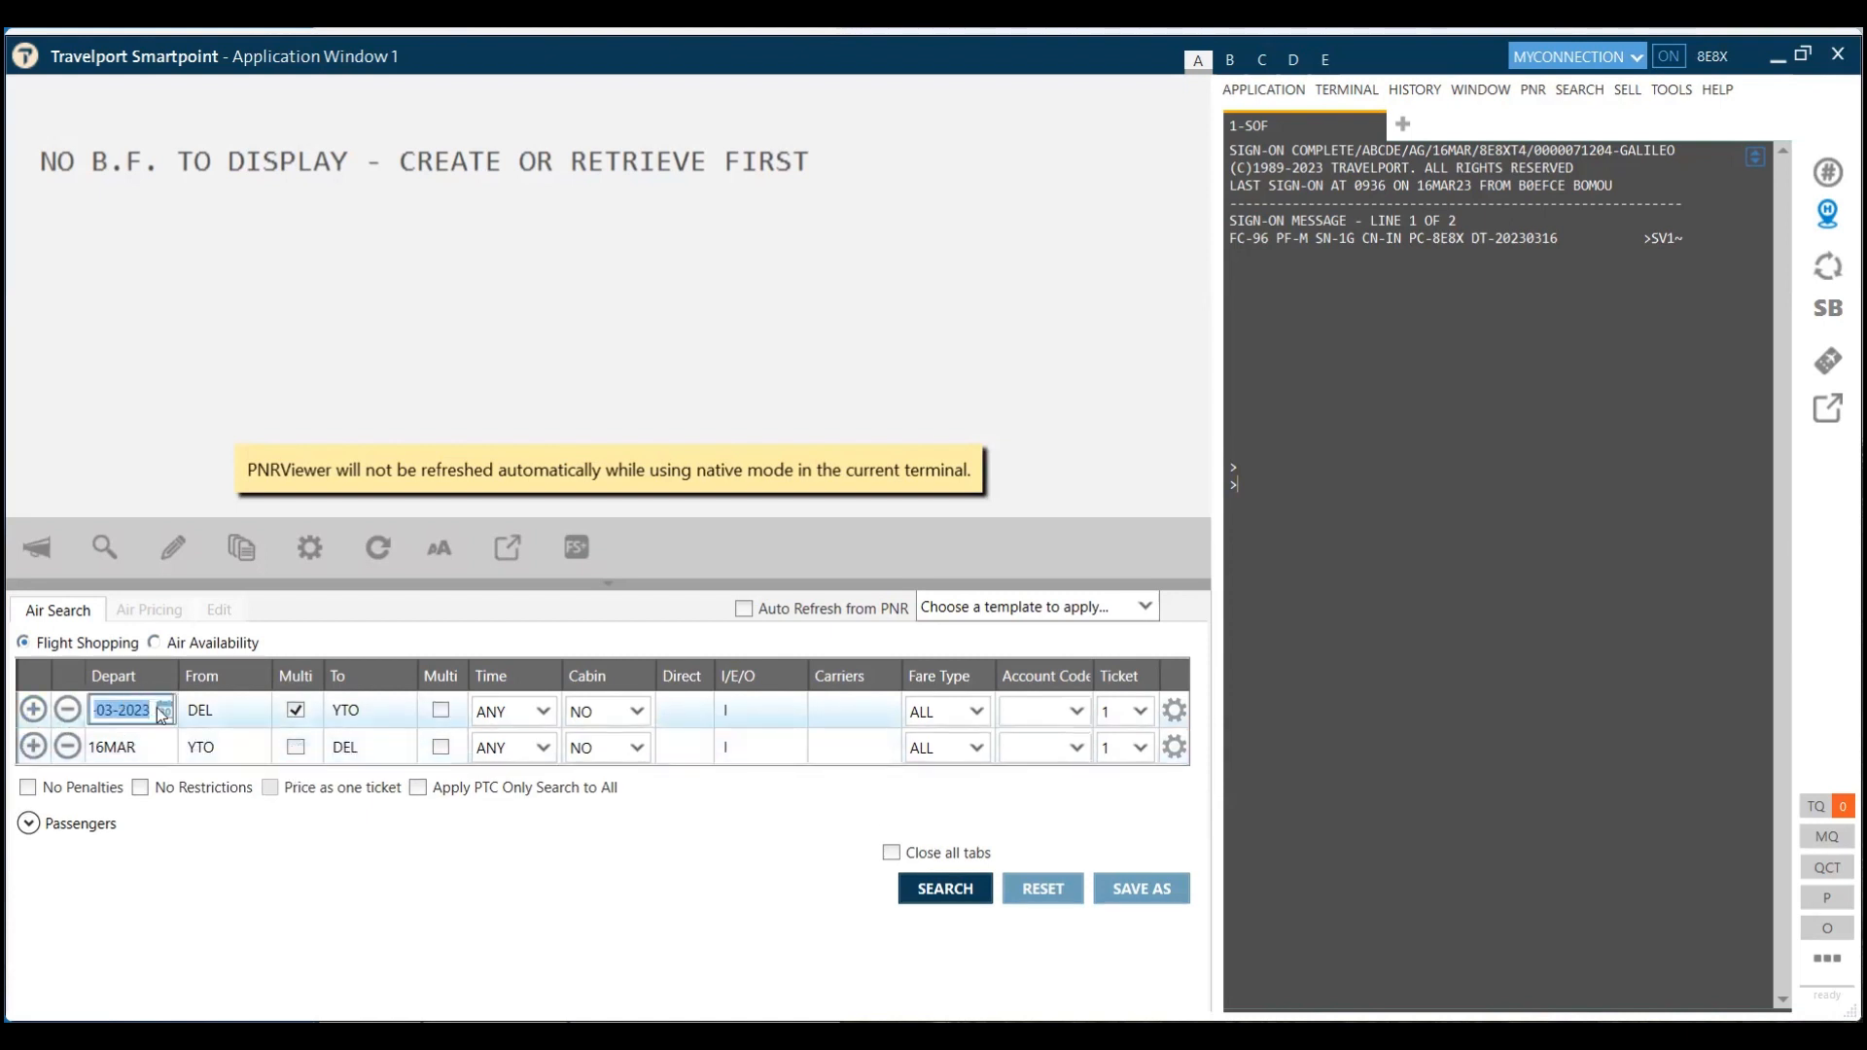
- Set the outbound date to 19 July 2023 from the calendar
{"action": "left_click", "coordinate": [161, 710]}
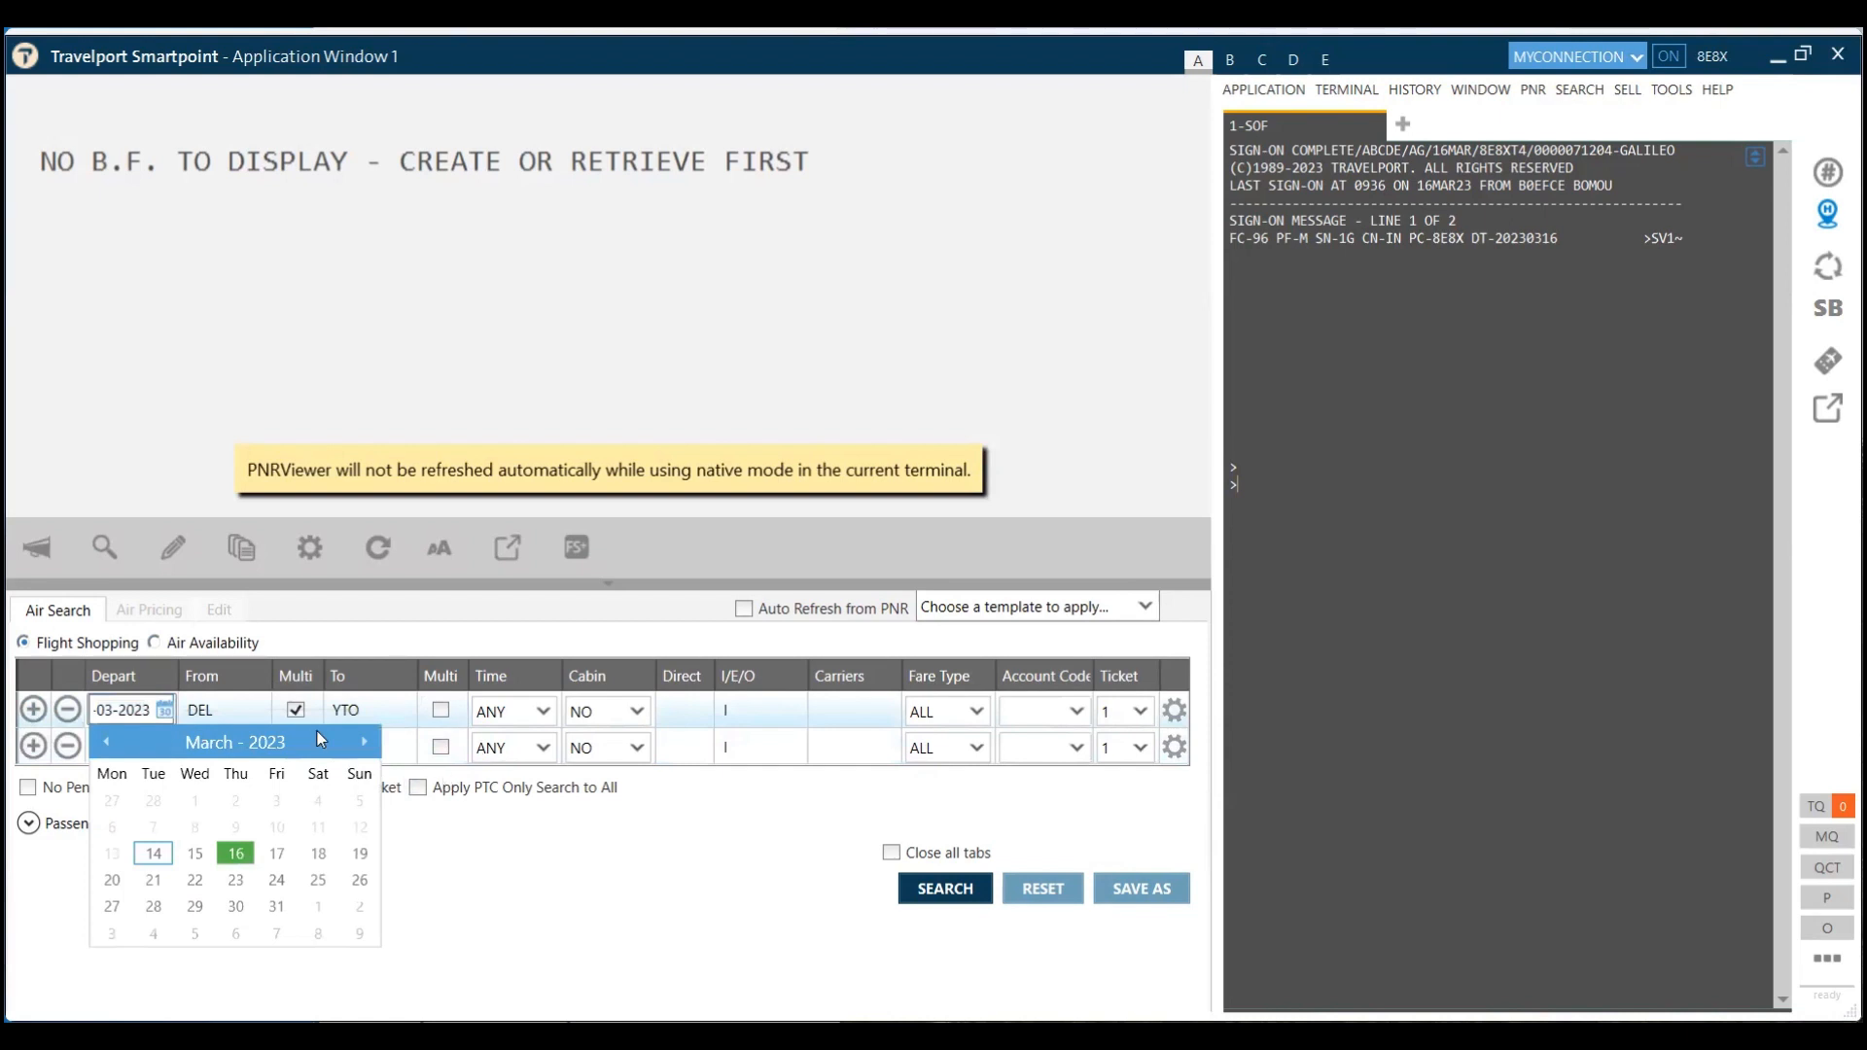
{"action": "left_click", "coordinate": [364, 741]}
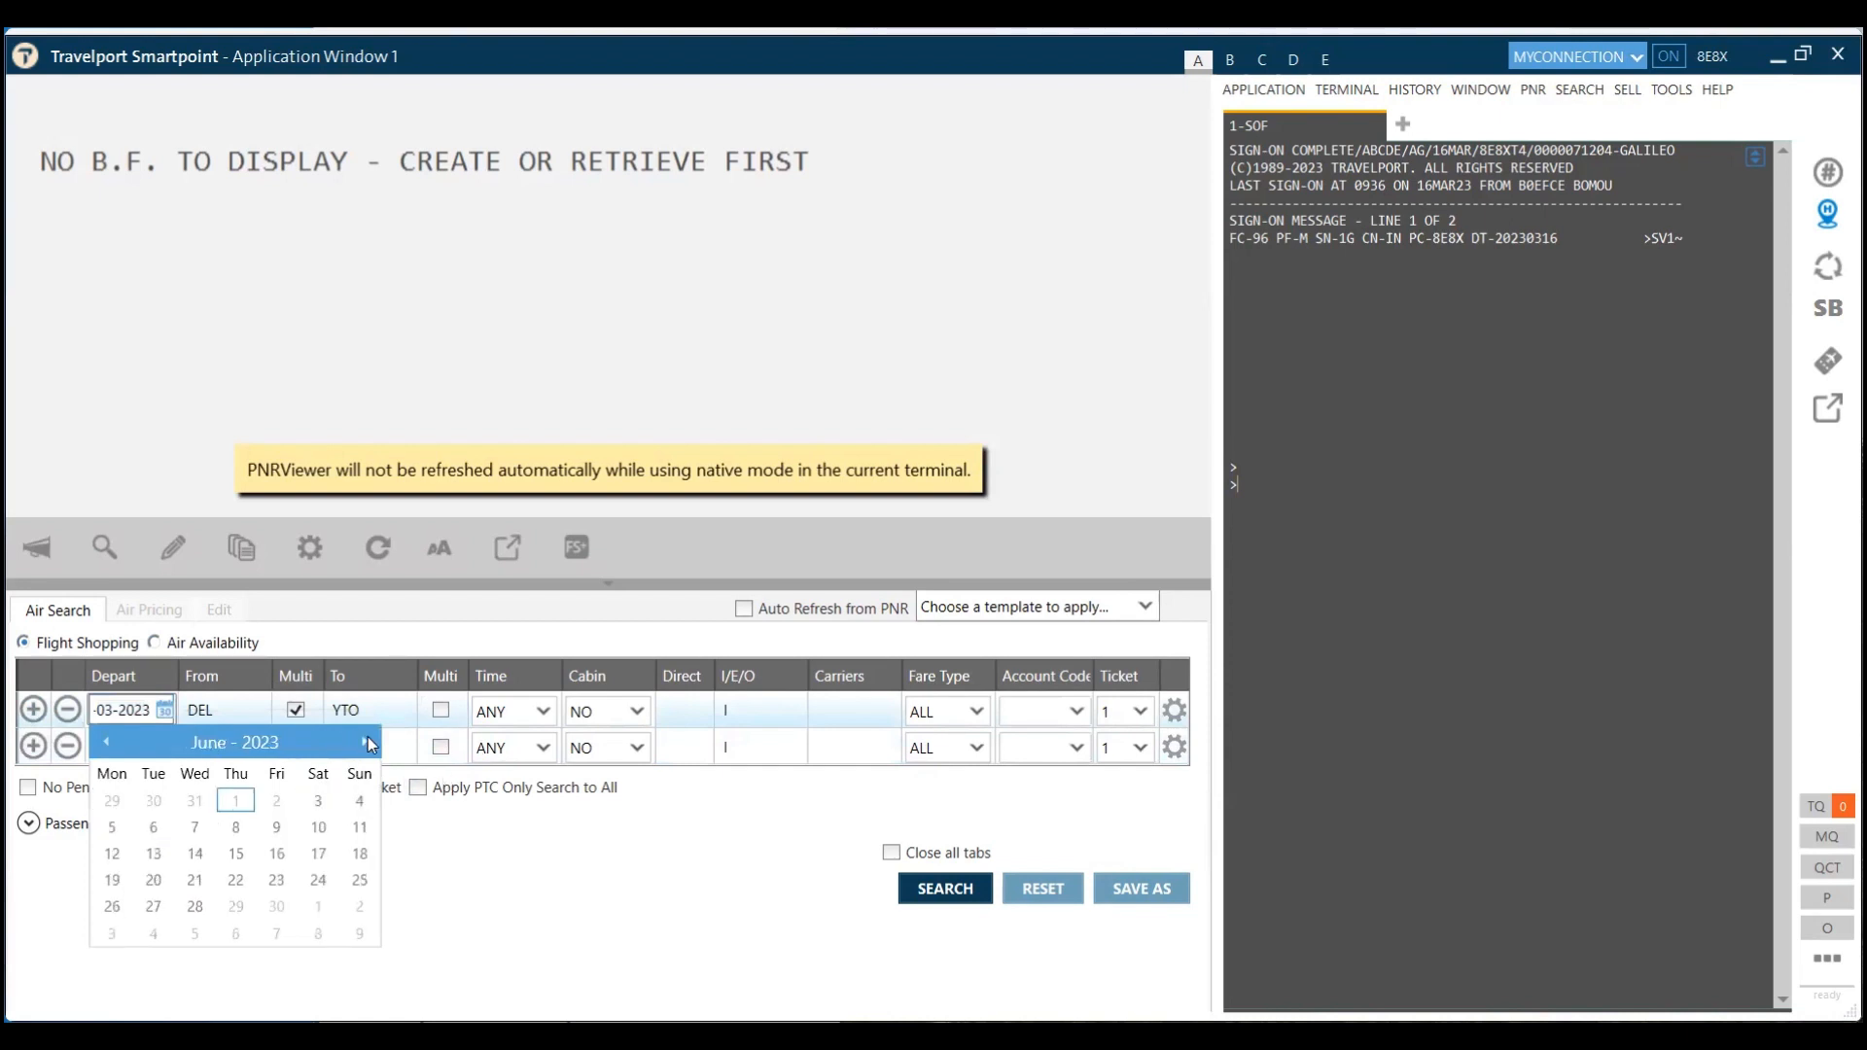
{"action": "left_click", "coordinate": [364, 741]}
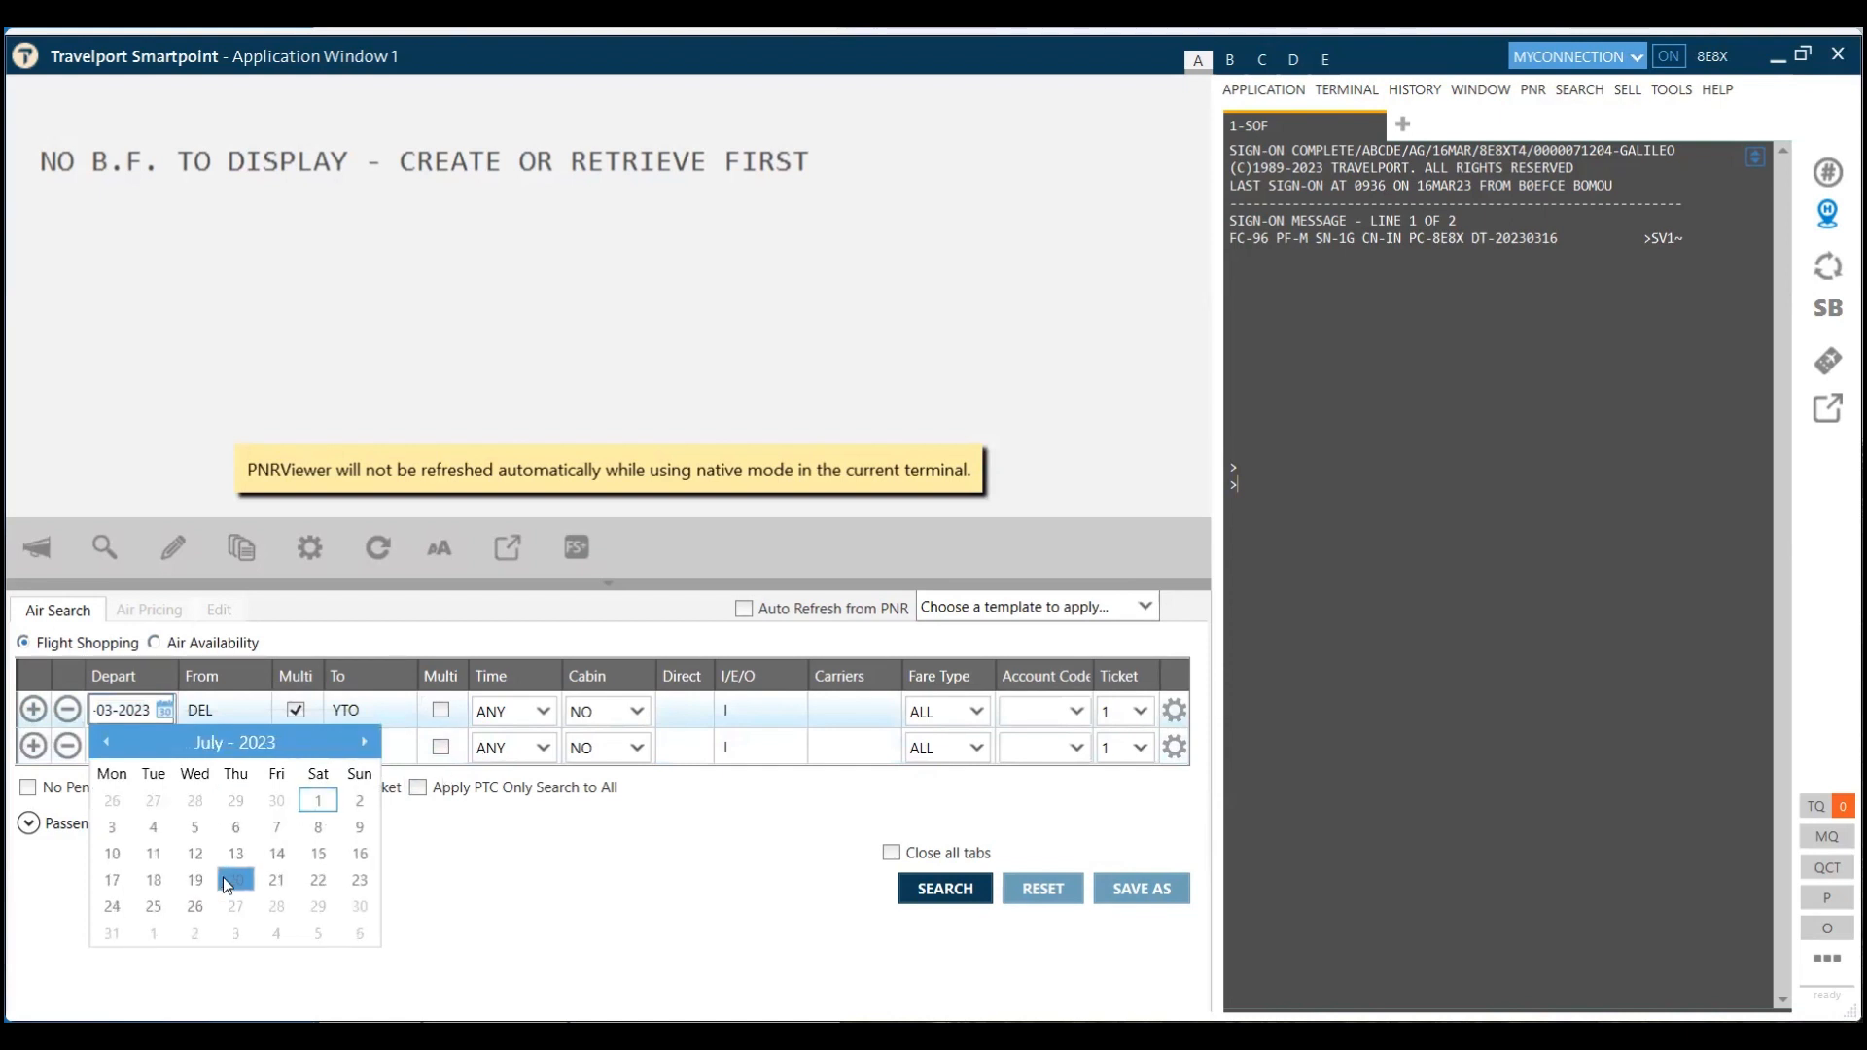
{"action": "left_click", "coordinate": [235, 879]}
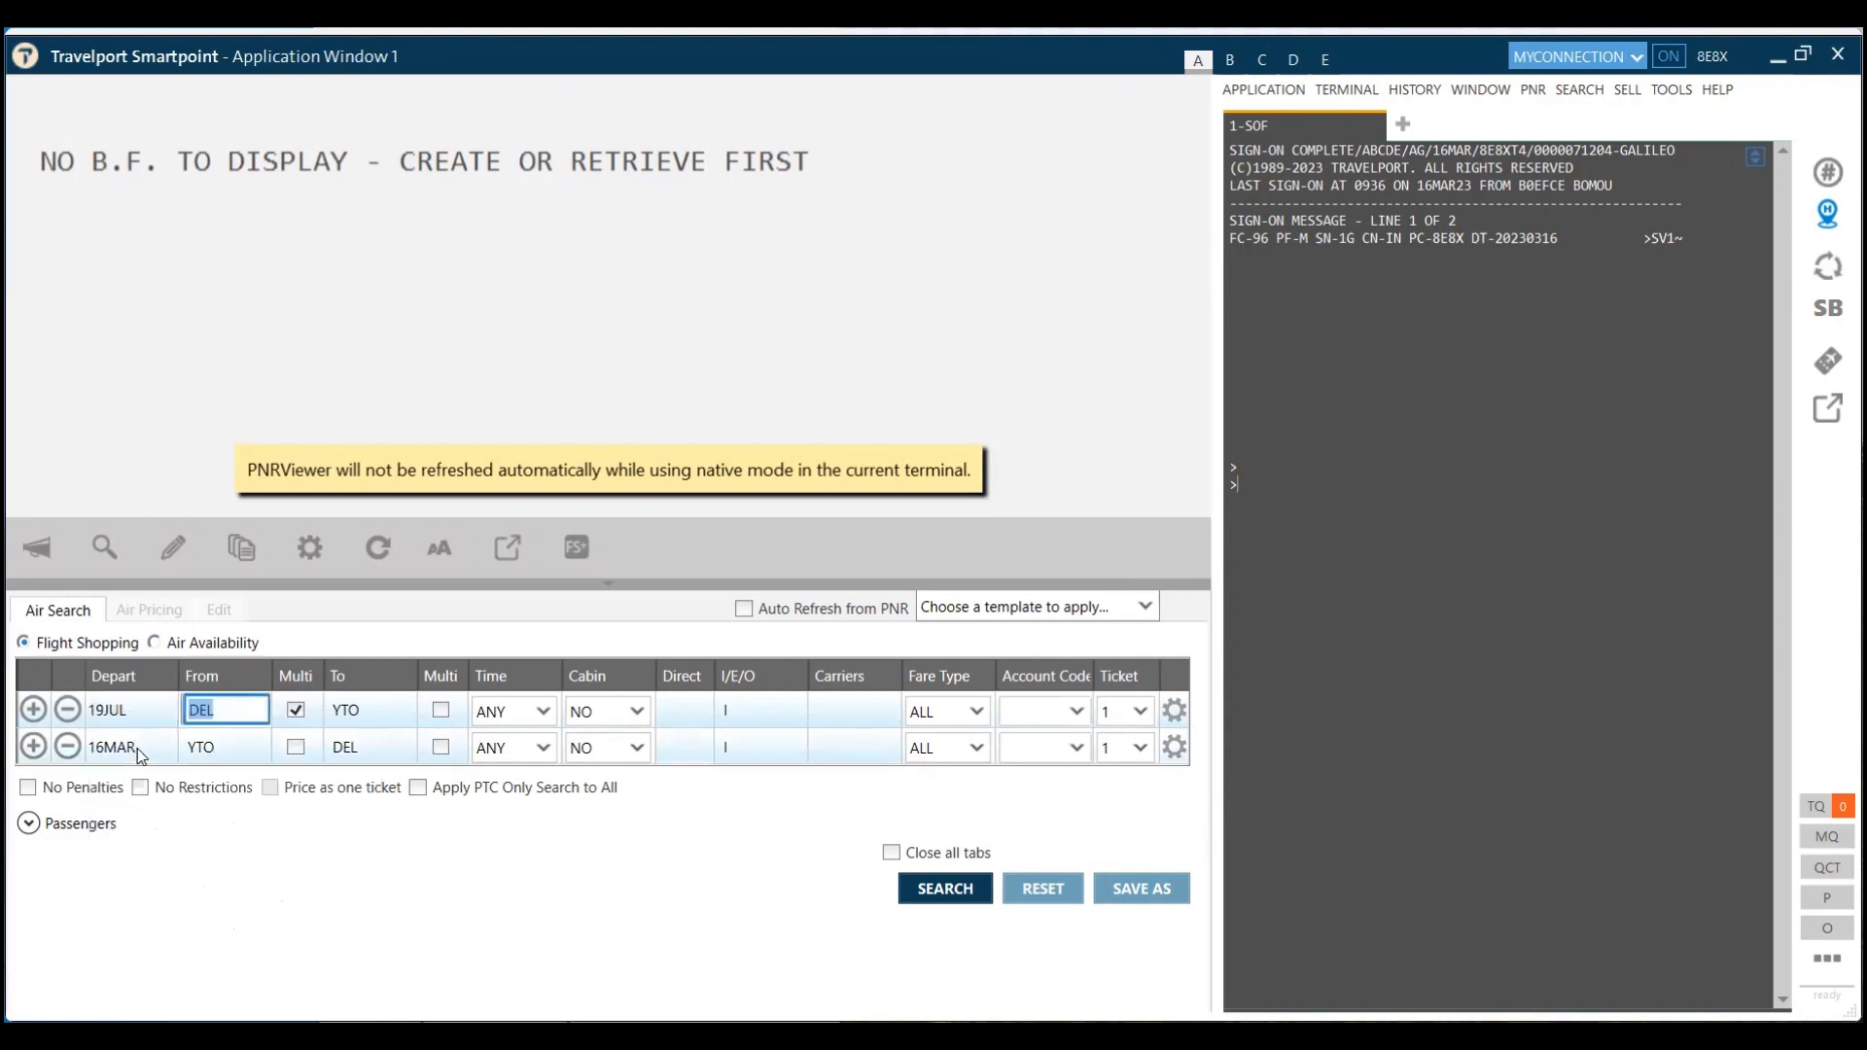
- Set the return date to 17 August 2023 and tick Multi
{"action": "left_click", "coordinate": [163, 747]}
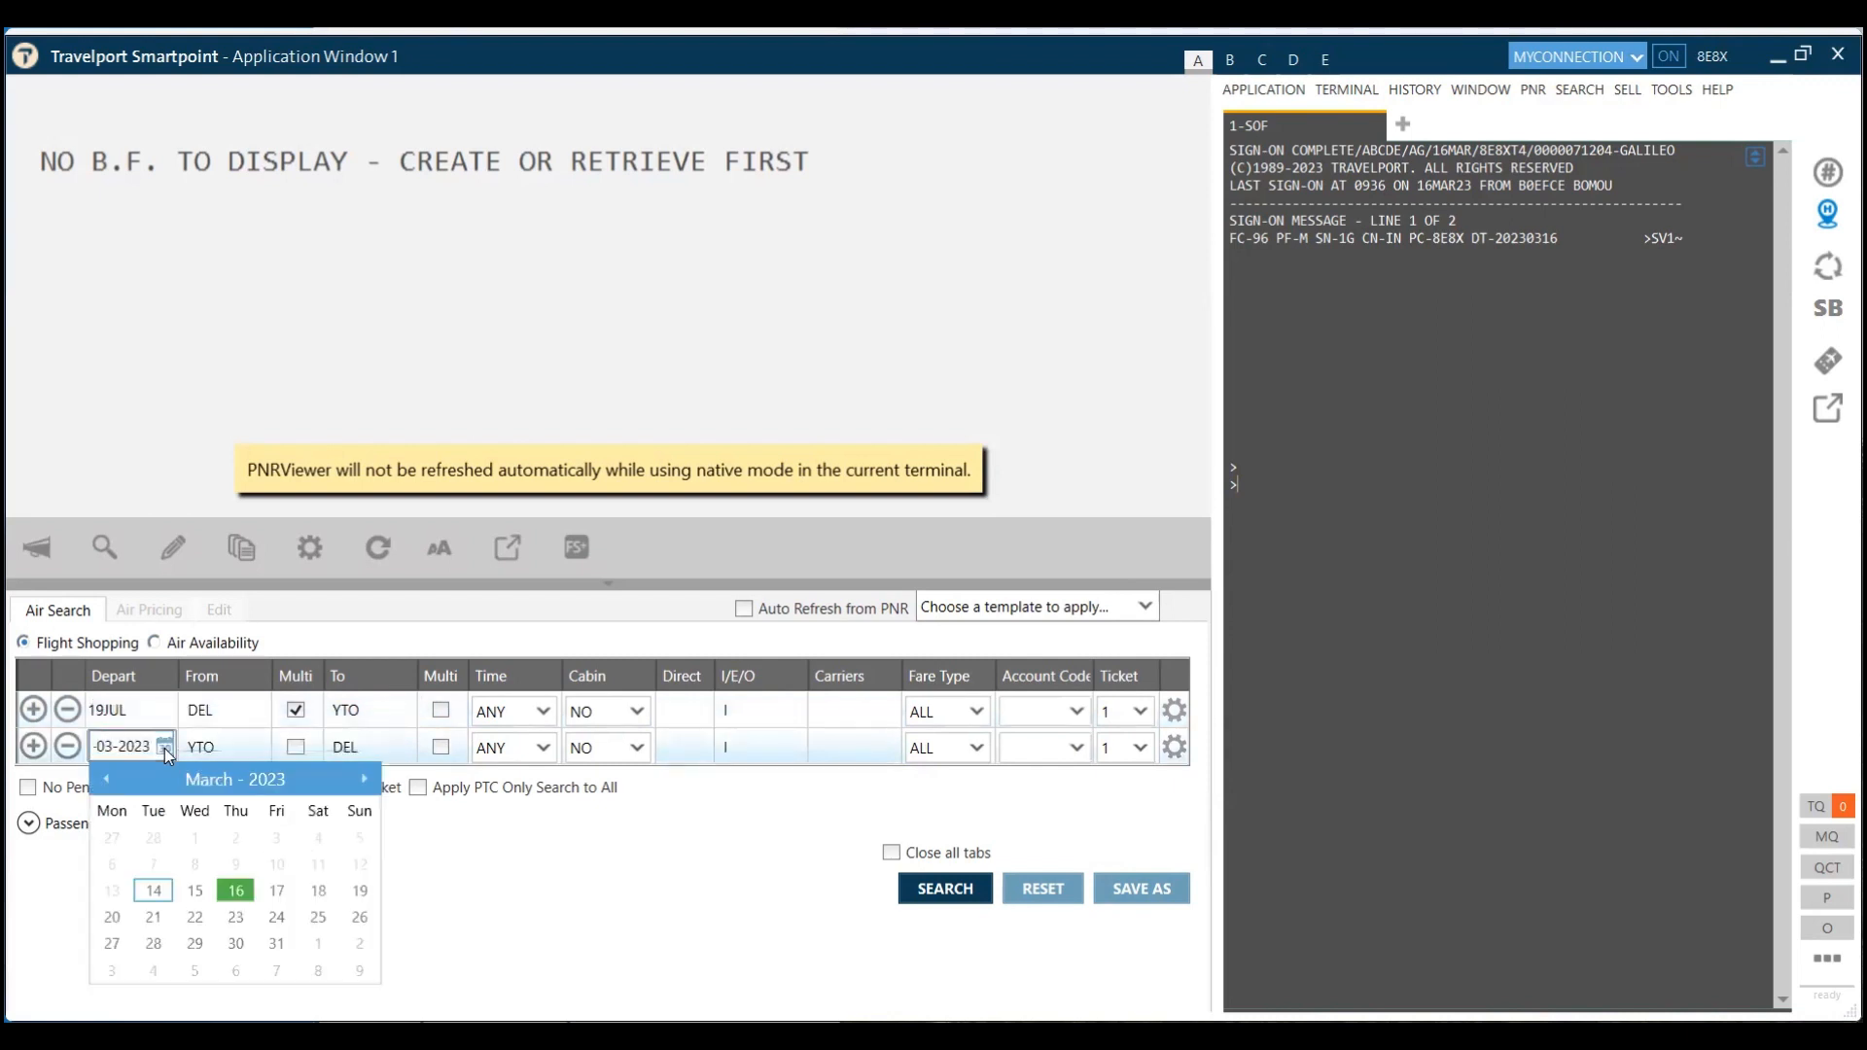
{"action": "left_click", "coordinate": [363, 778]}
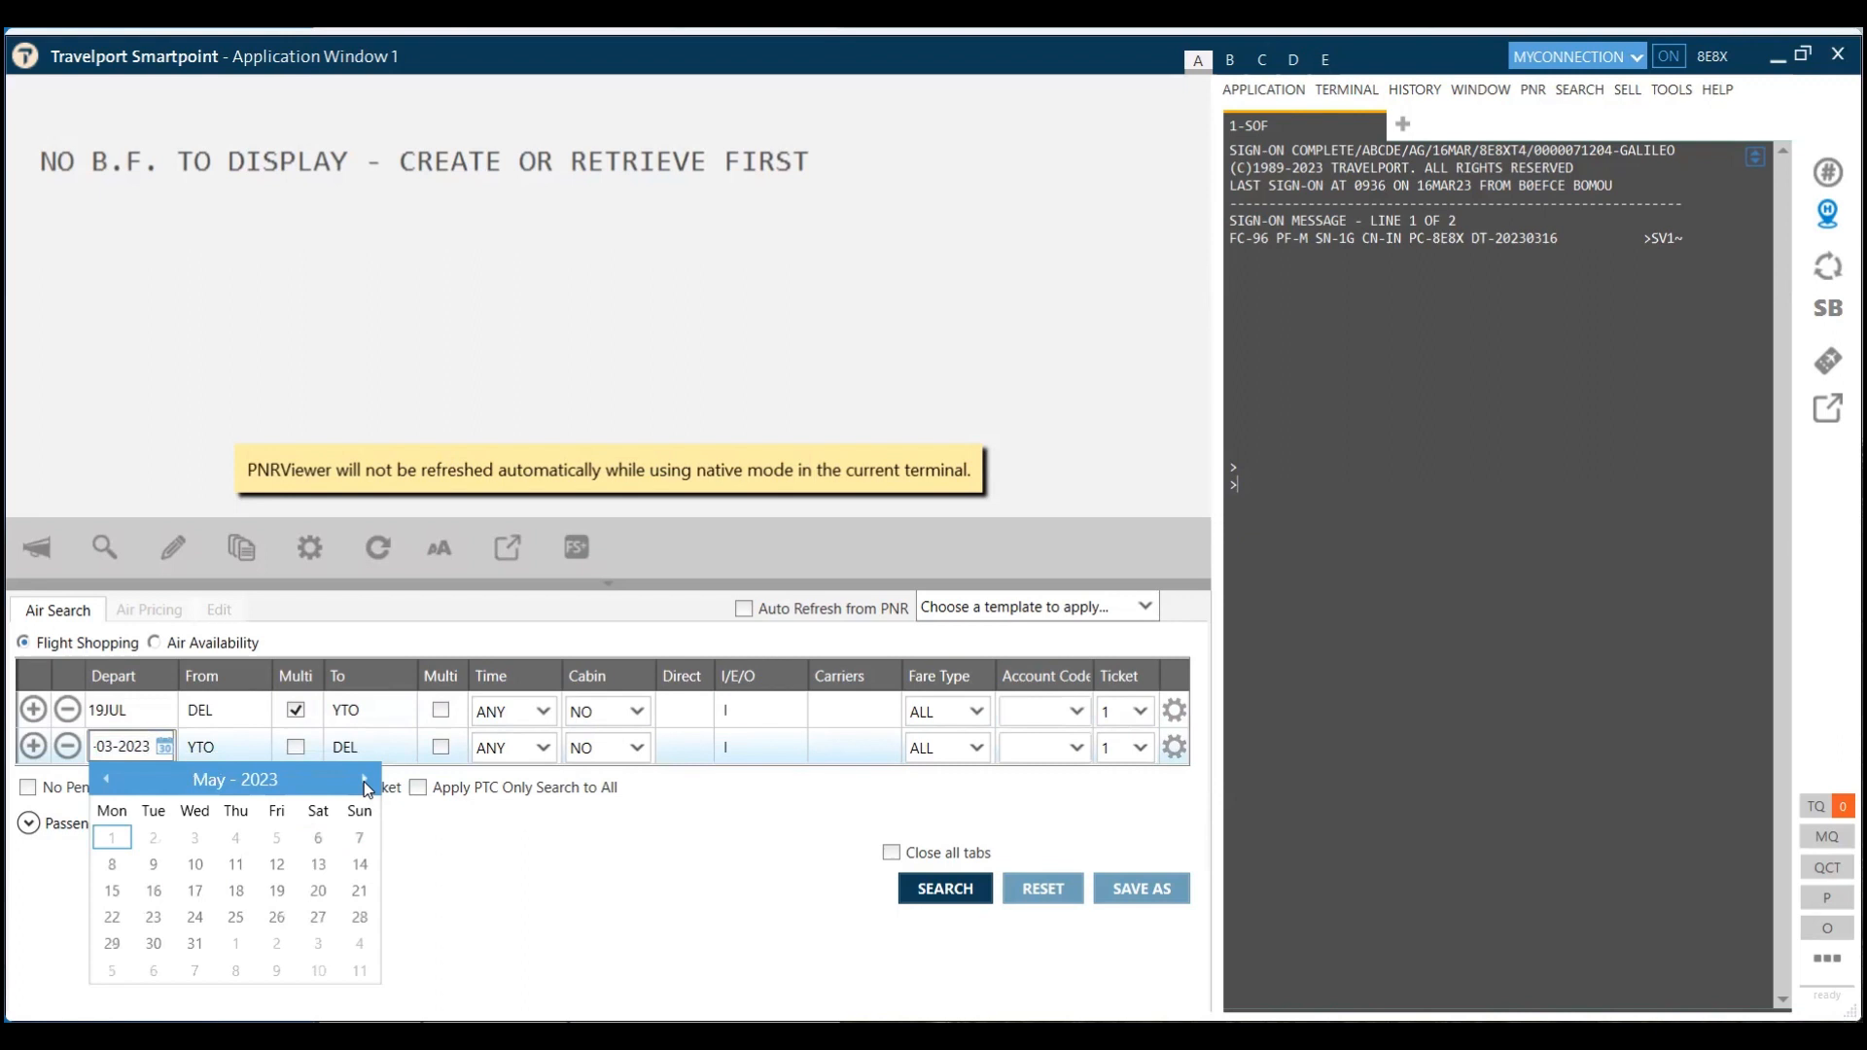
{"action": "left_click", "coordinate": [364, 778]}
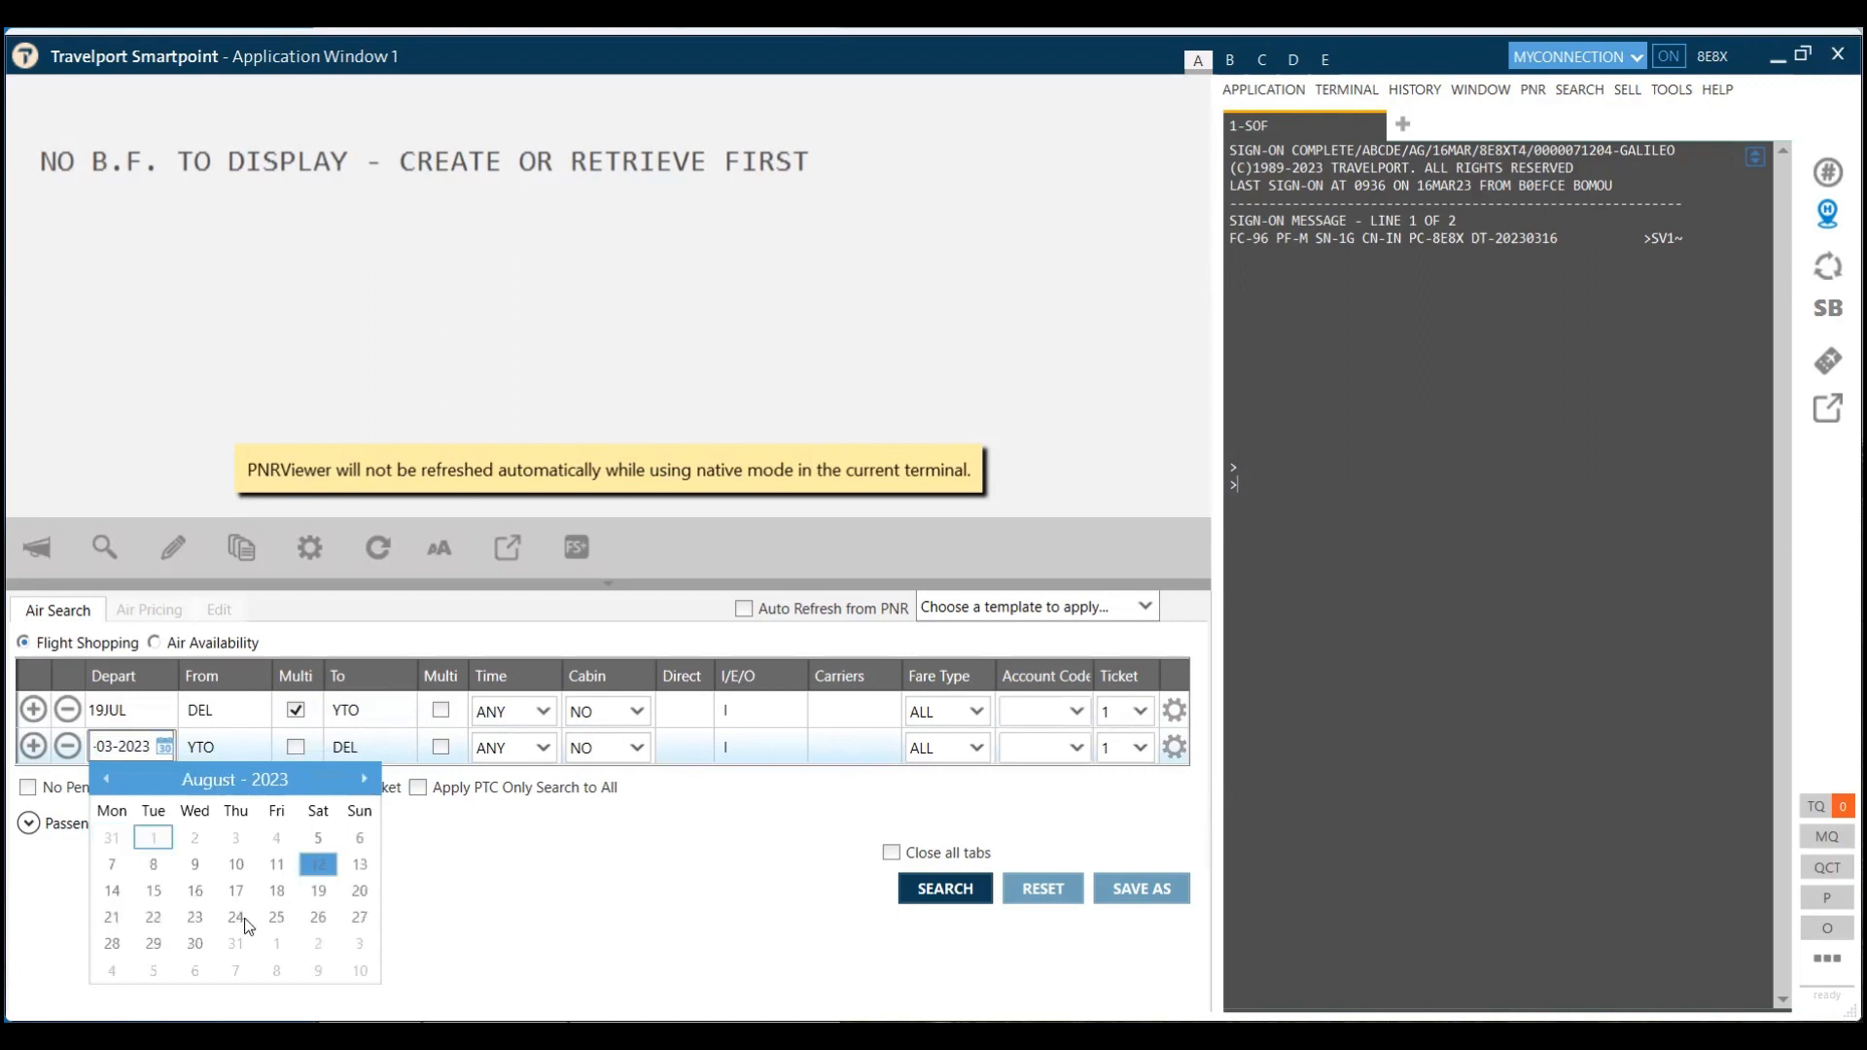
{"action": "left_click", "coordinate": [236, 891]}
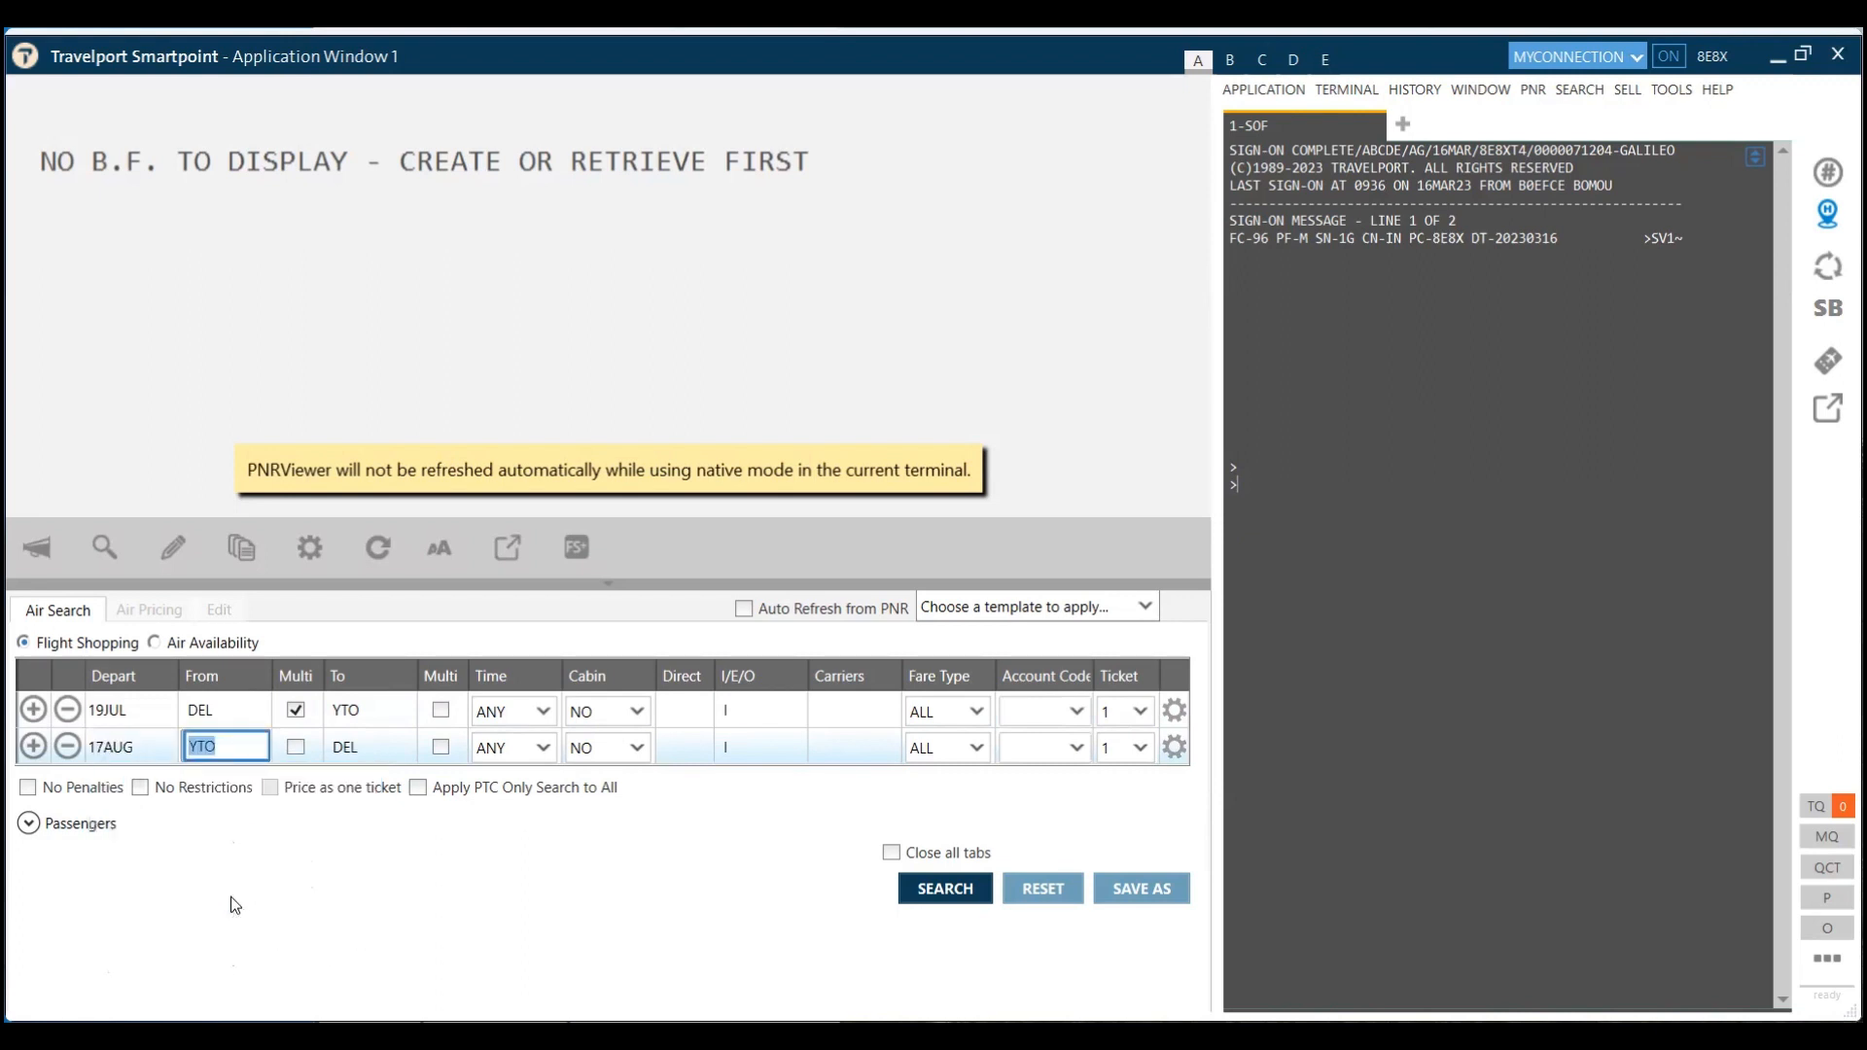
{"action": "left_click", "coordinate": [296, 747]}
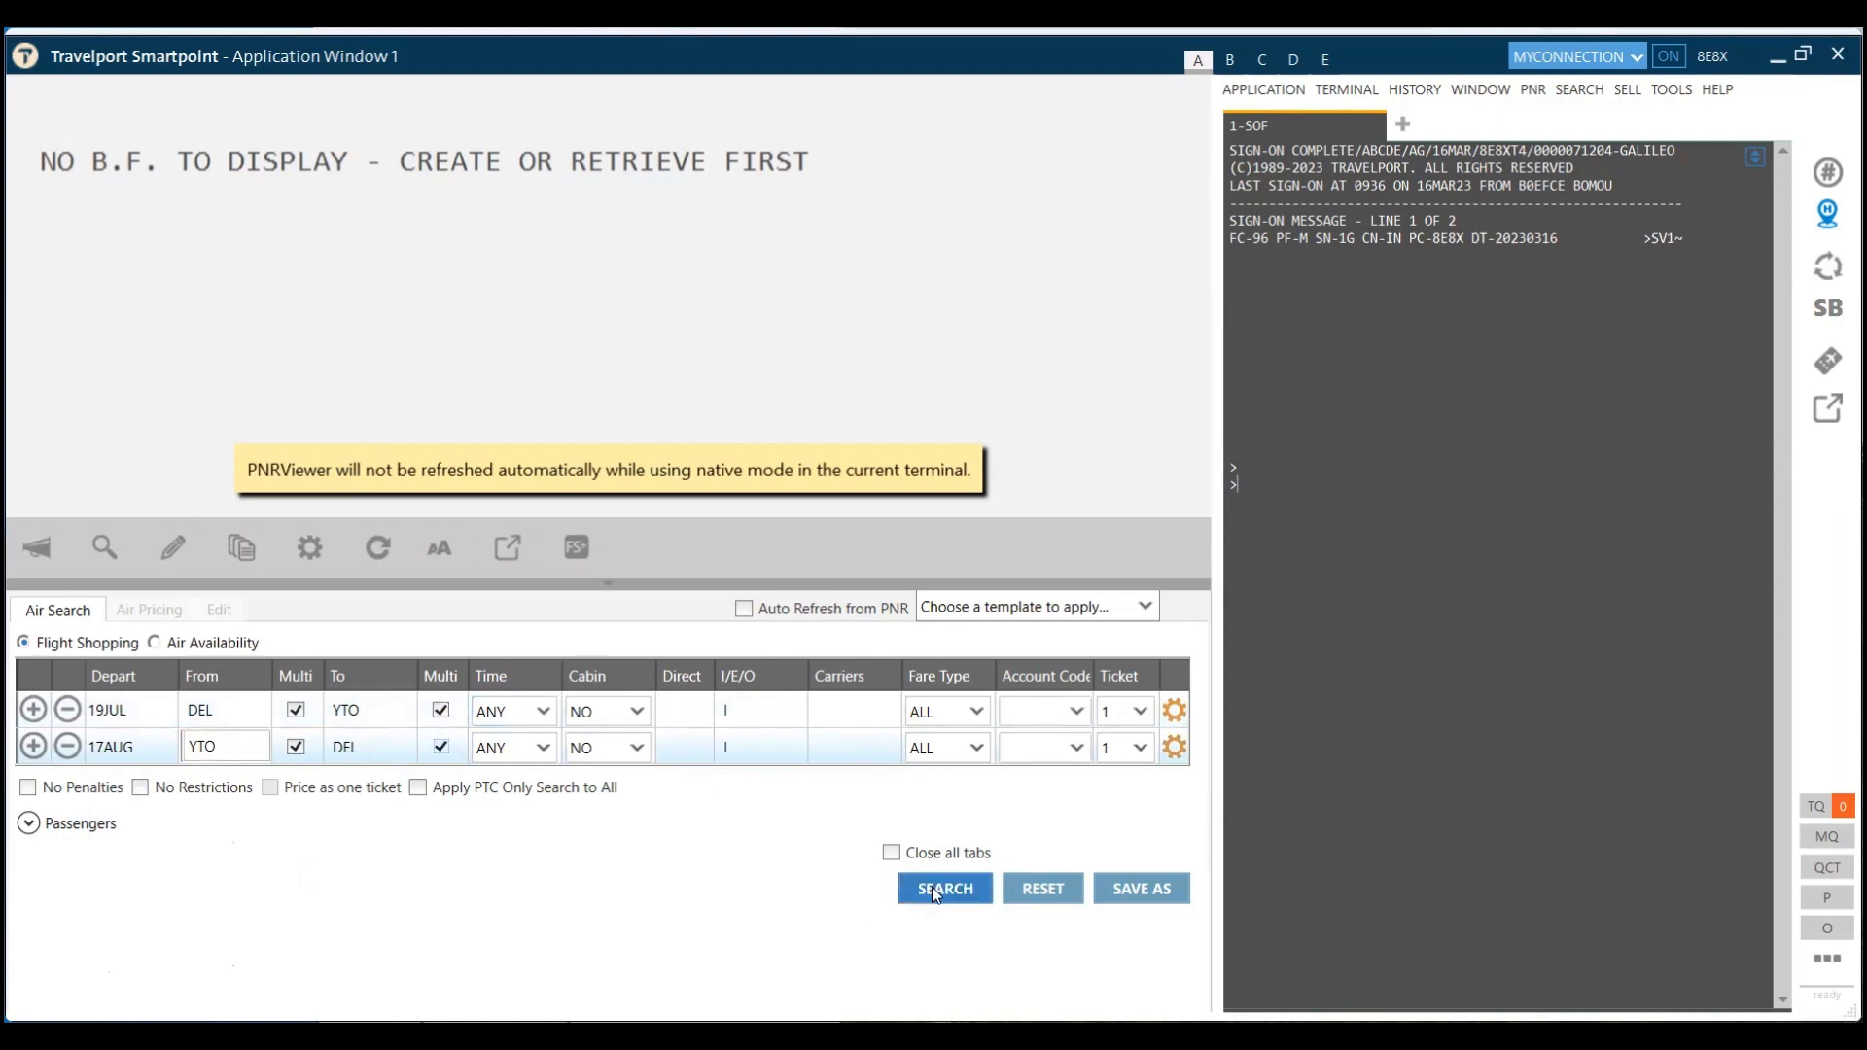
- Run the round-trip fare search and page down through the pricing options with MD
{"action": "left_click", "coordinate": [943, 889]}
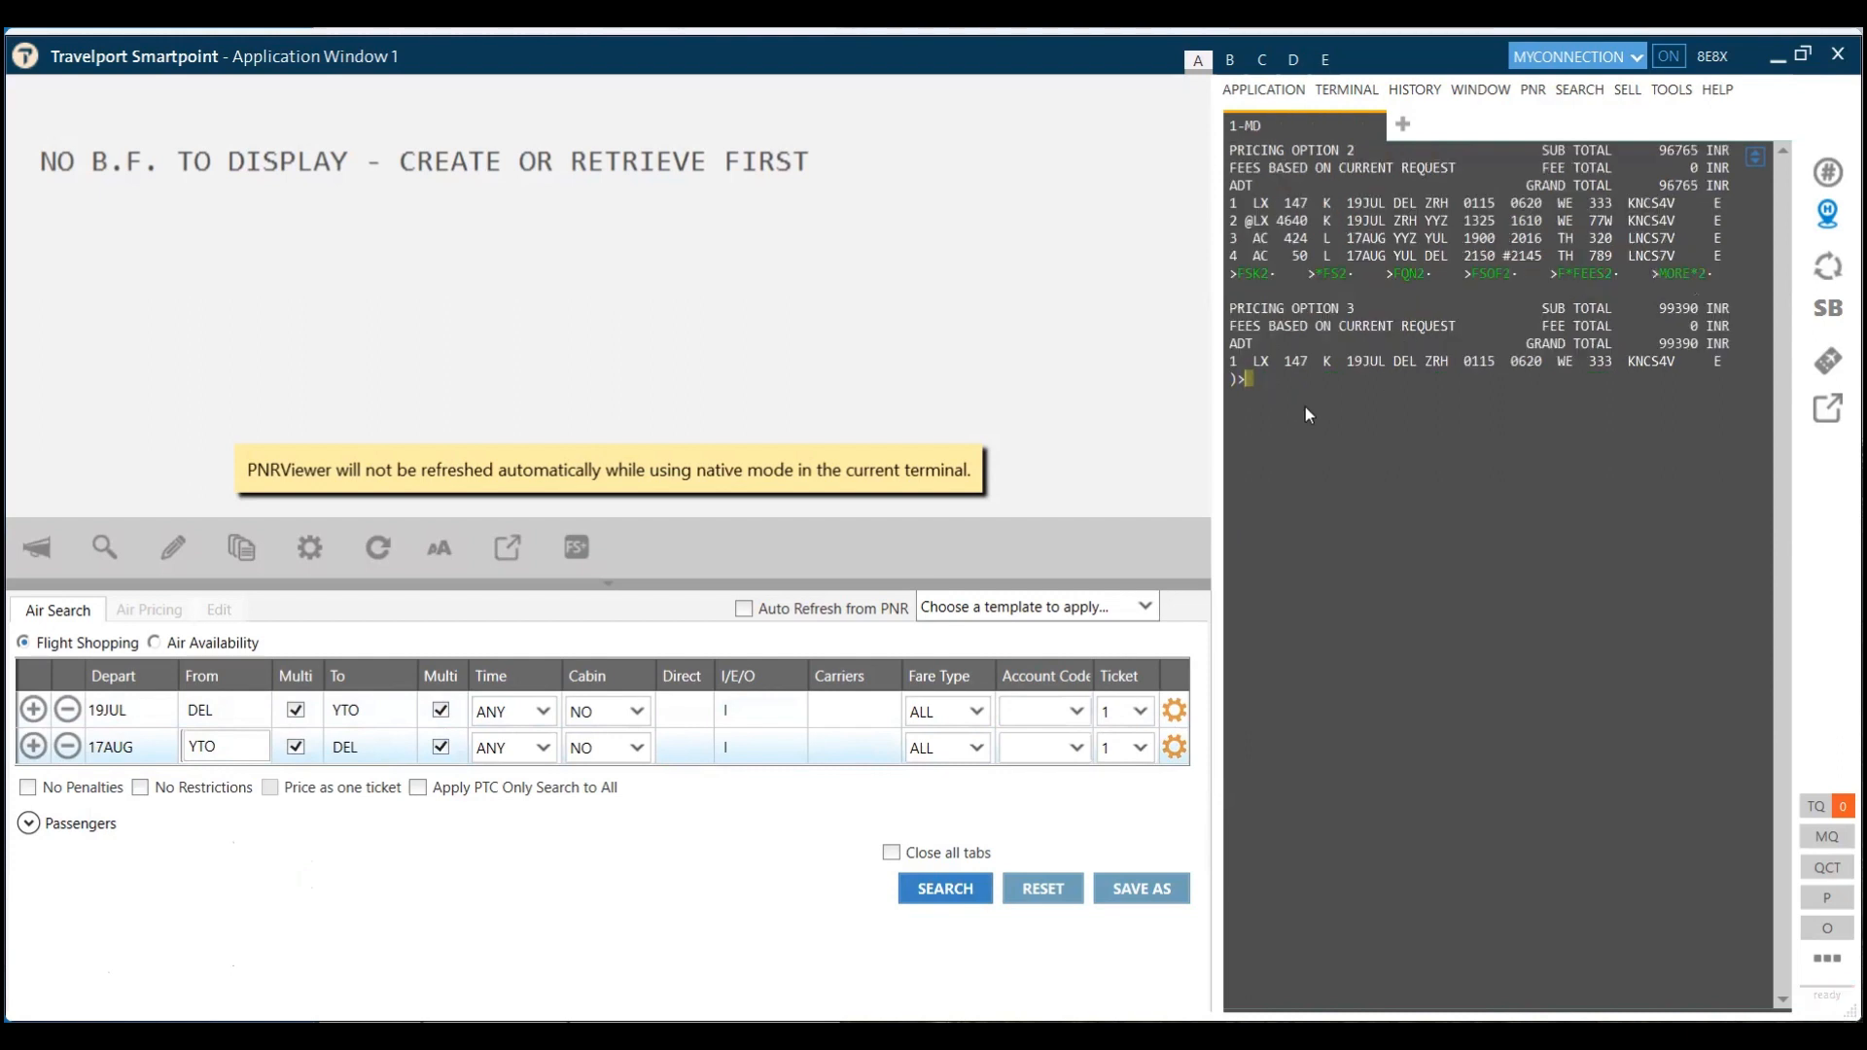
{"action": "mouse_move", "coordinate": [1733, 197]}
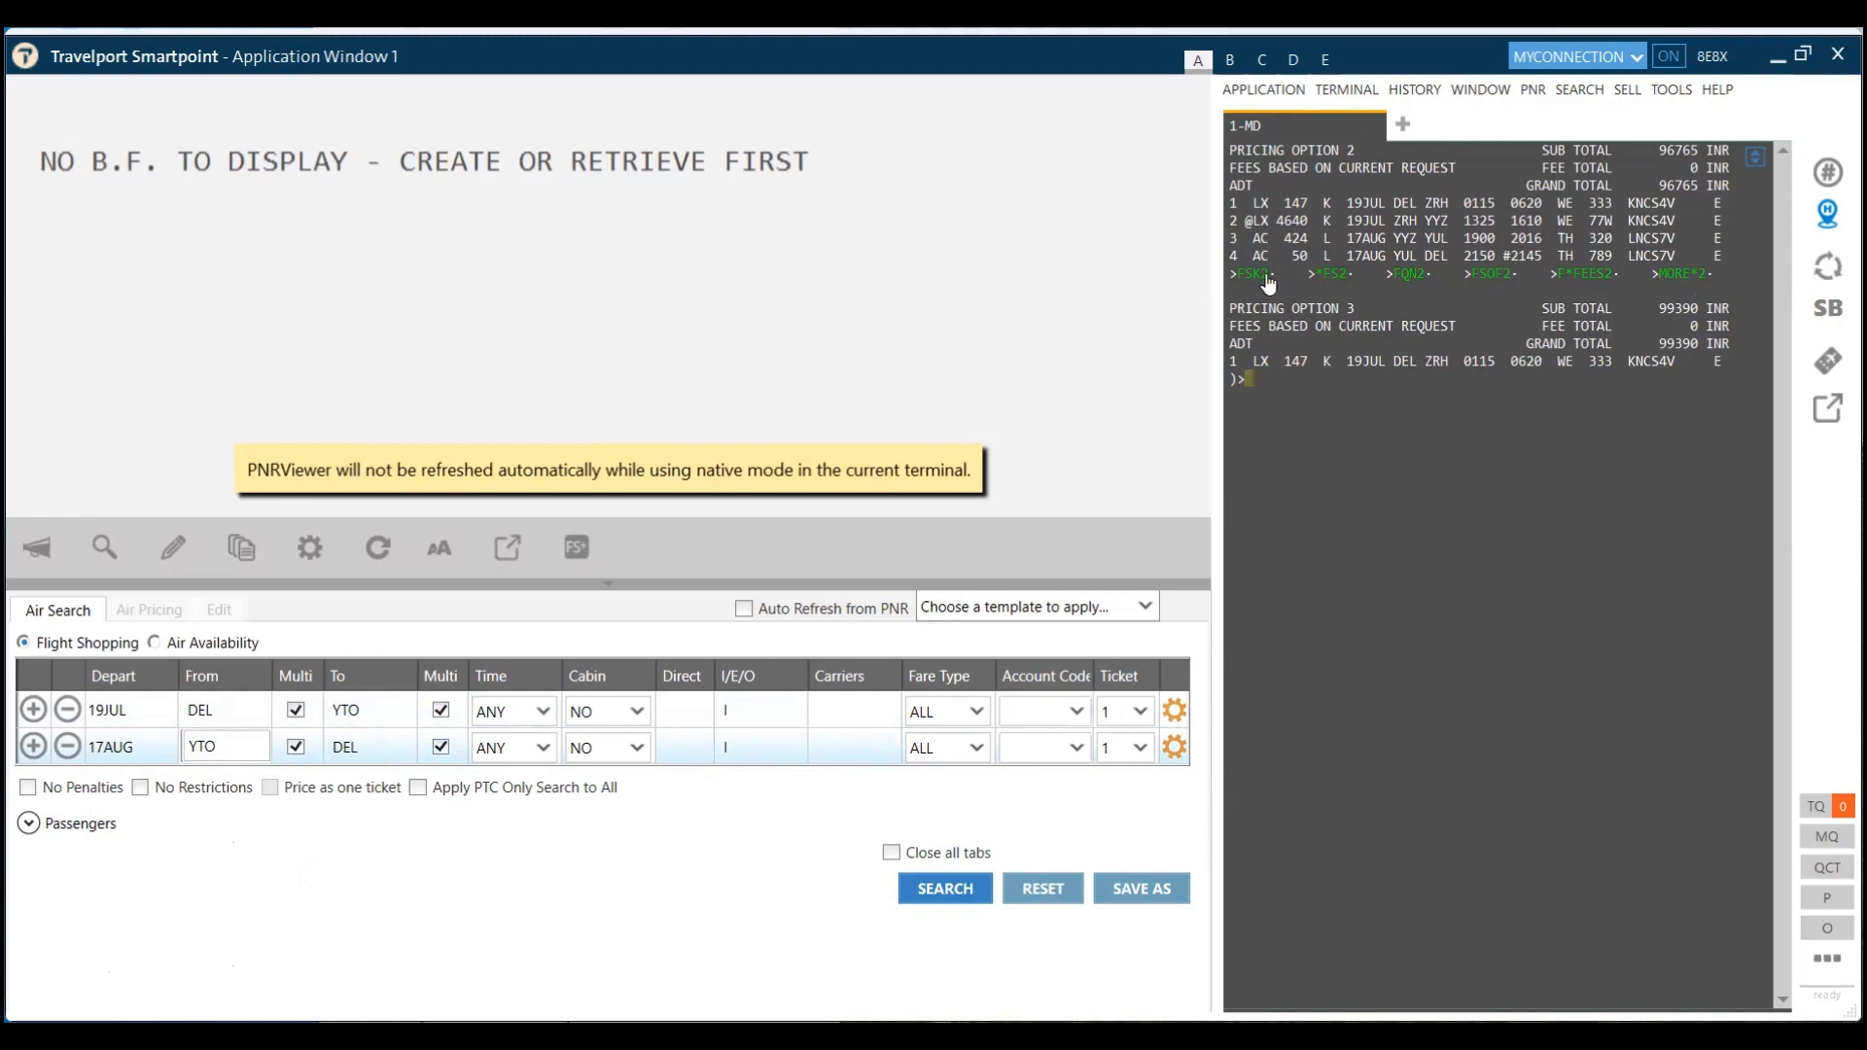
{"action": "type", "text": "MD"}
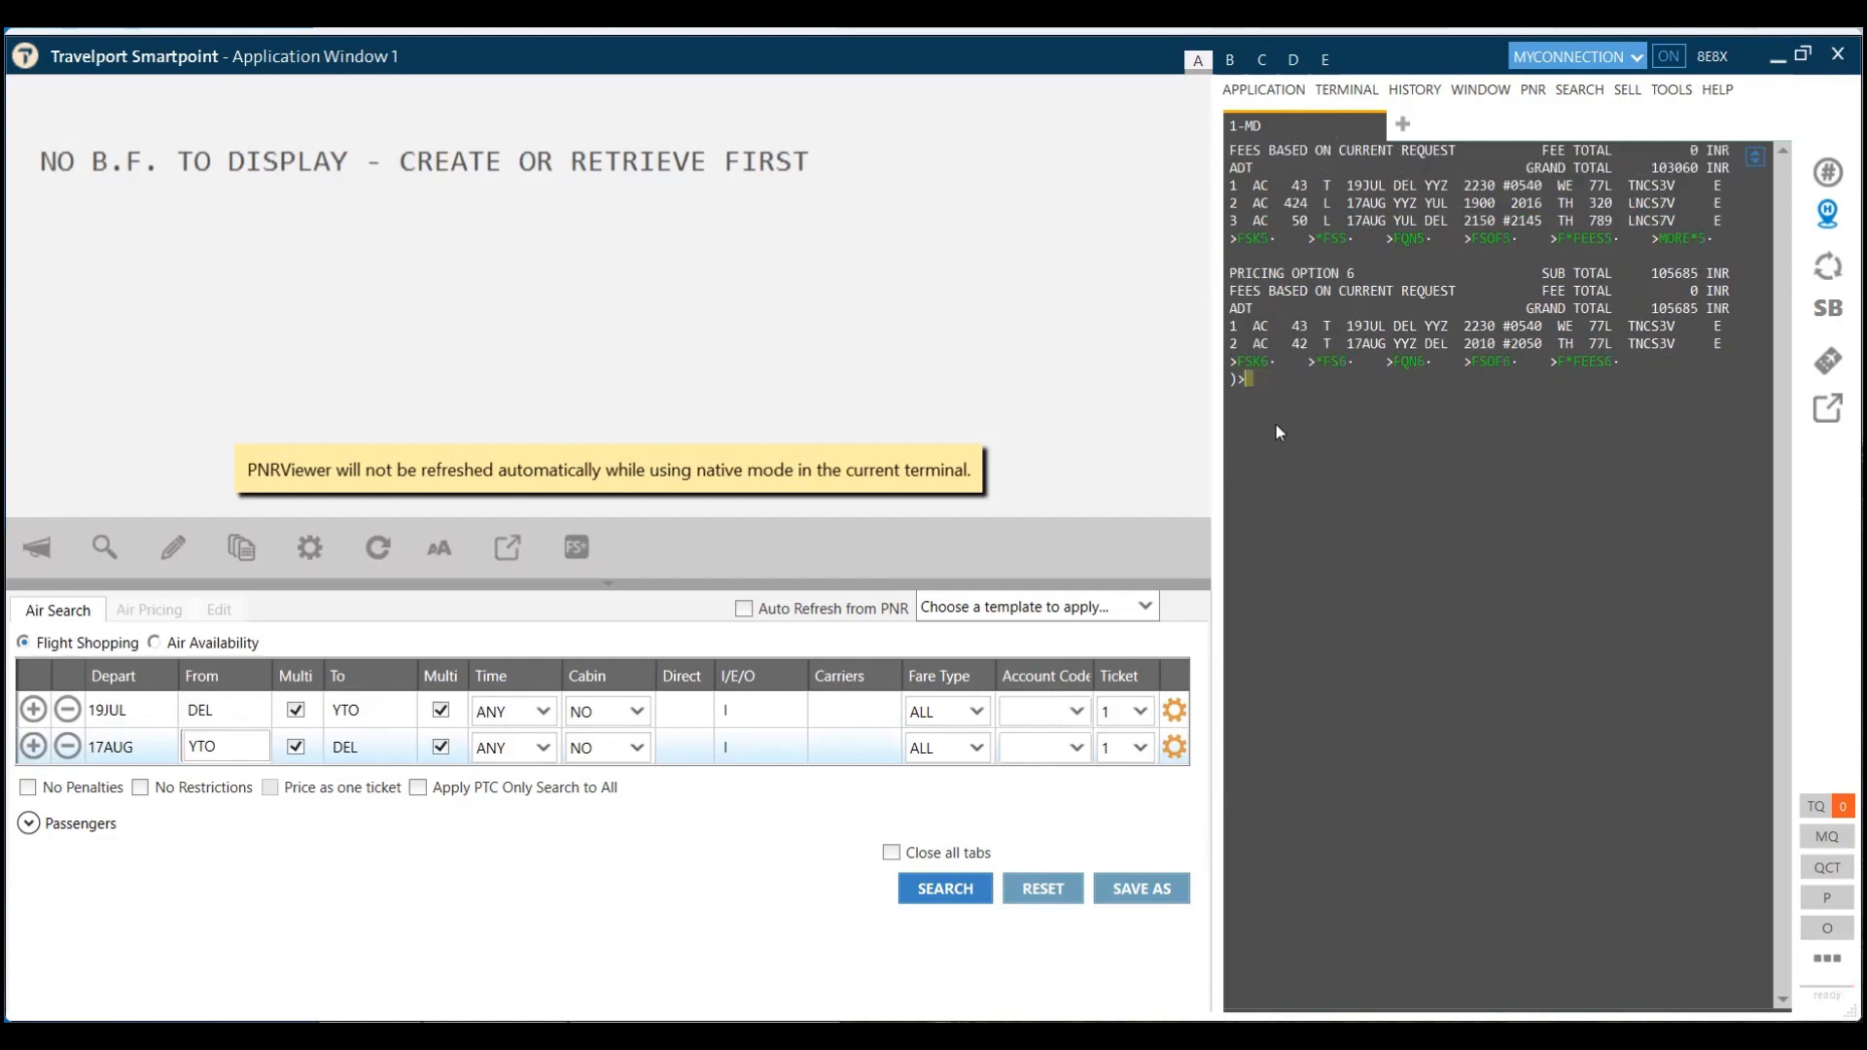
{"action": "type", "text": "MD"}
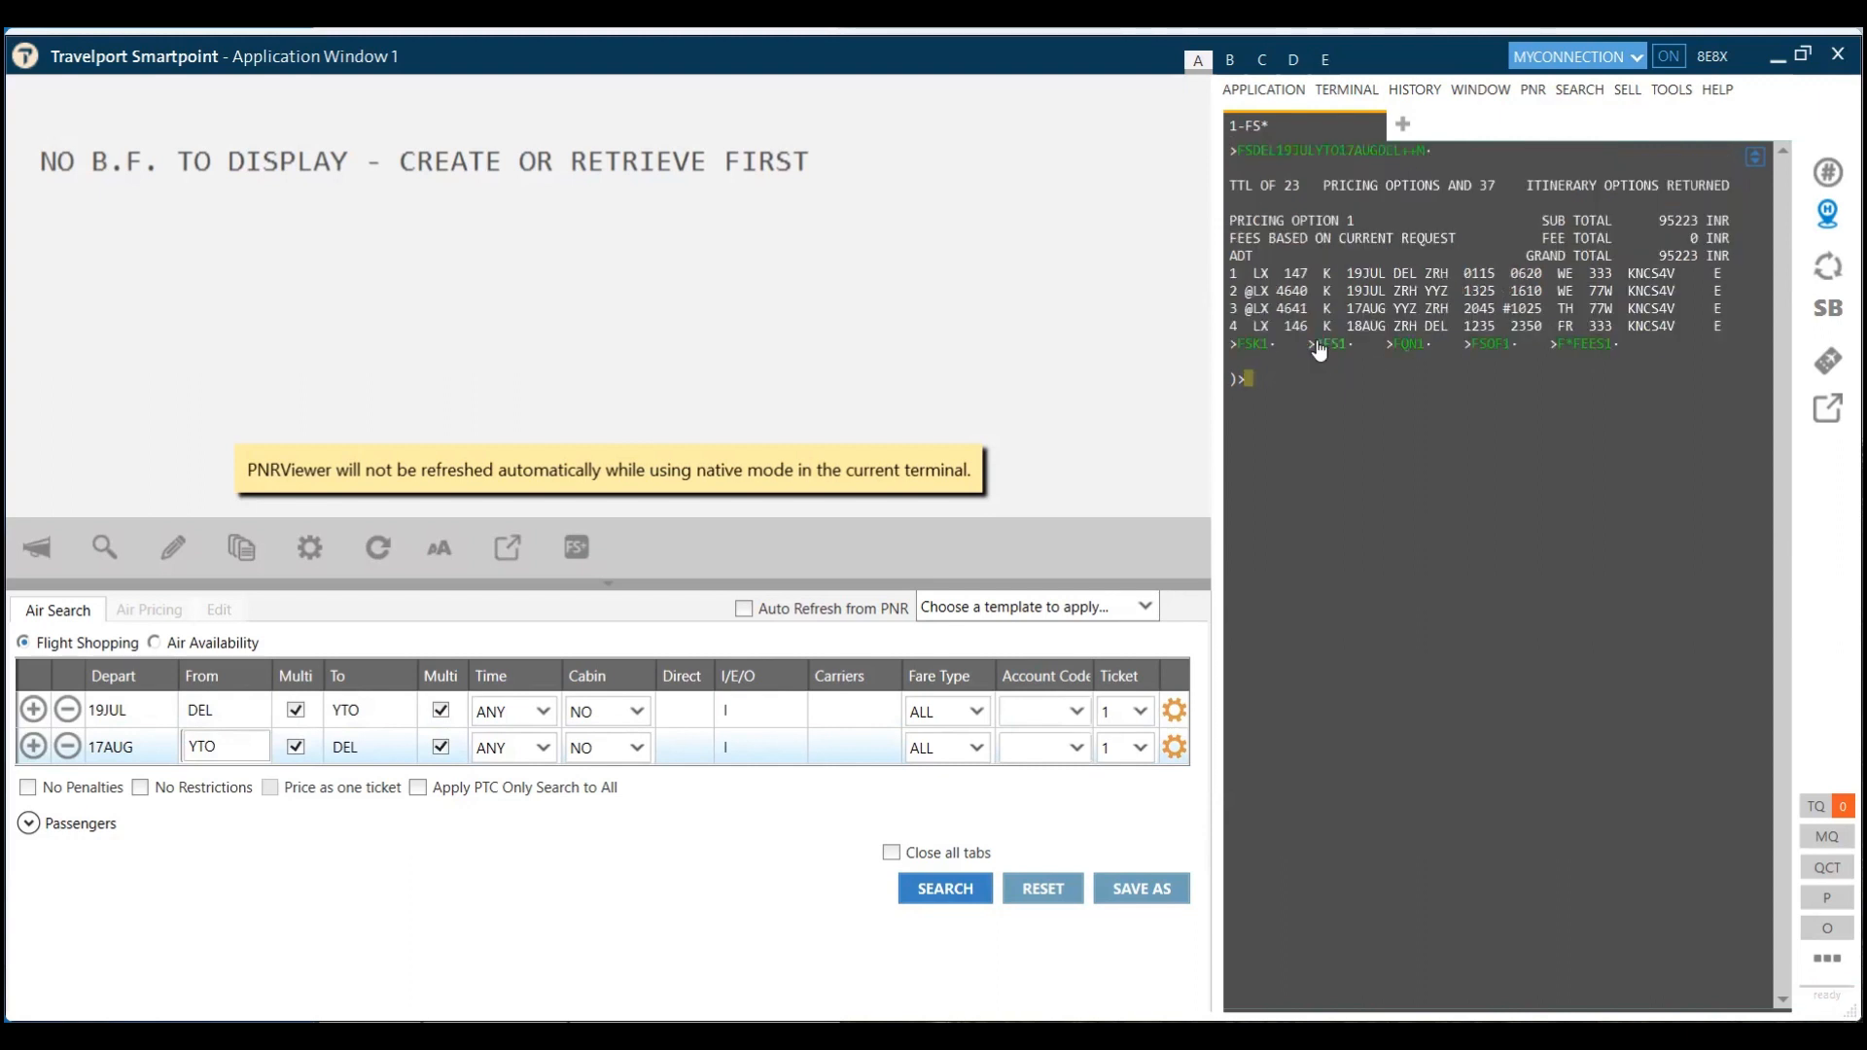
{"action": "mouse_move", "coordinate": [1418, 229]}
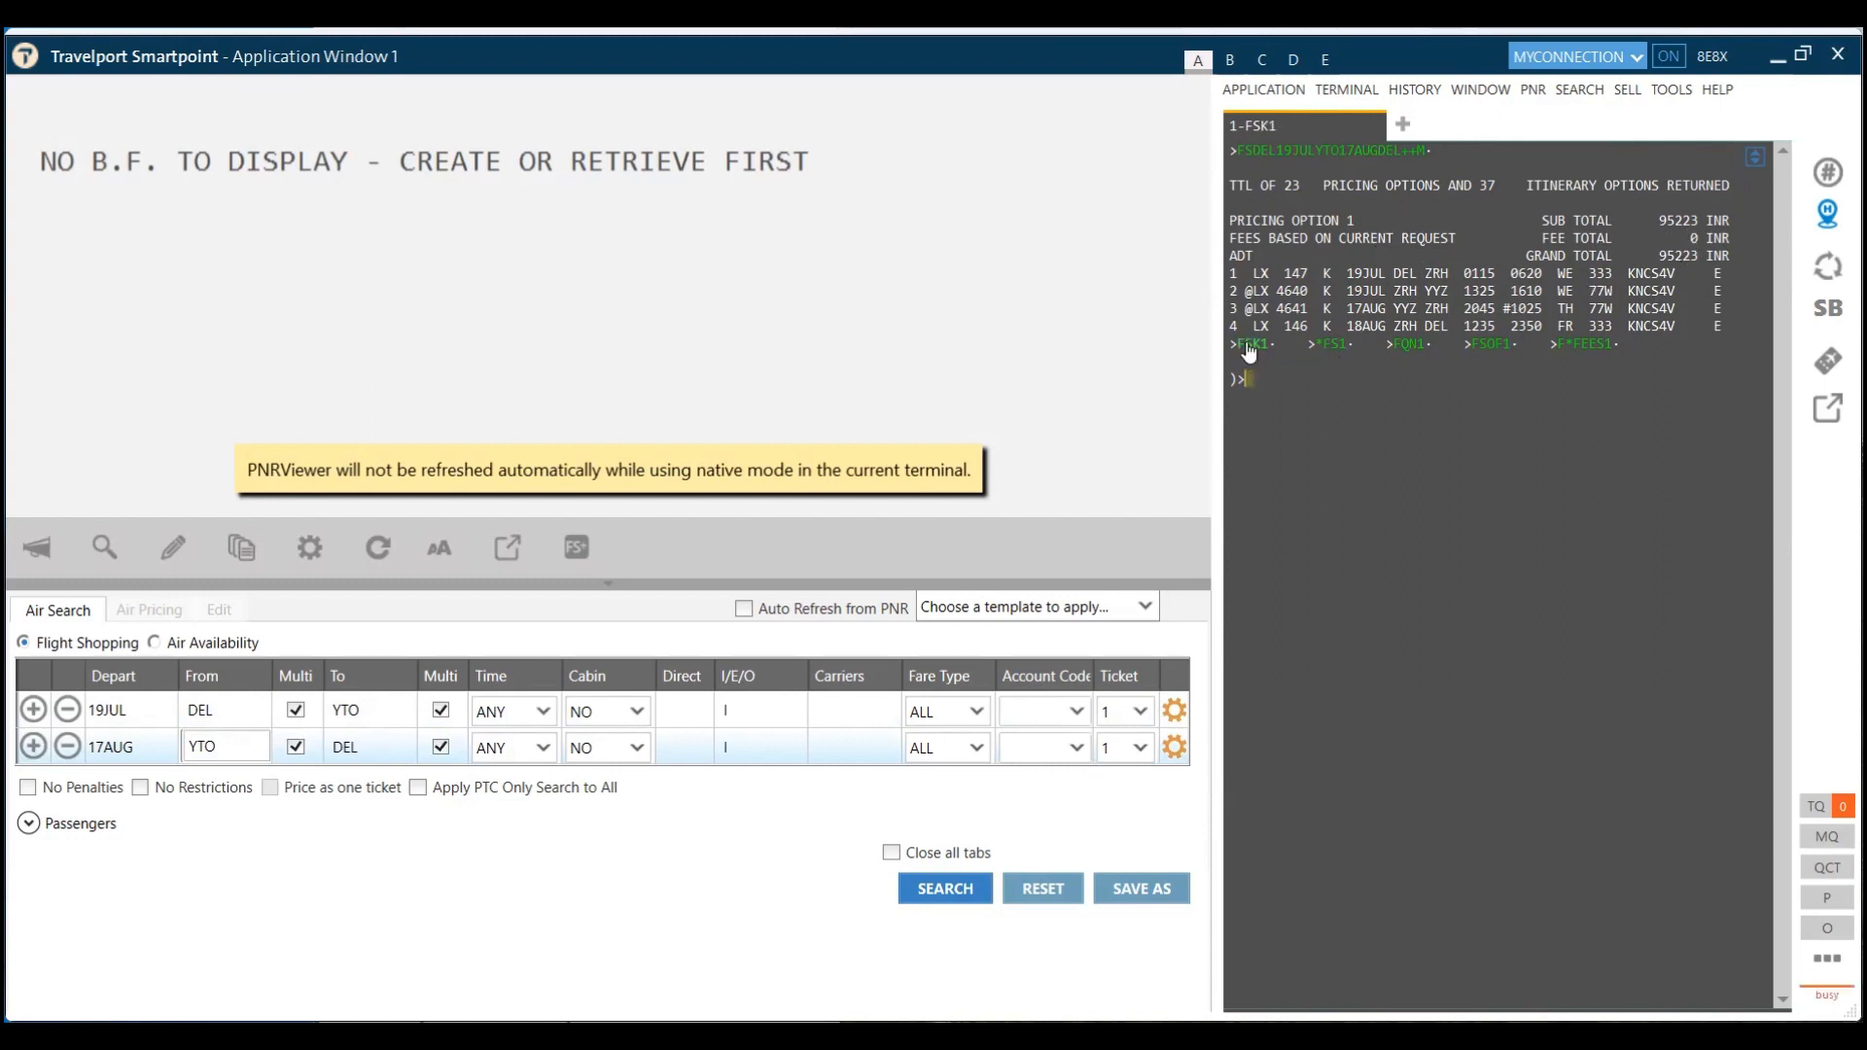
- Display fare rules for pricing option 1 via the >FSK1 link
{"action": "left_click", "coordinate": [1251, 345]}
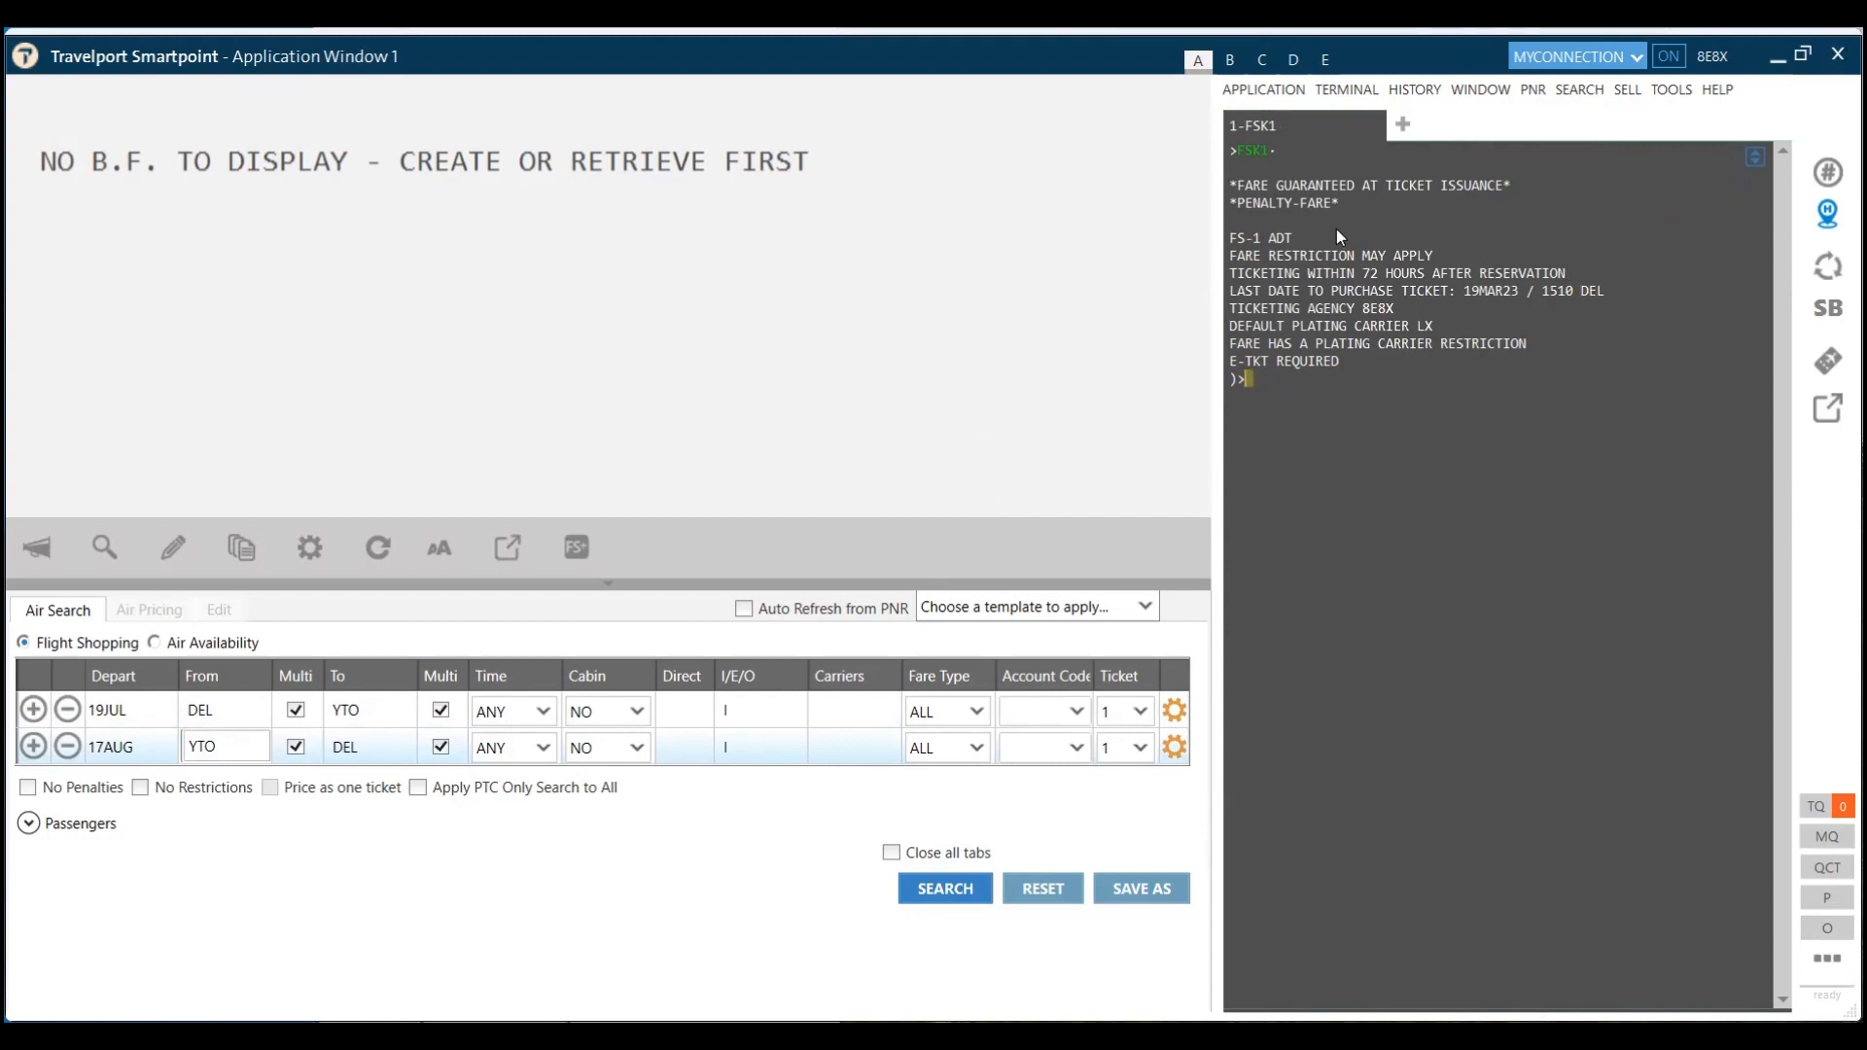
{"action": "mouse_move", "coordinate": [1217, 134]}
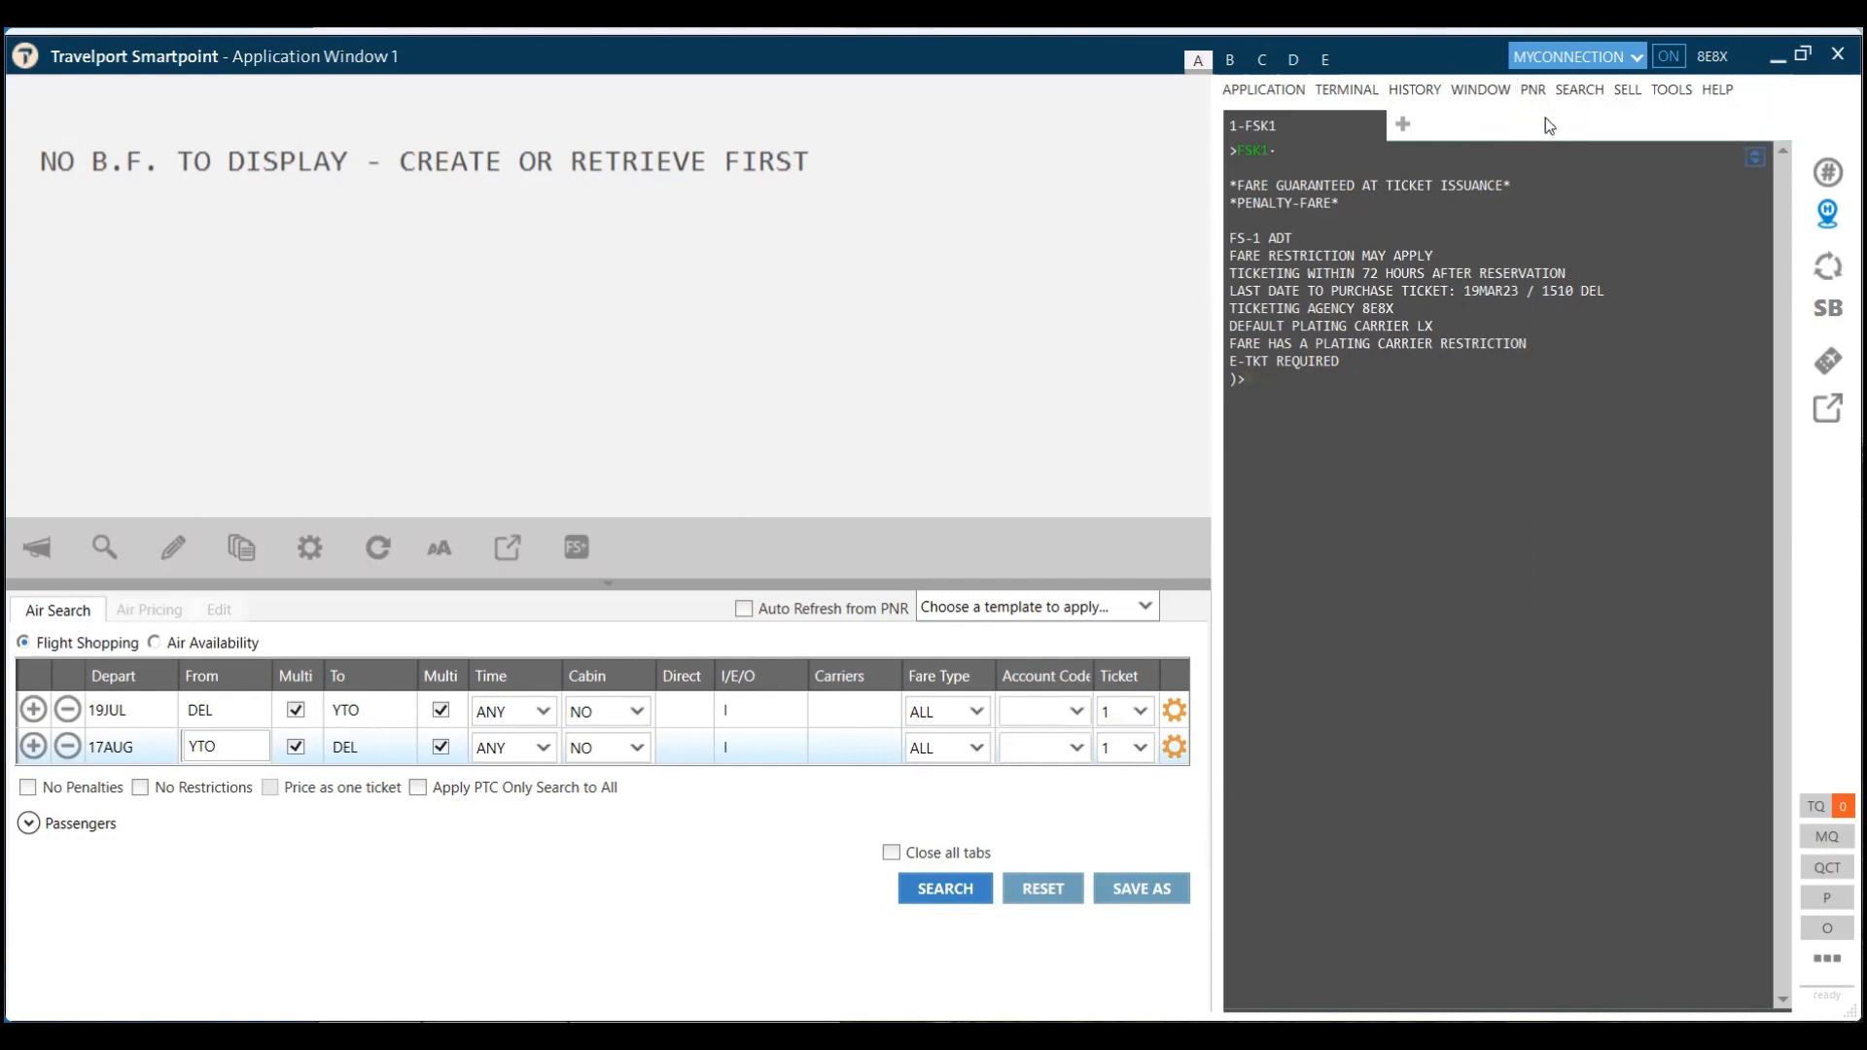
{"action": "mouse_move", "coordinate": [1550, 113]}
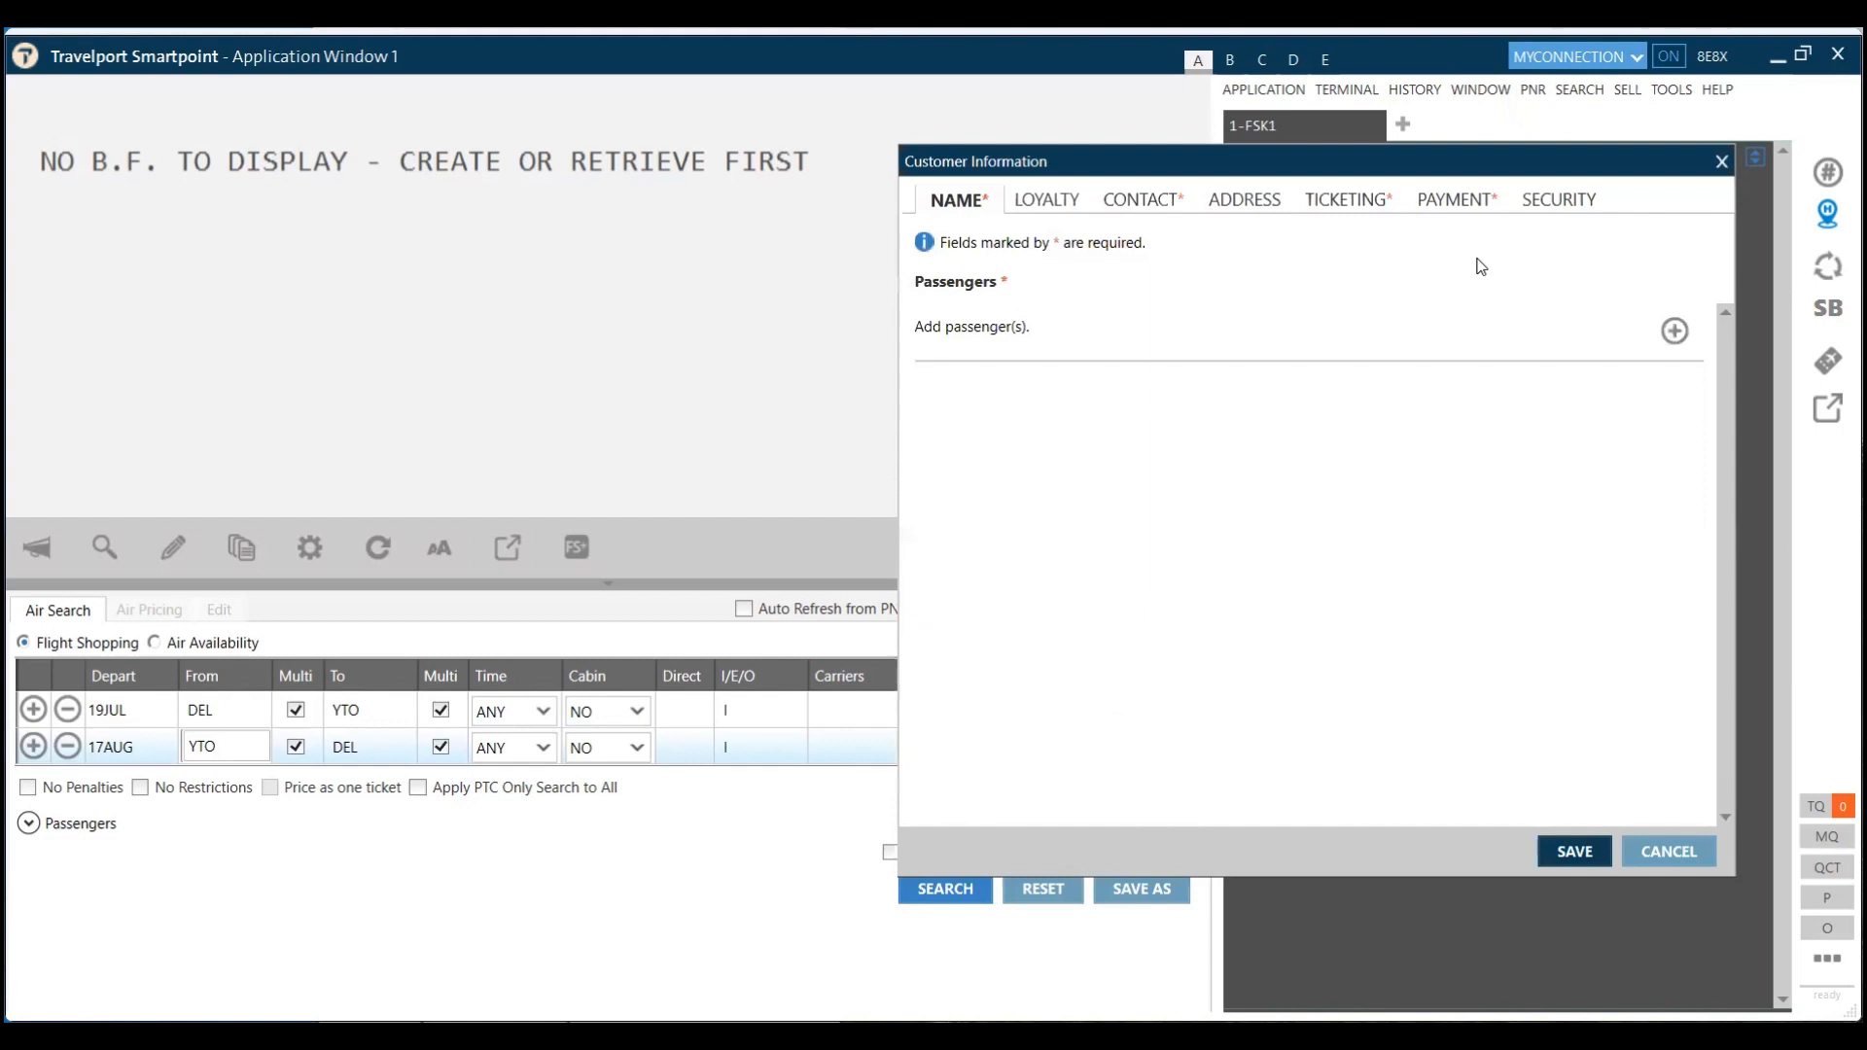
{"action": "mouse_move", "coordinate": [936, 375]}
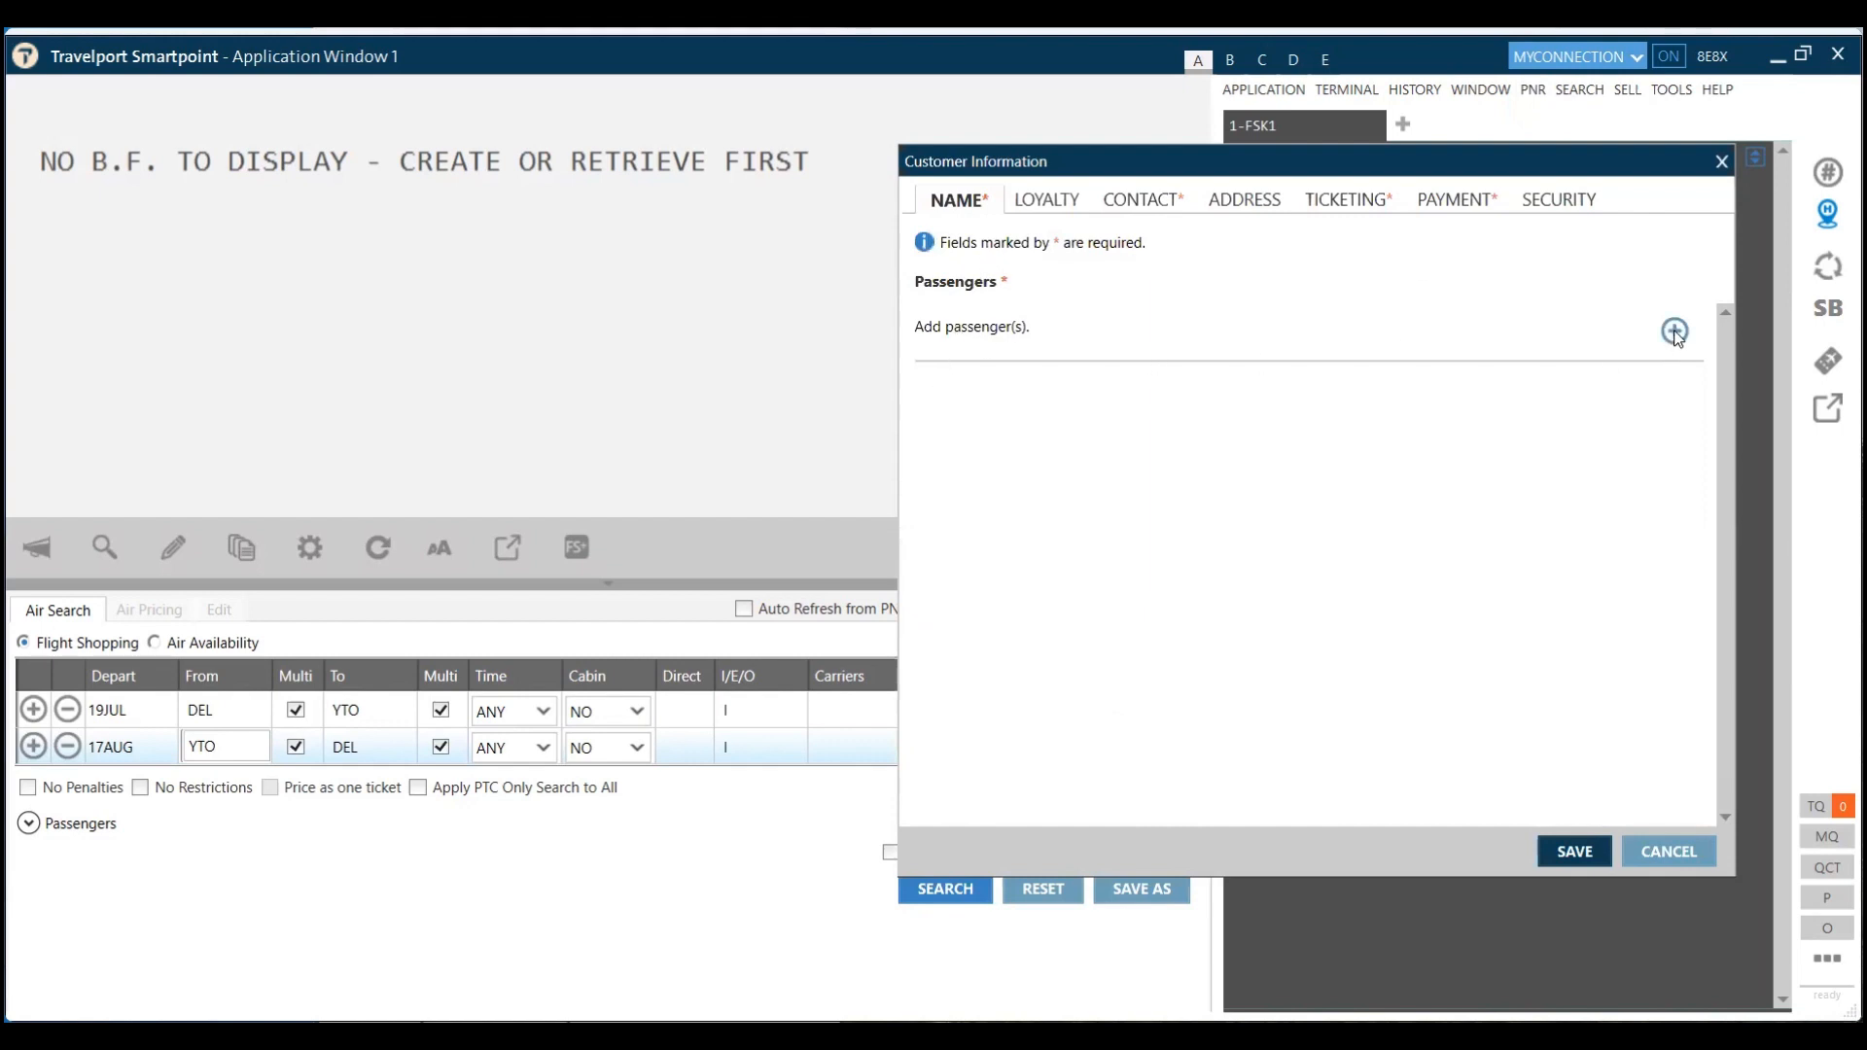
{"action": "left_click", "coordinate": [1675, 331]}
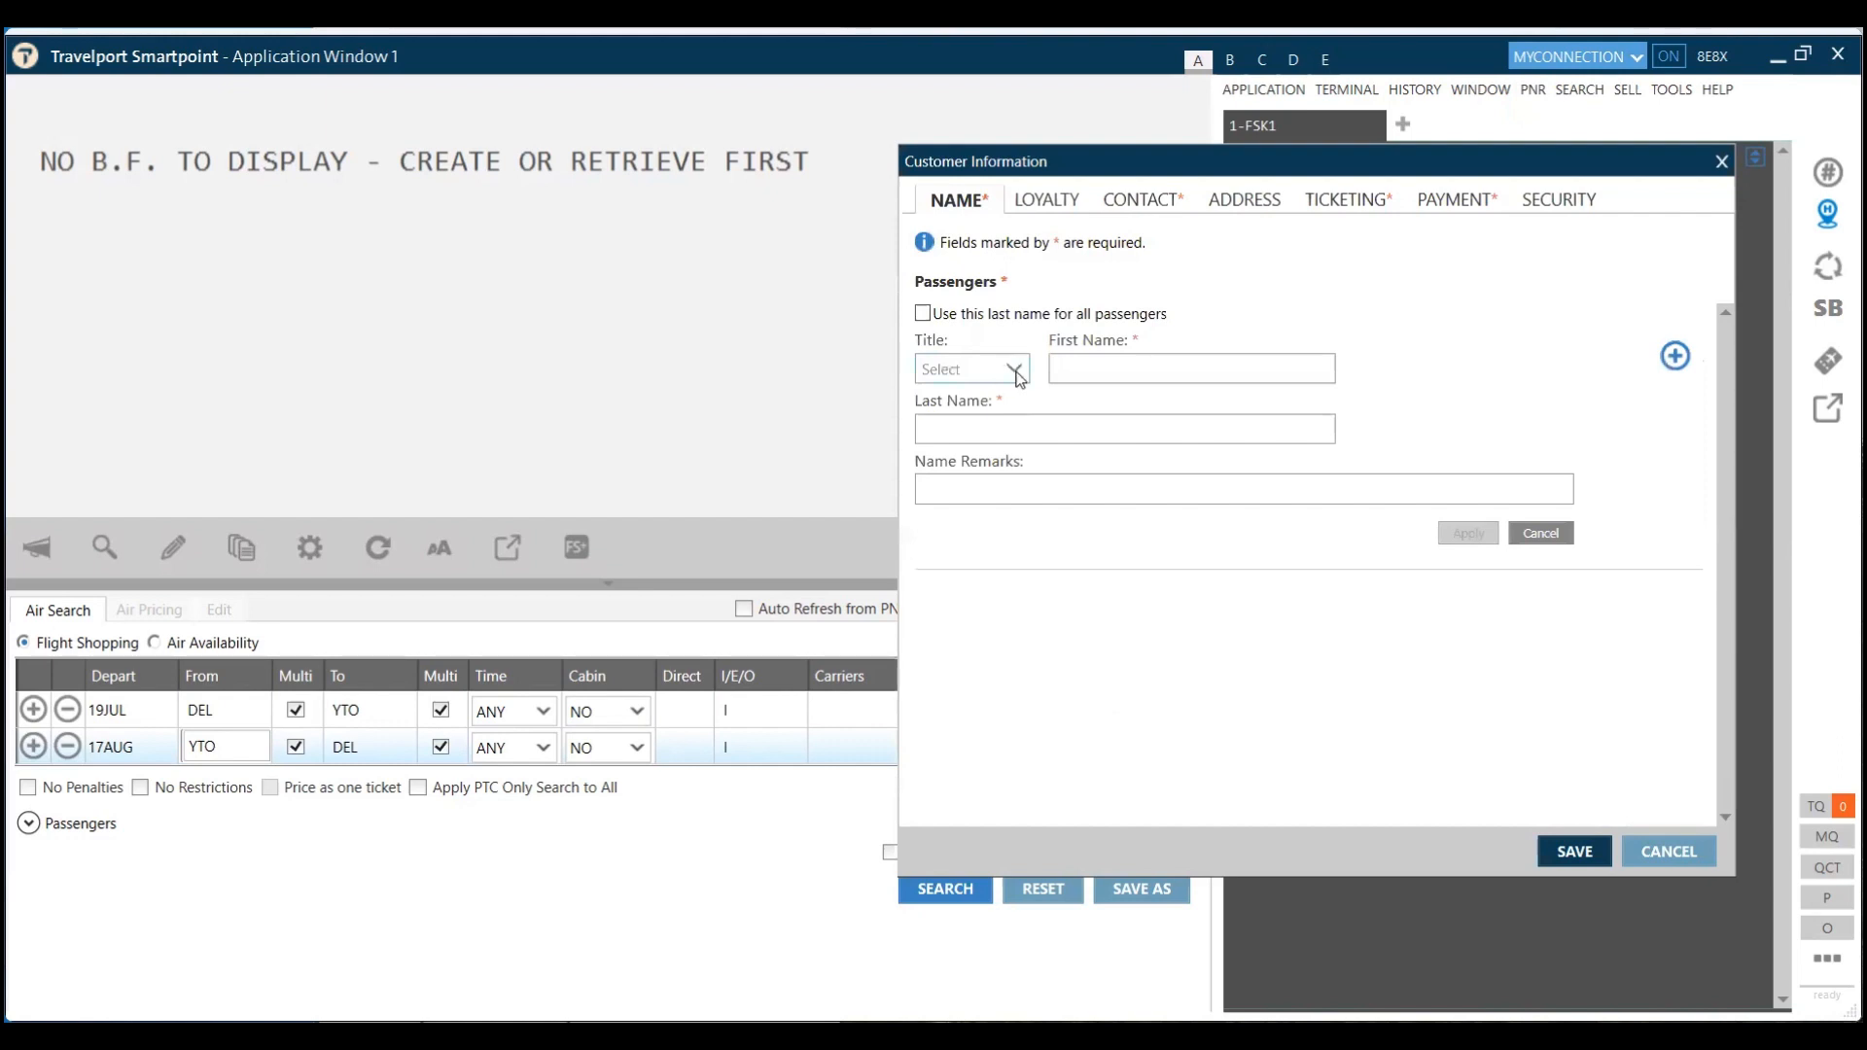
{"action": "left_click", "coordinate": [971, 368]}
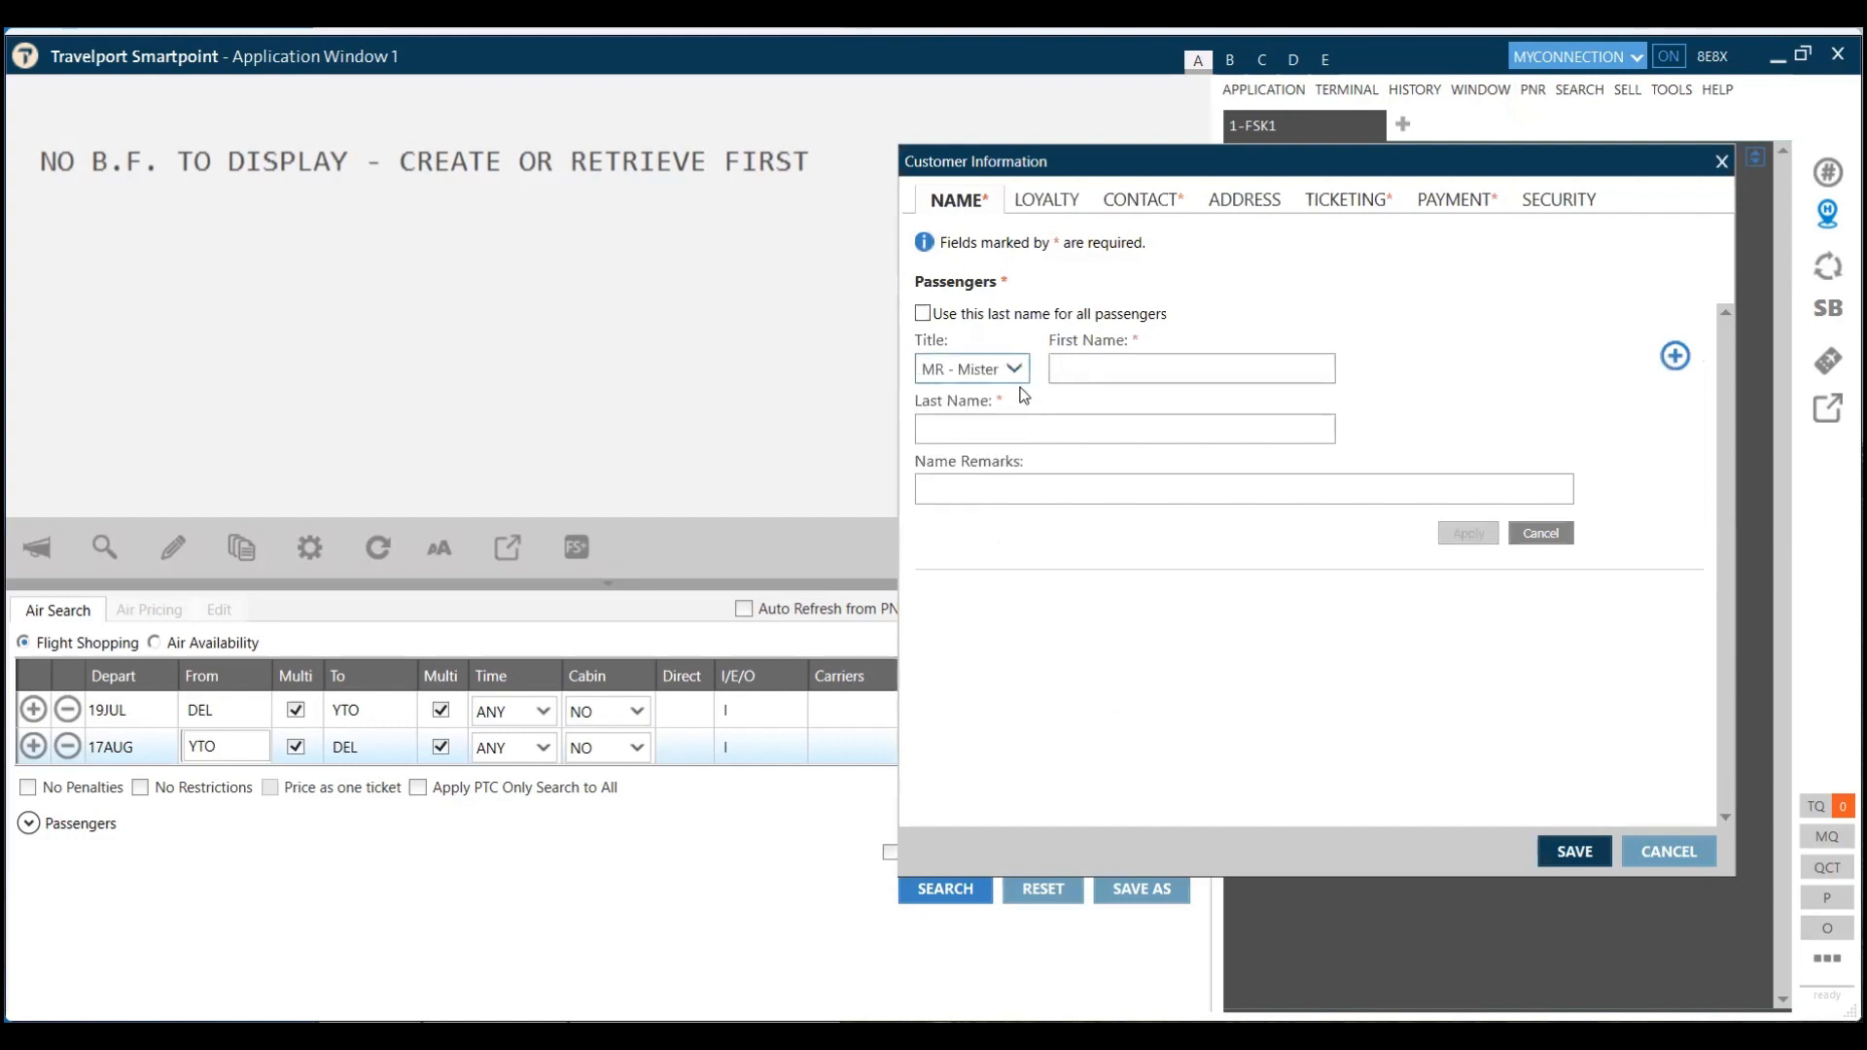
{"action": "left_click", "coordinate": [970, 368]}
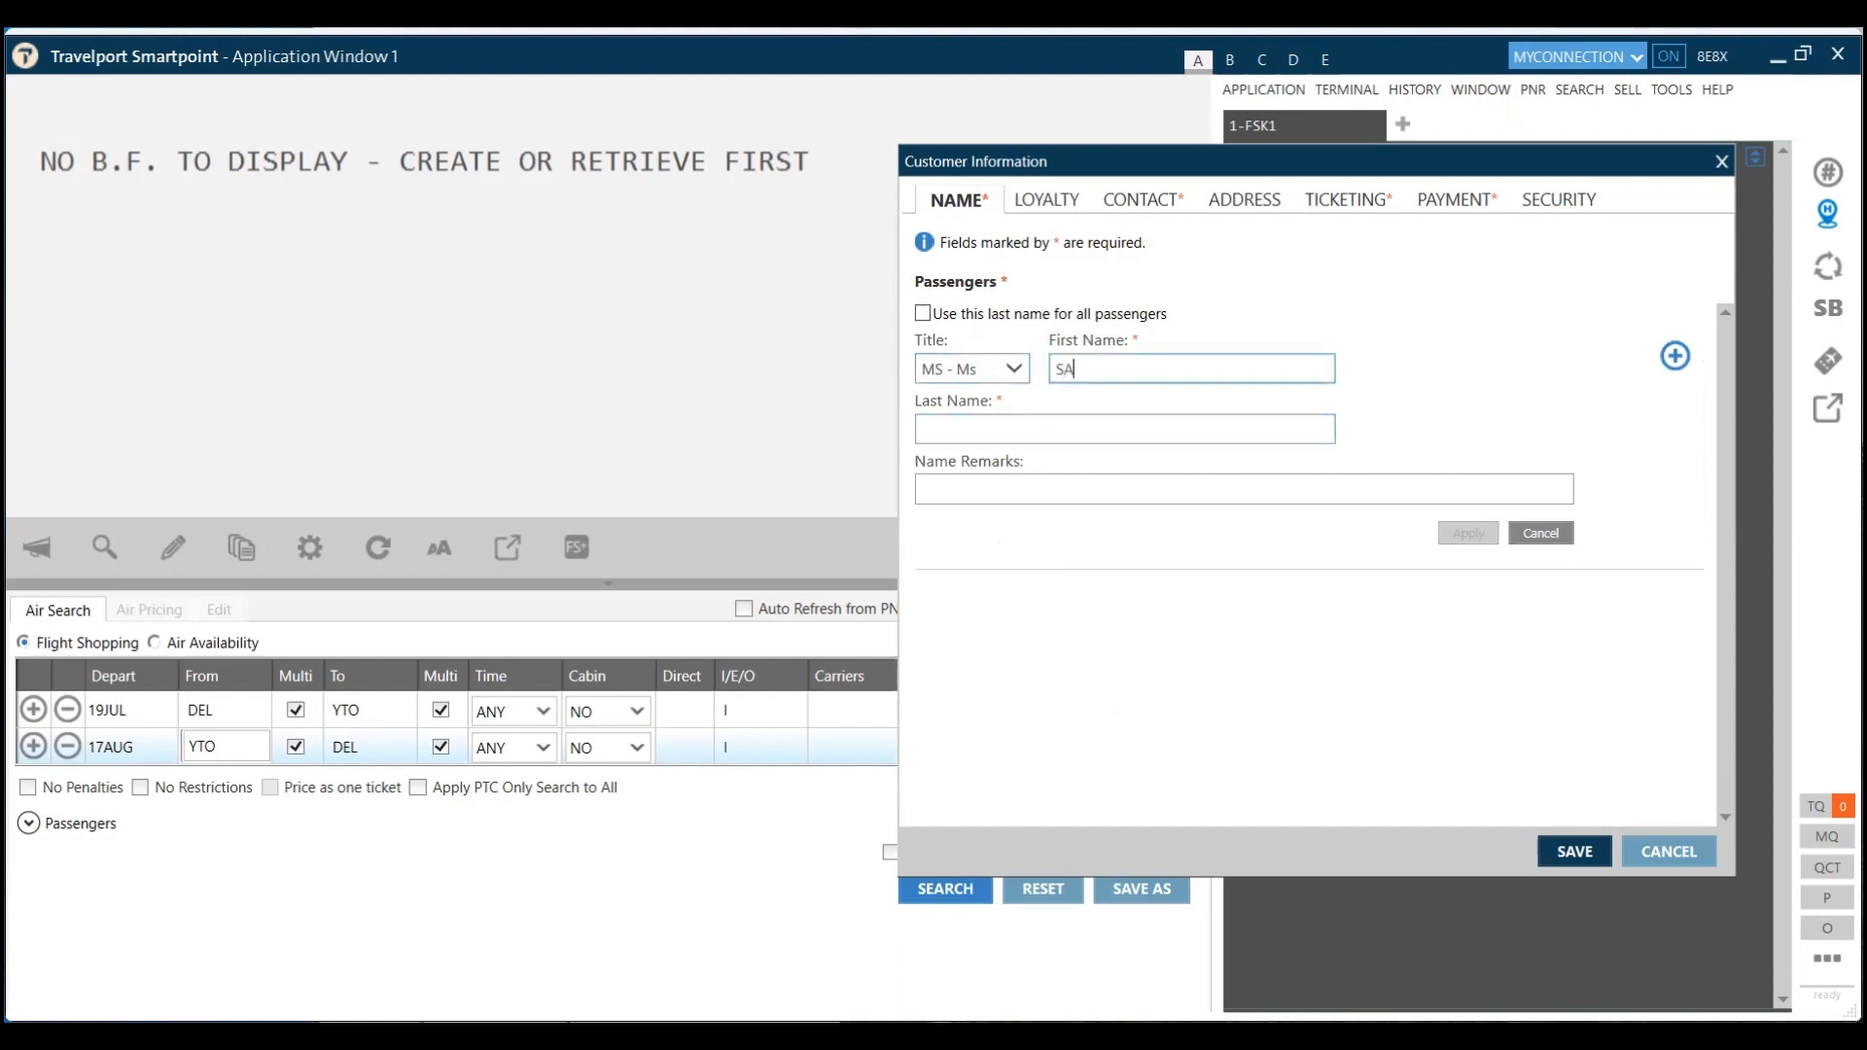
{"action": "type", "text": "KINGER"}
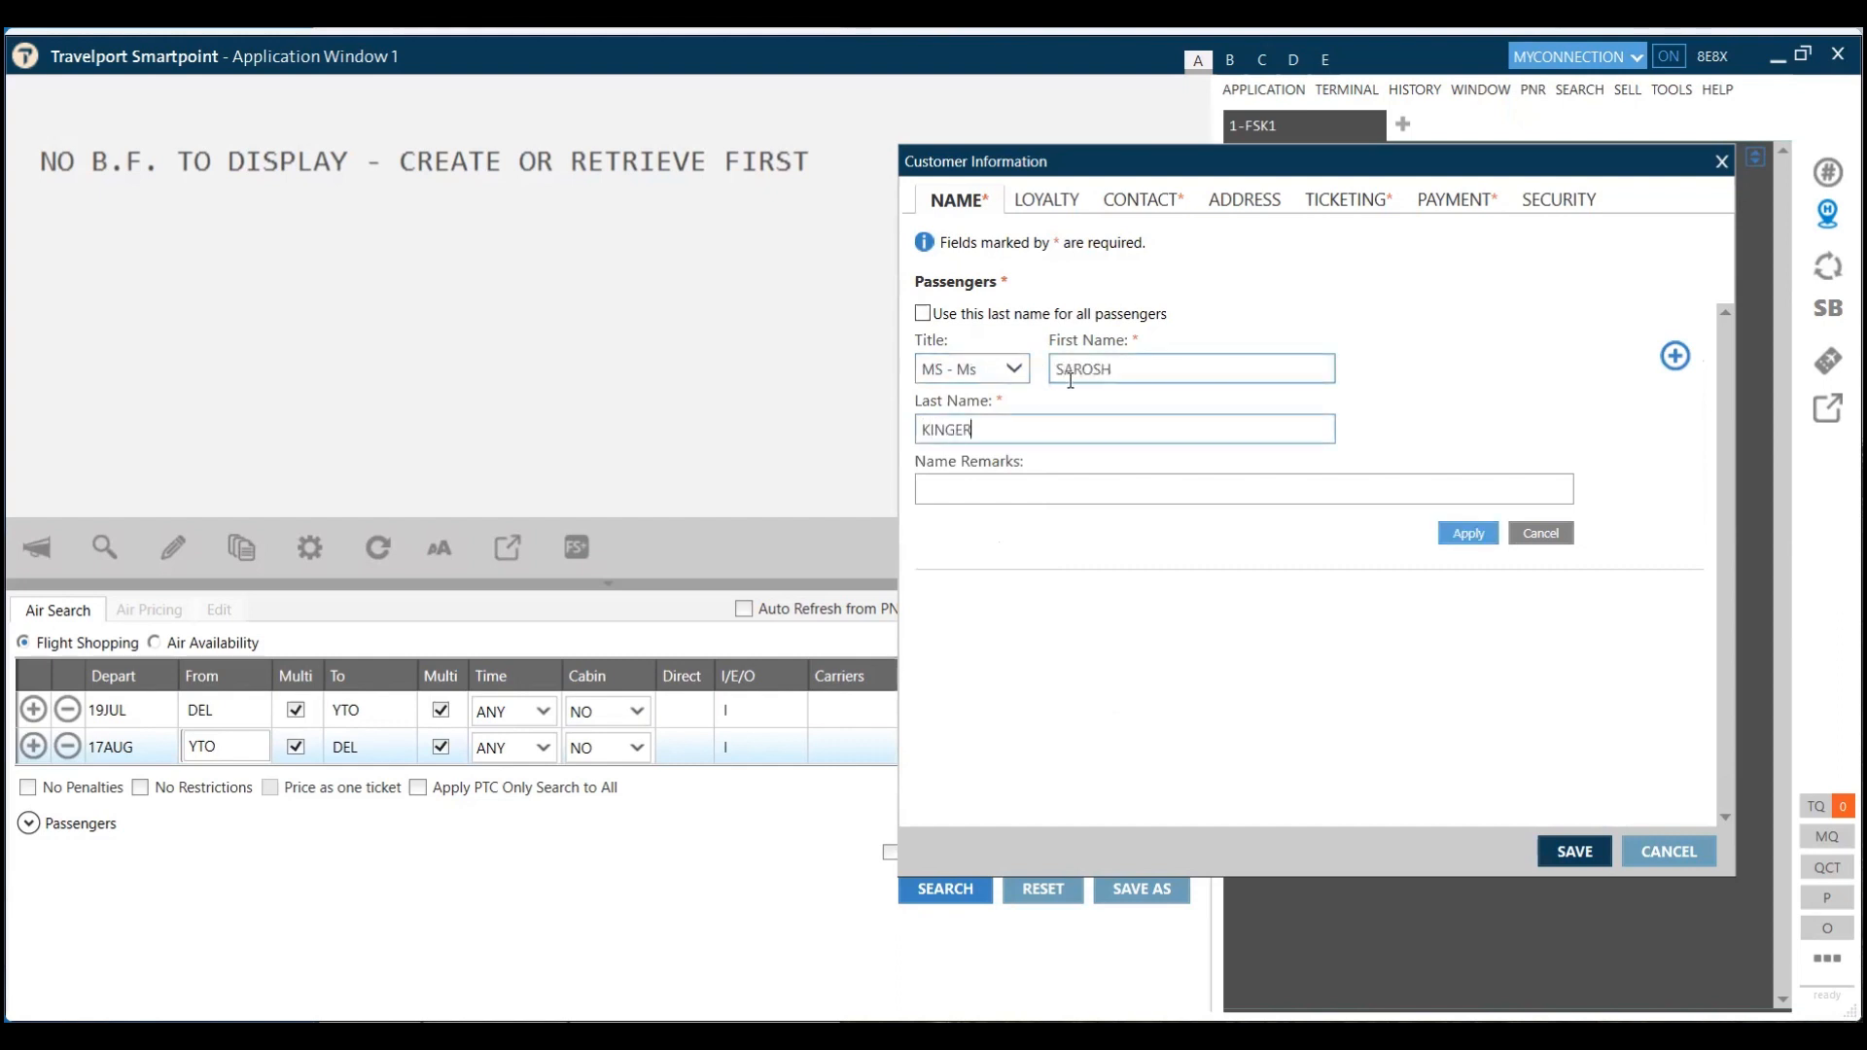
{"action": "left_click", "coordinate": [1243, 488]}
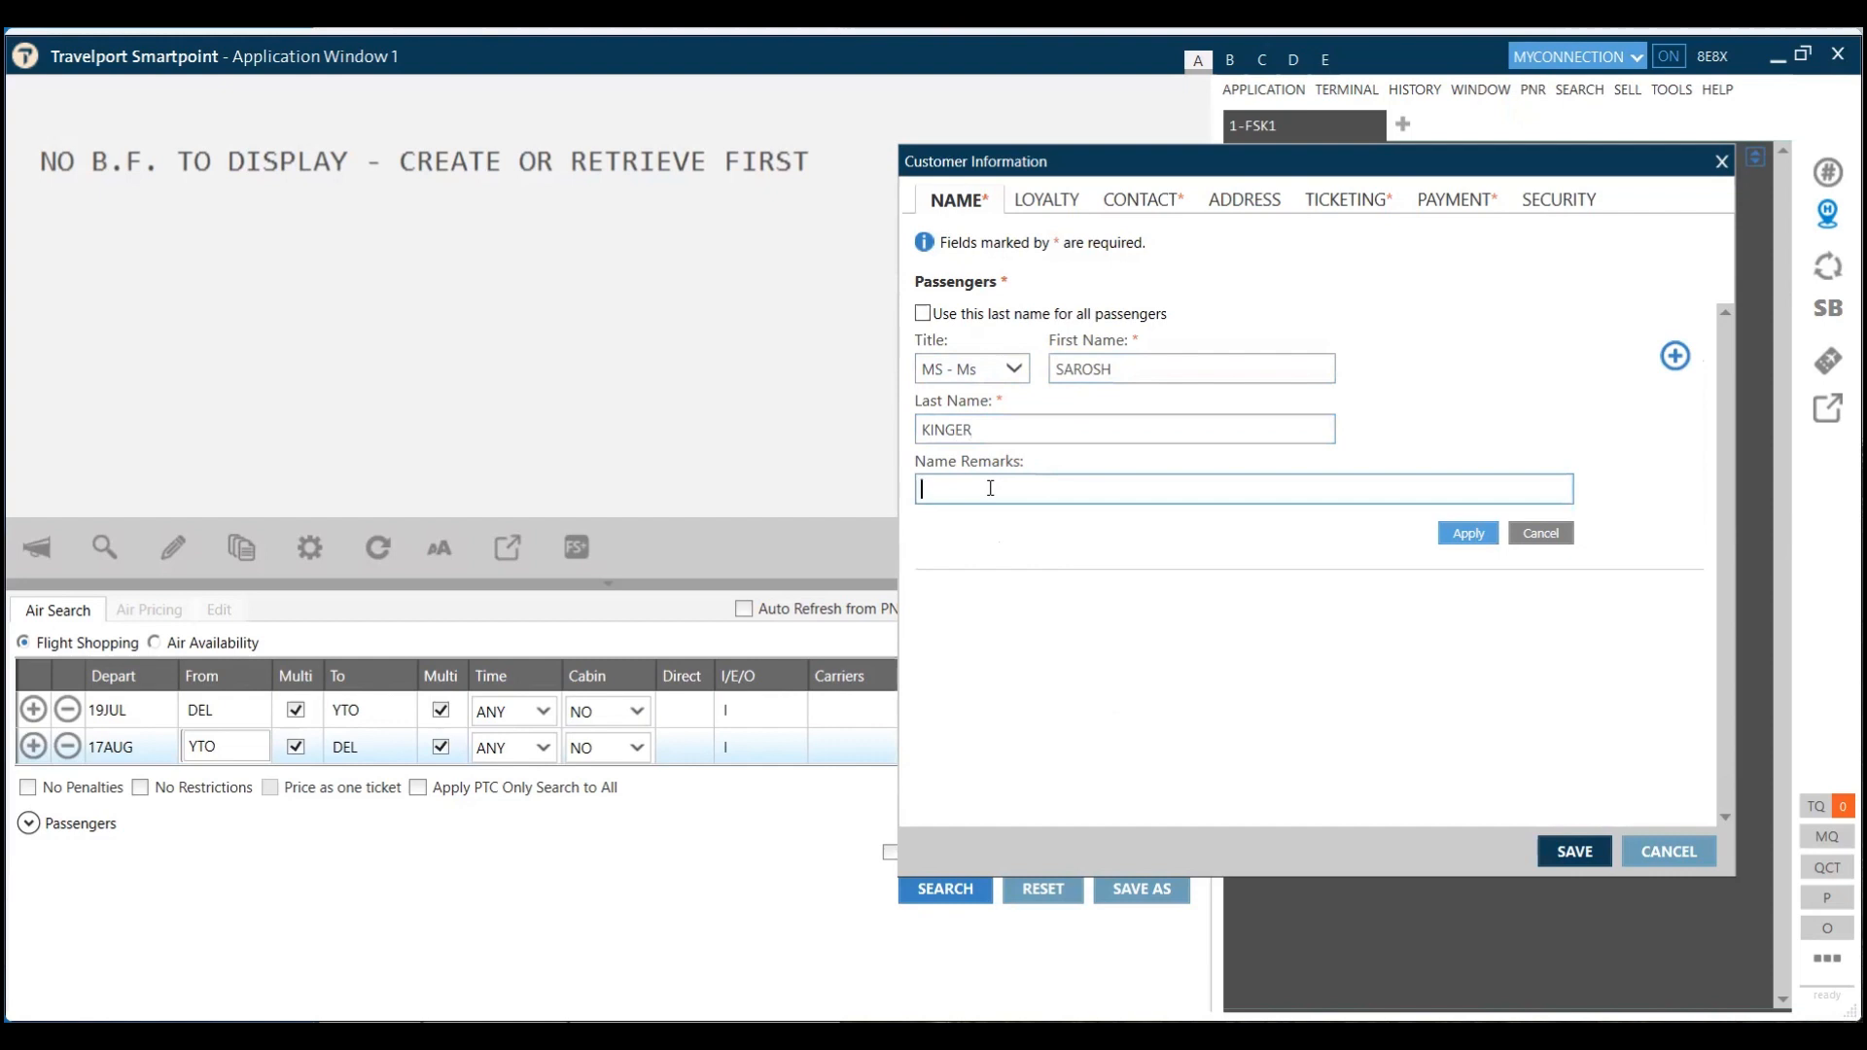
{"action": "type", "text": "ADT"}
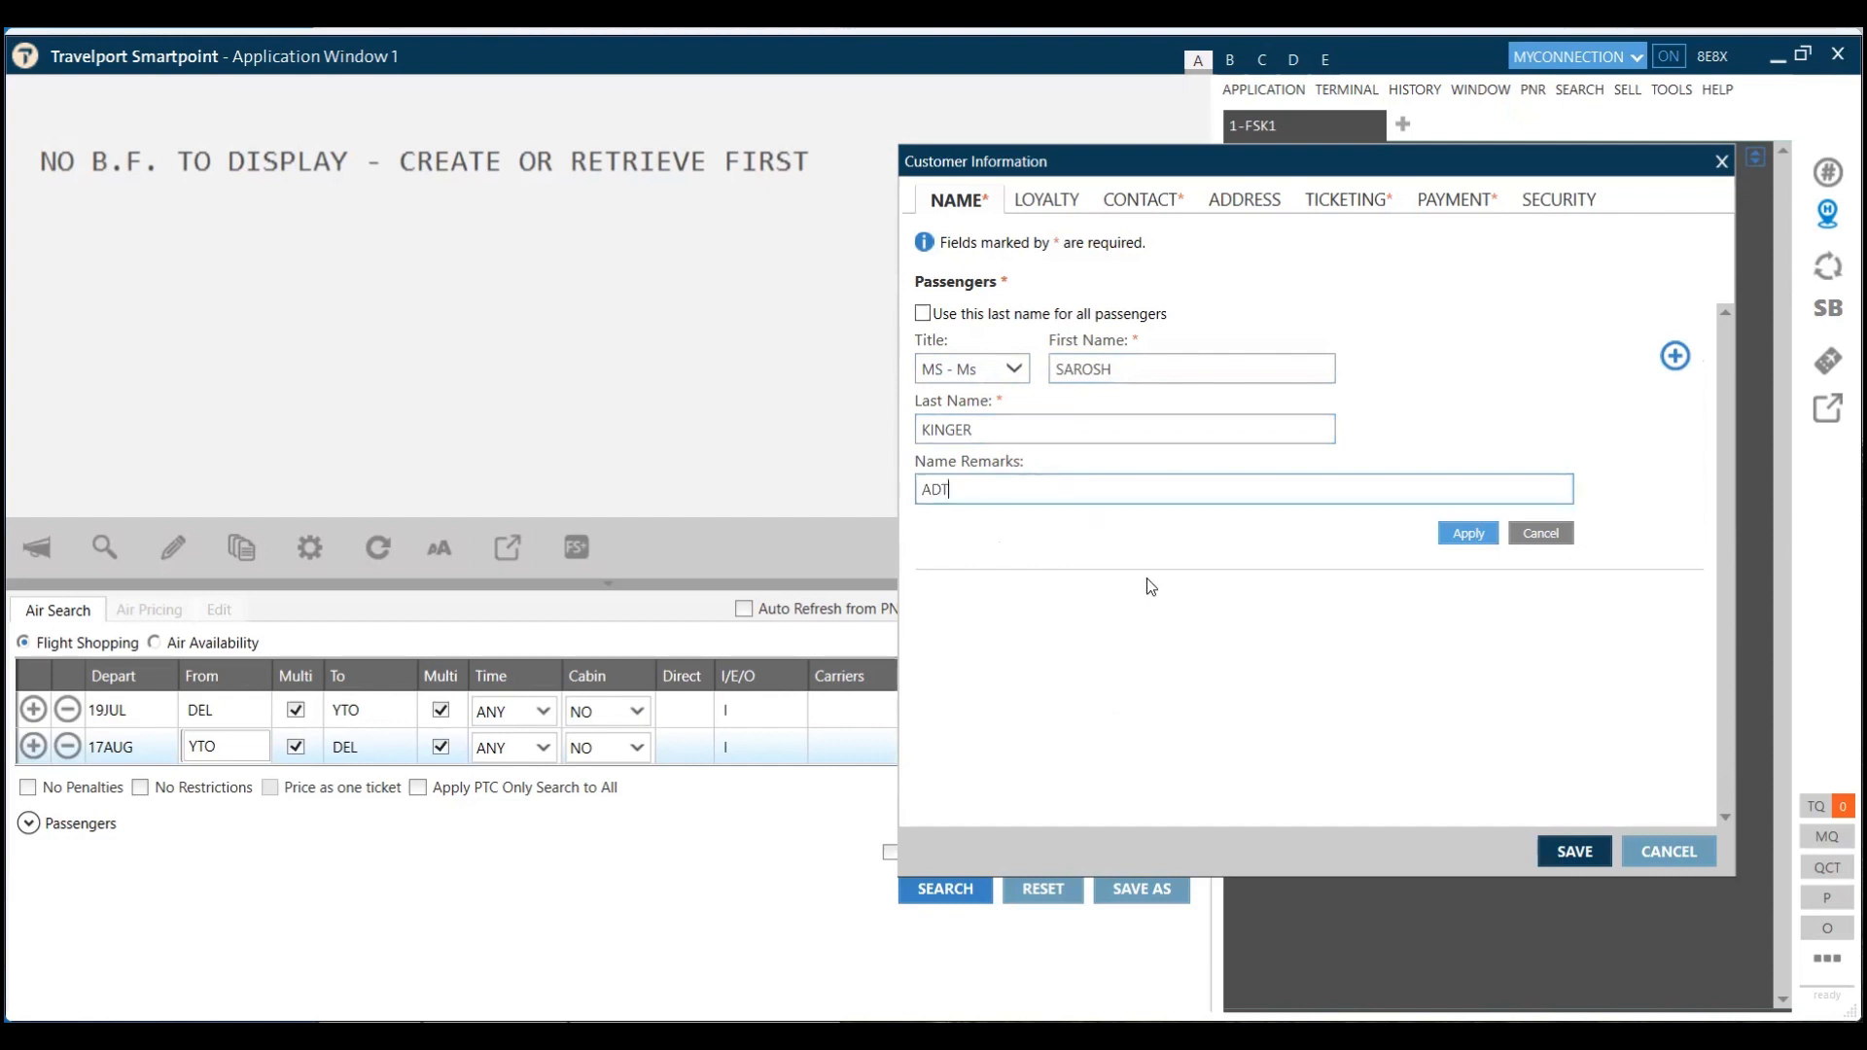
{"action": "left_click", "coordinate": [1466, 533]}
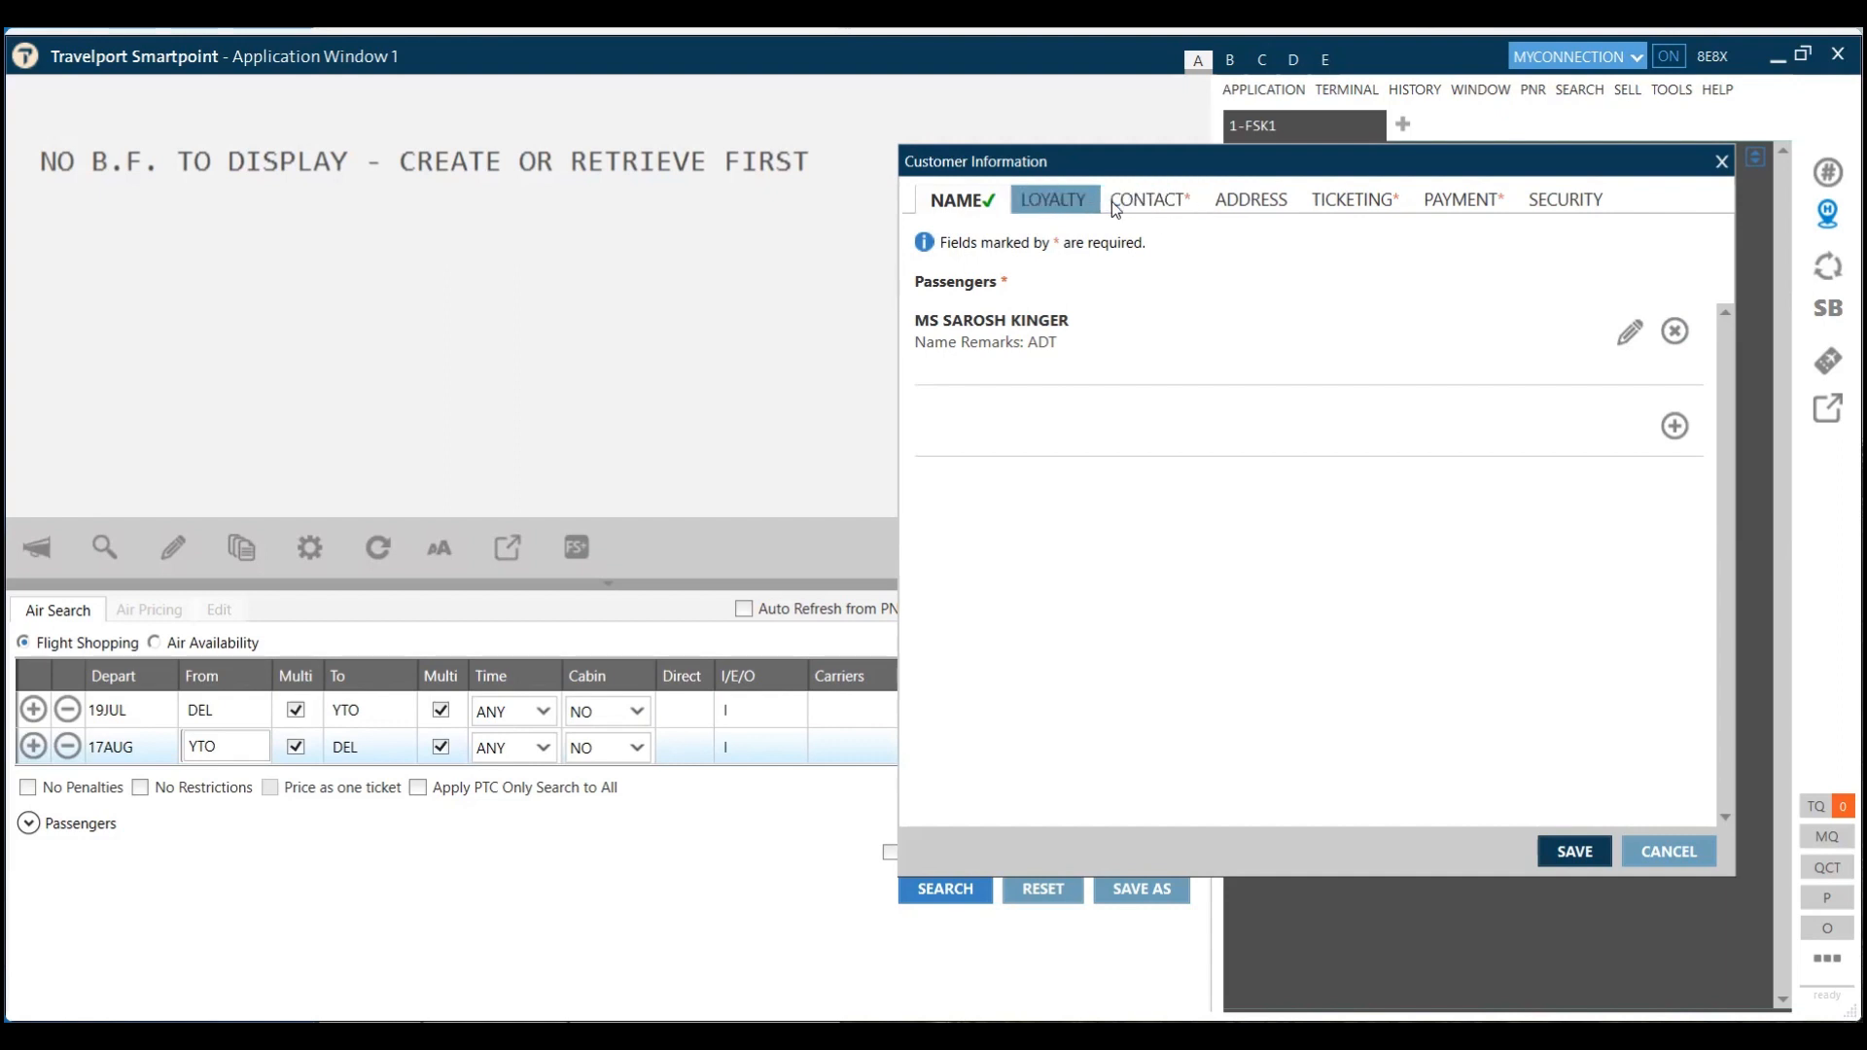
- Add a Home phone contact with city code DEL and apply it
{"action": "left_click", "coordinate": [1051, 199]}
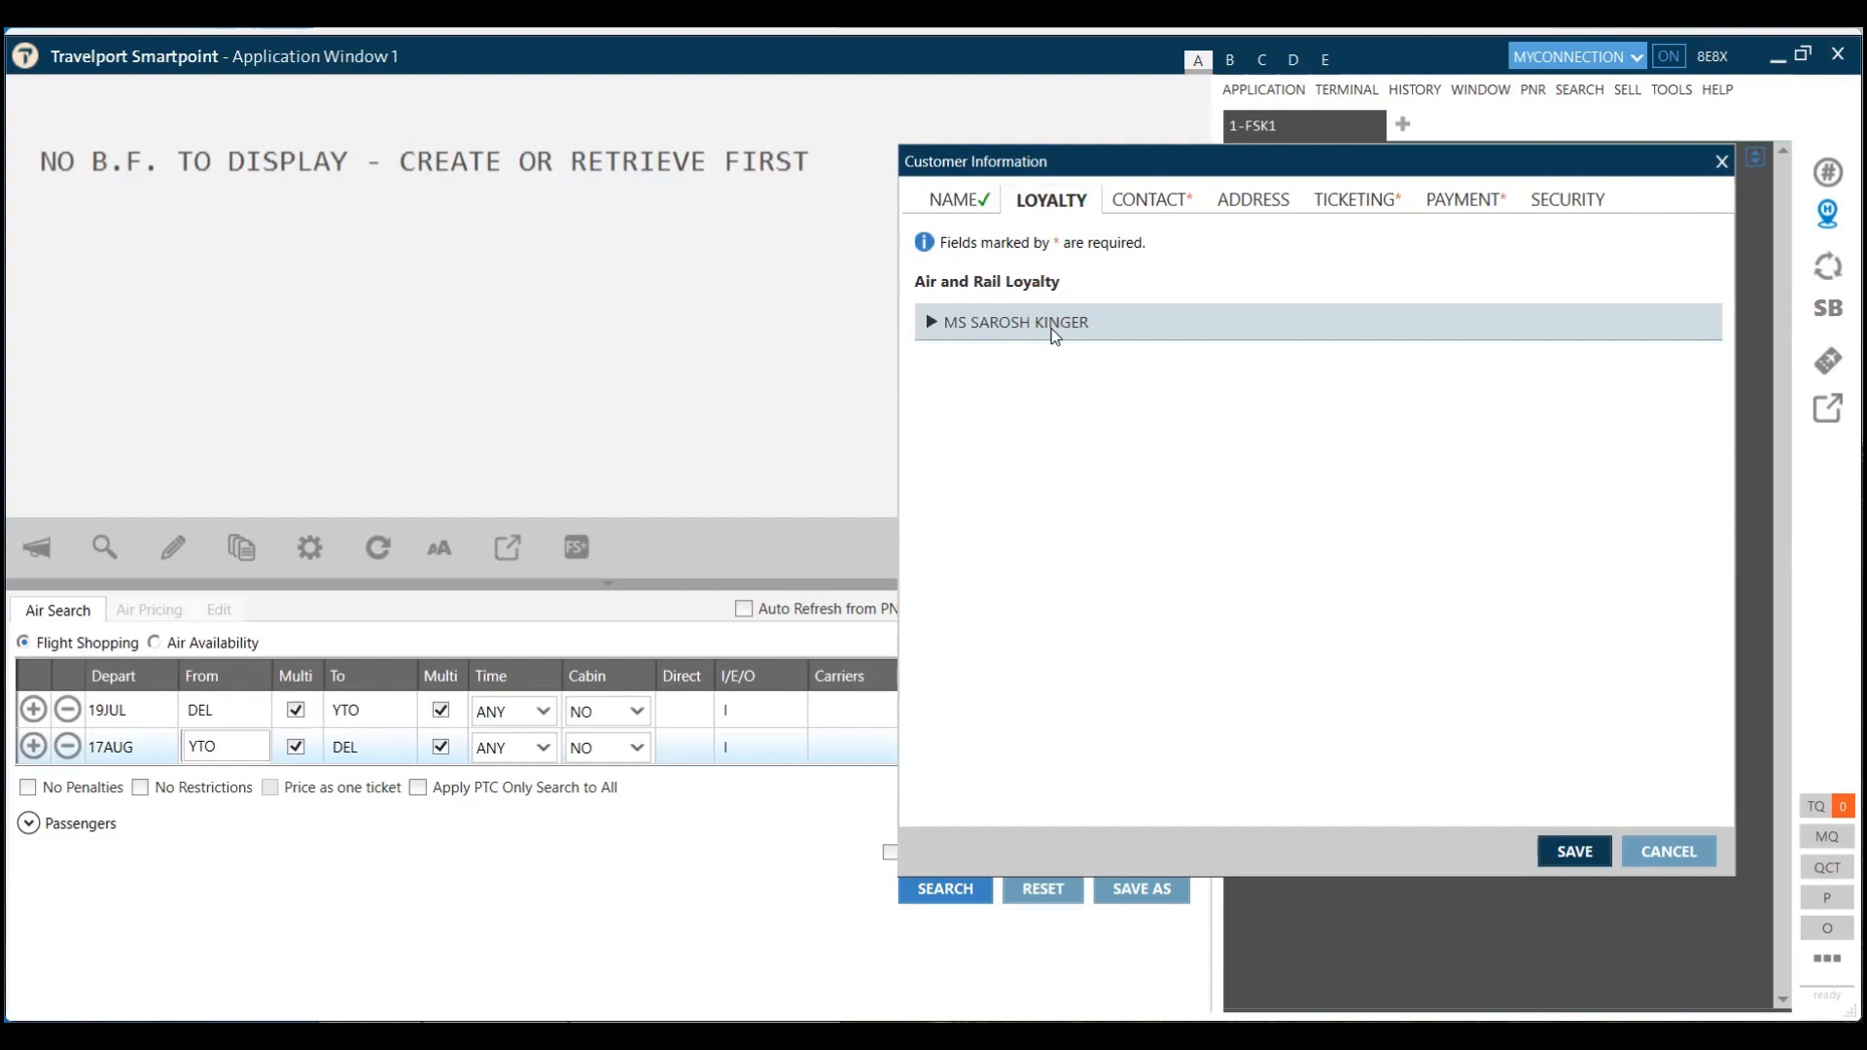
{"action": "left_click", "coordinate": [1015, 321]}
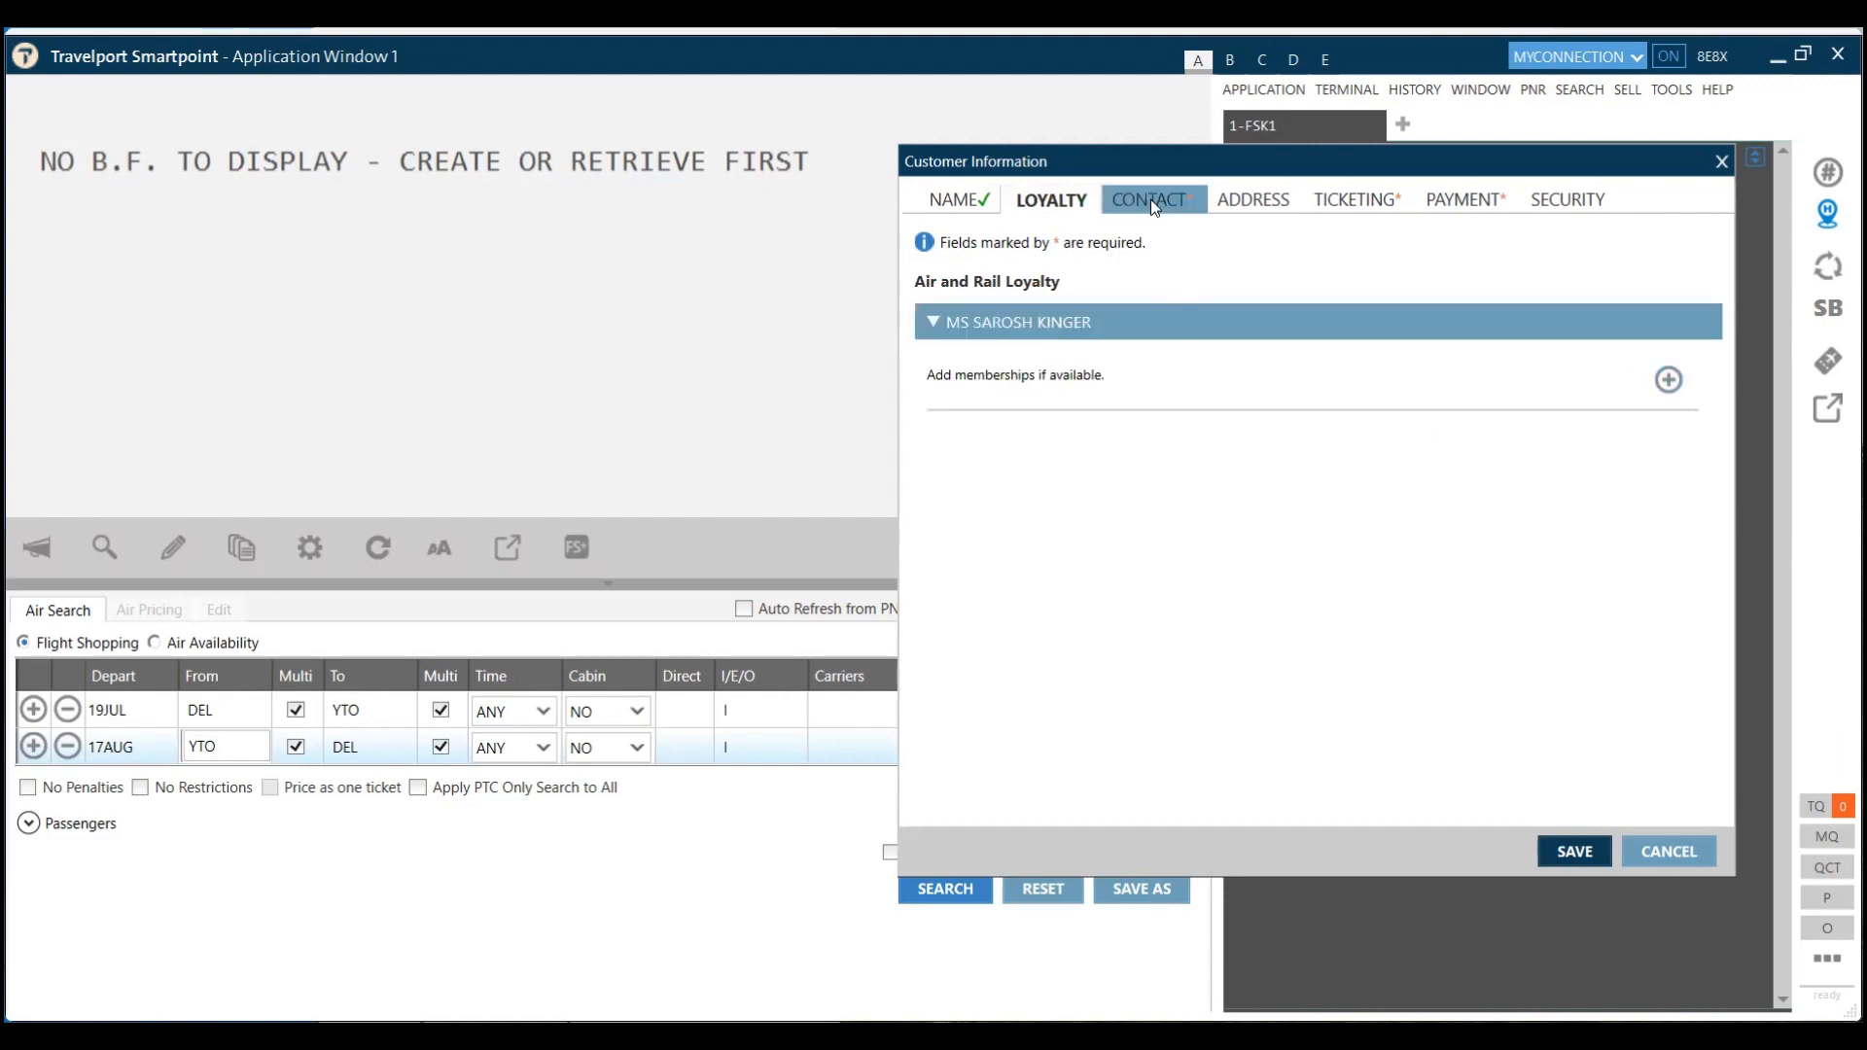
{"action": "left_click", "coordinate": [1147, 198]}
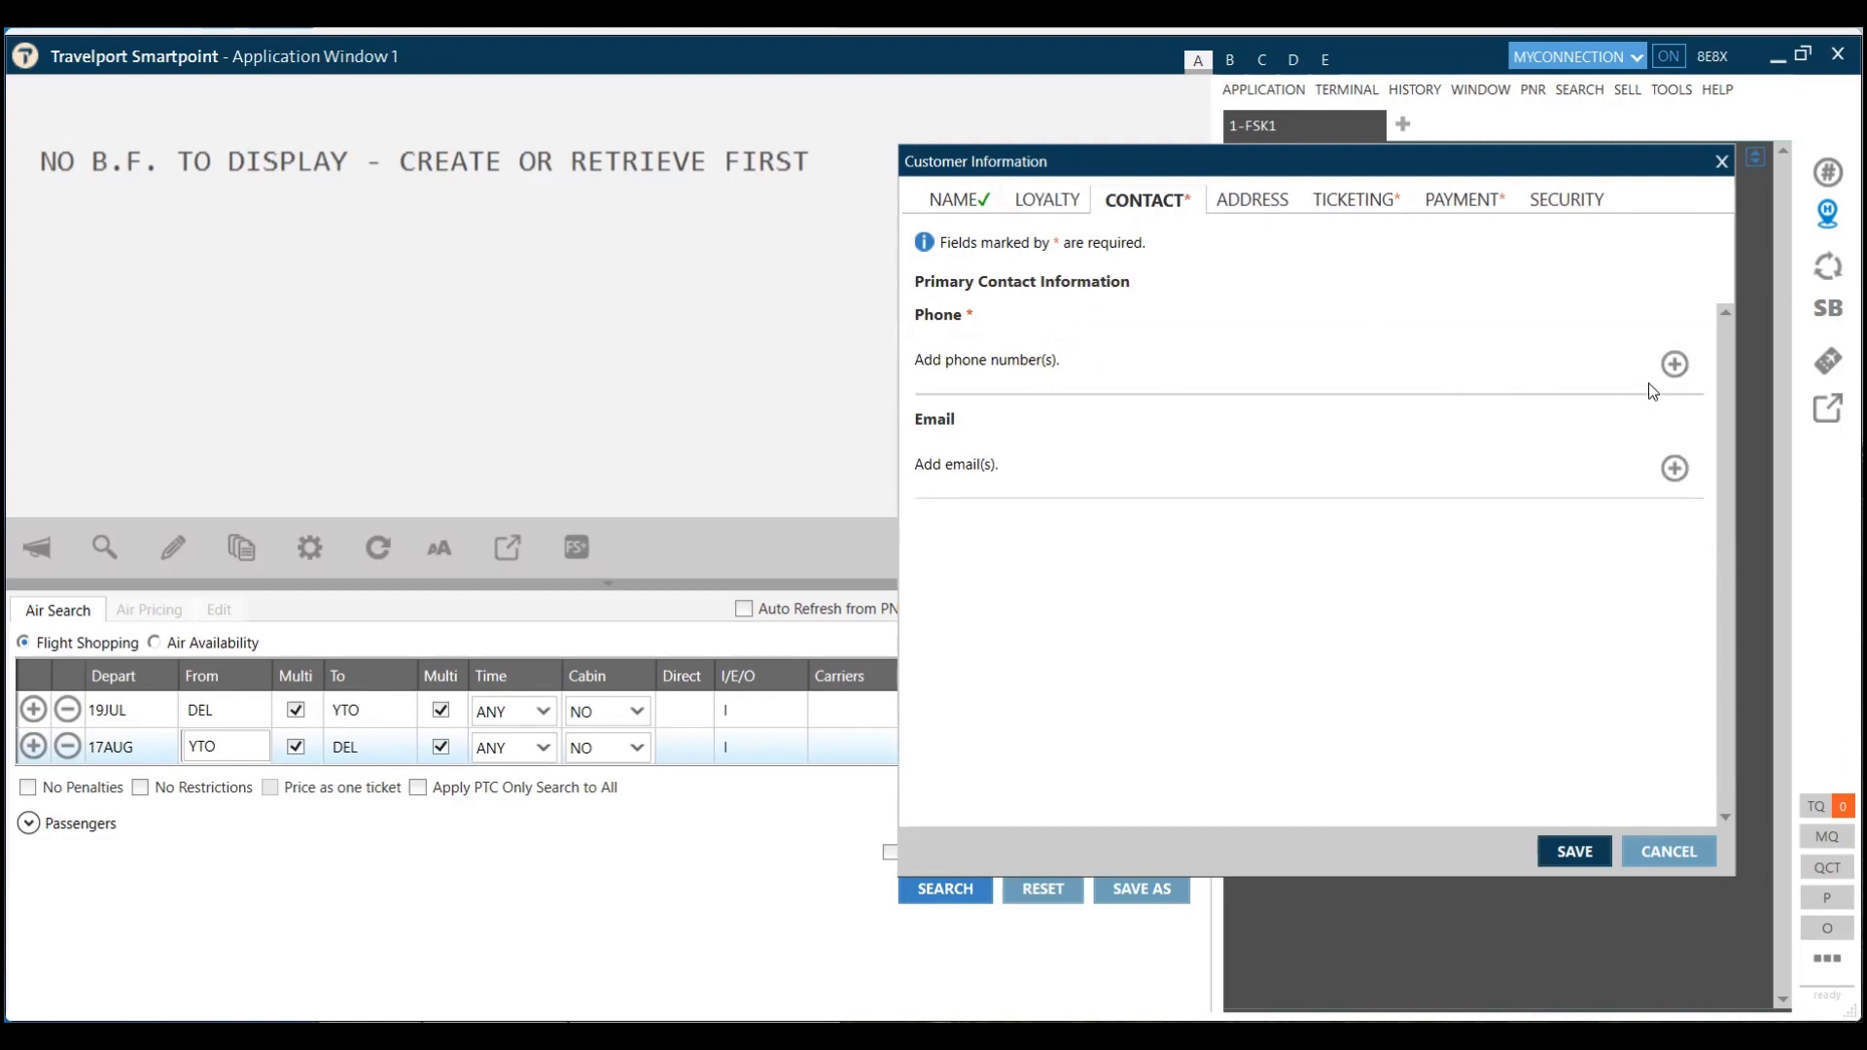
{"action": "left_click", "coordinate": [1674, 363]}
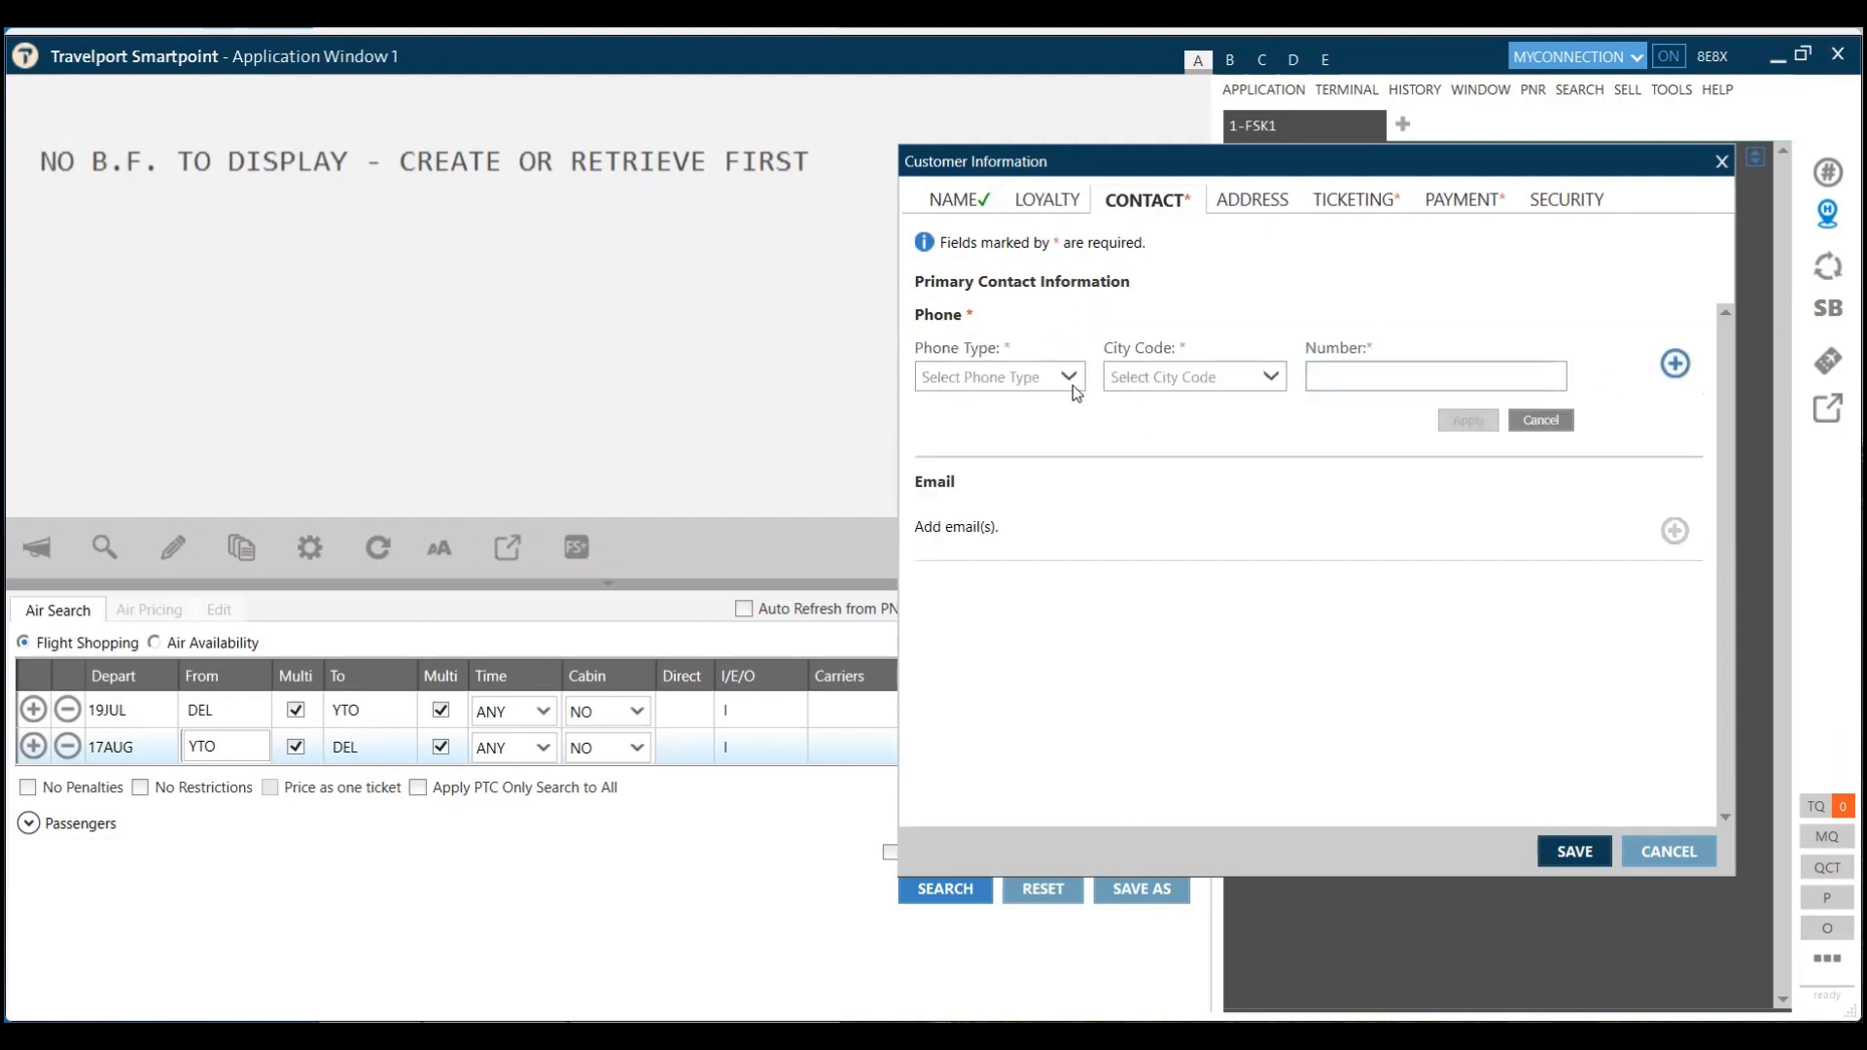
{"action": "left_click", "coordinate": [998, 375]}
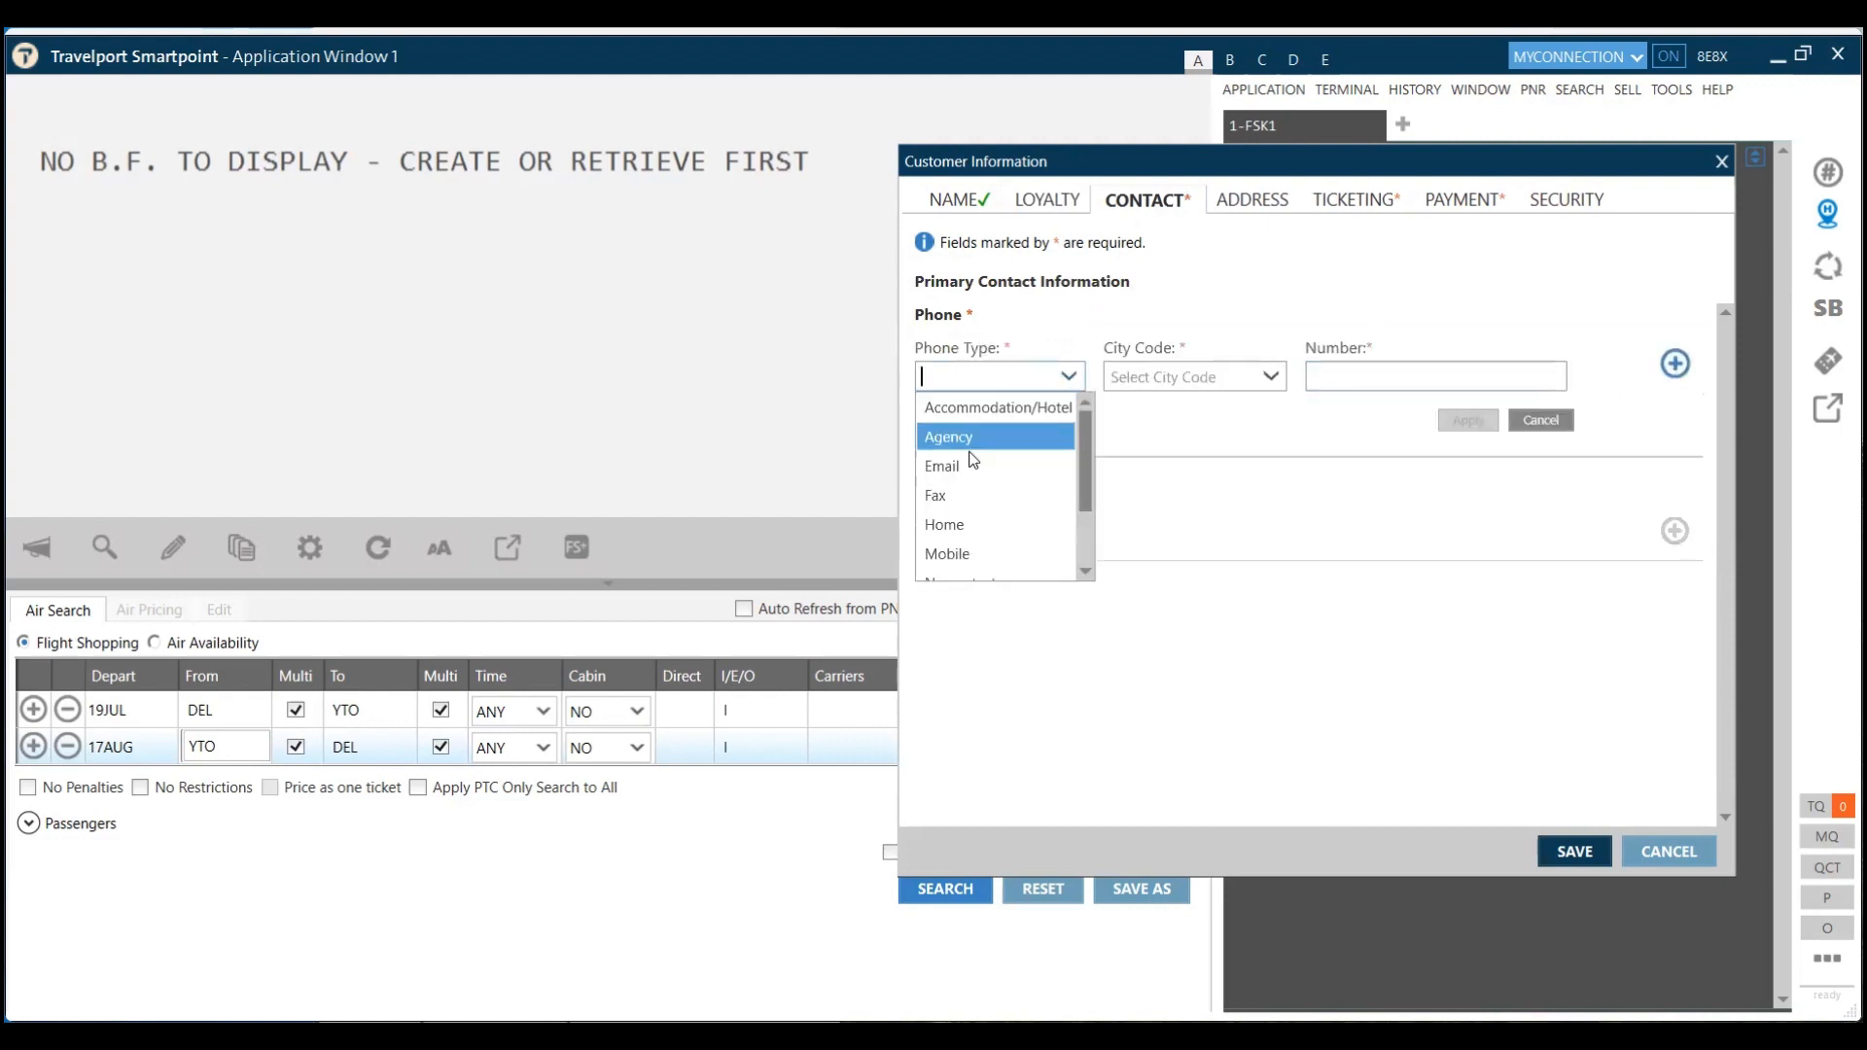
{"action": "mouse_move", "coordinate": [945, 523]}
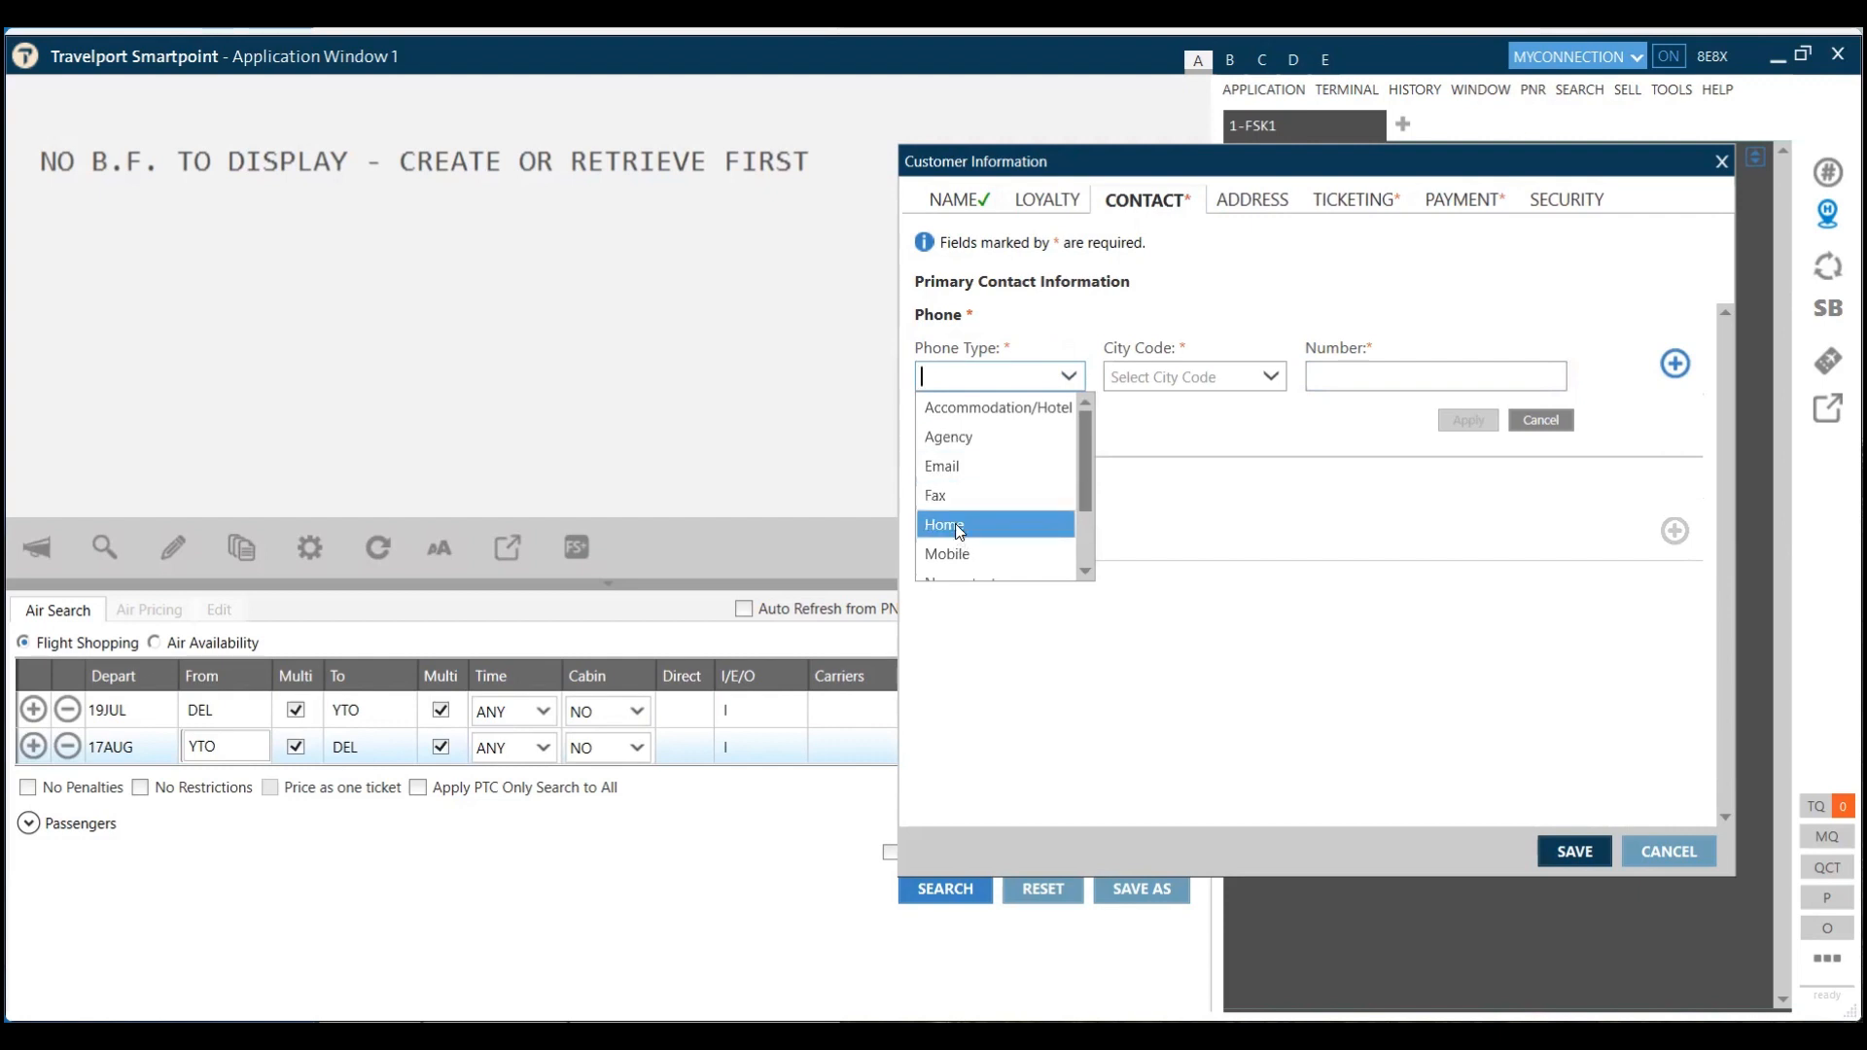
{"action": "left_click", "coordinate": [1192, 375]}
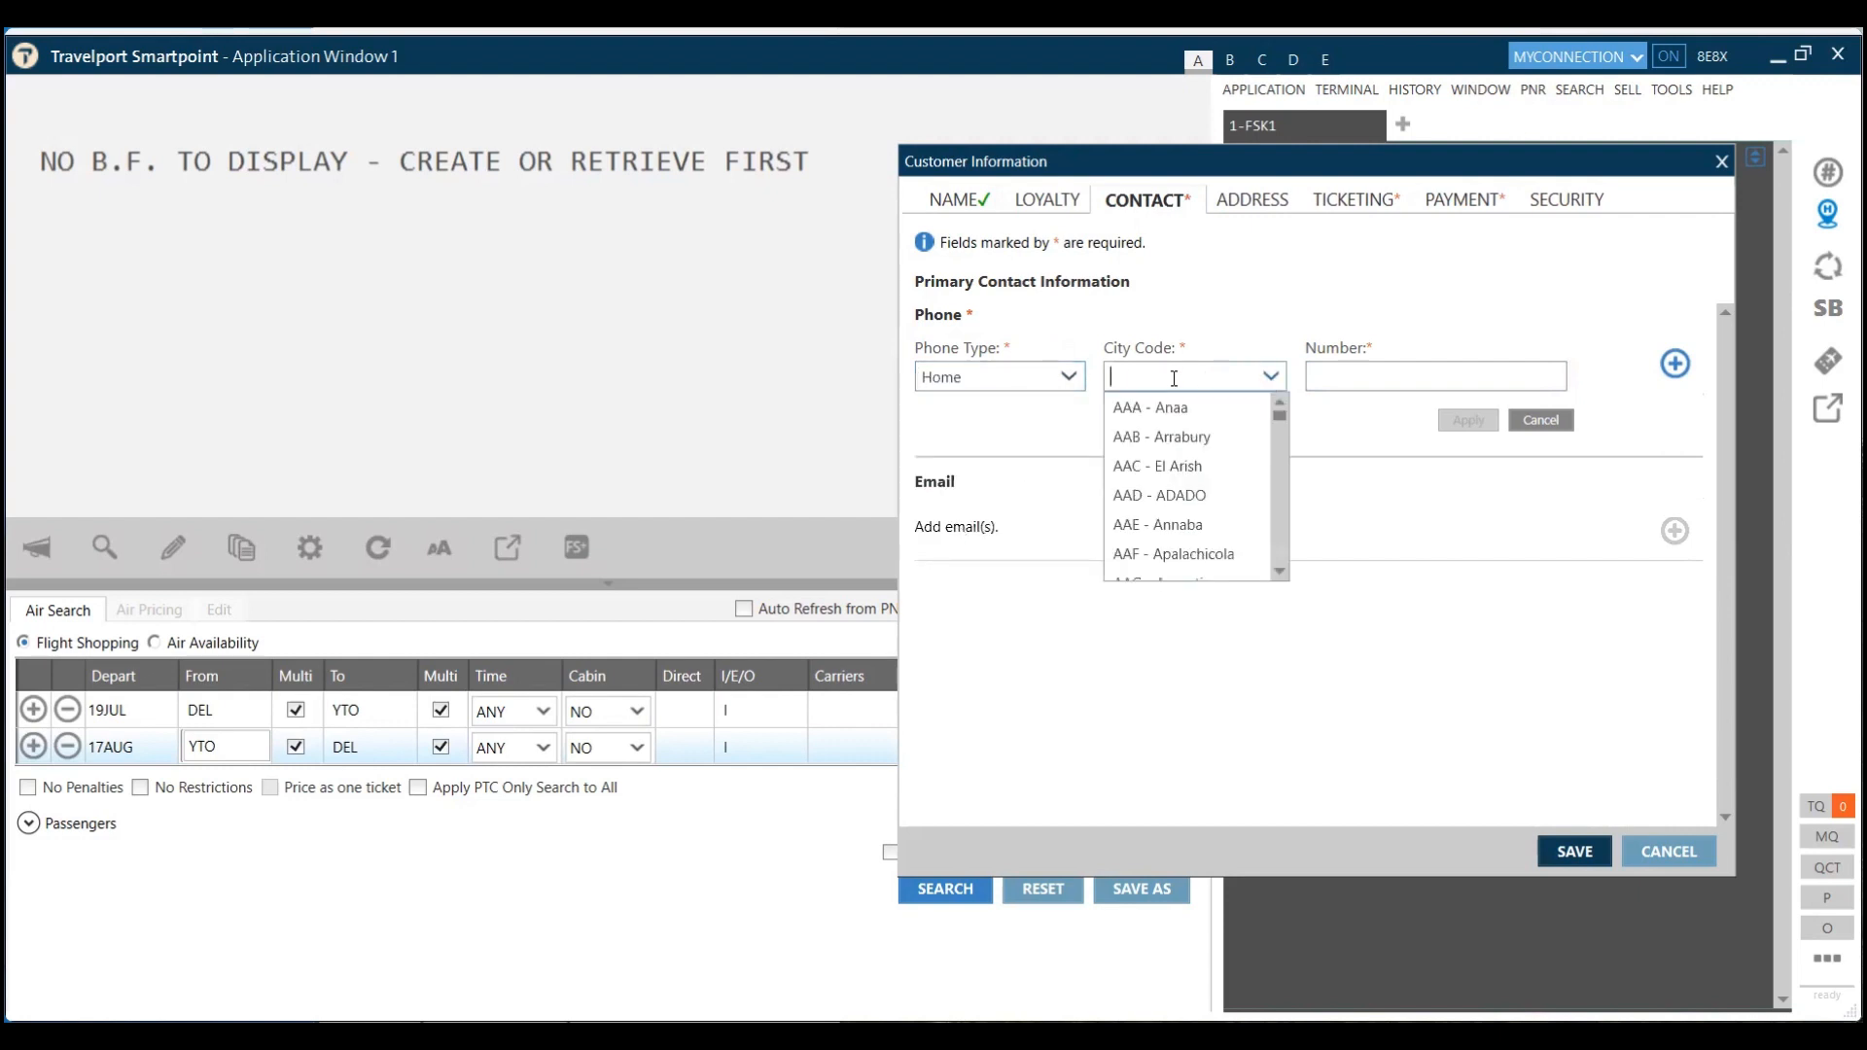
{"action": "type", "text": "del"}
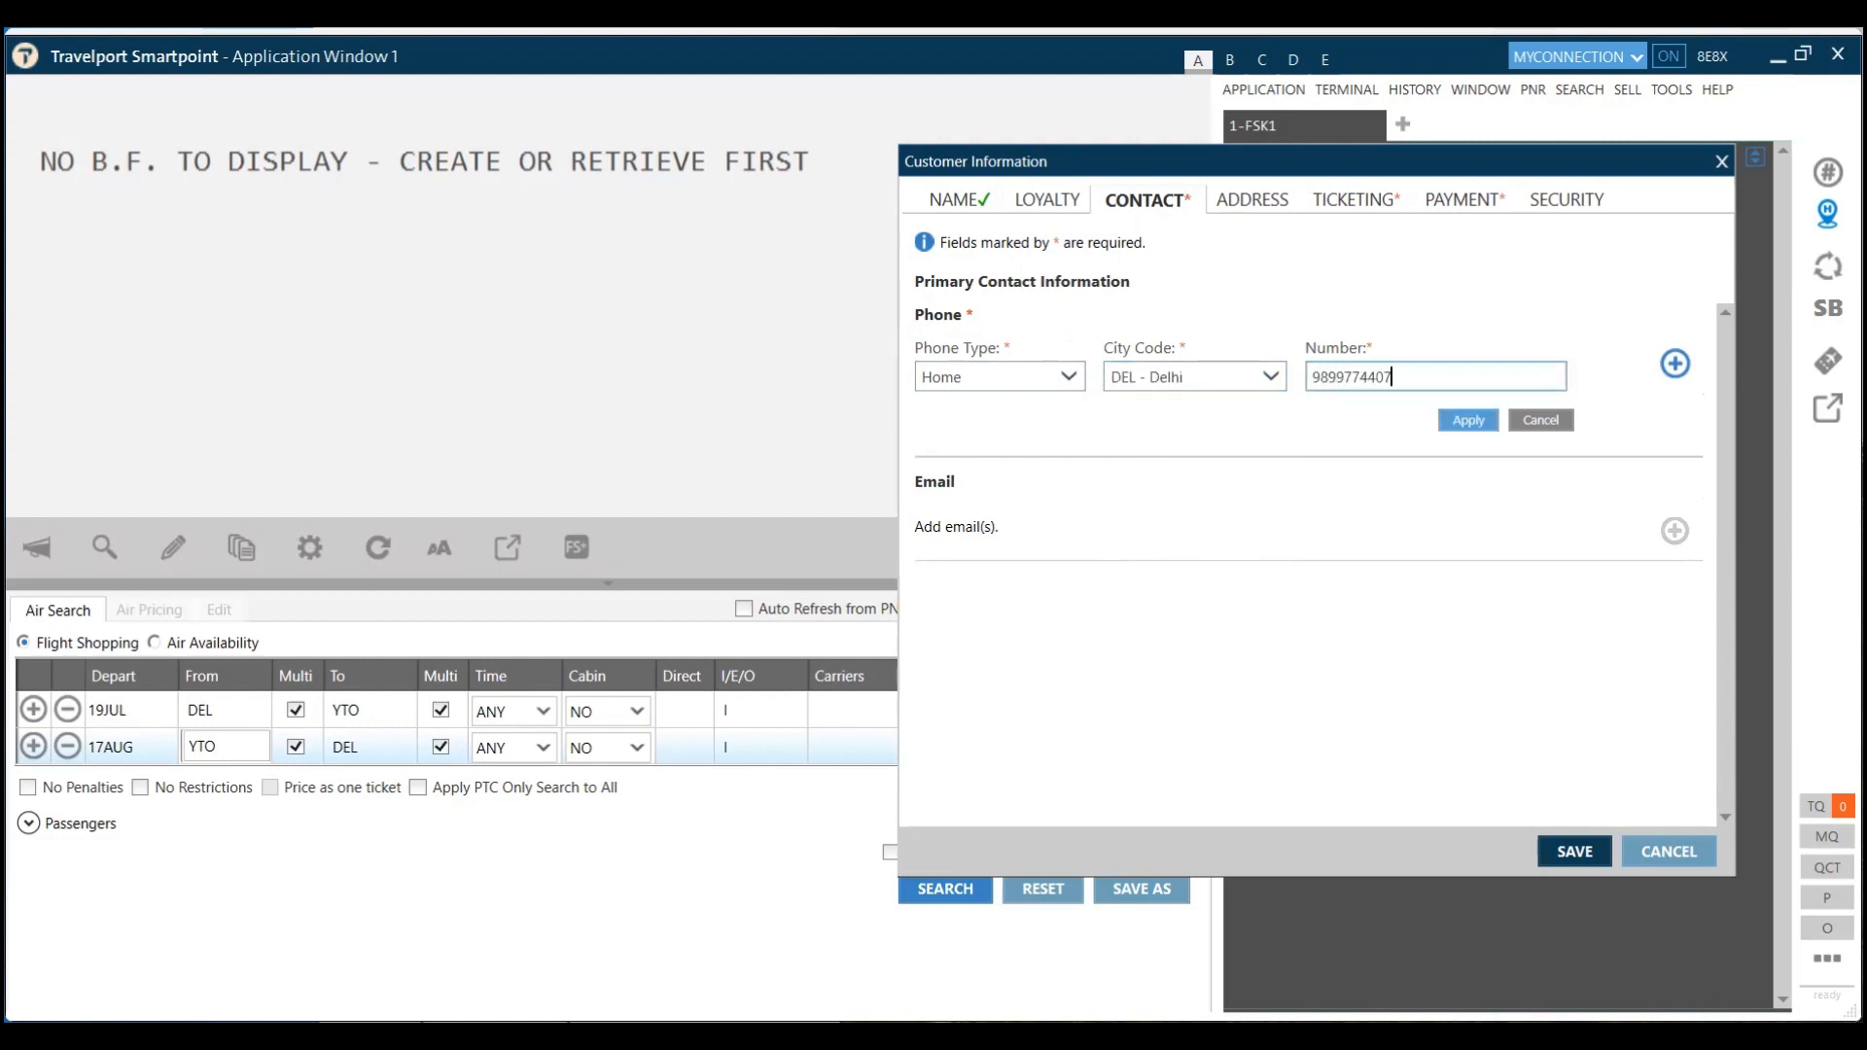
{"action": "left_click", "coordinate": [1467, 420]}
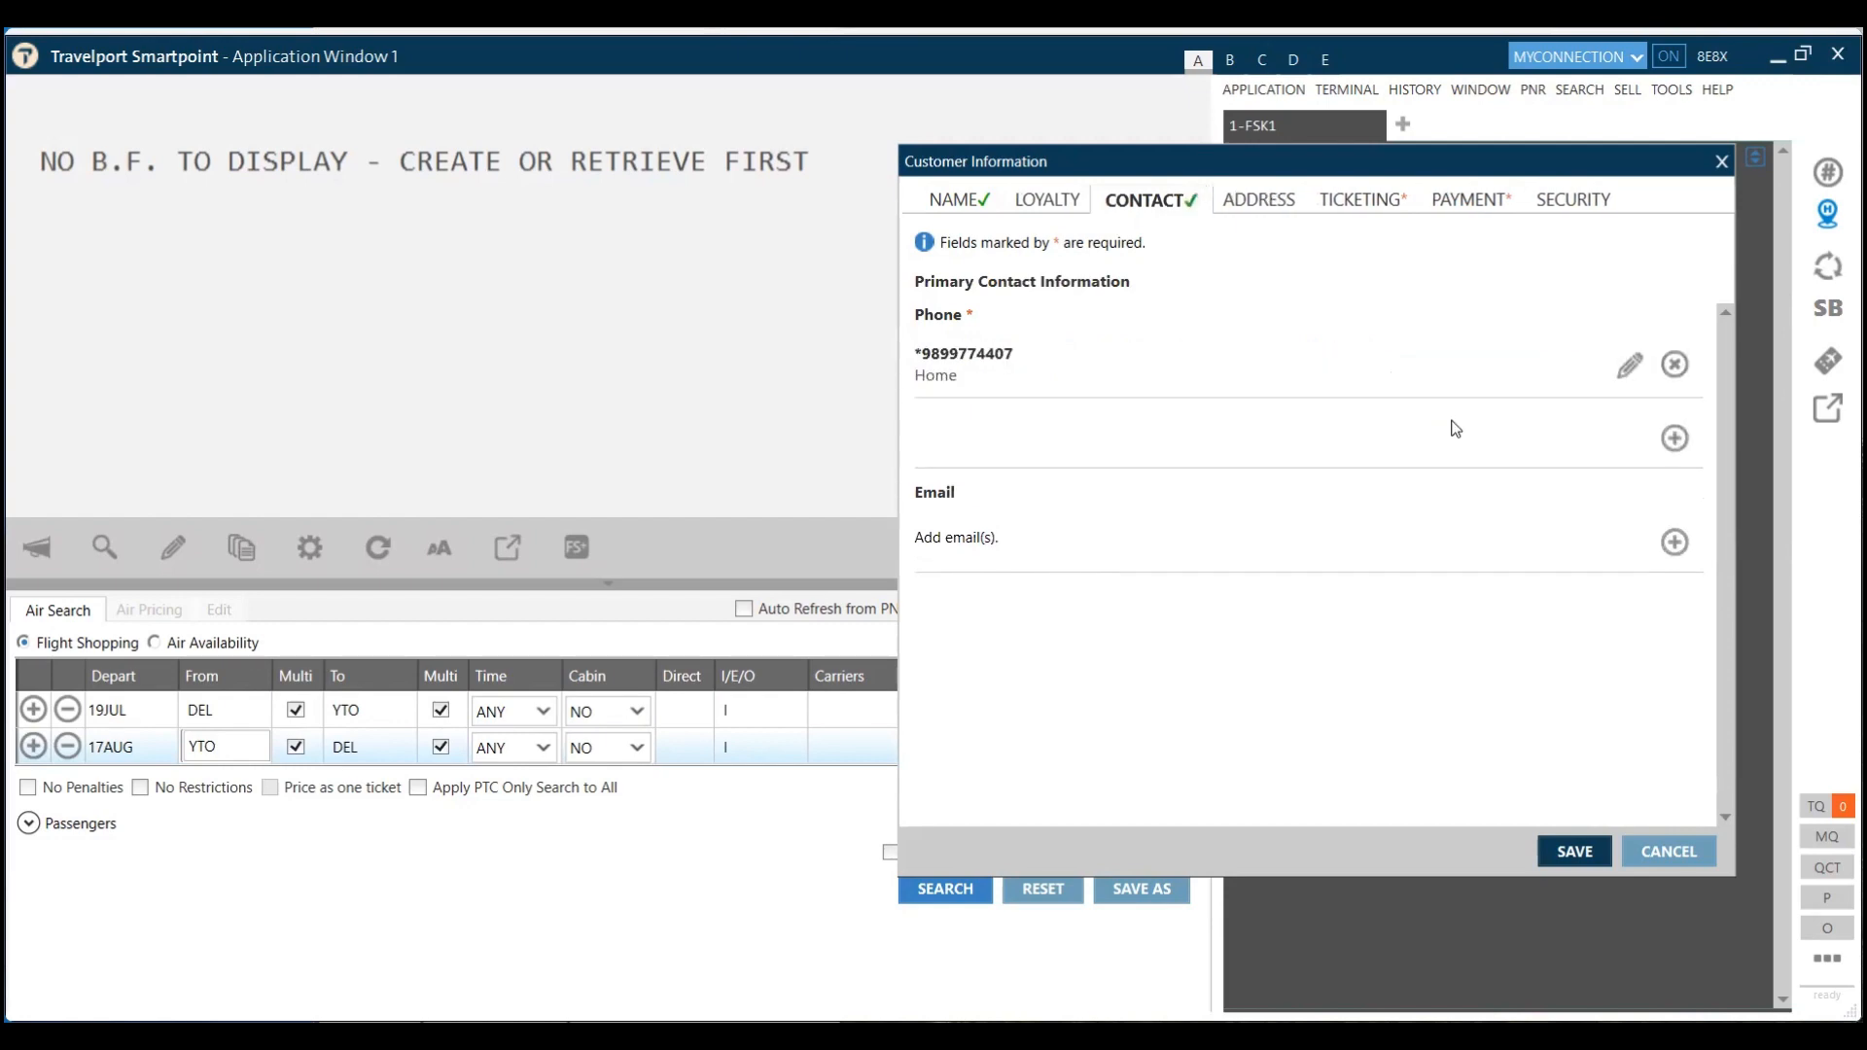
- Add an email address of type To, apply it, and move to Address
{"action": "left_click", "coordinate": [1674, 543]}
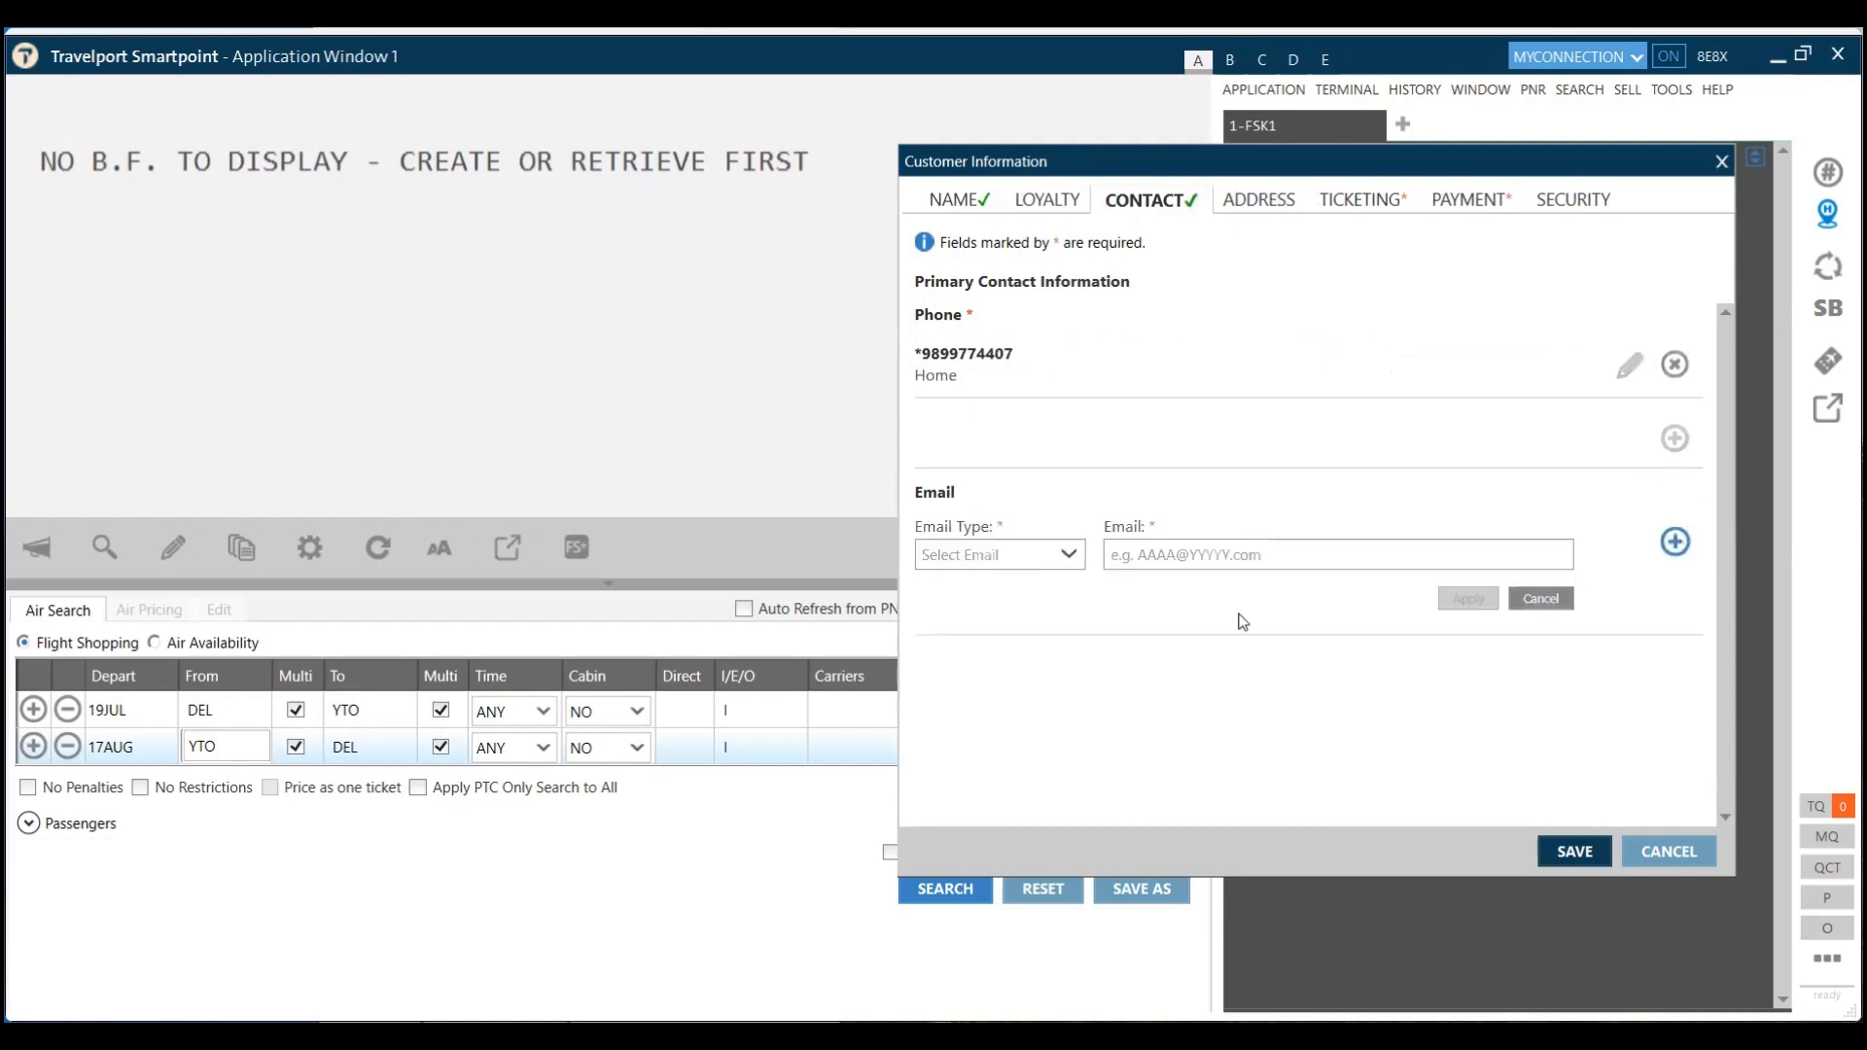
{"action": "left_click", "coordinate": [998, 555]}
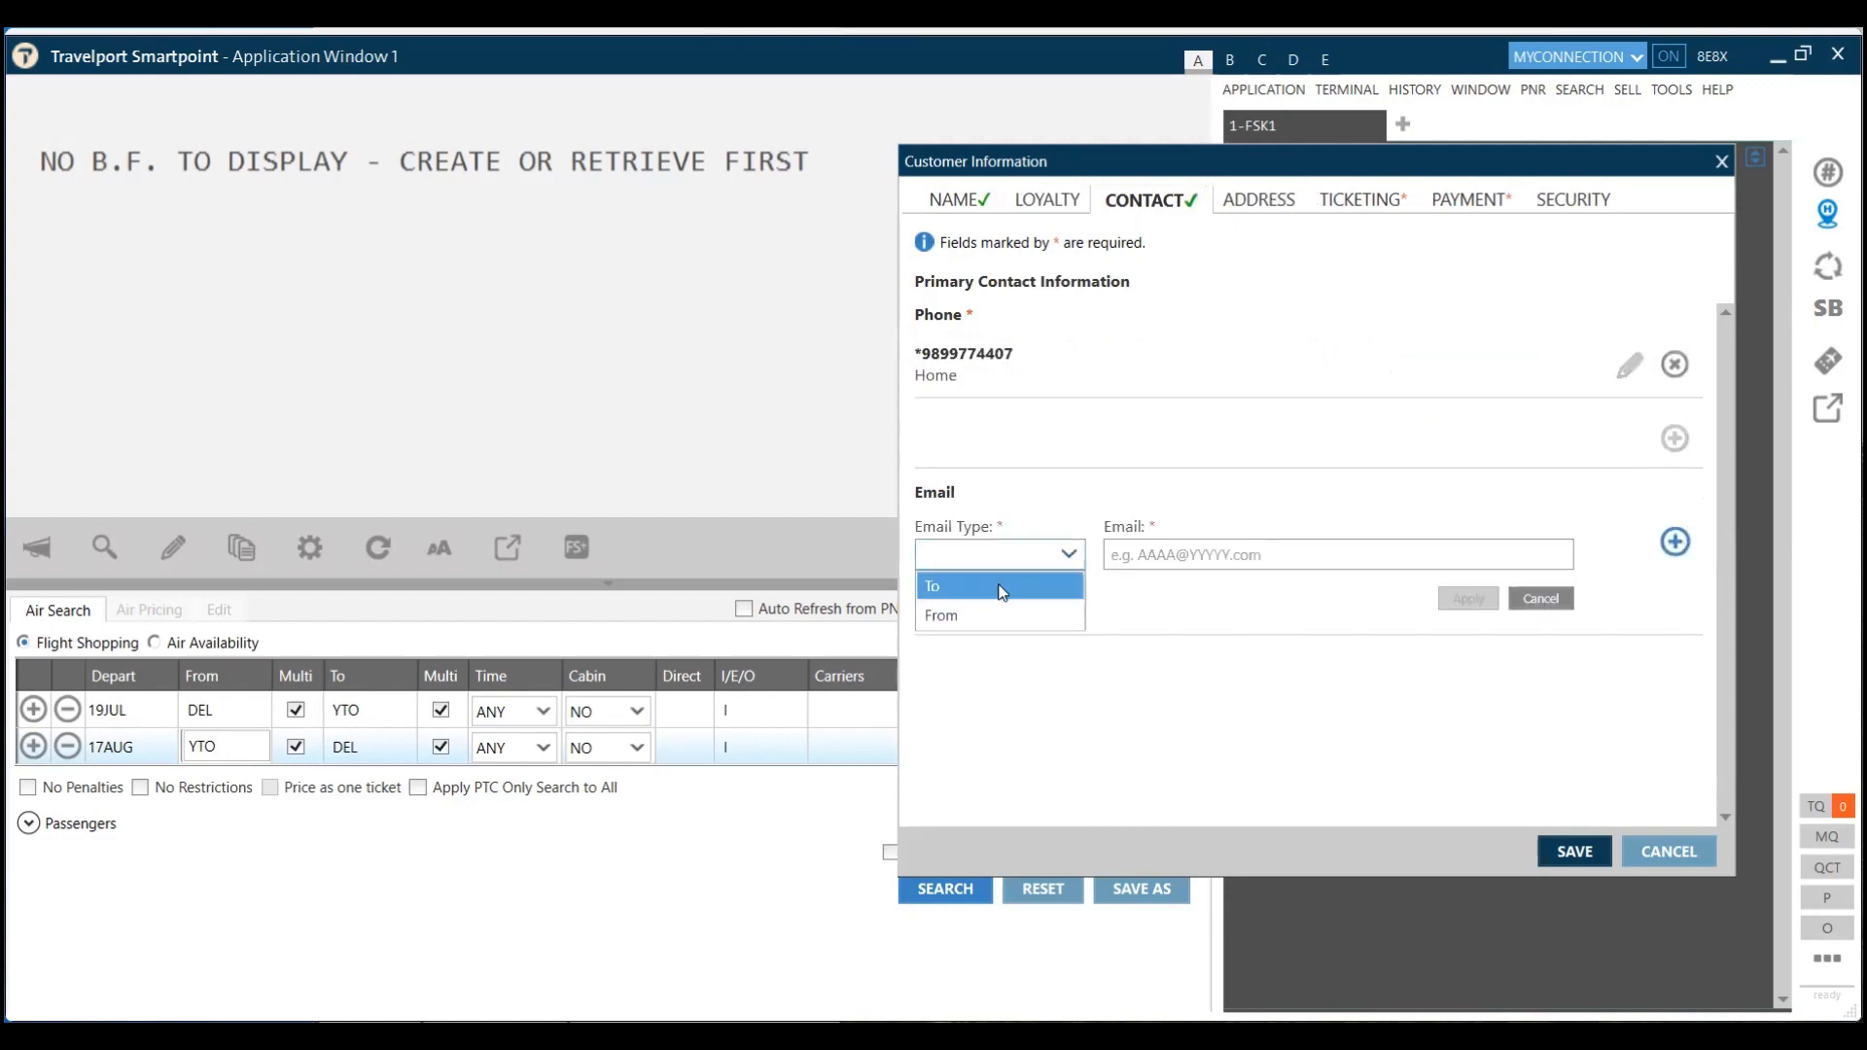
{"action": "left_click", "coordinate": [935, 585]}
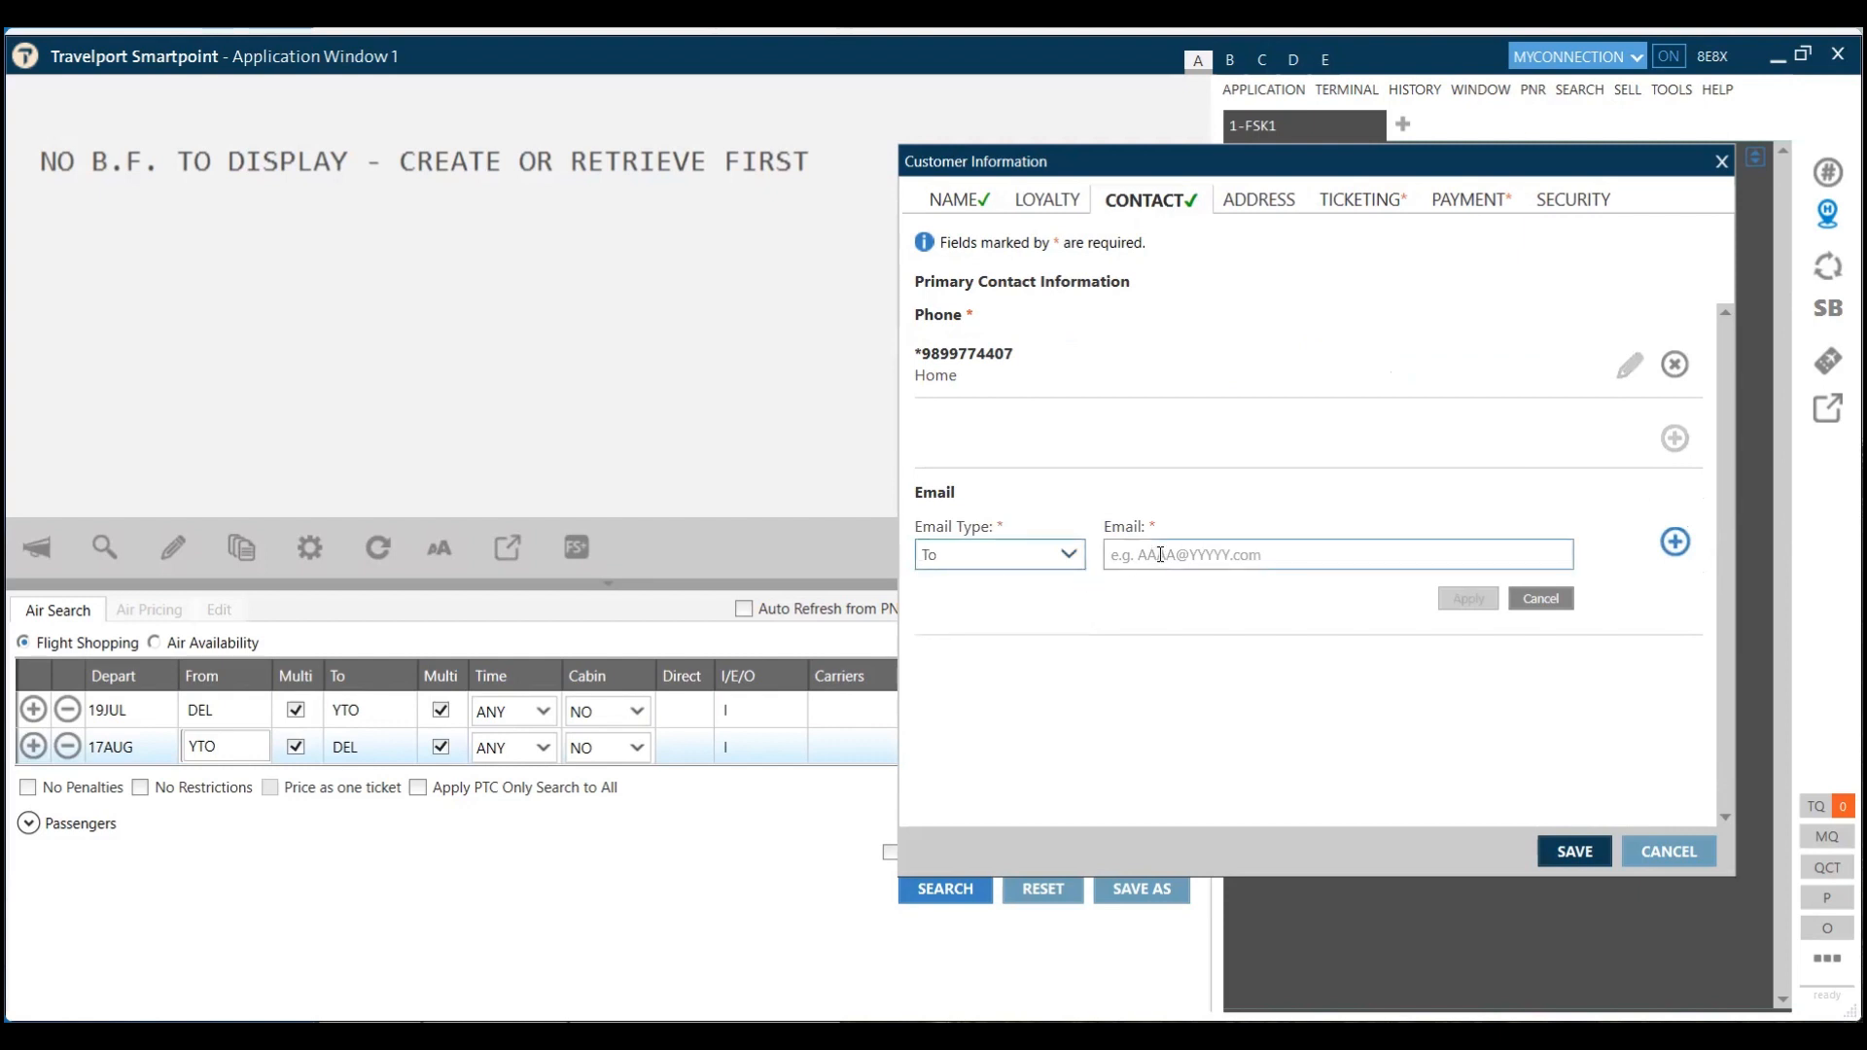
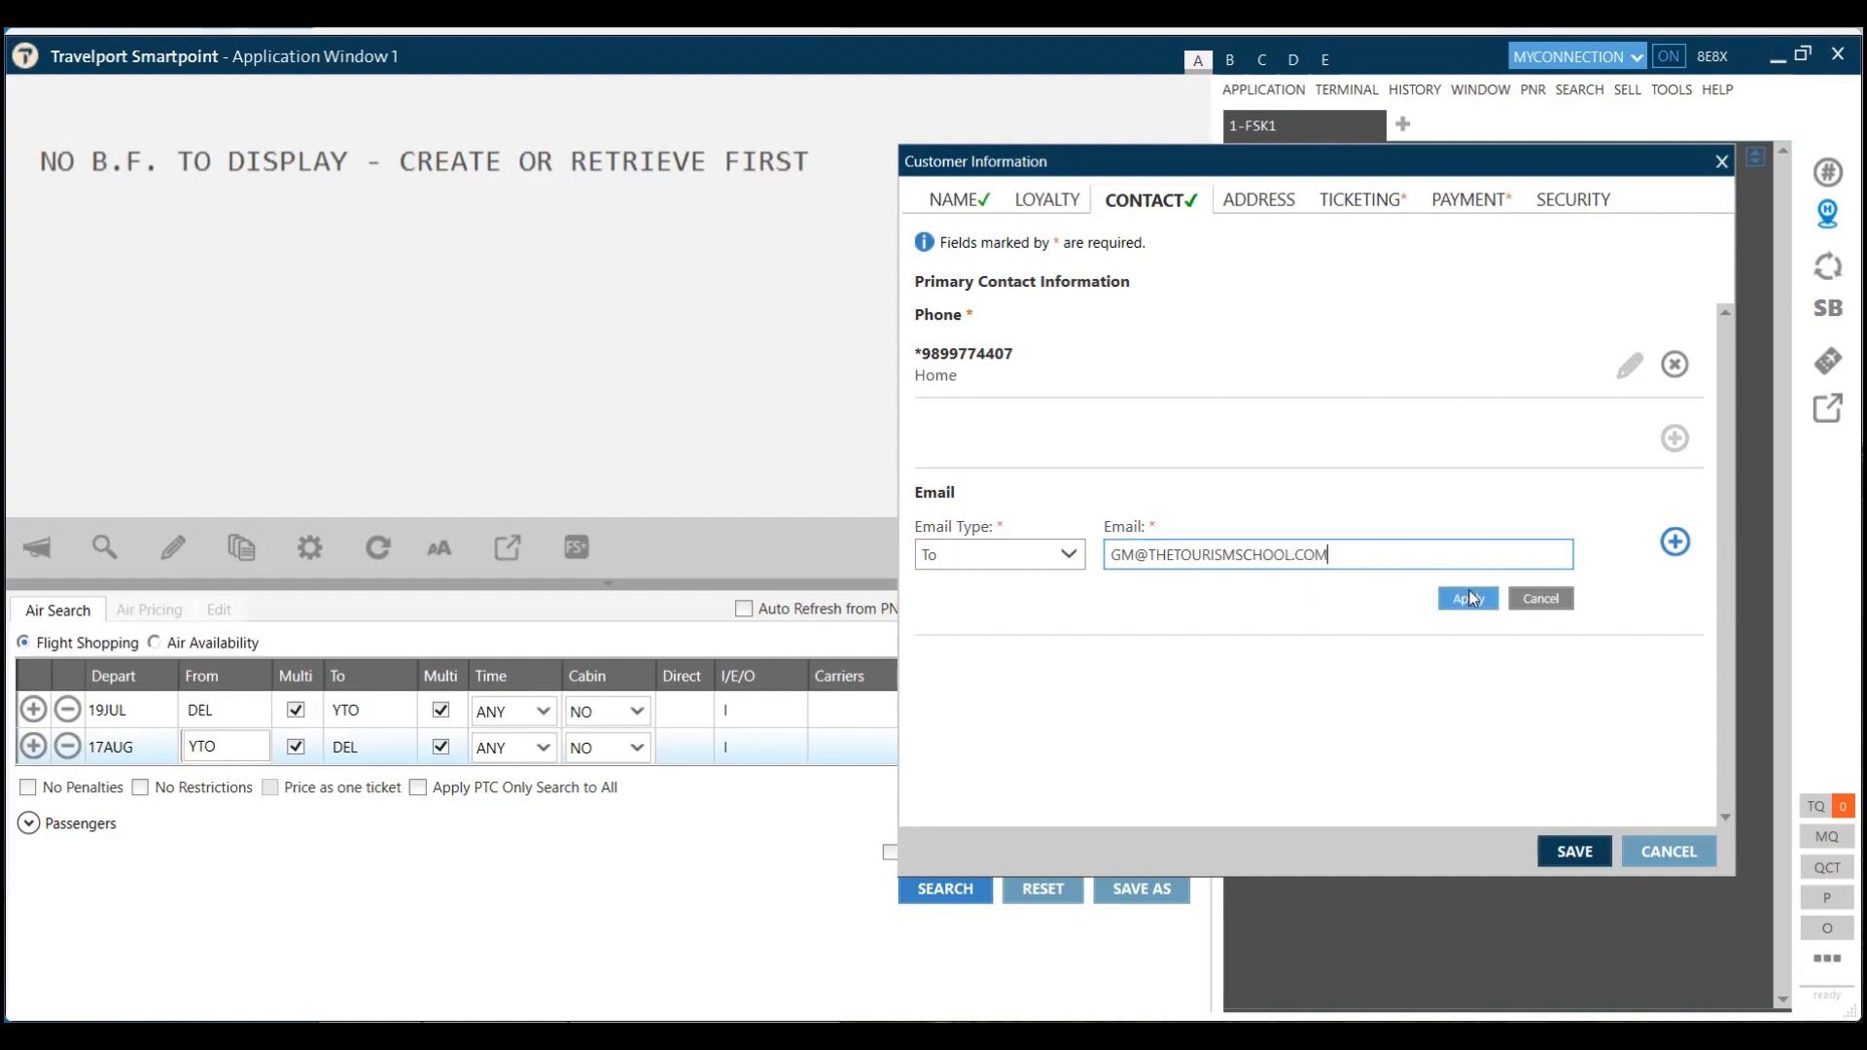
{"action": "left_click", "coordinate": [1467, 597]}
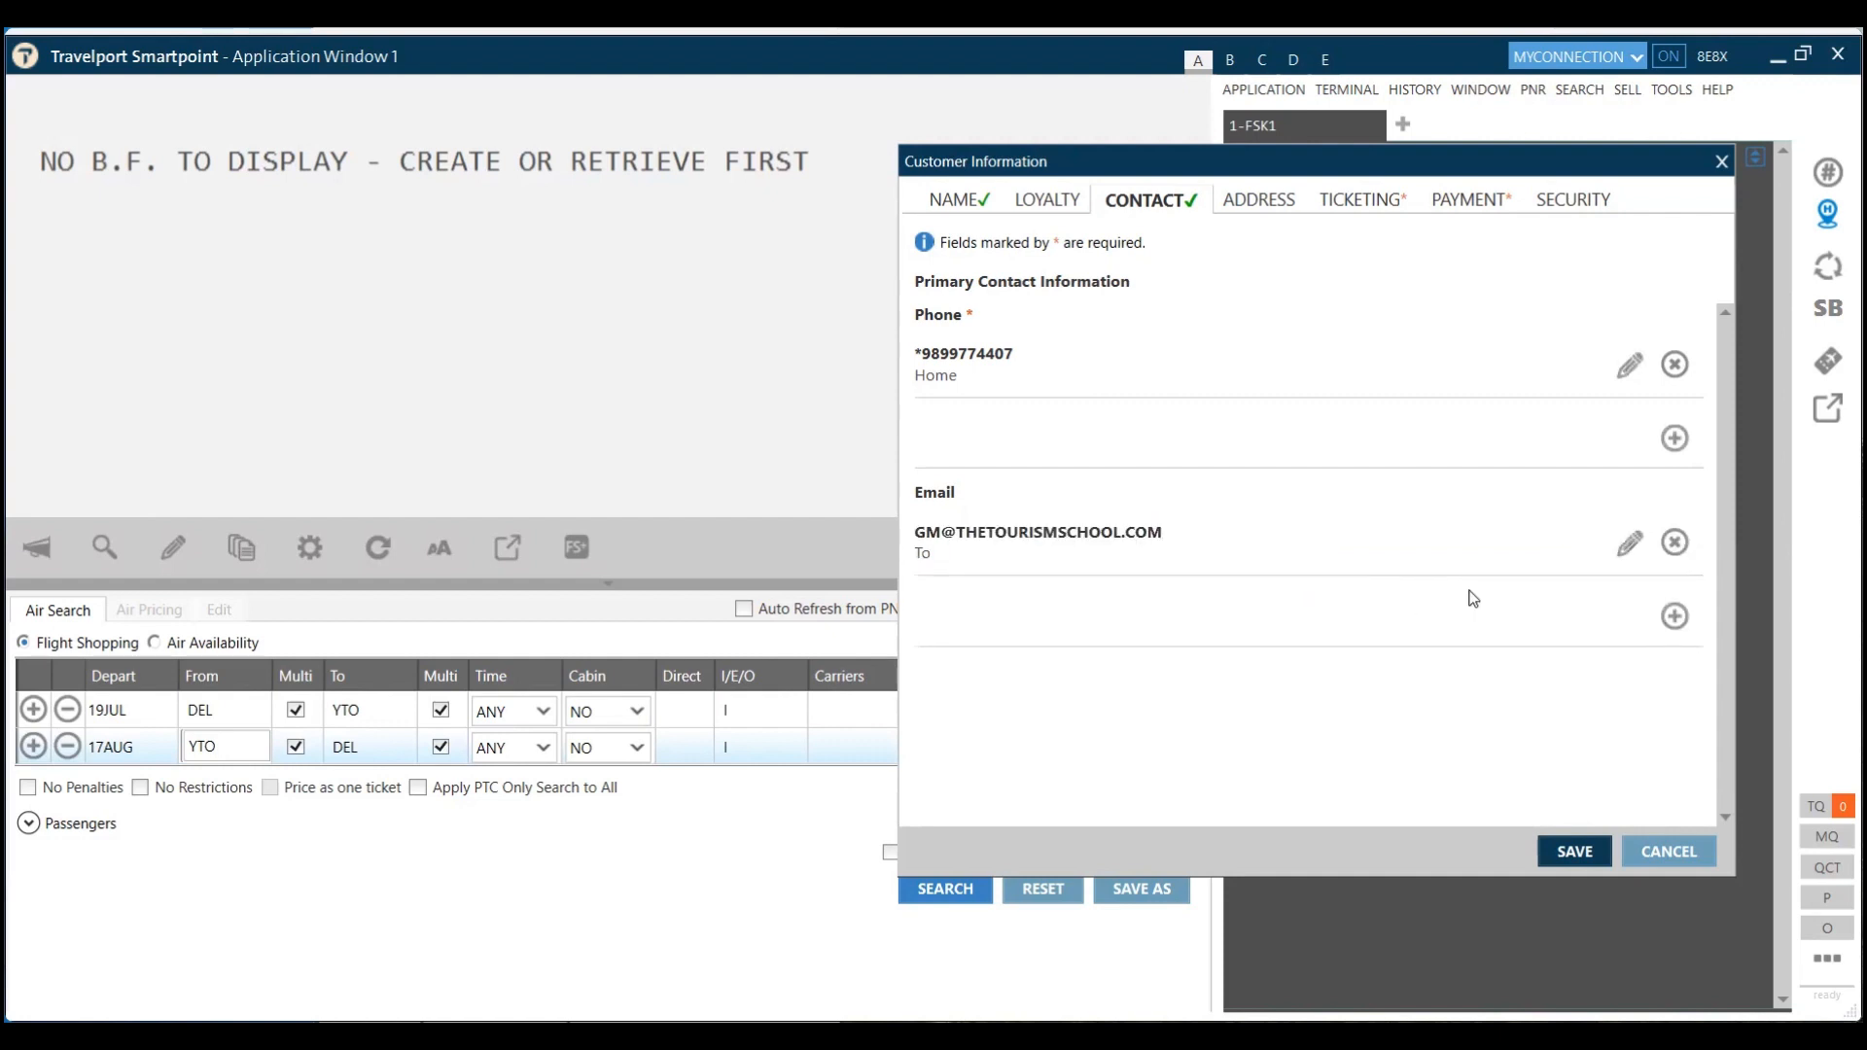
{"action": "left_click", "coordinate": [1255, 198]}
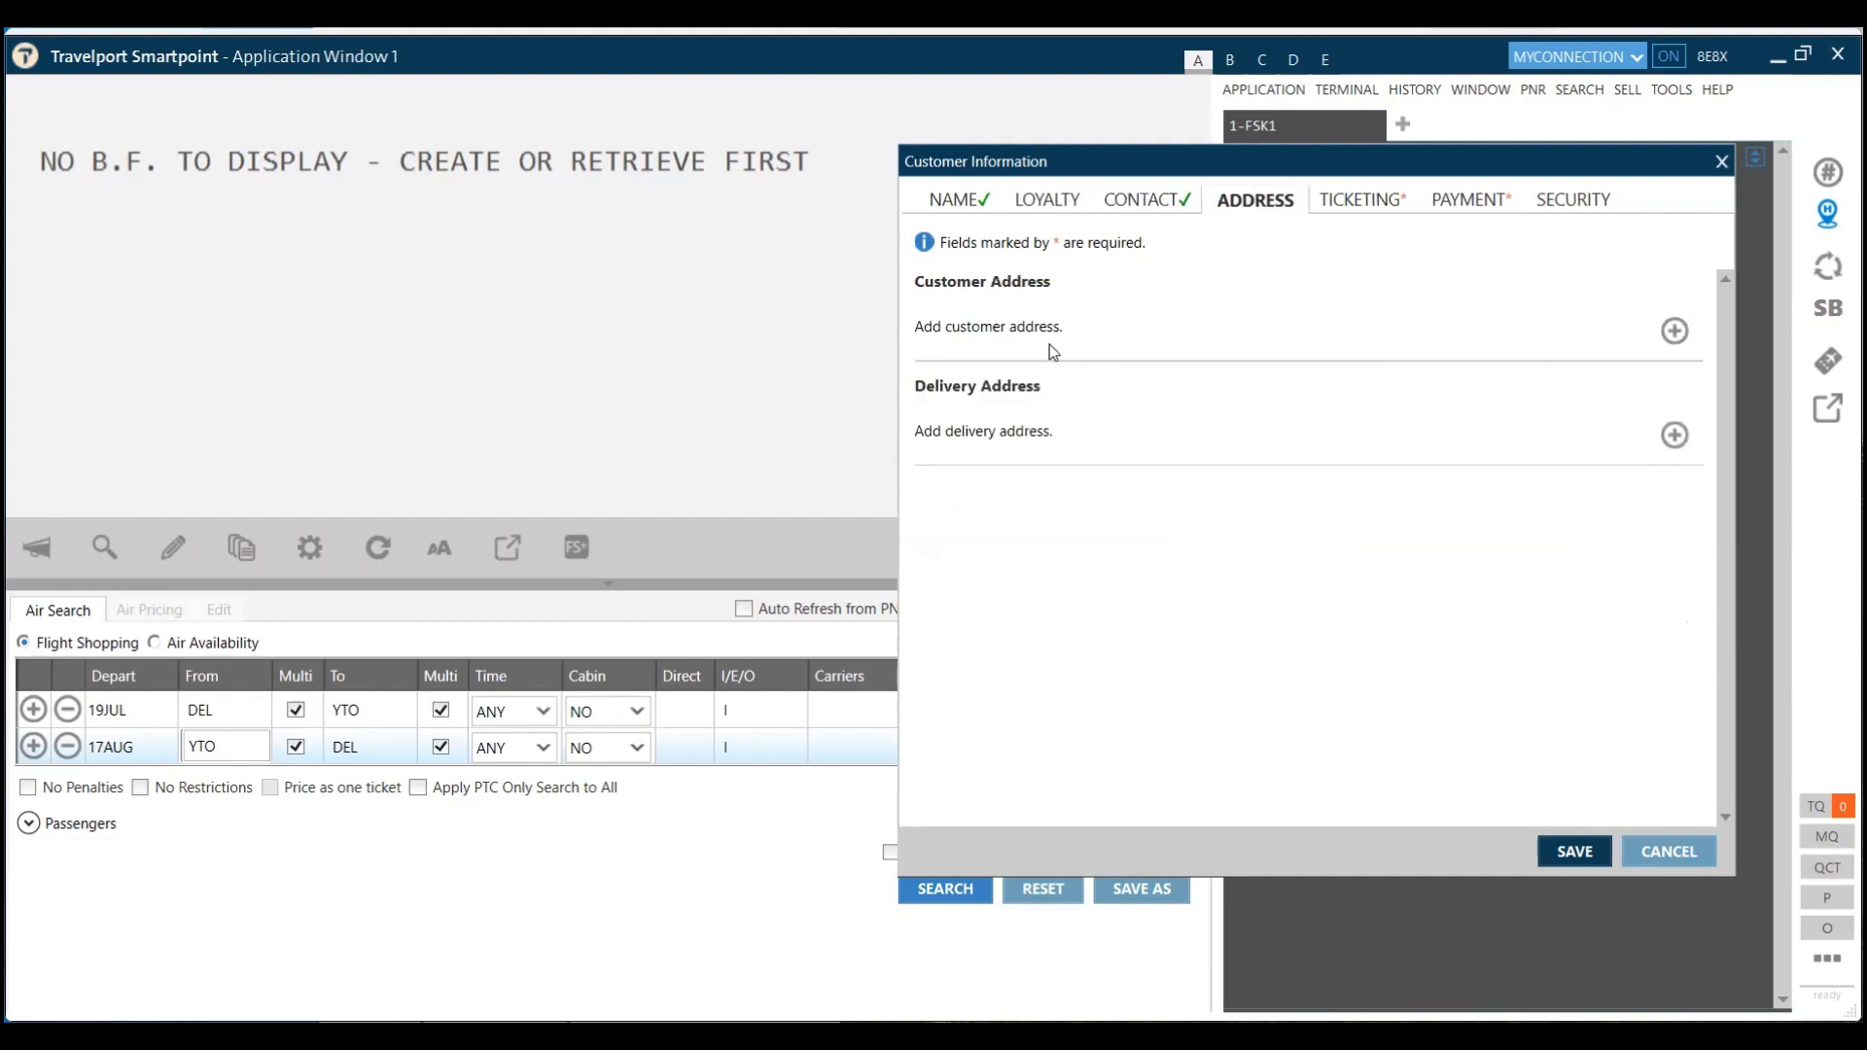
{"action": "mouse_move", "coordinate": [1346, 232]}
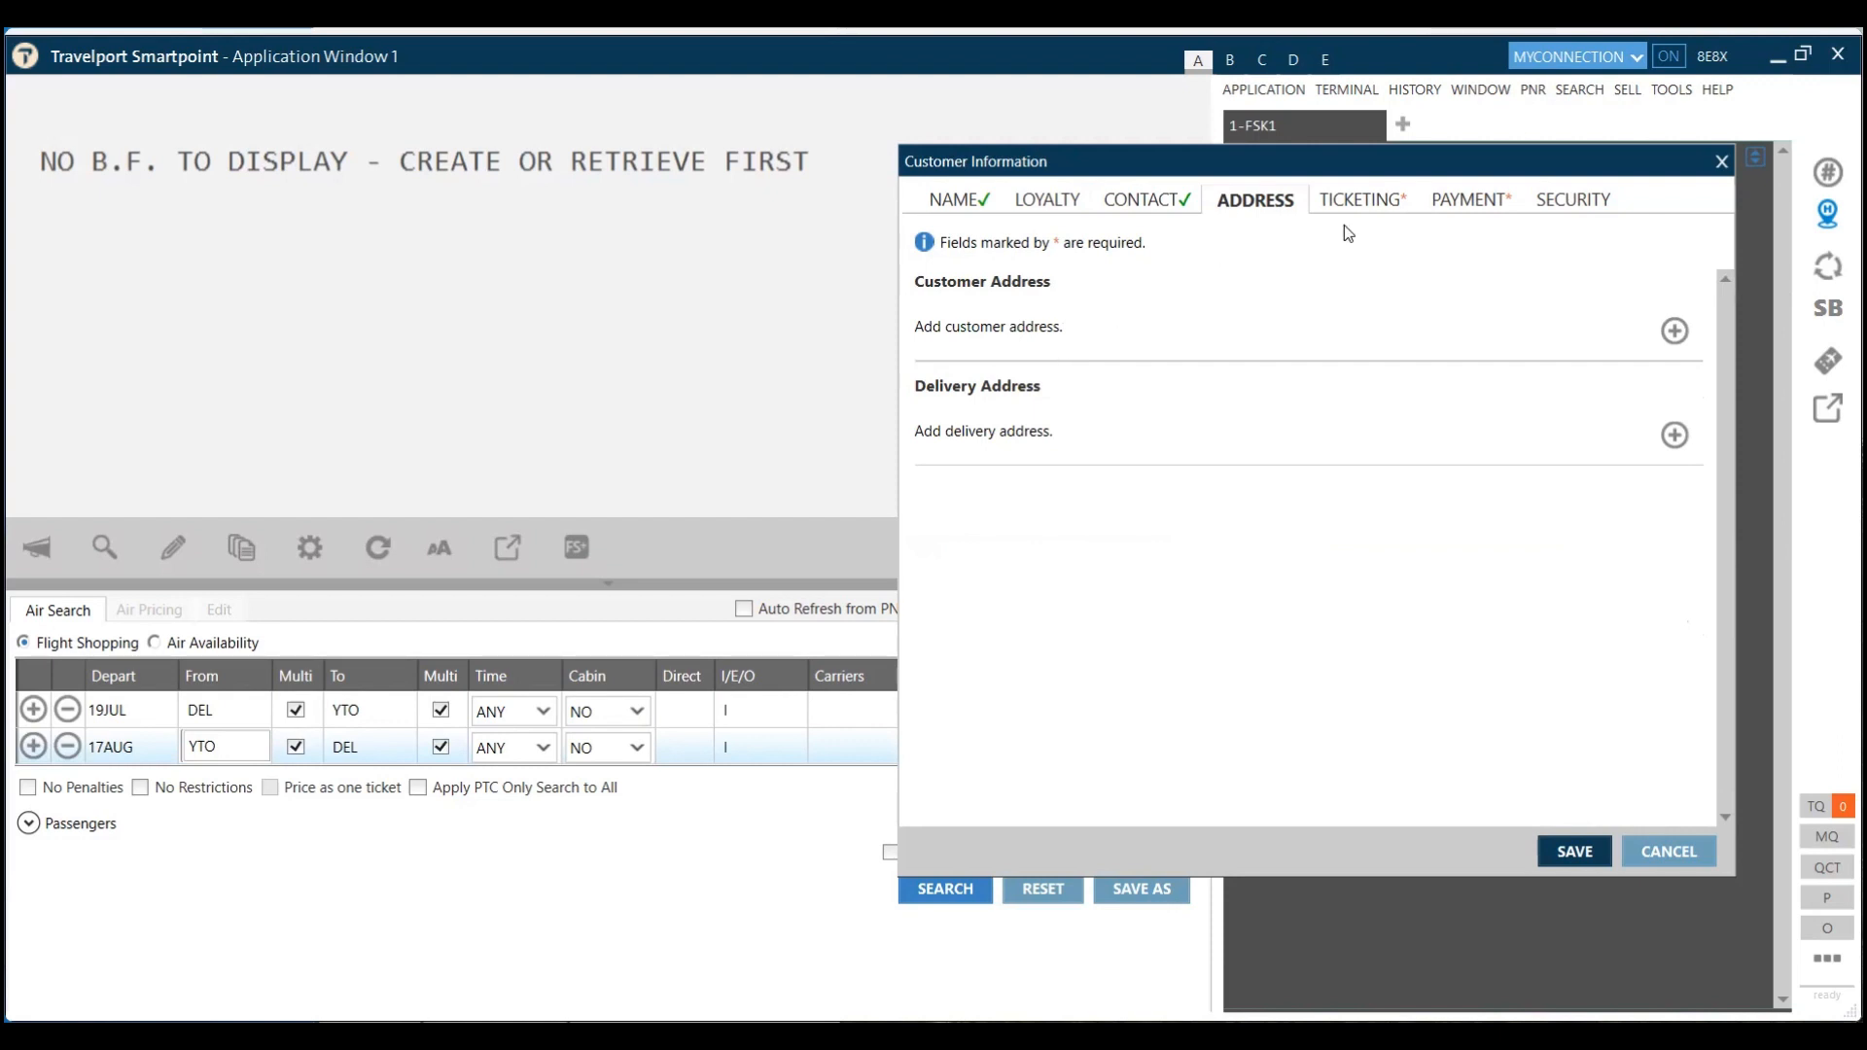
- Set ticketing type T – Passenger Already Ticketed, apply, and go to Payment
{"action": "left_click", "coordinate": [1360, 199]}
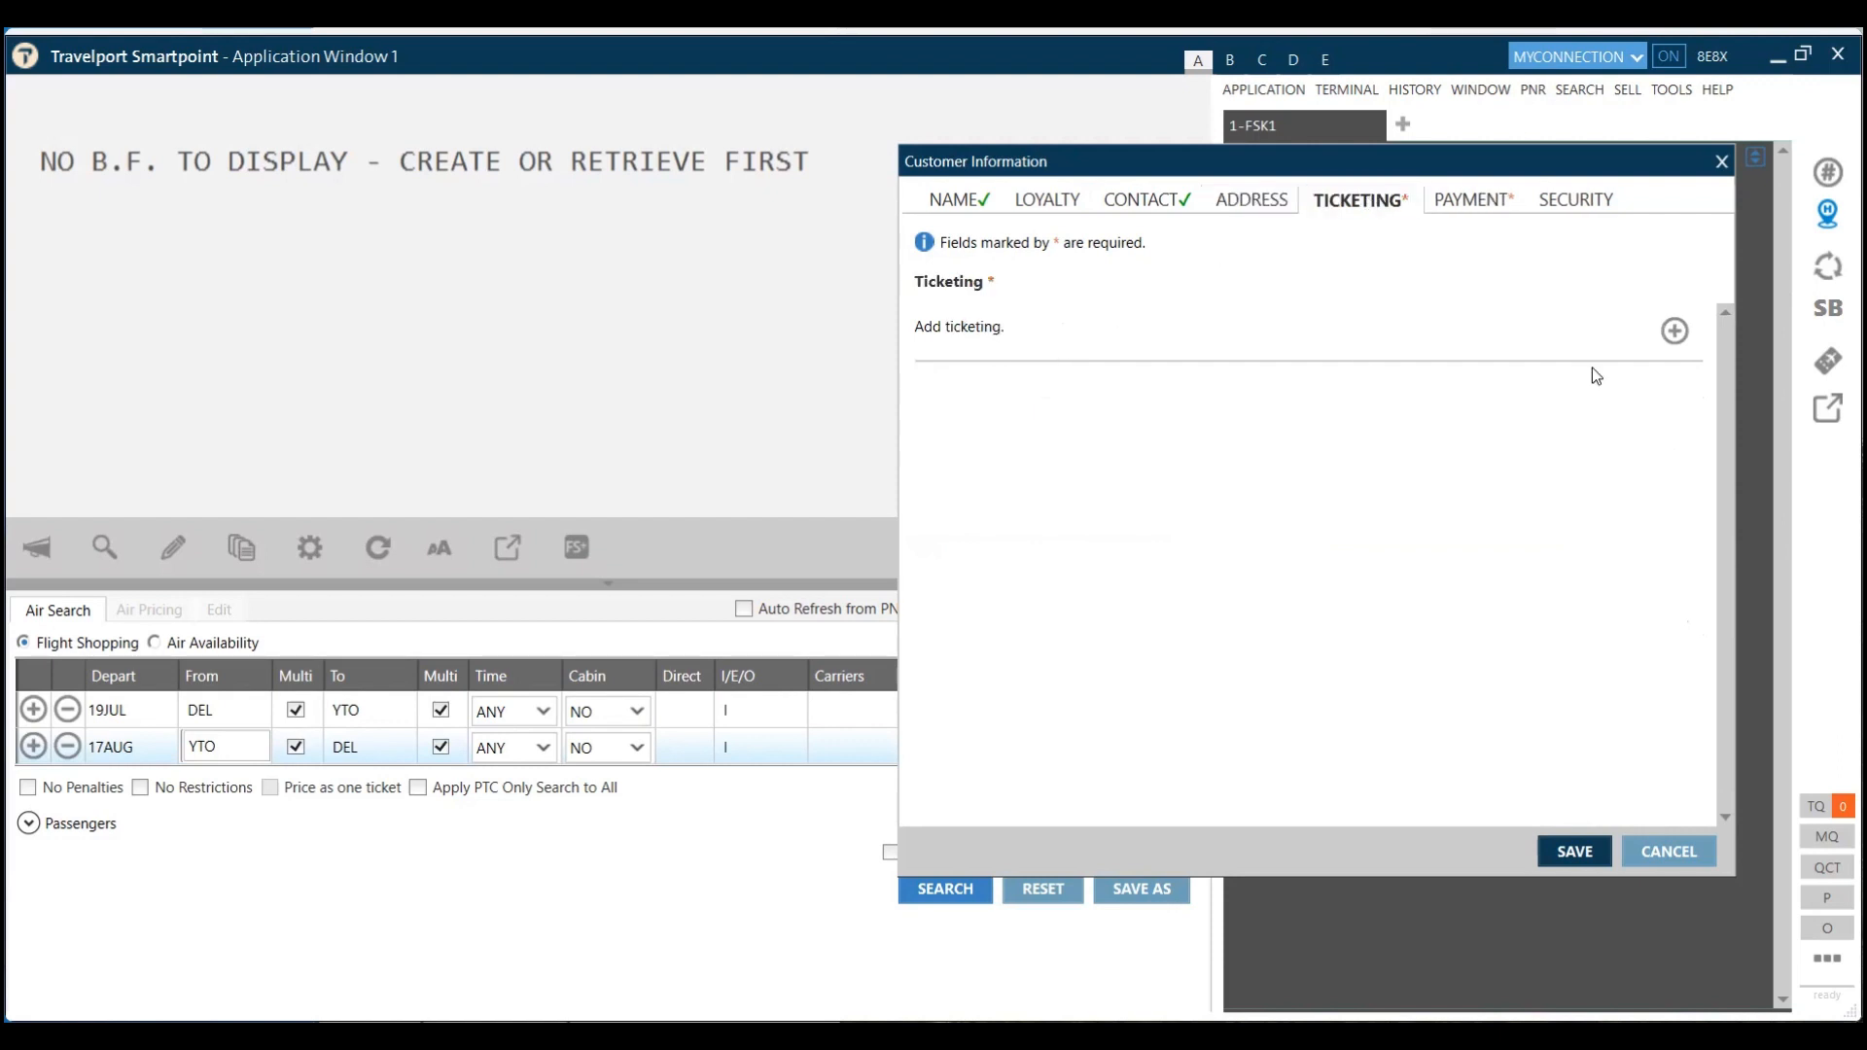
{"action": "left_click", "coordinate": [1674, 331]}
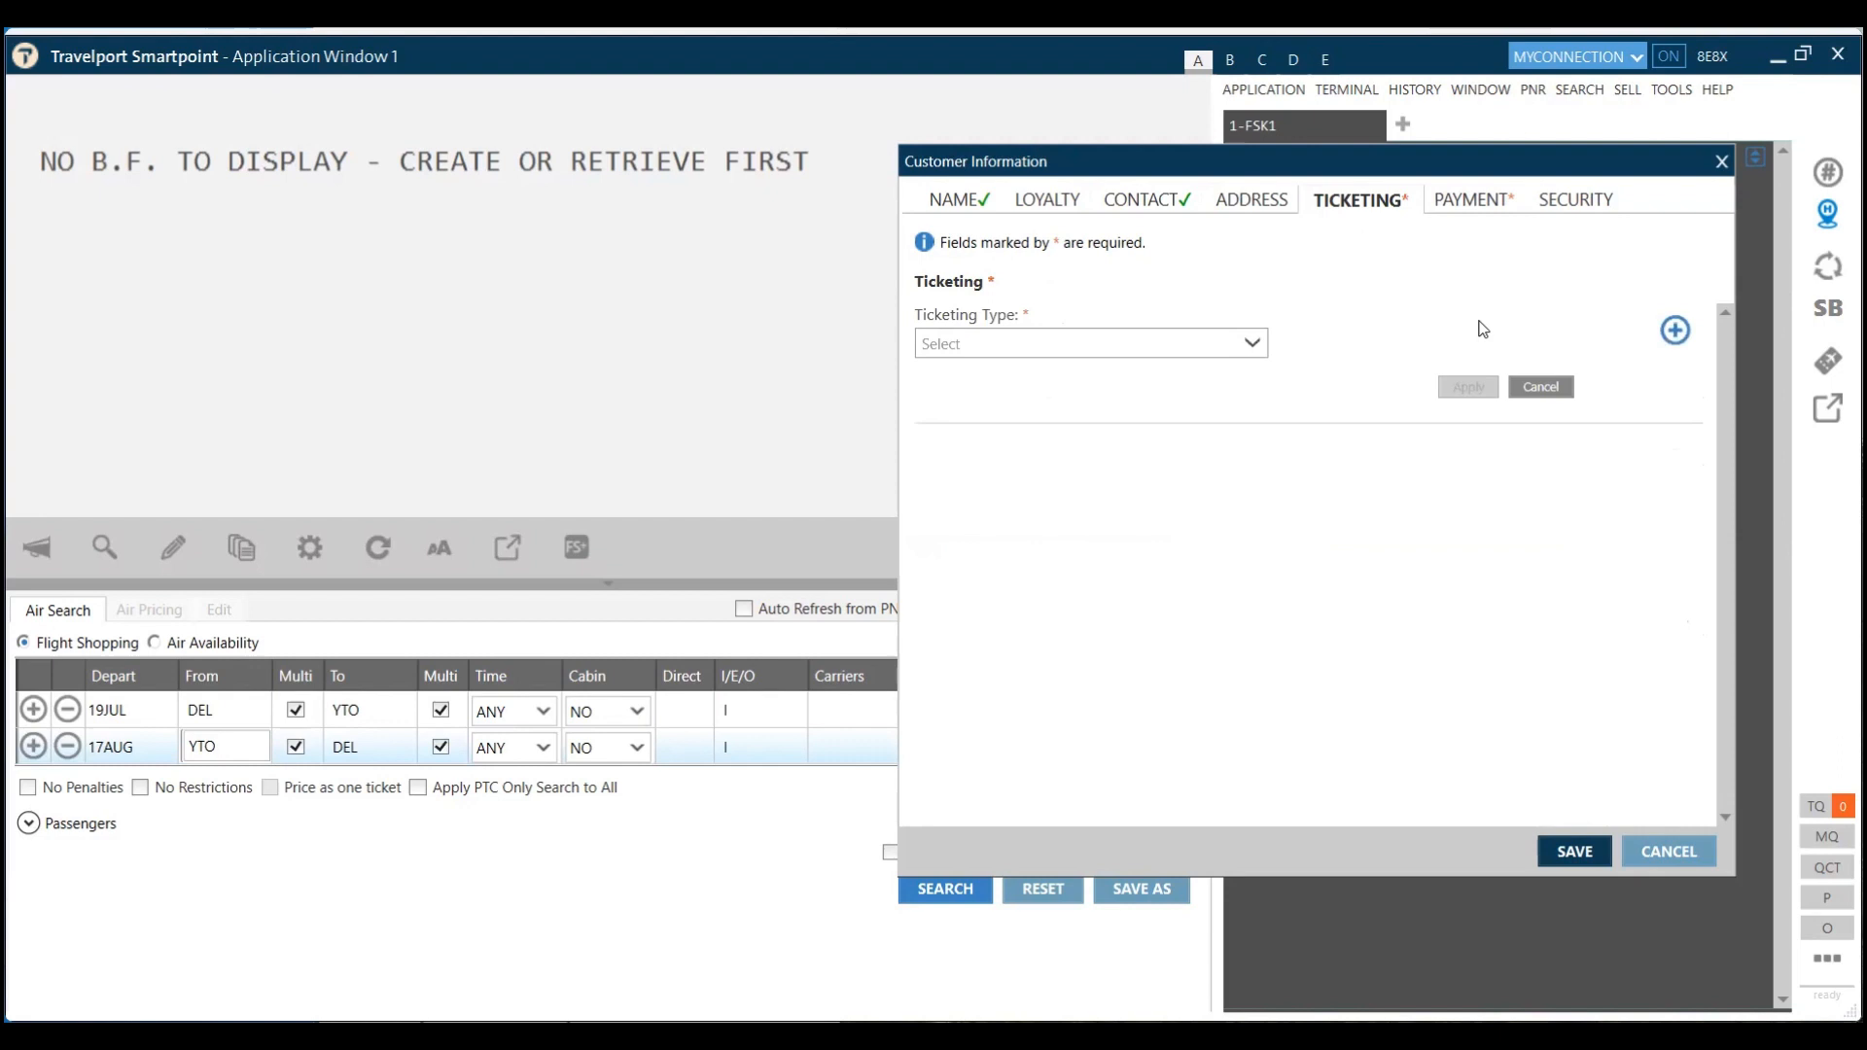
{"action": "left_click", "coordinate": [1248, 343]}
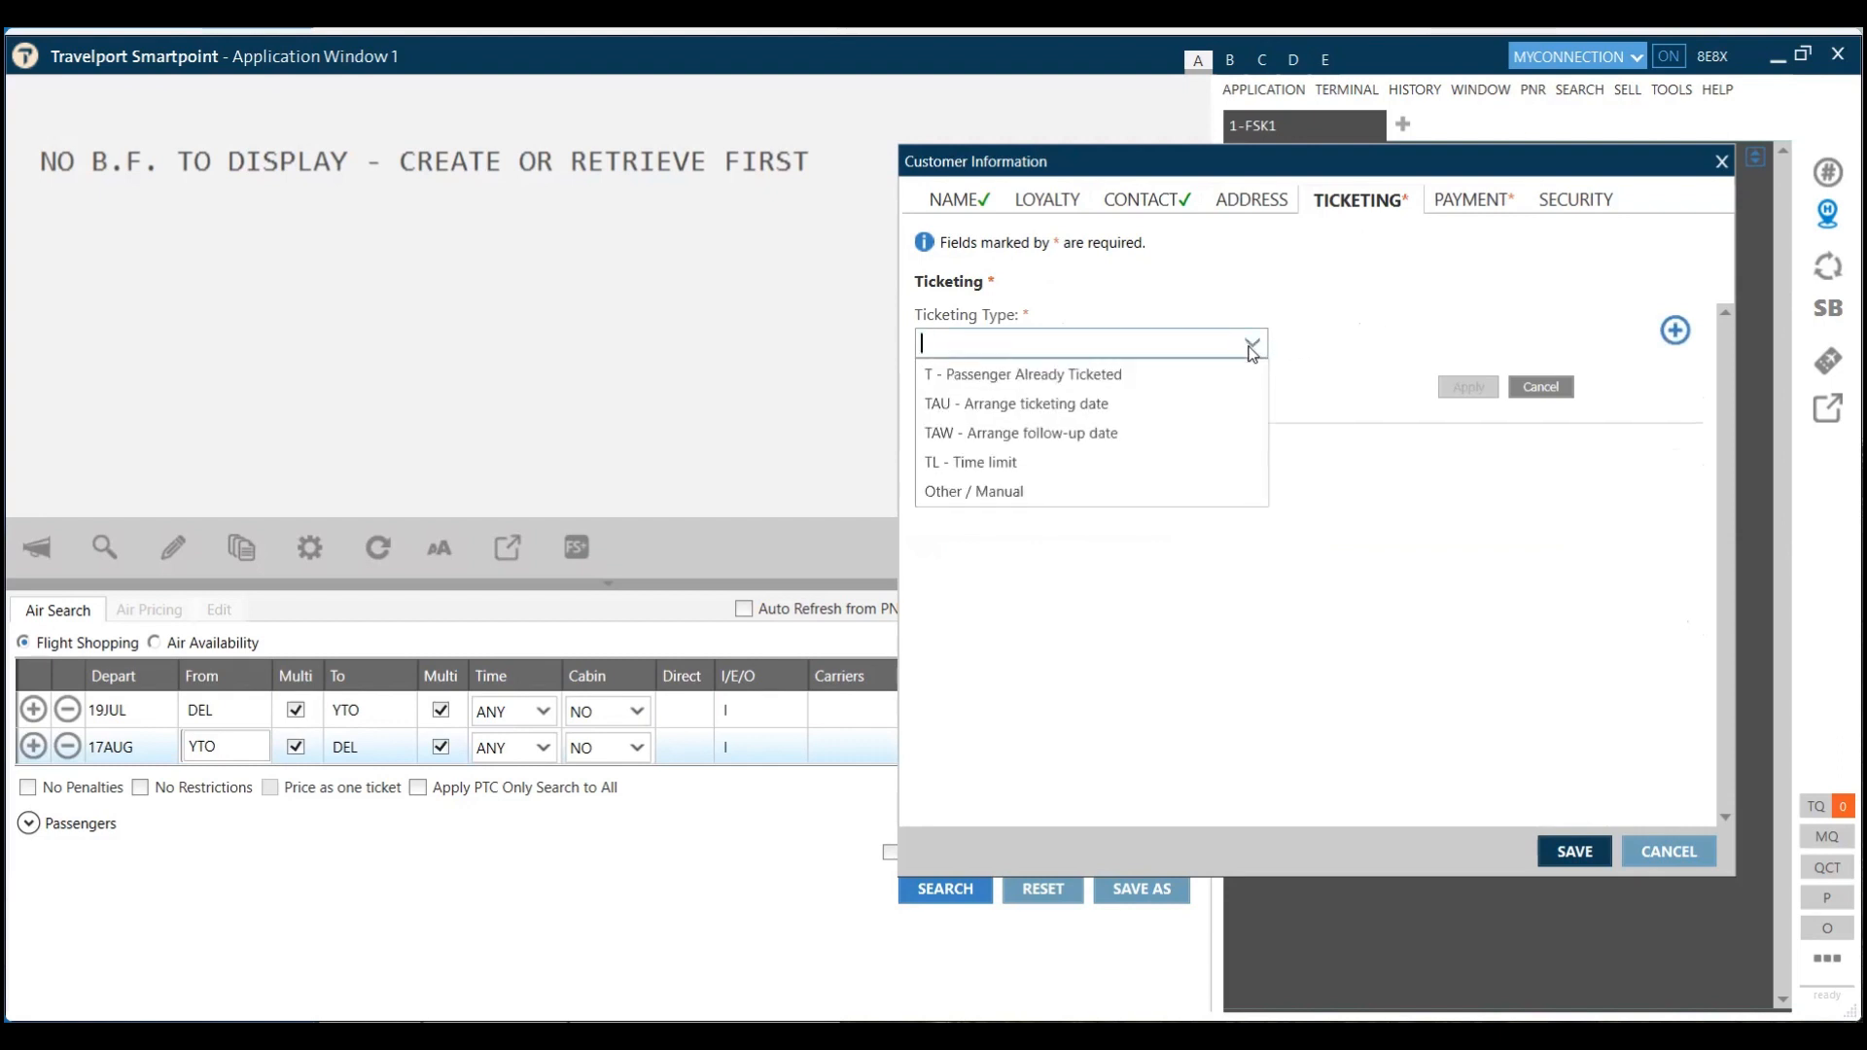
{"action": "mouse_move", "coordinate": [982, 470]}
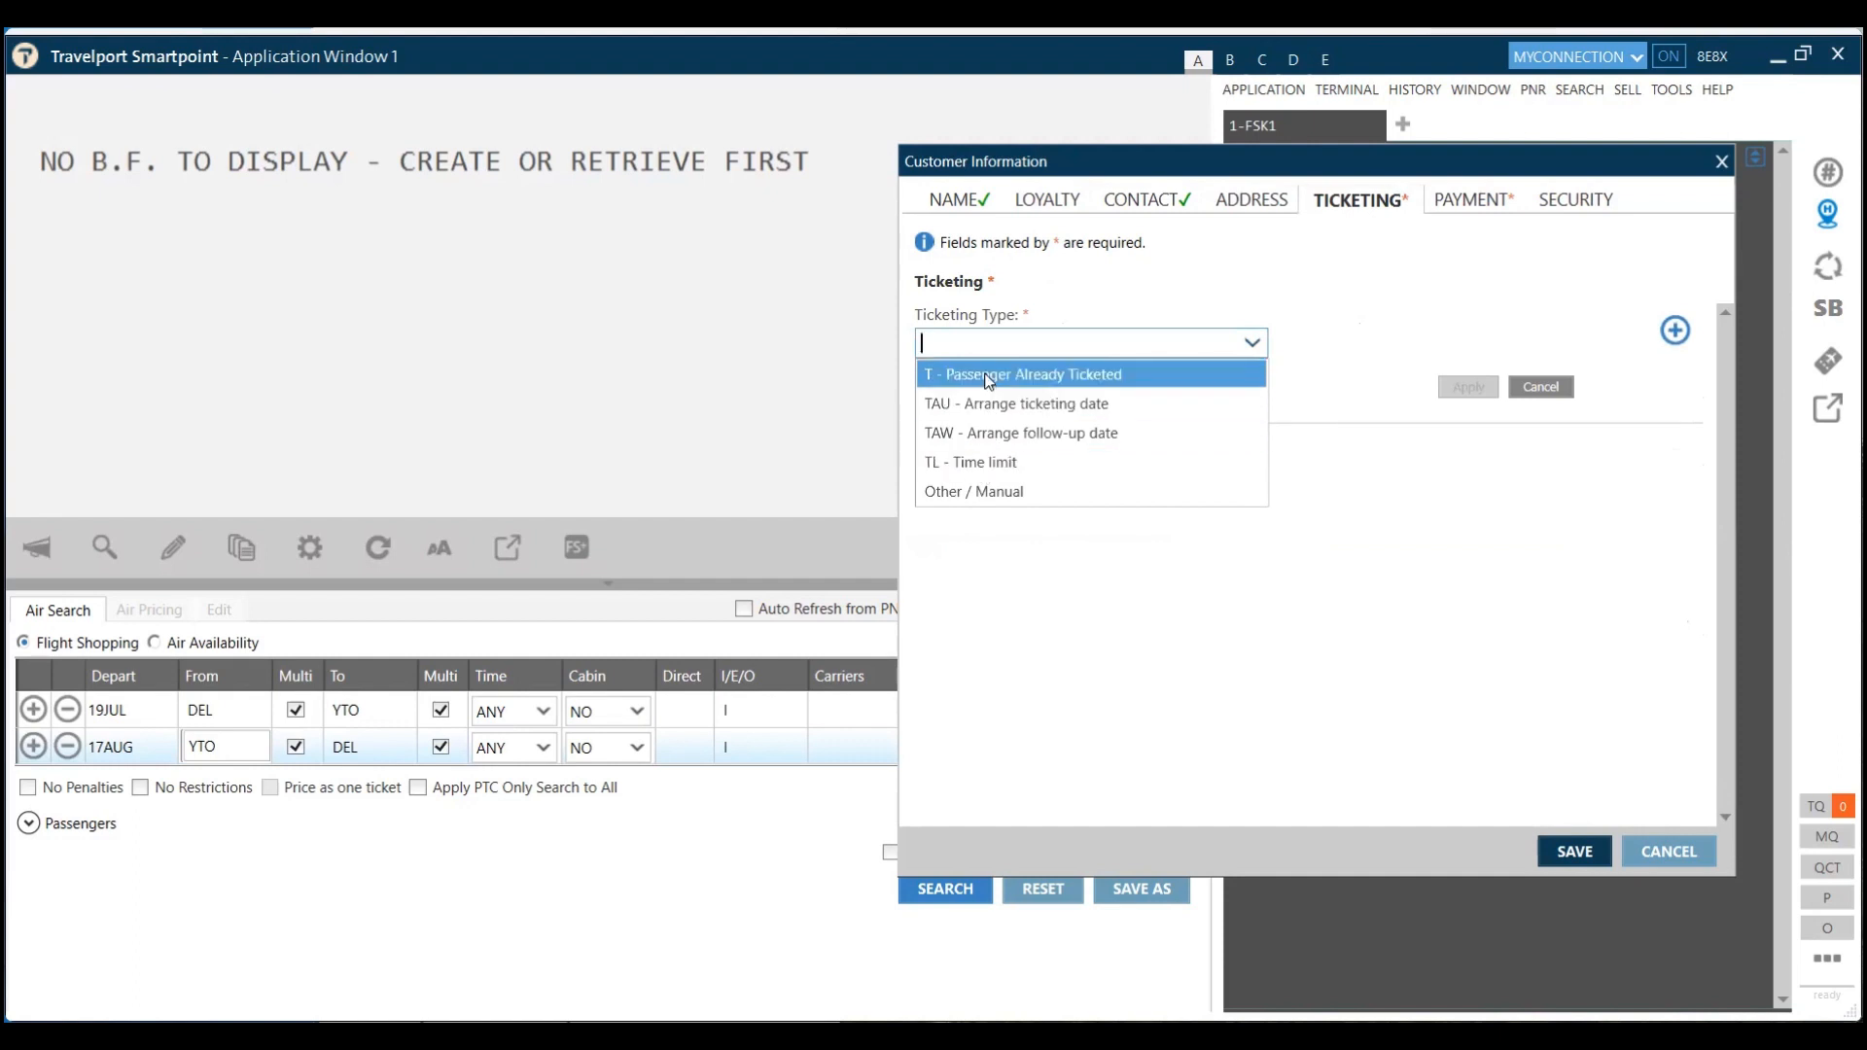
{"action": "left_click", "coordinate": [1021, 374]}
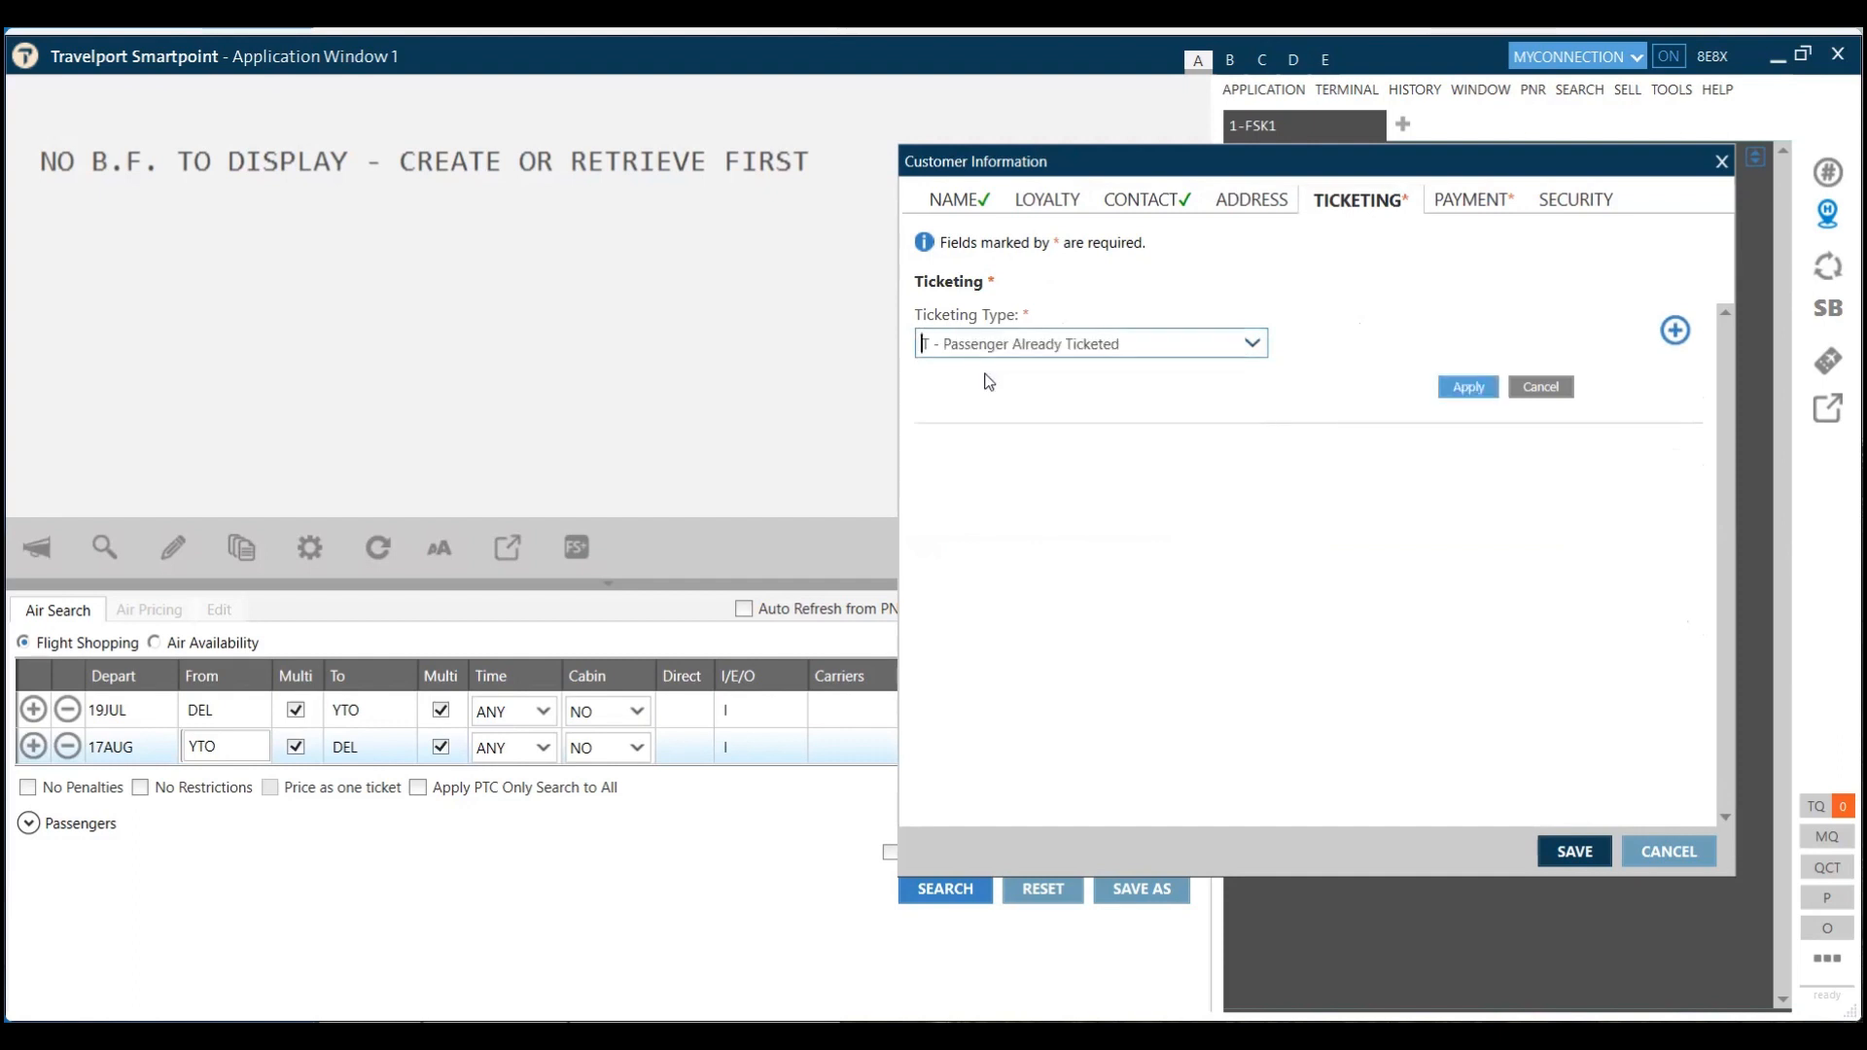
{"action": "left_click", "coordinate": [1467, 385]}
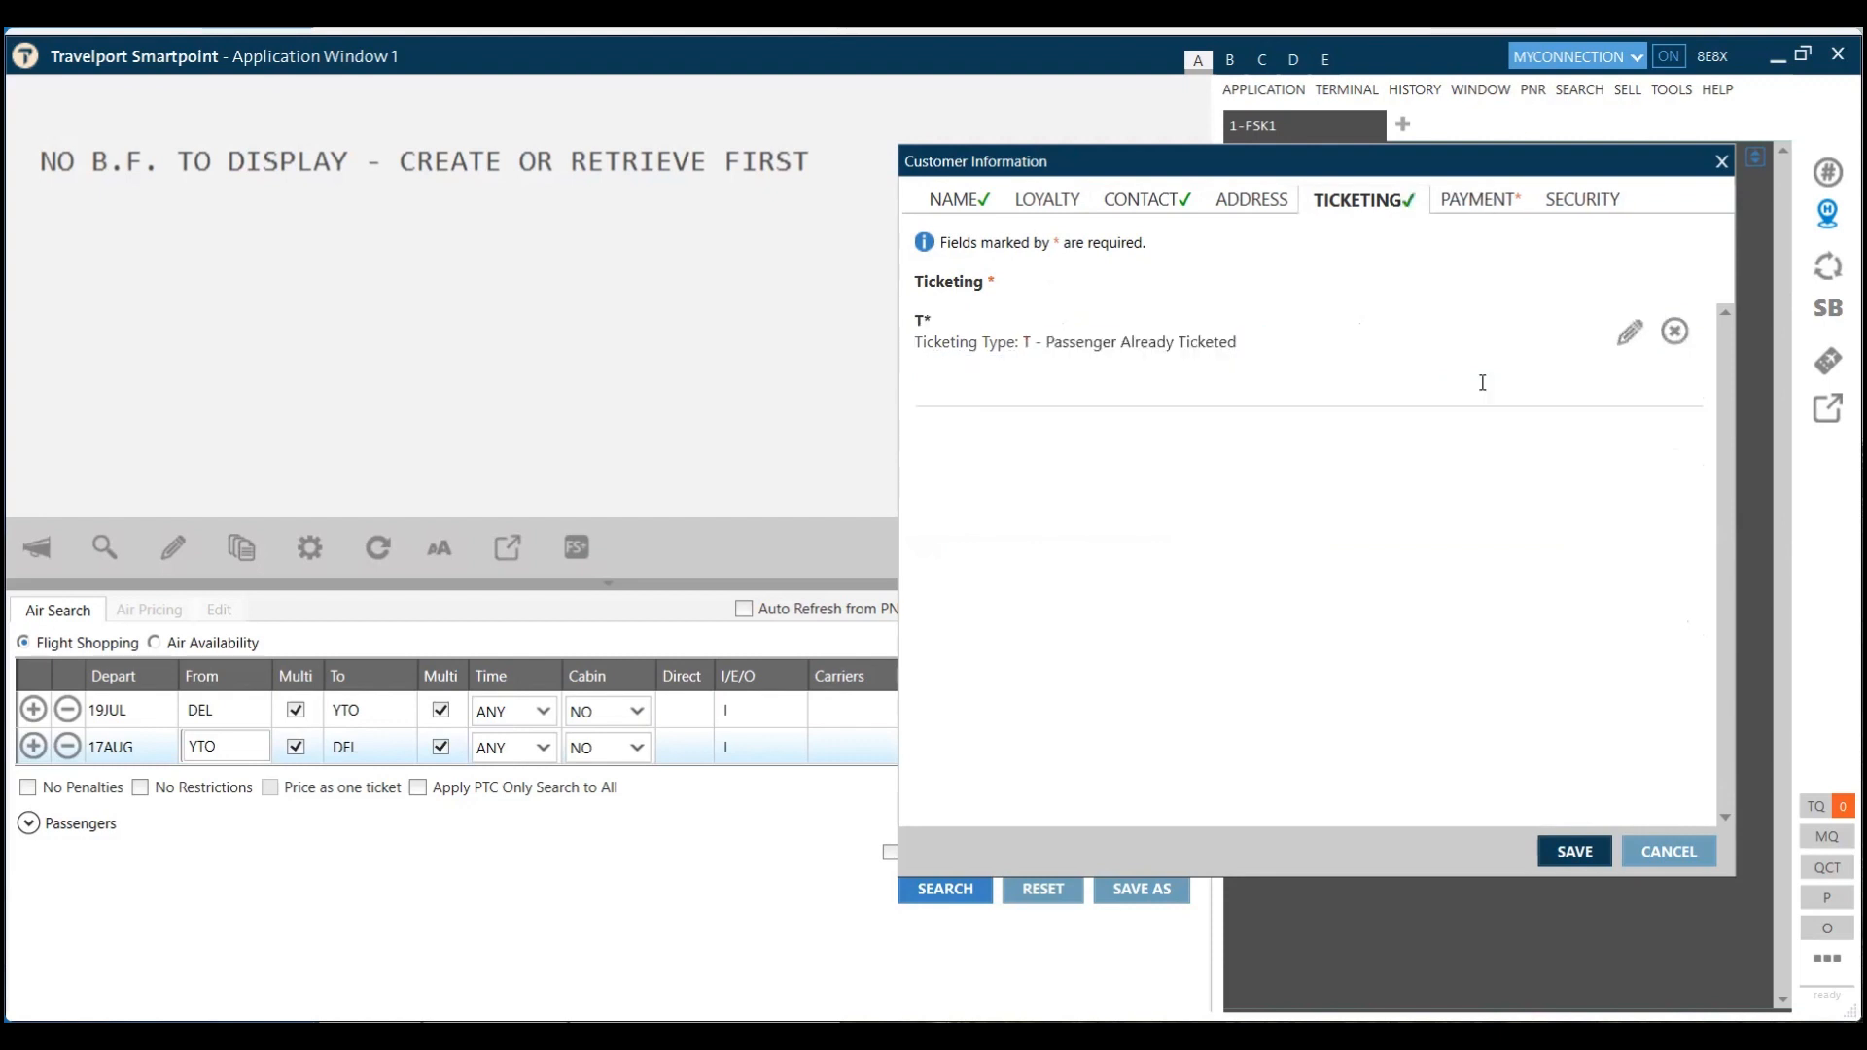
{"action": "left_click", "coordinate": [1476, 199]}
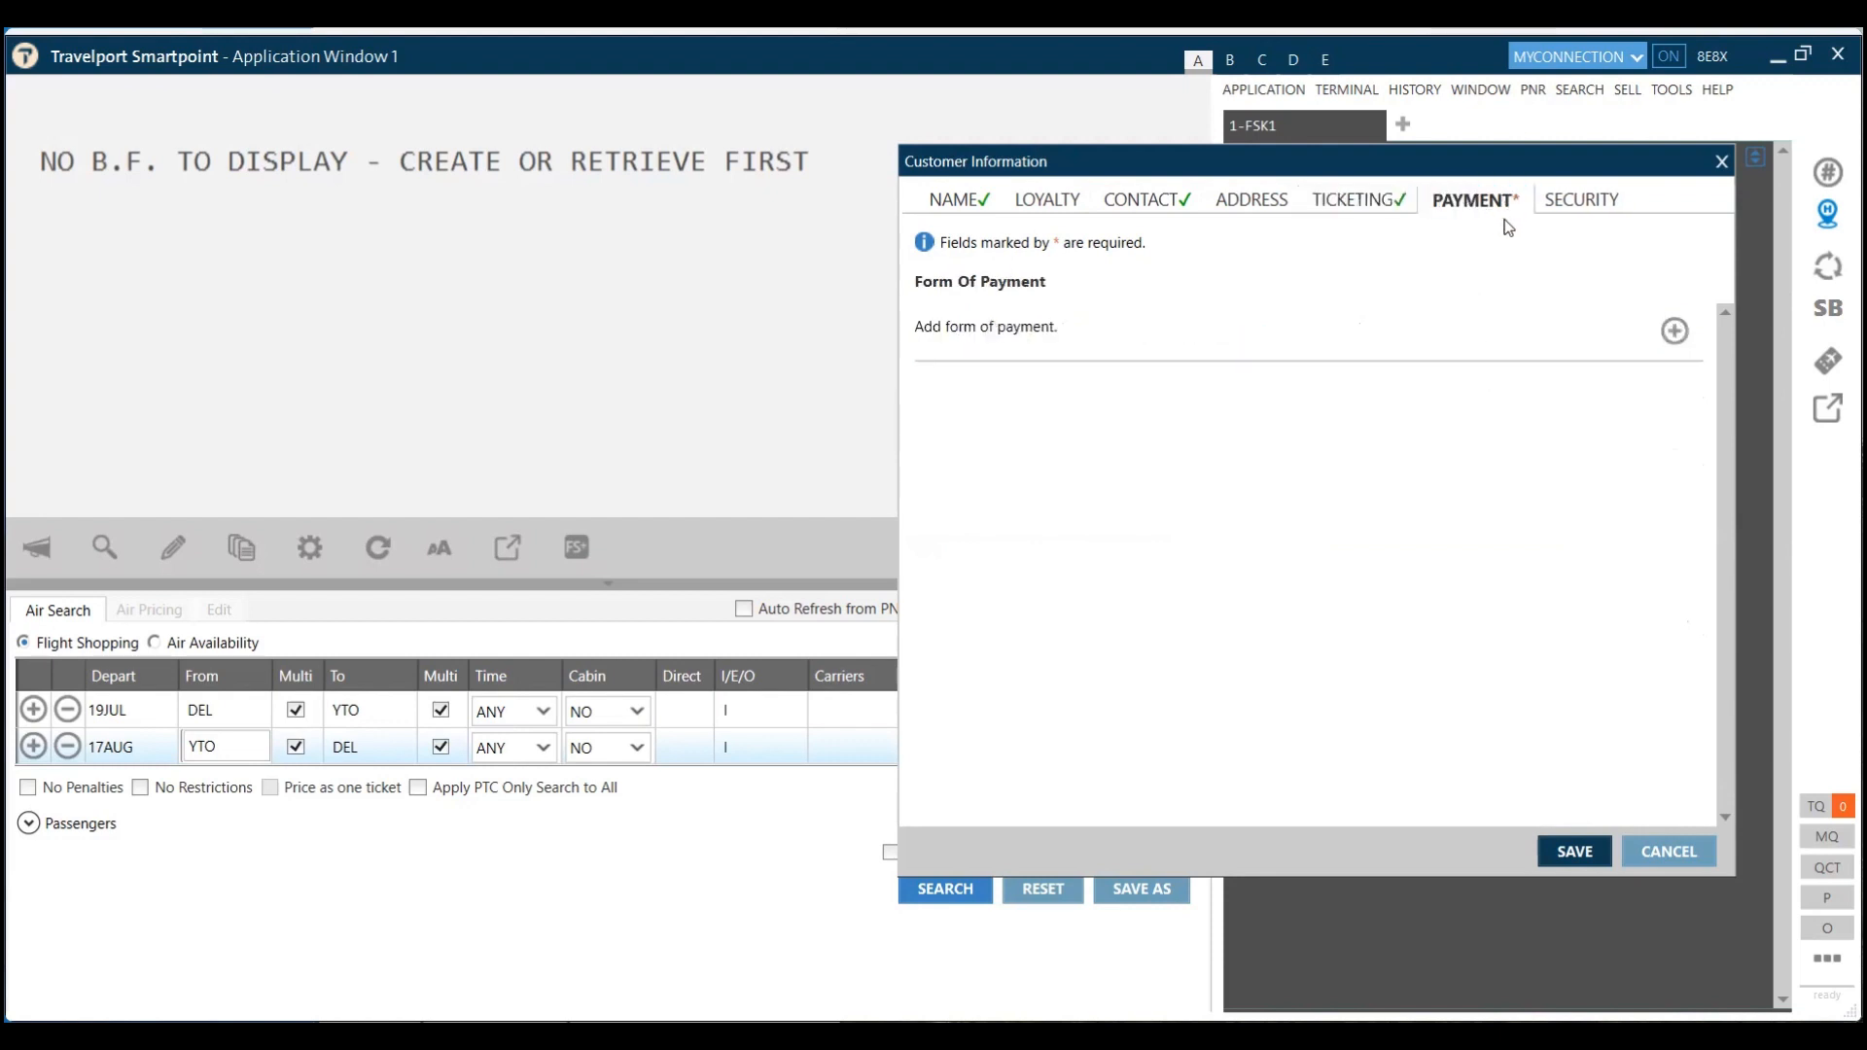
- Add Cash as the form of payment and apply it
{"action": "left_click", "coordinate": [1675, 331]}
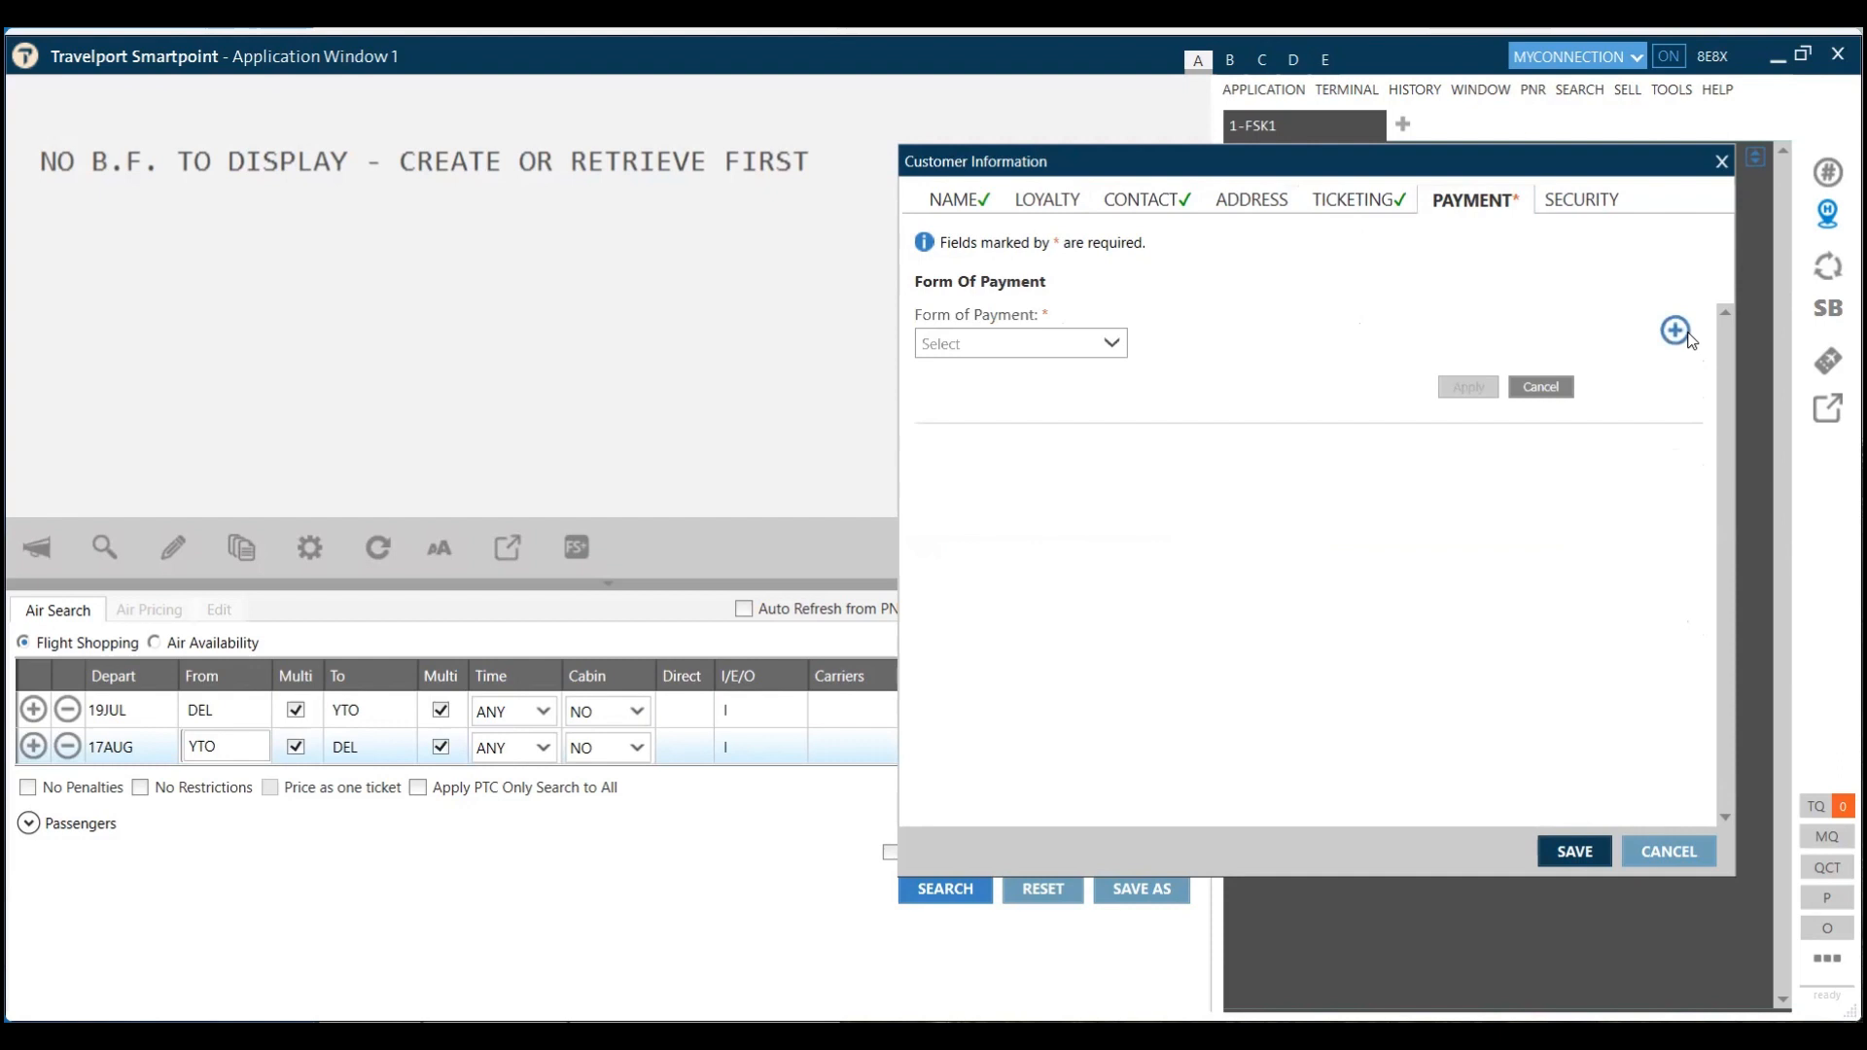
{"action": "left_click", "coordinate": [1108, 342]}
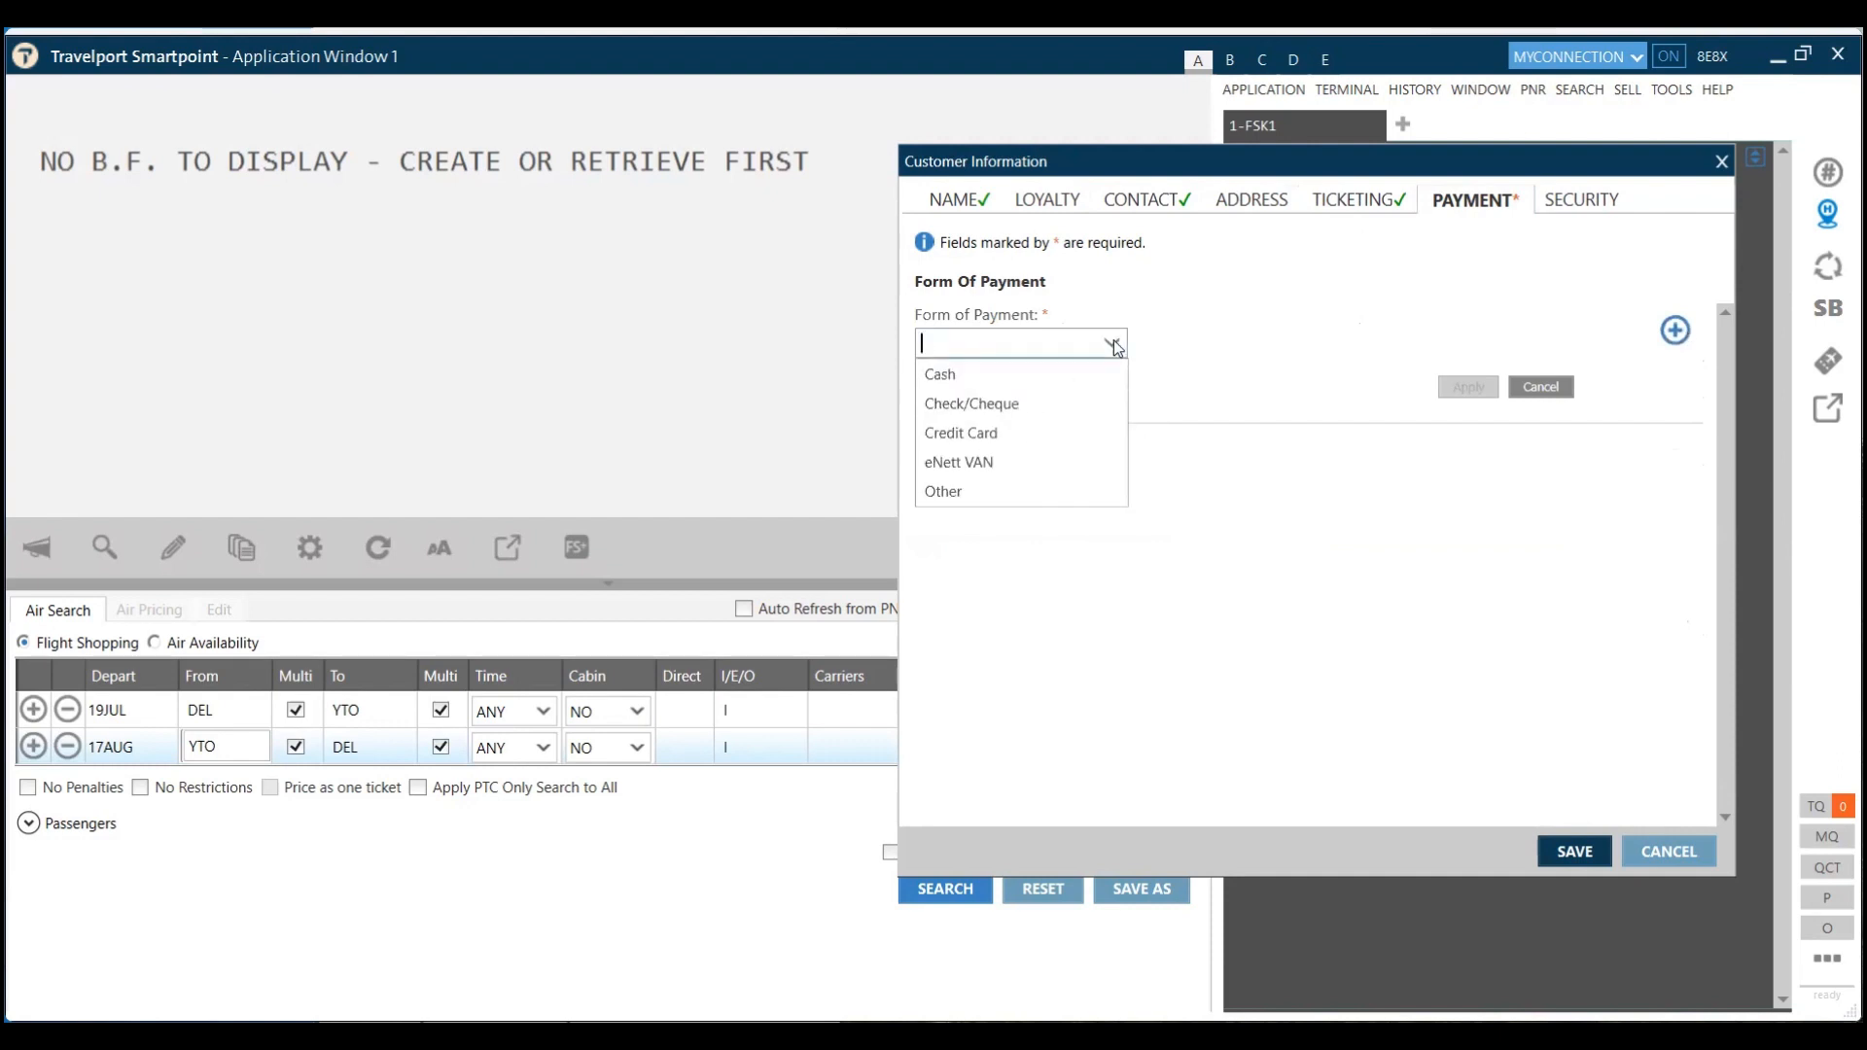
{"action": "left_click", "coordinate": [939, 374]}
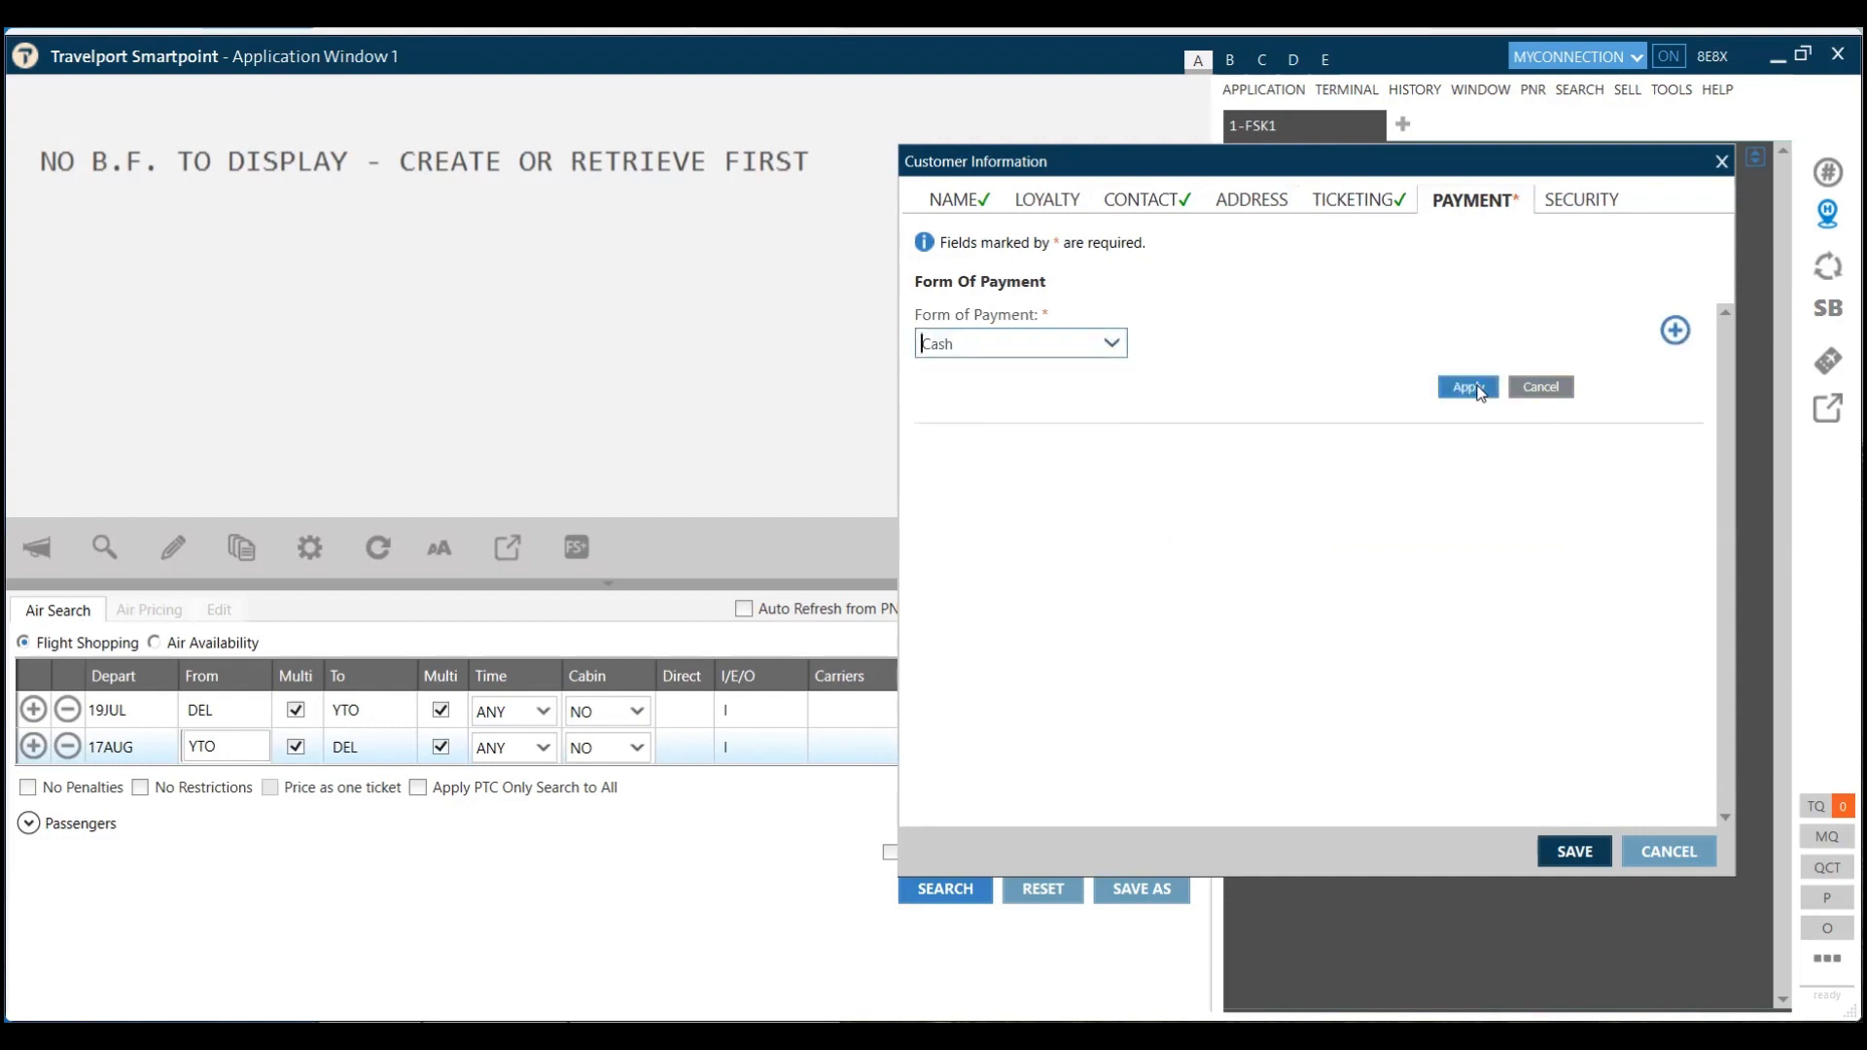
{"action": "left_click", "coordinate": [1466, 387]}
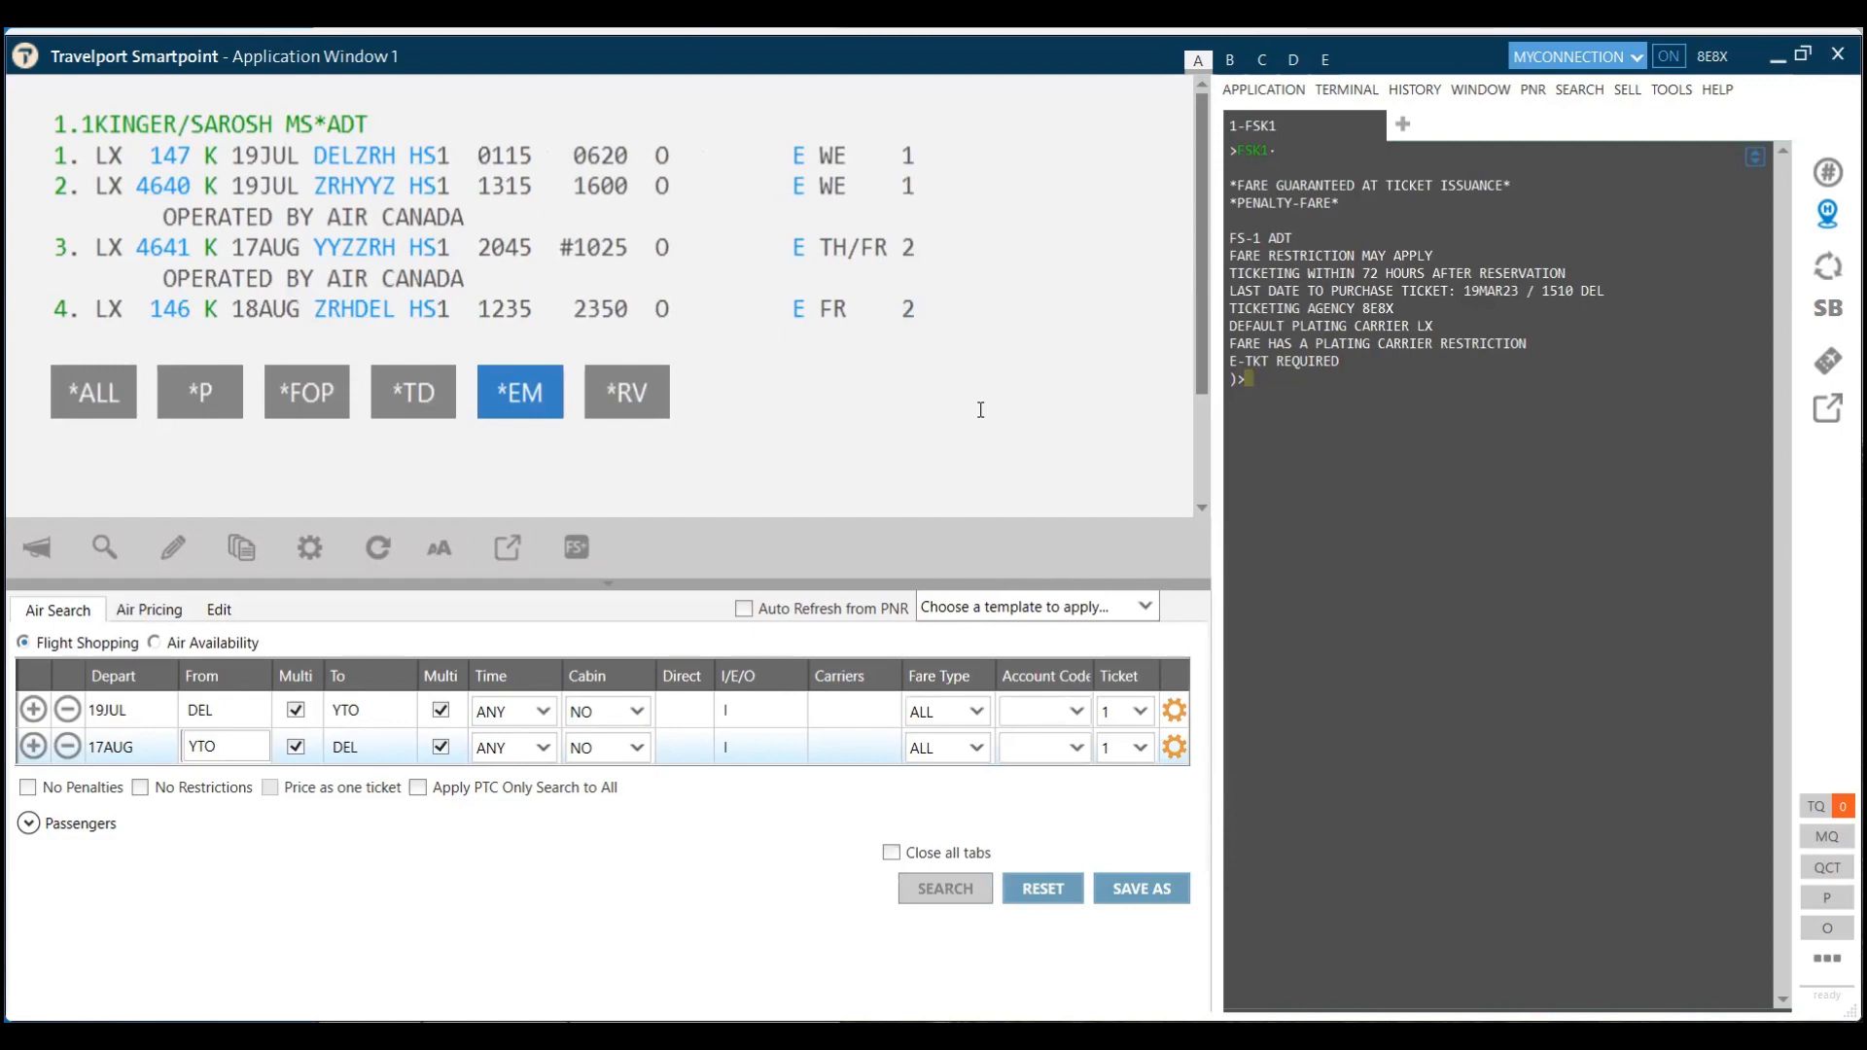
- End and retrieve the booking with ER, review the full PNR display, then enter FQ
{"action": "type", "text": "R"}
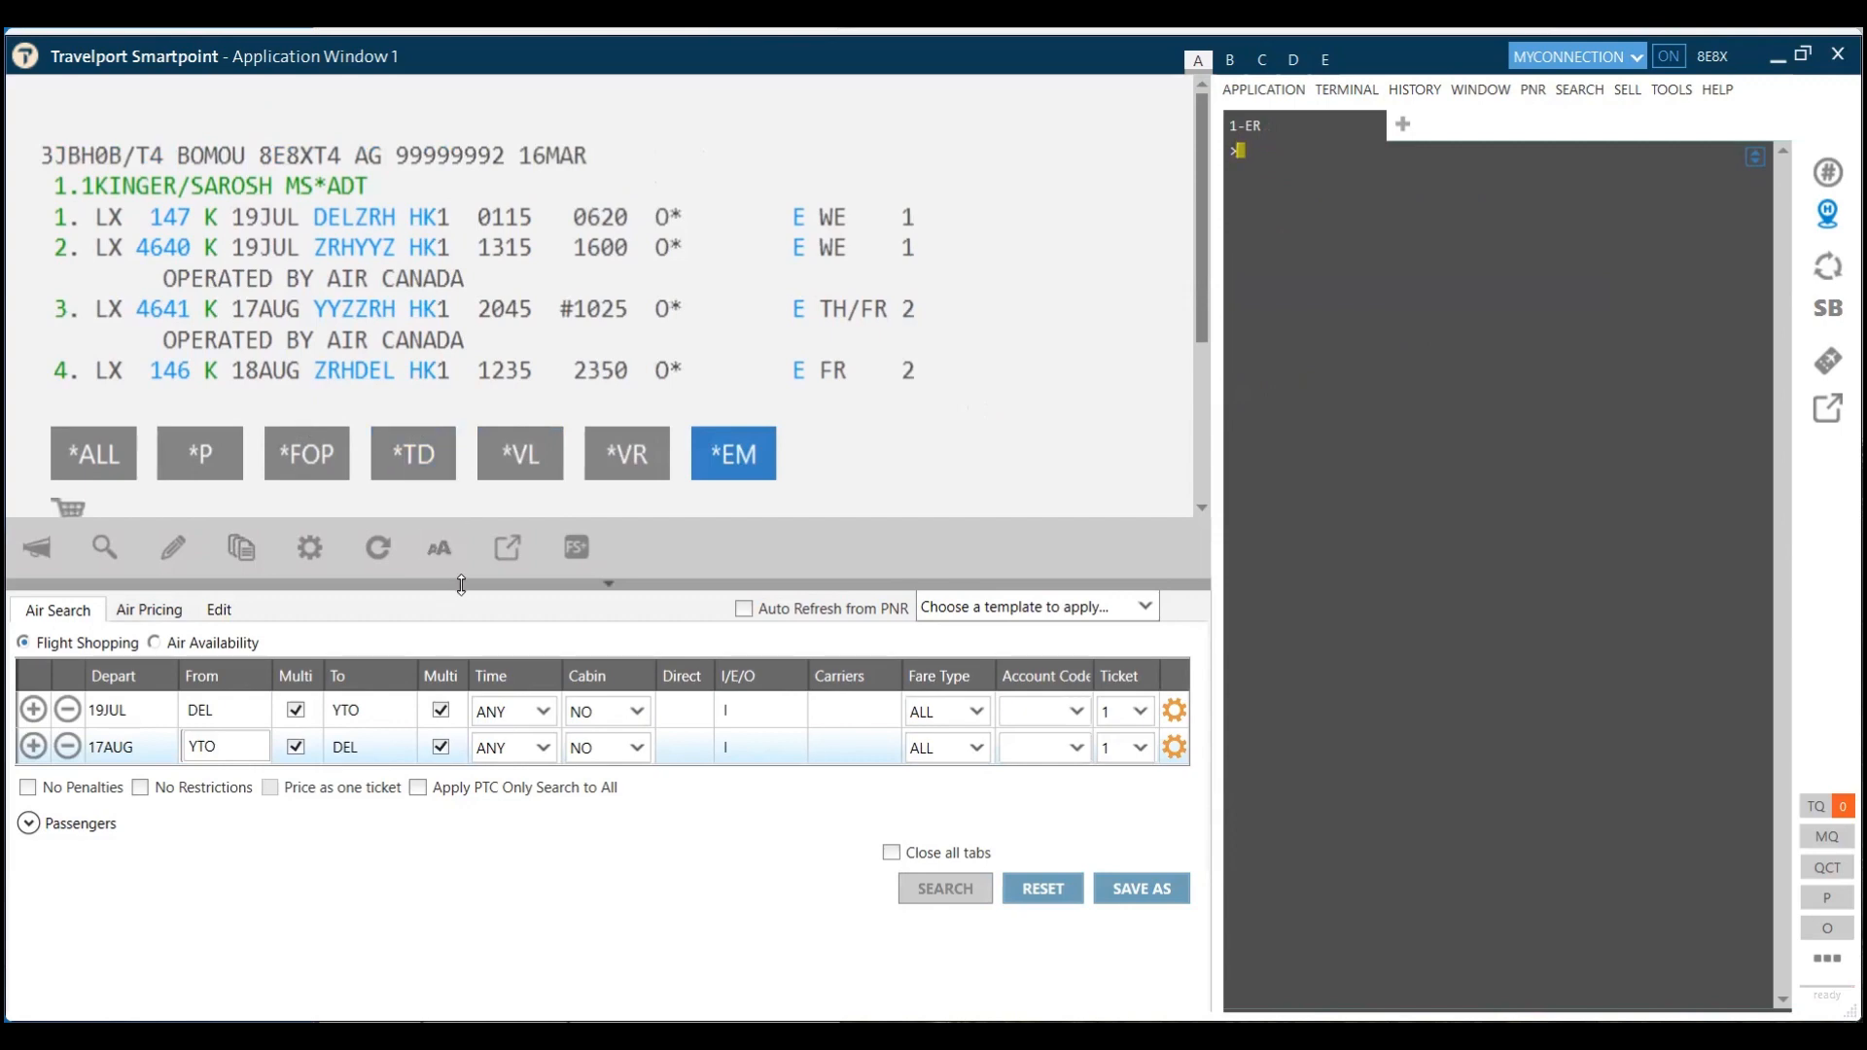
{"action": "left_click", "coordinate": [733, 453]}
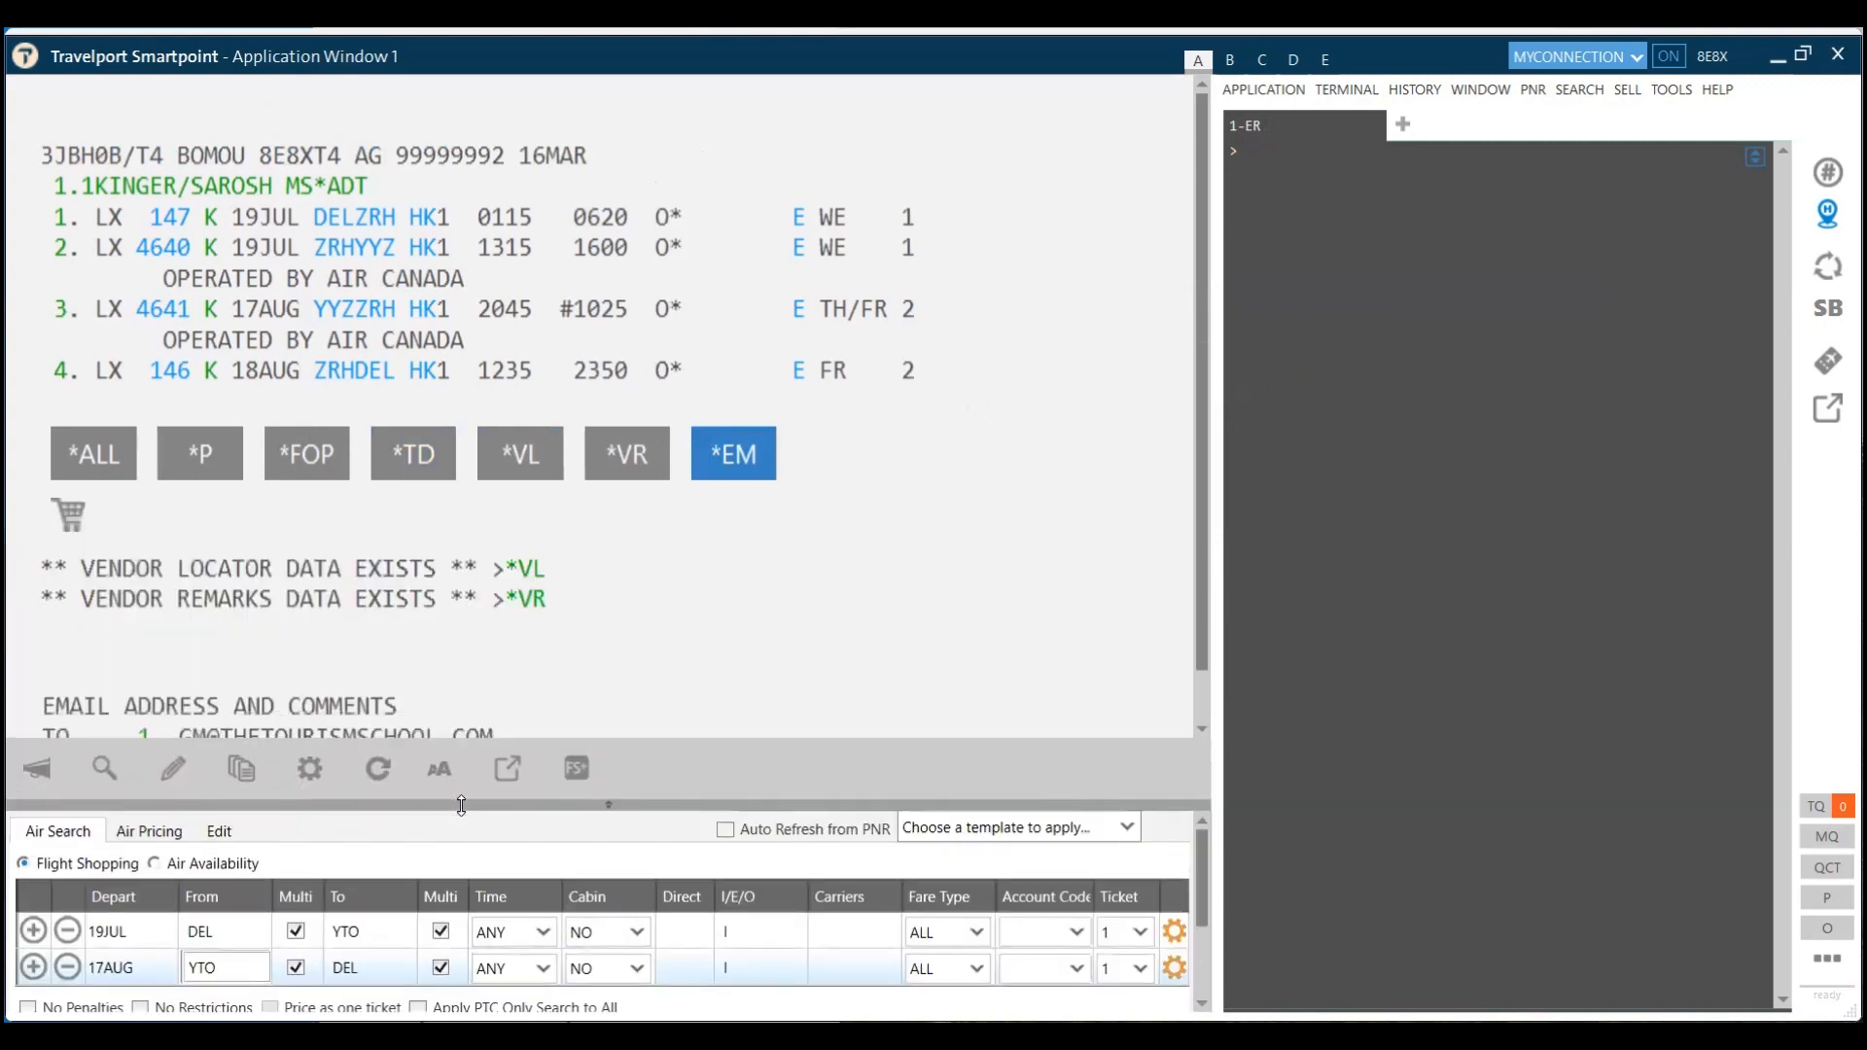
{"action": "left_click", "coordinate": [94, 453]}
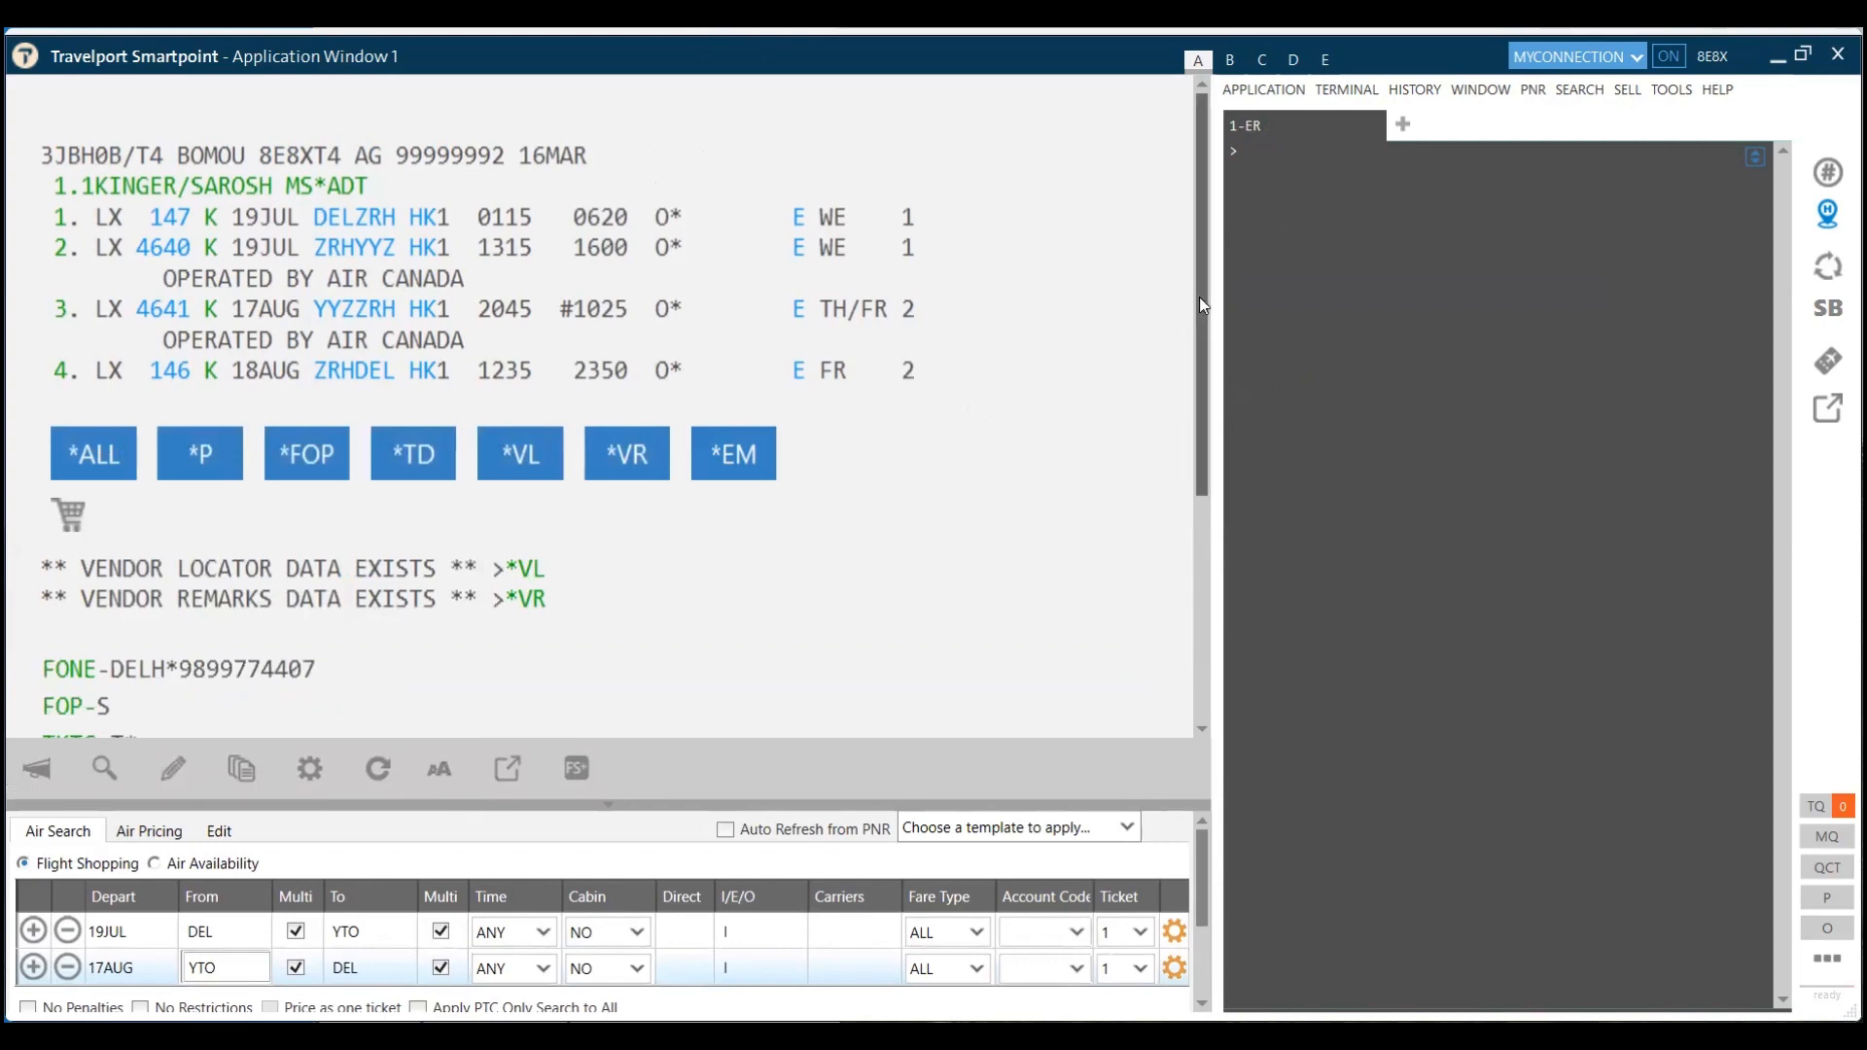
{"action": "scroll", "scroll_direction": "down", "scroll_amount": 3}
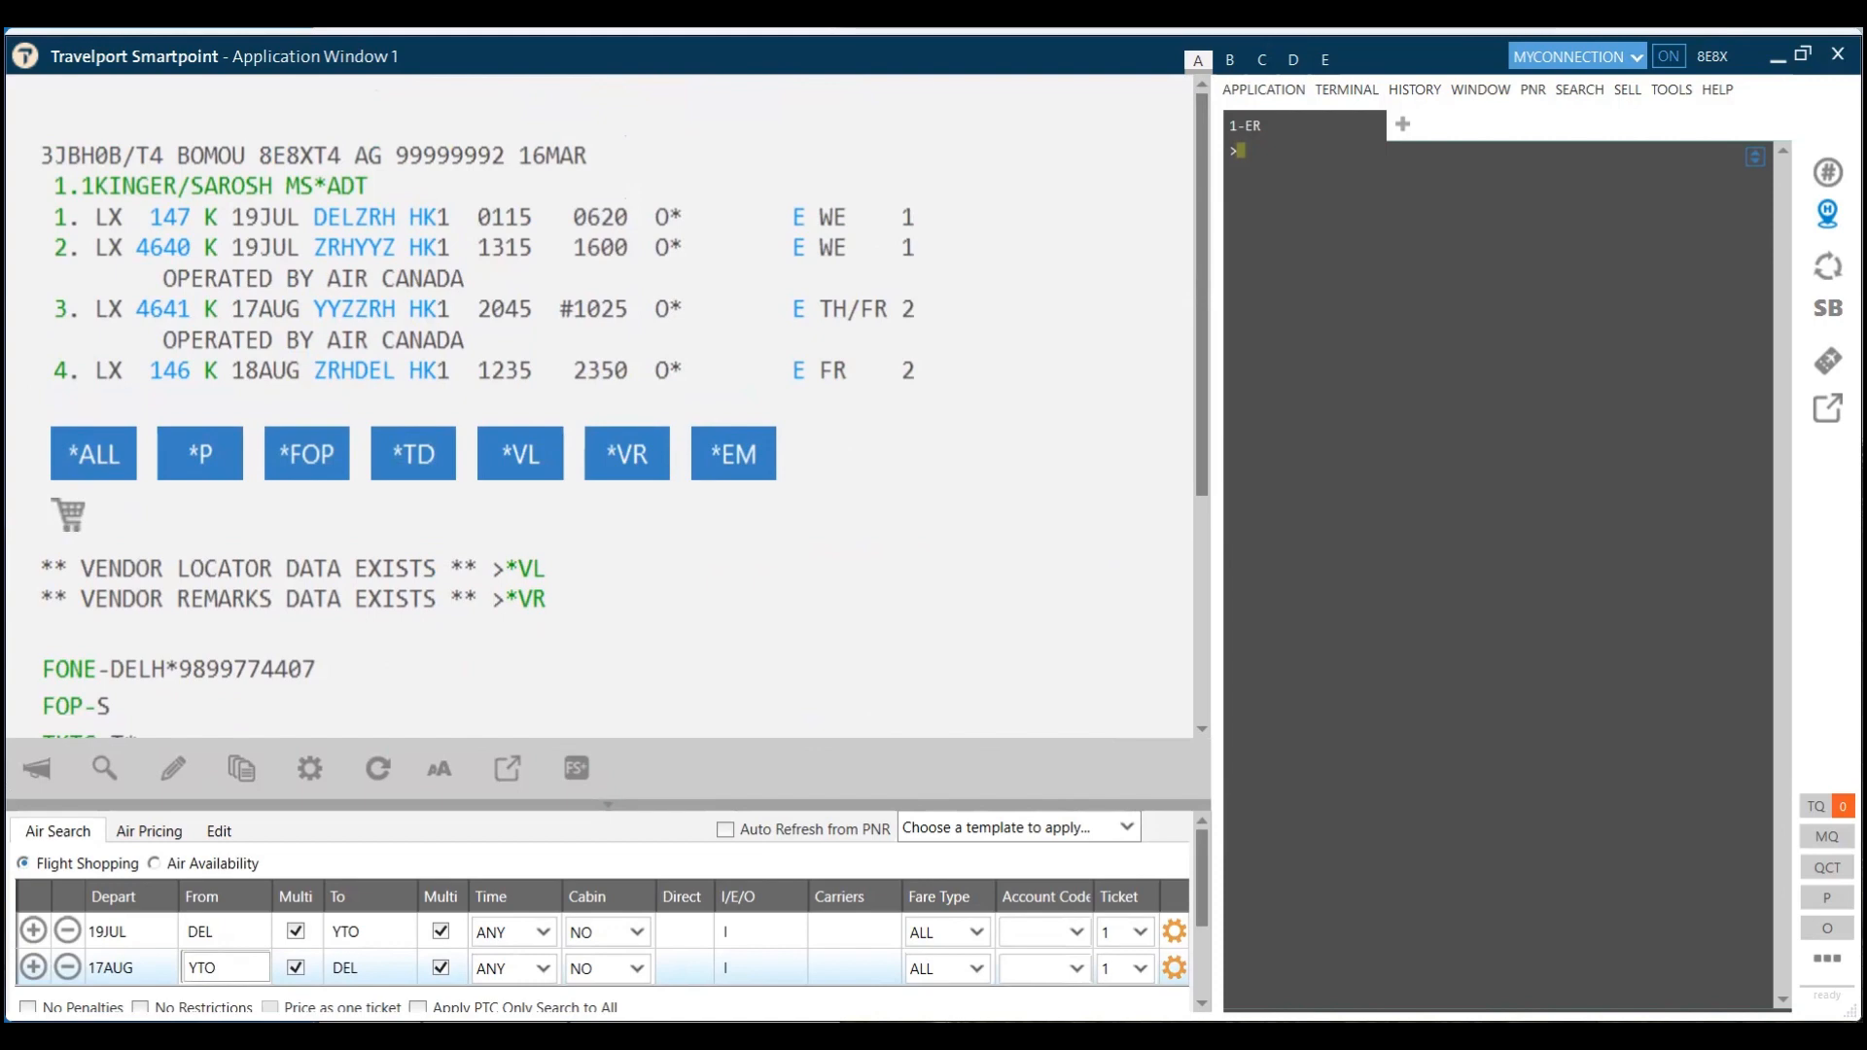
{"action": "type", "text": "FQ"}
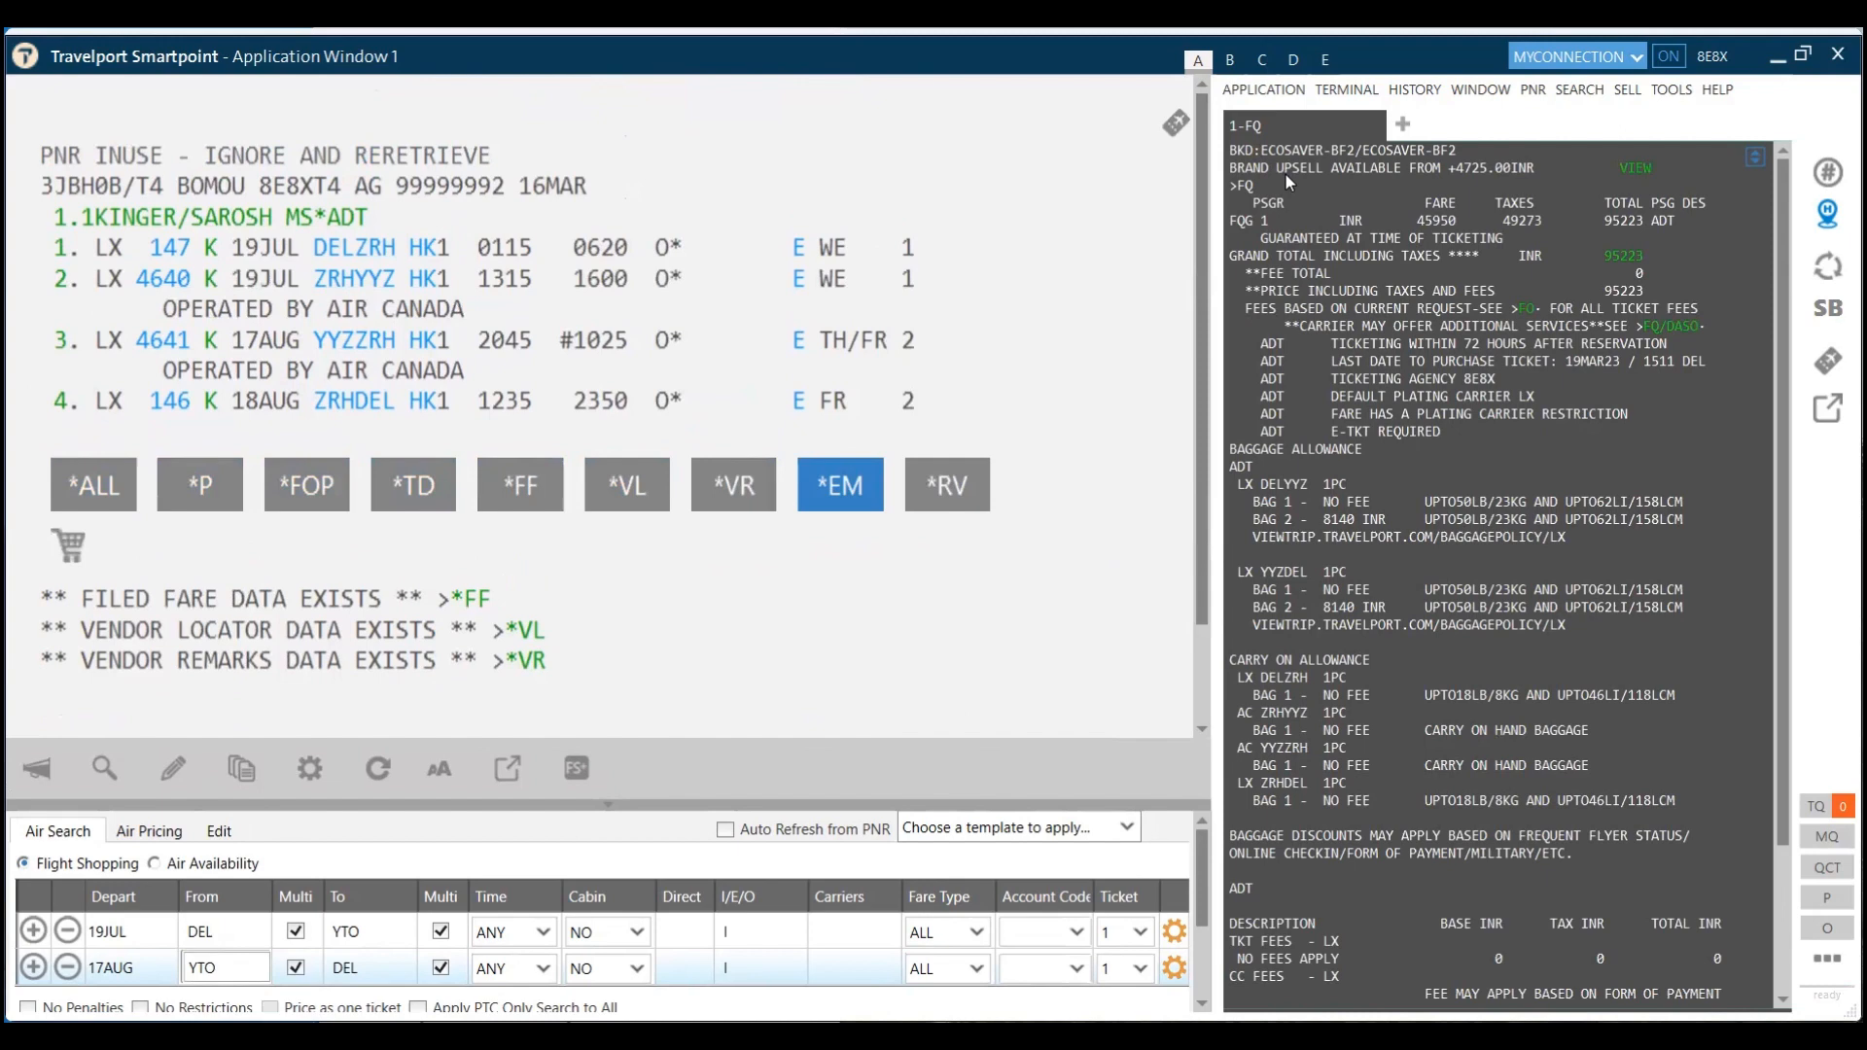
- Show the filed fare FQ1 of INR 95223 via the *FF tab and open the editing functions list
{"action": "scroll", "scroll_direction": "down", "scroll_amount": 3}
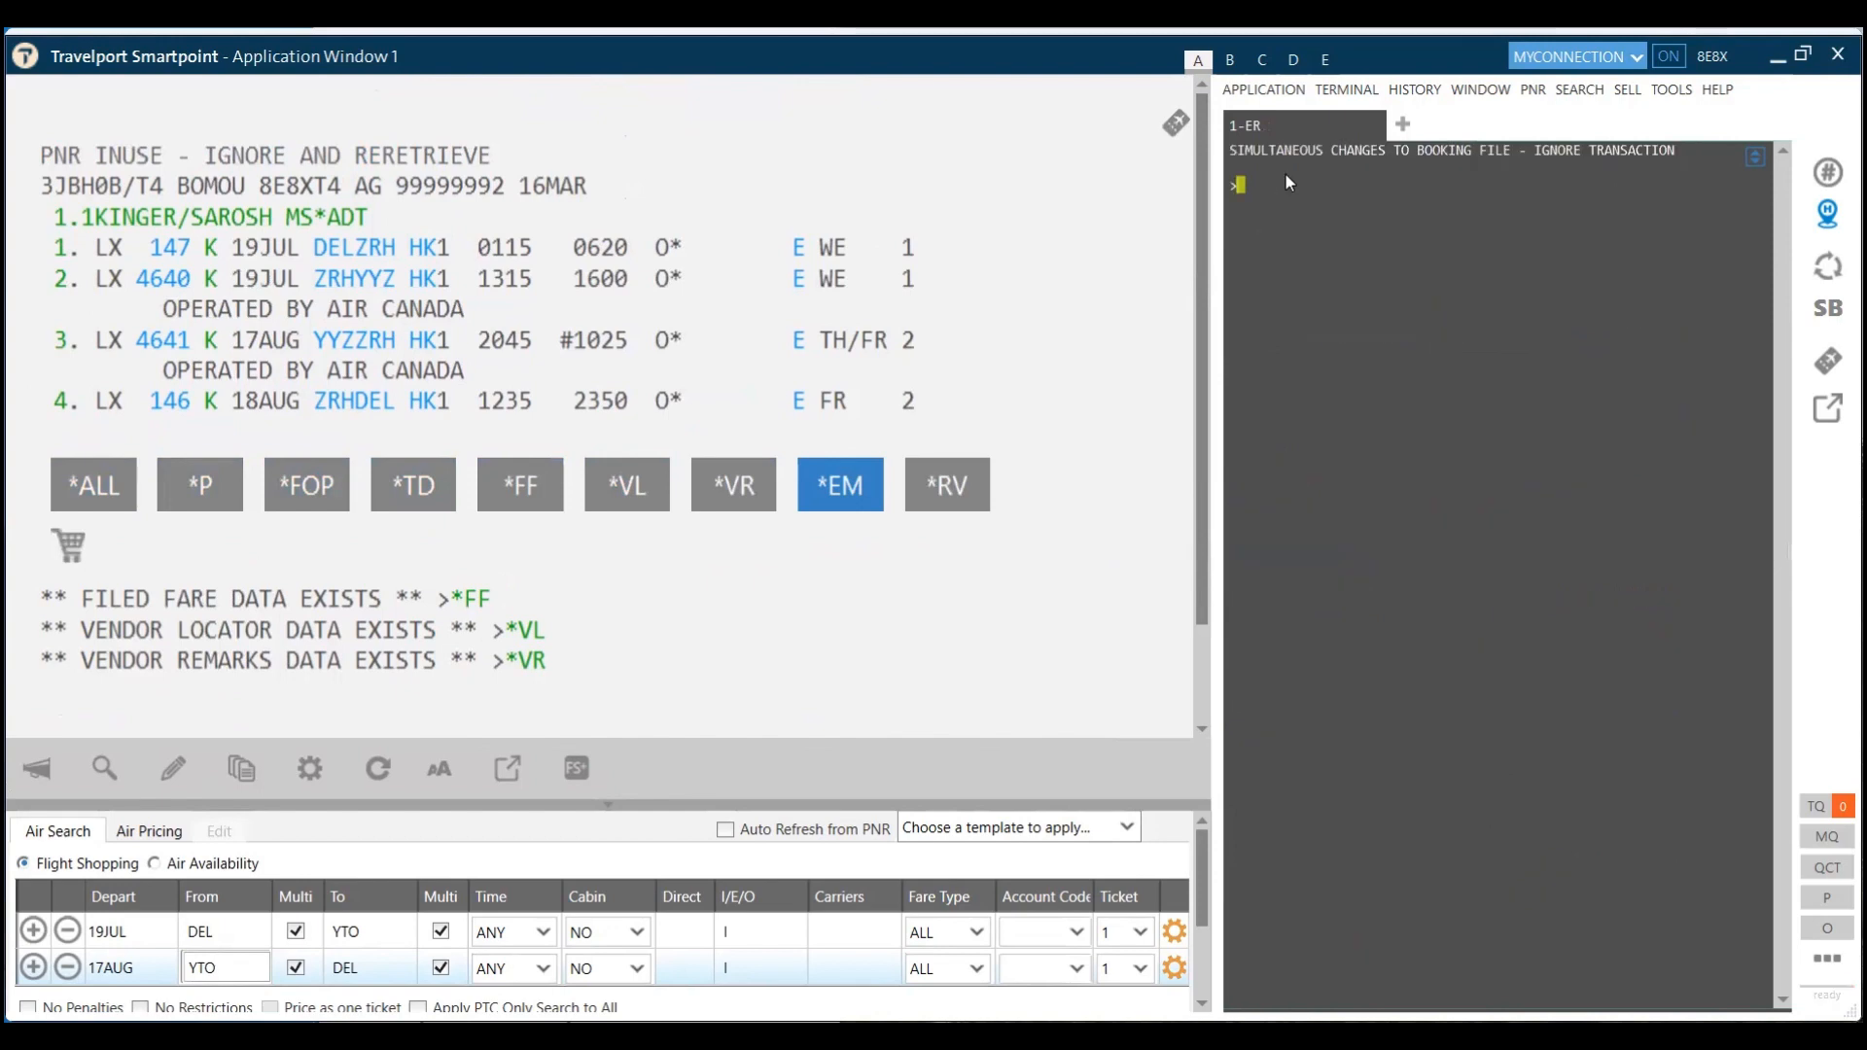
{"action": "left_click", "coordinate": [626, 484]}
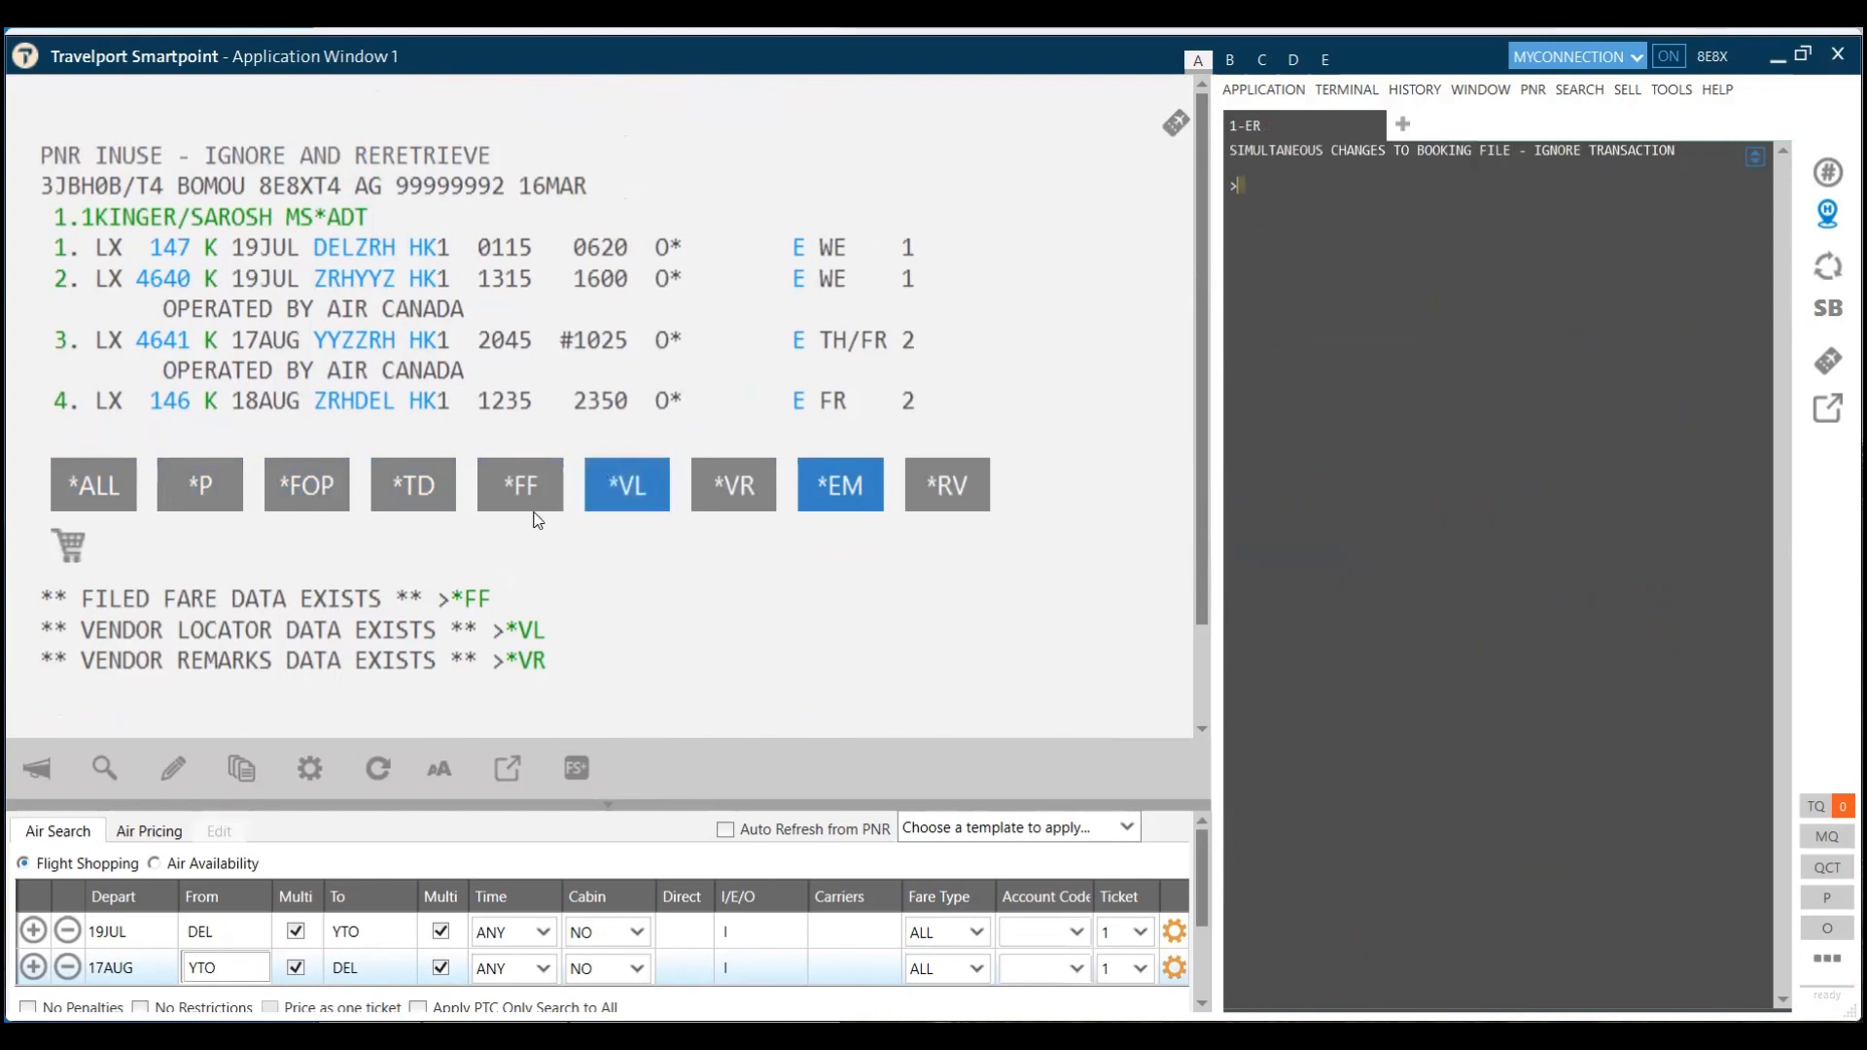
{"action": "left_click", "coordinate": [519, 484]}
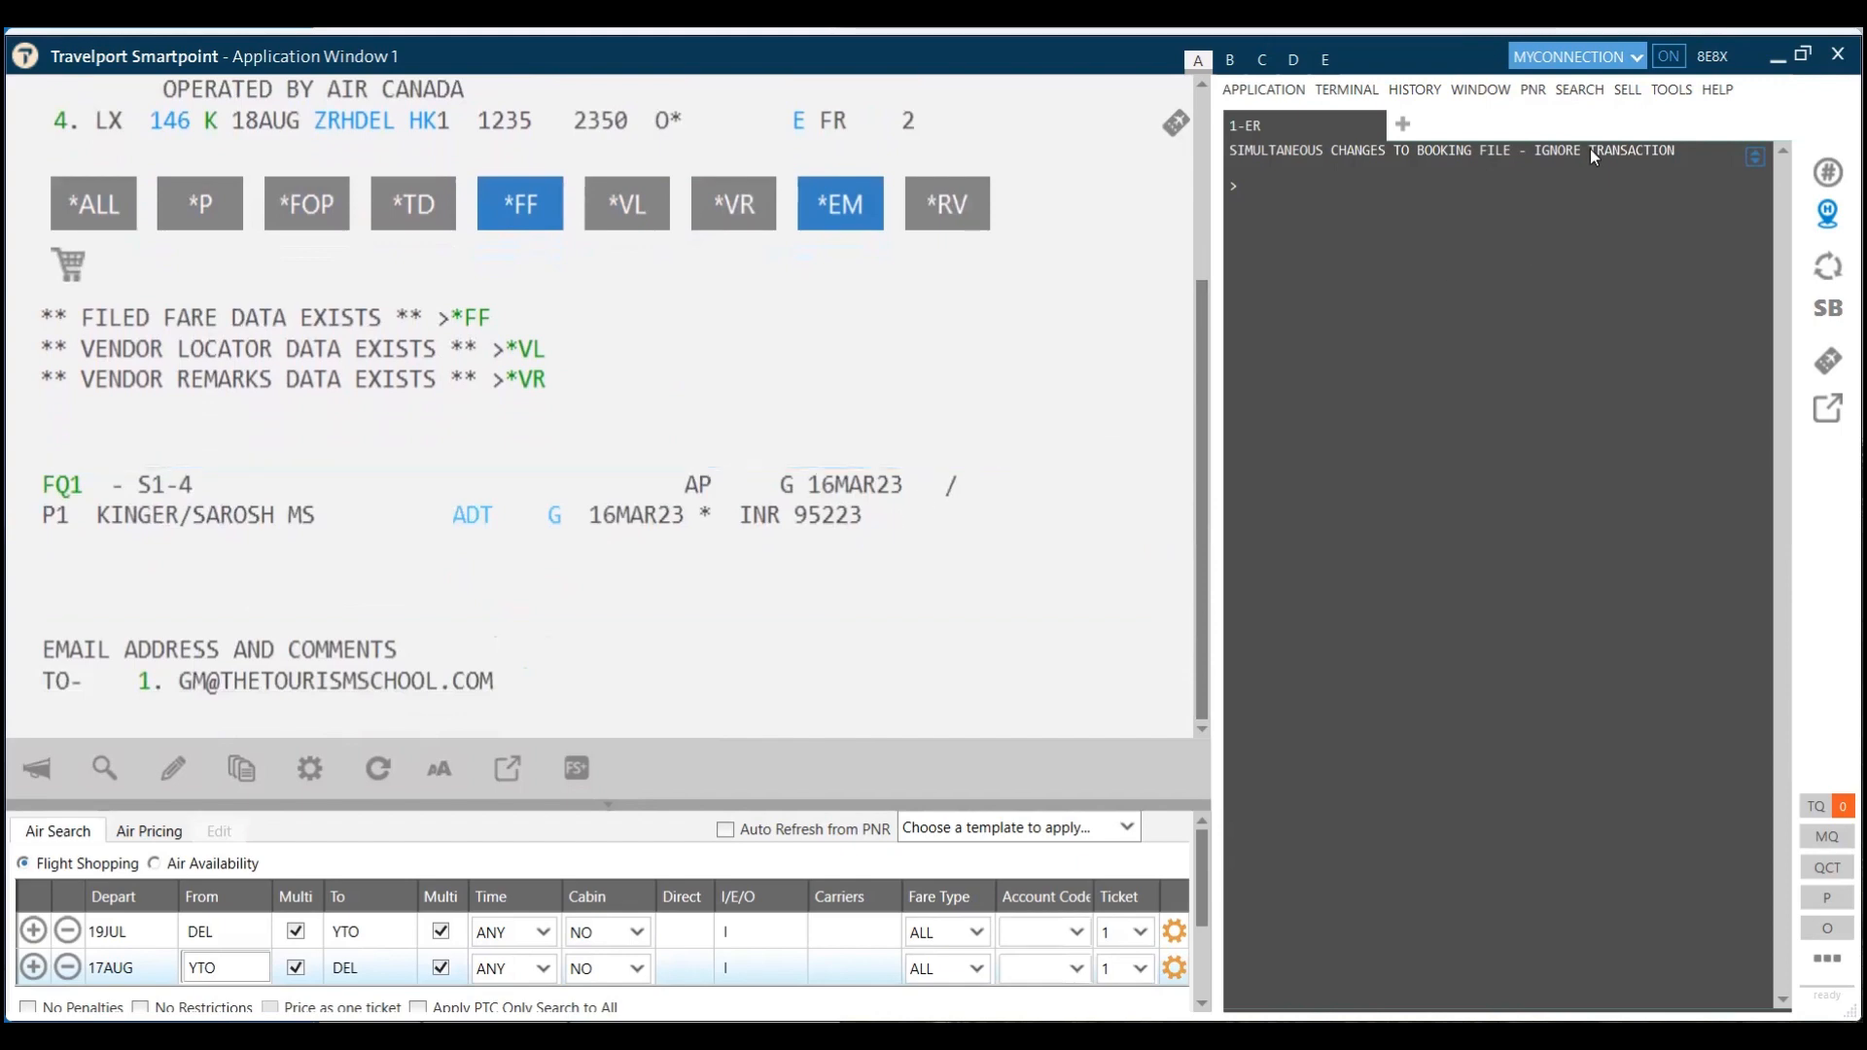
{"action": "left_click", "coordinate": [1531, 89]}
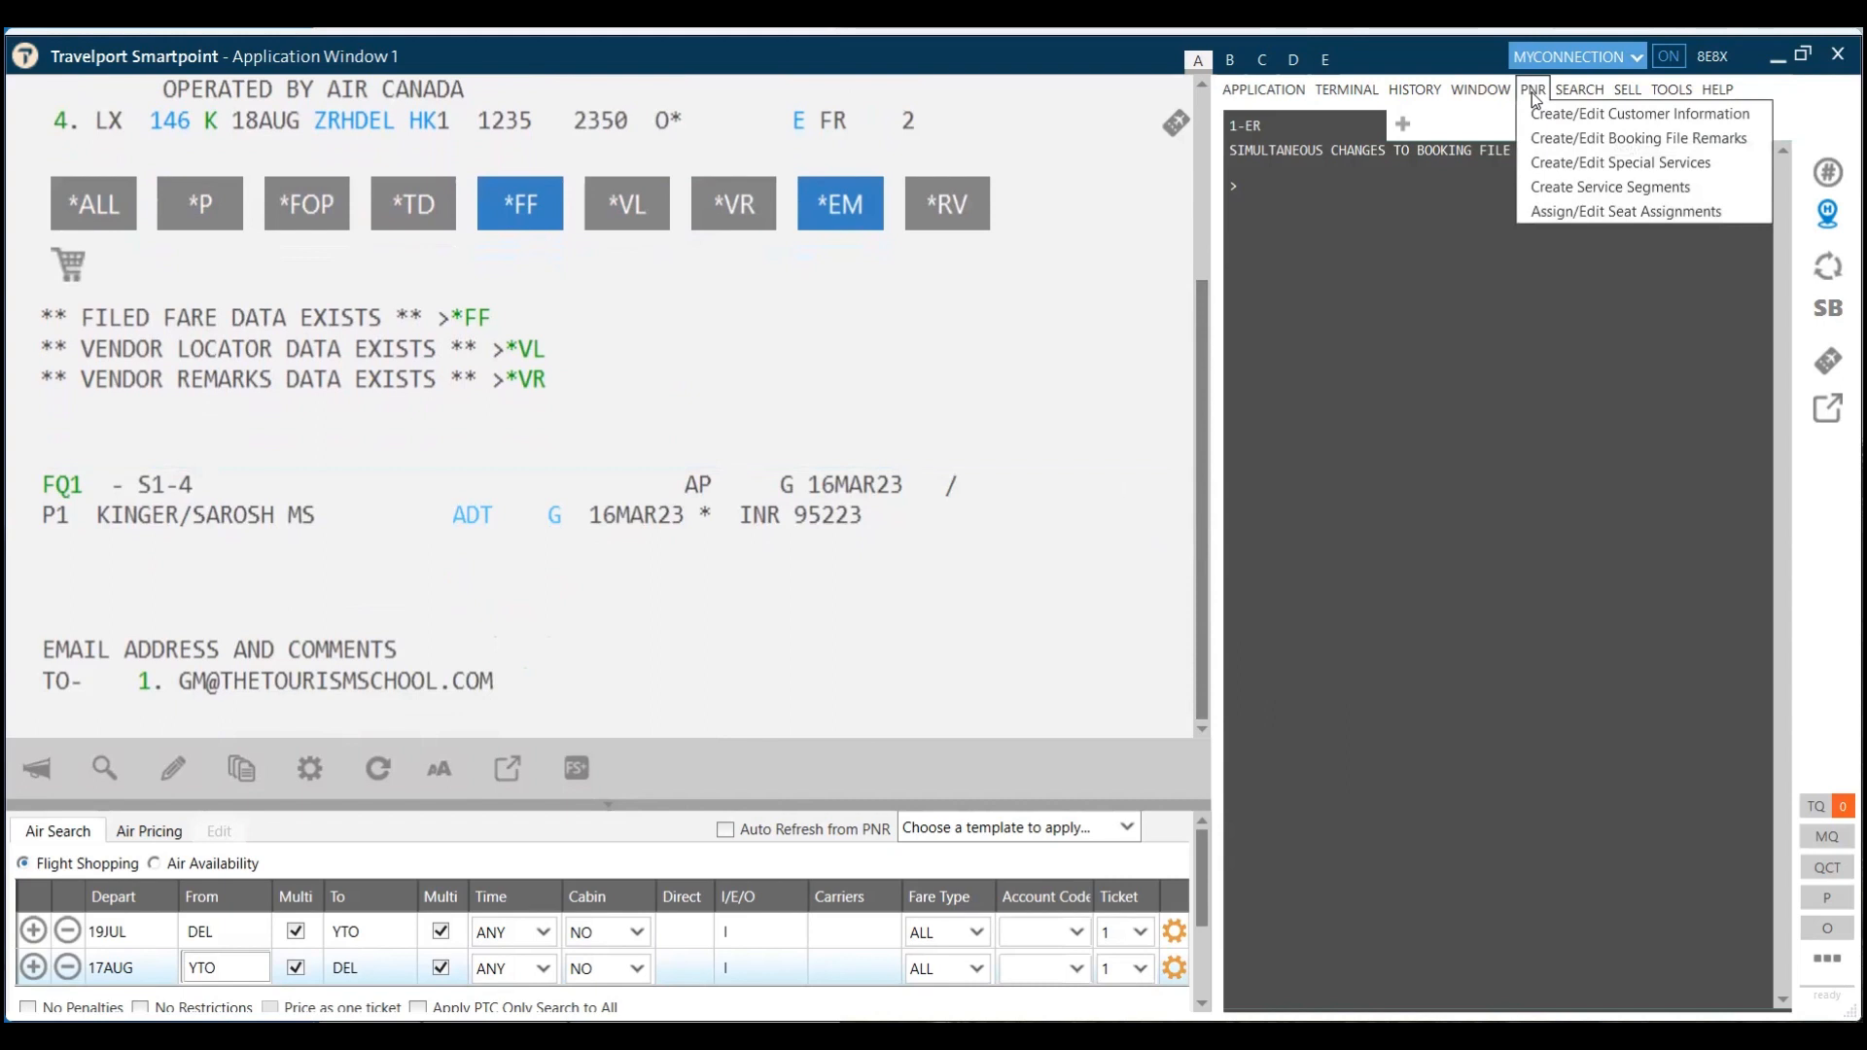
{"action": "mouse_move", "coordinate": [1641, 113]}
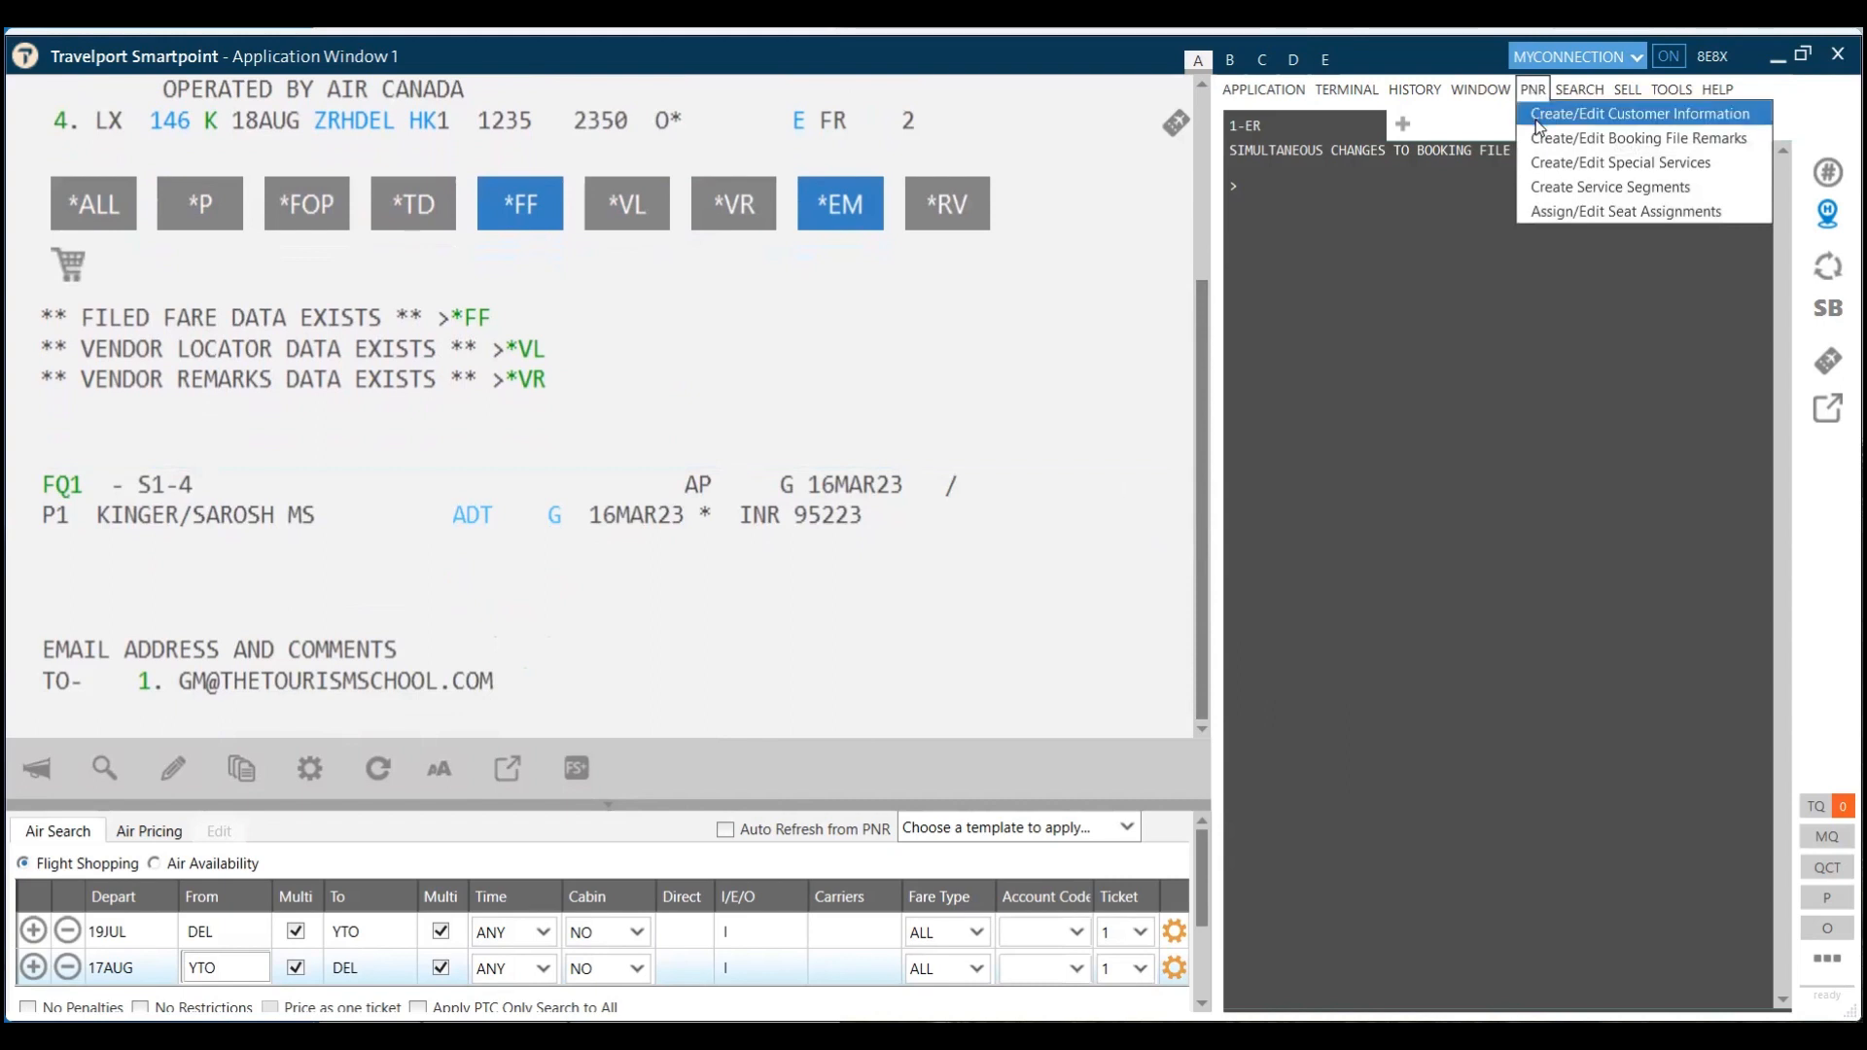
{"action": "mouse_move", "coordinate": [1641, 136]}
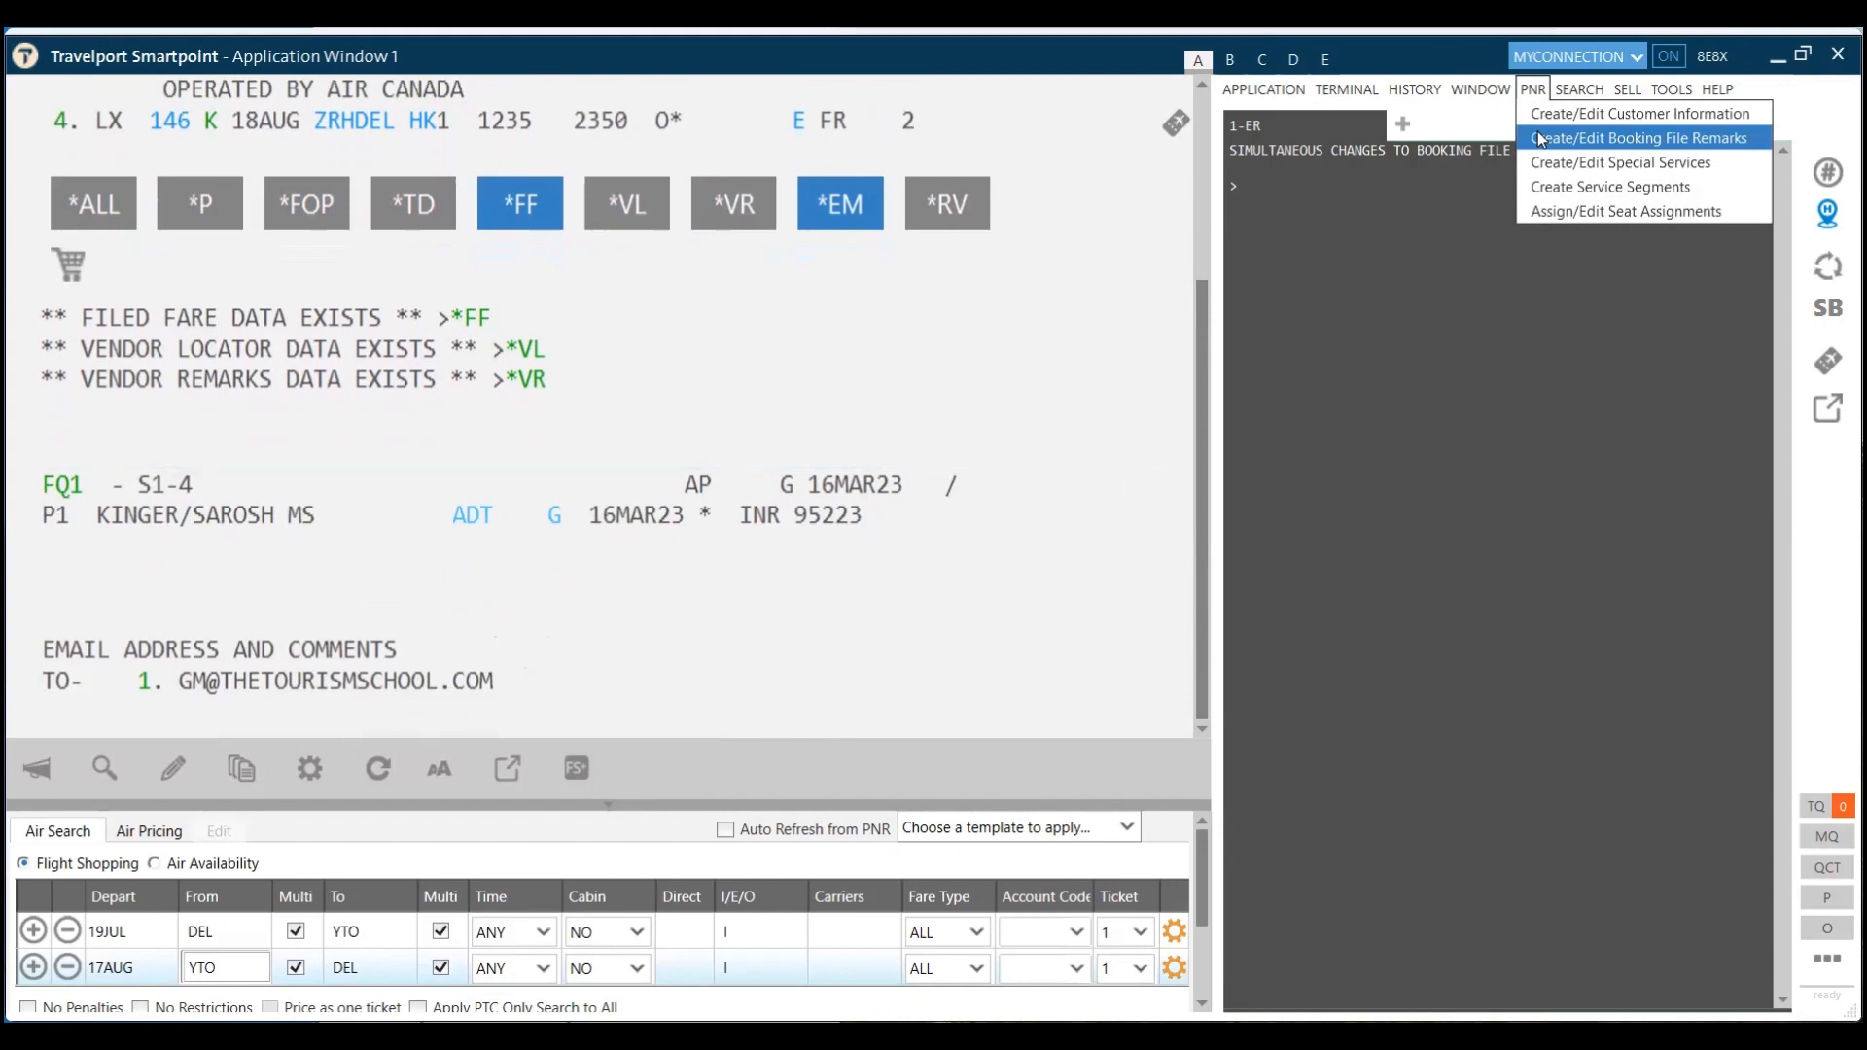
{"action": "mouse_move", "coordinate": [1620, 161]}
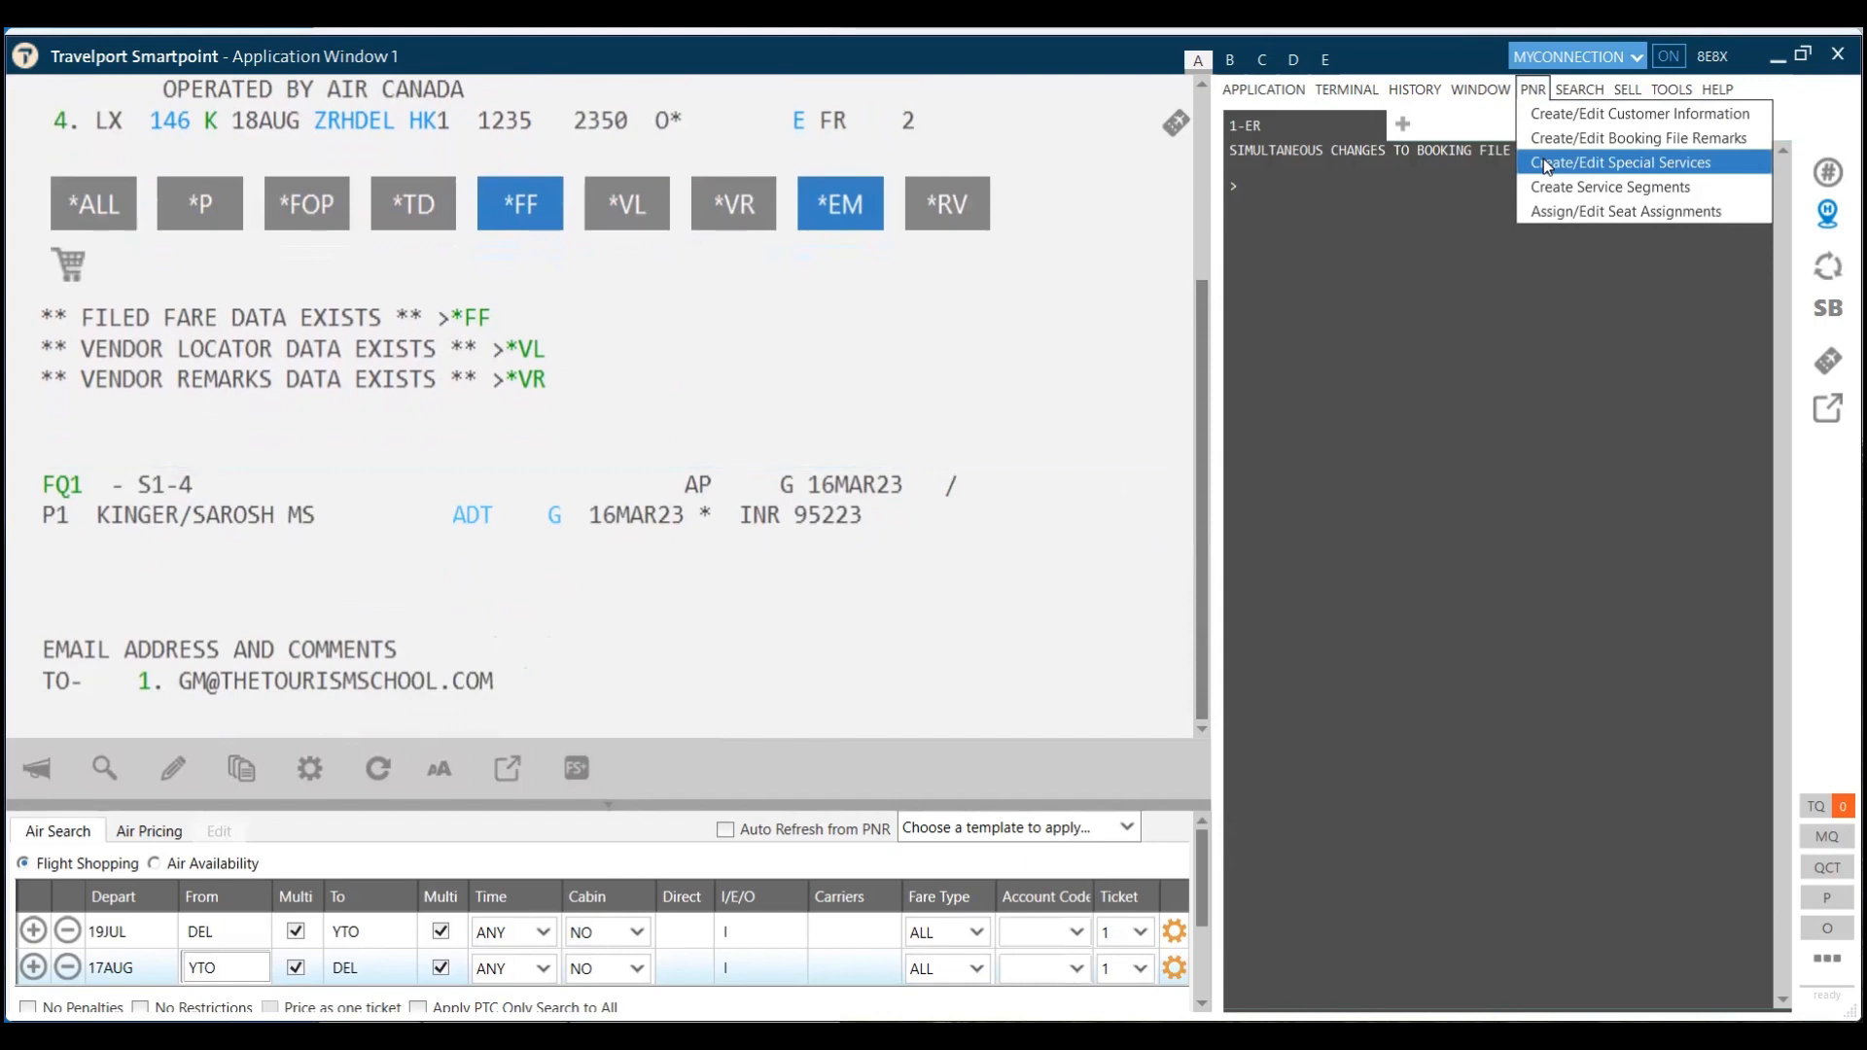
- Launch Create/Edit Special Services from the PNR menu for the booking
{"action": "left_click", "coordinate": [1620, 161]}
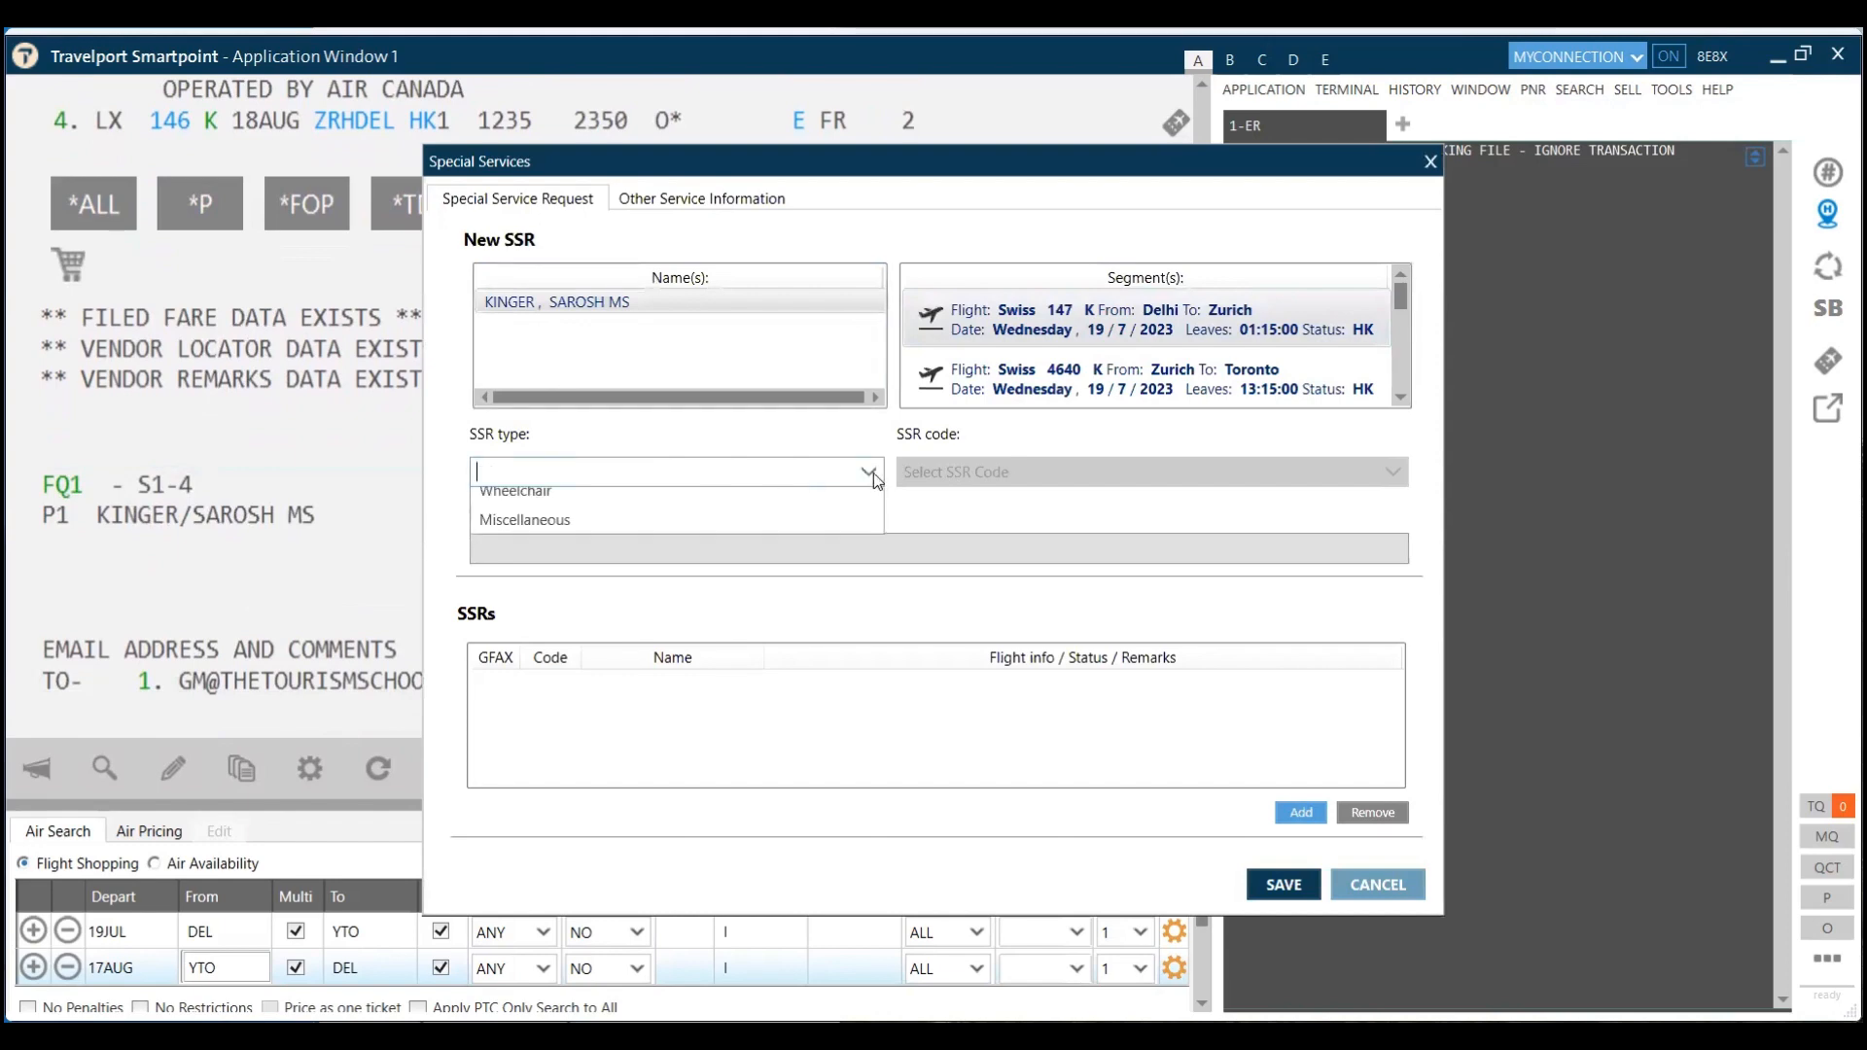
- Add an AVML Asian/Hindu vegetarian meal request on the Delhi–Zurich segment
{"action": "left_click", "coordinate": [512, 475]}
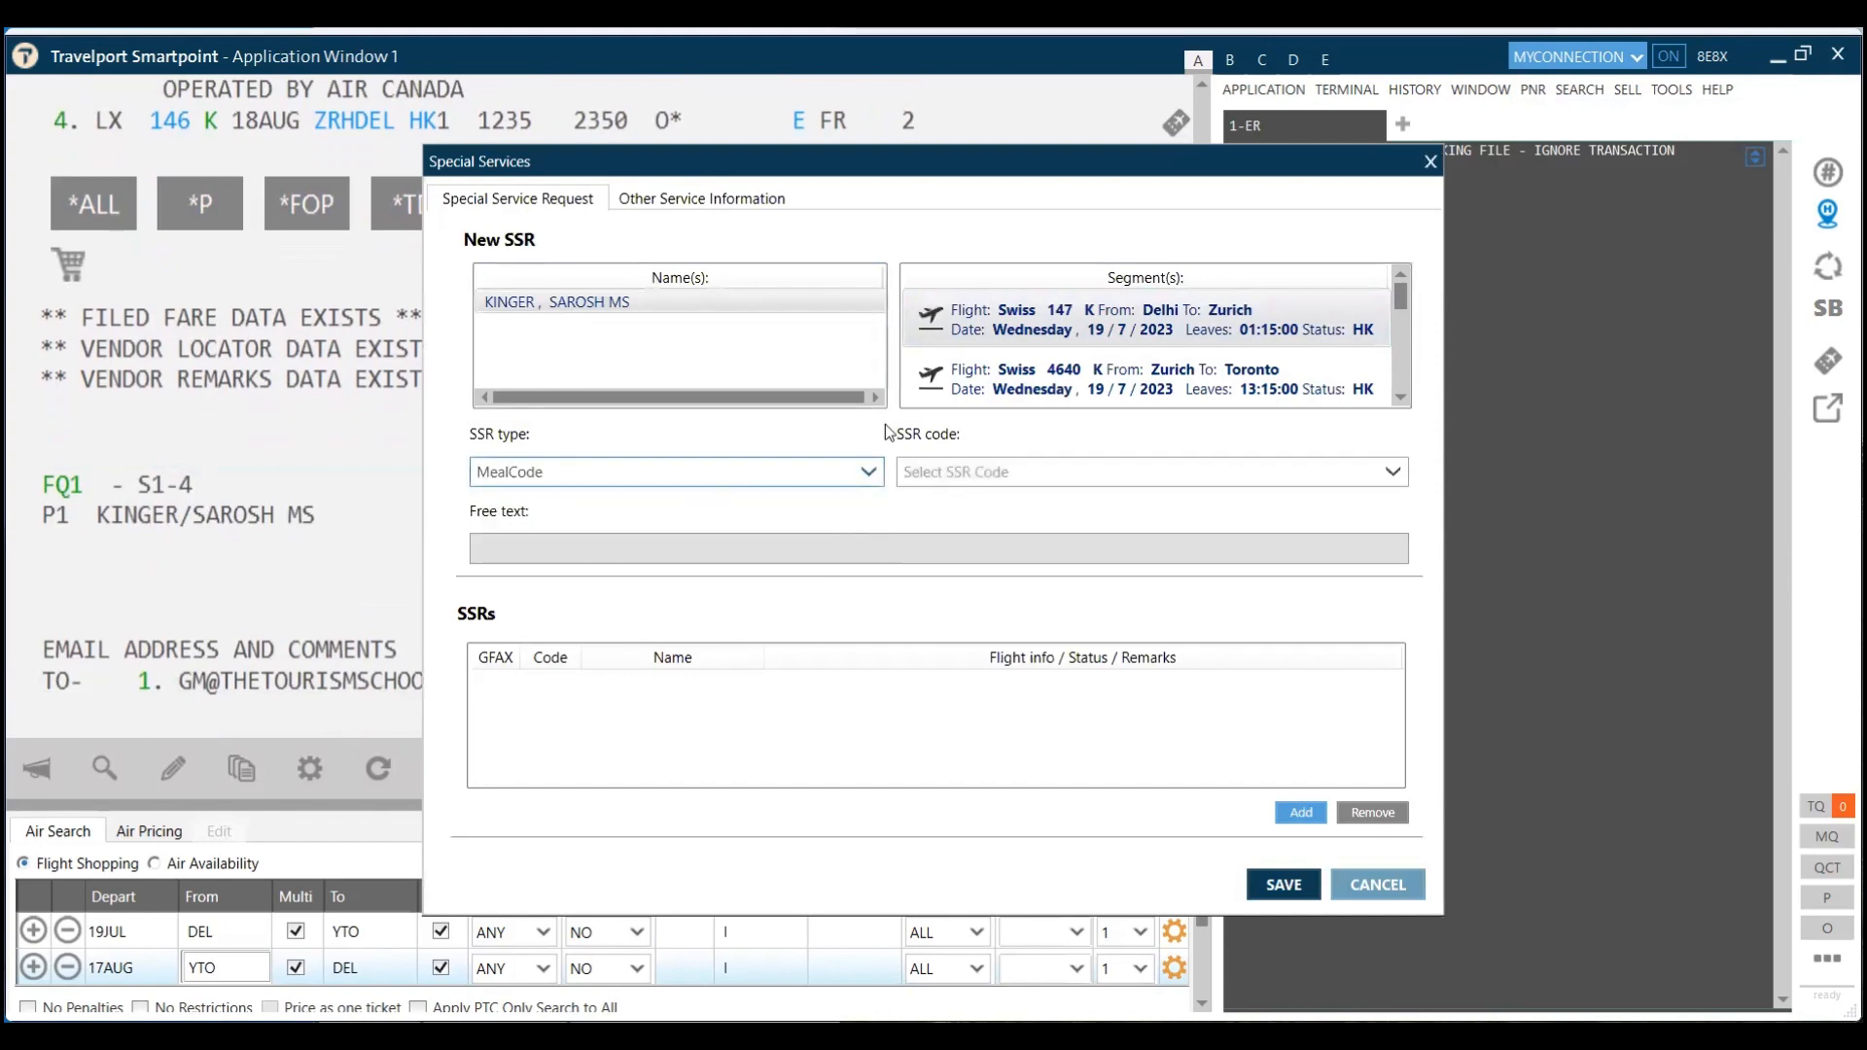
{"action": "left_click", "coordinate": [1144, 319]}
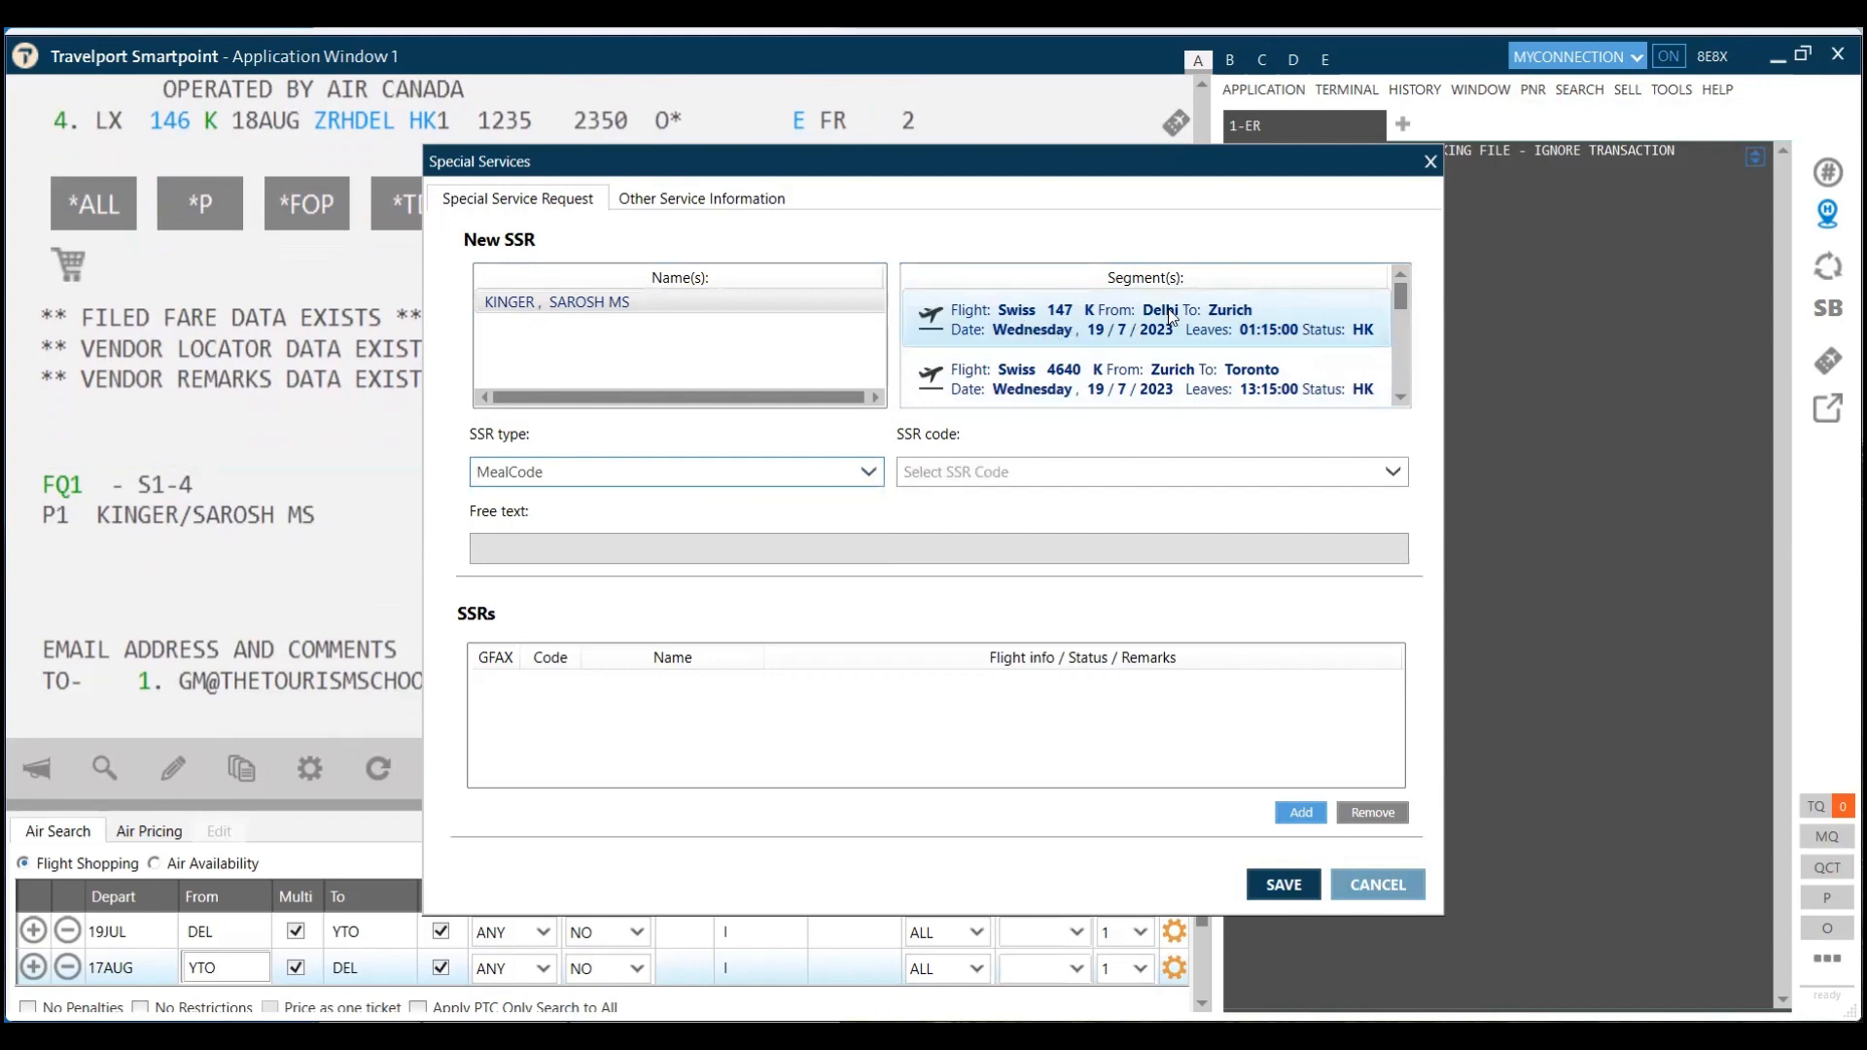
{"action": "left_click", "coordinate": [1144, 471]}
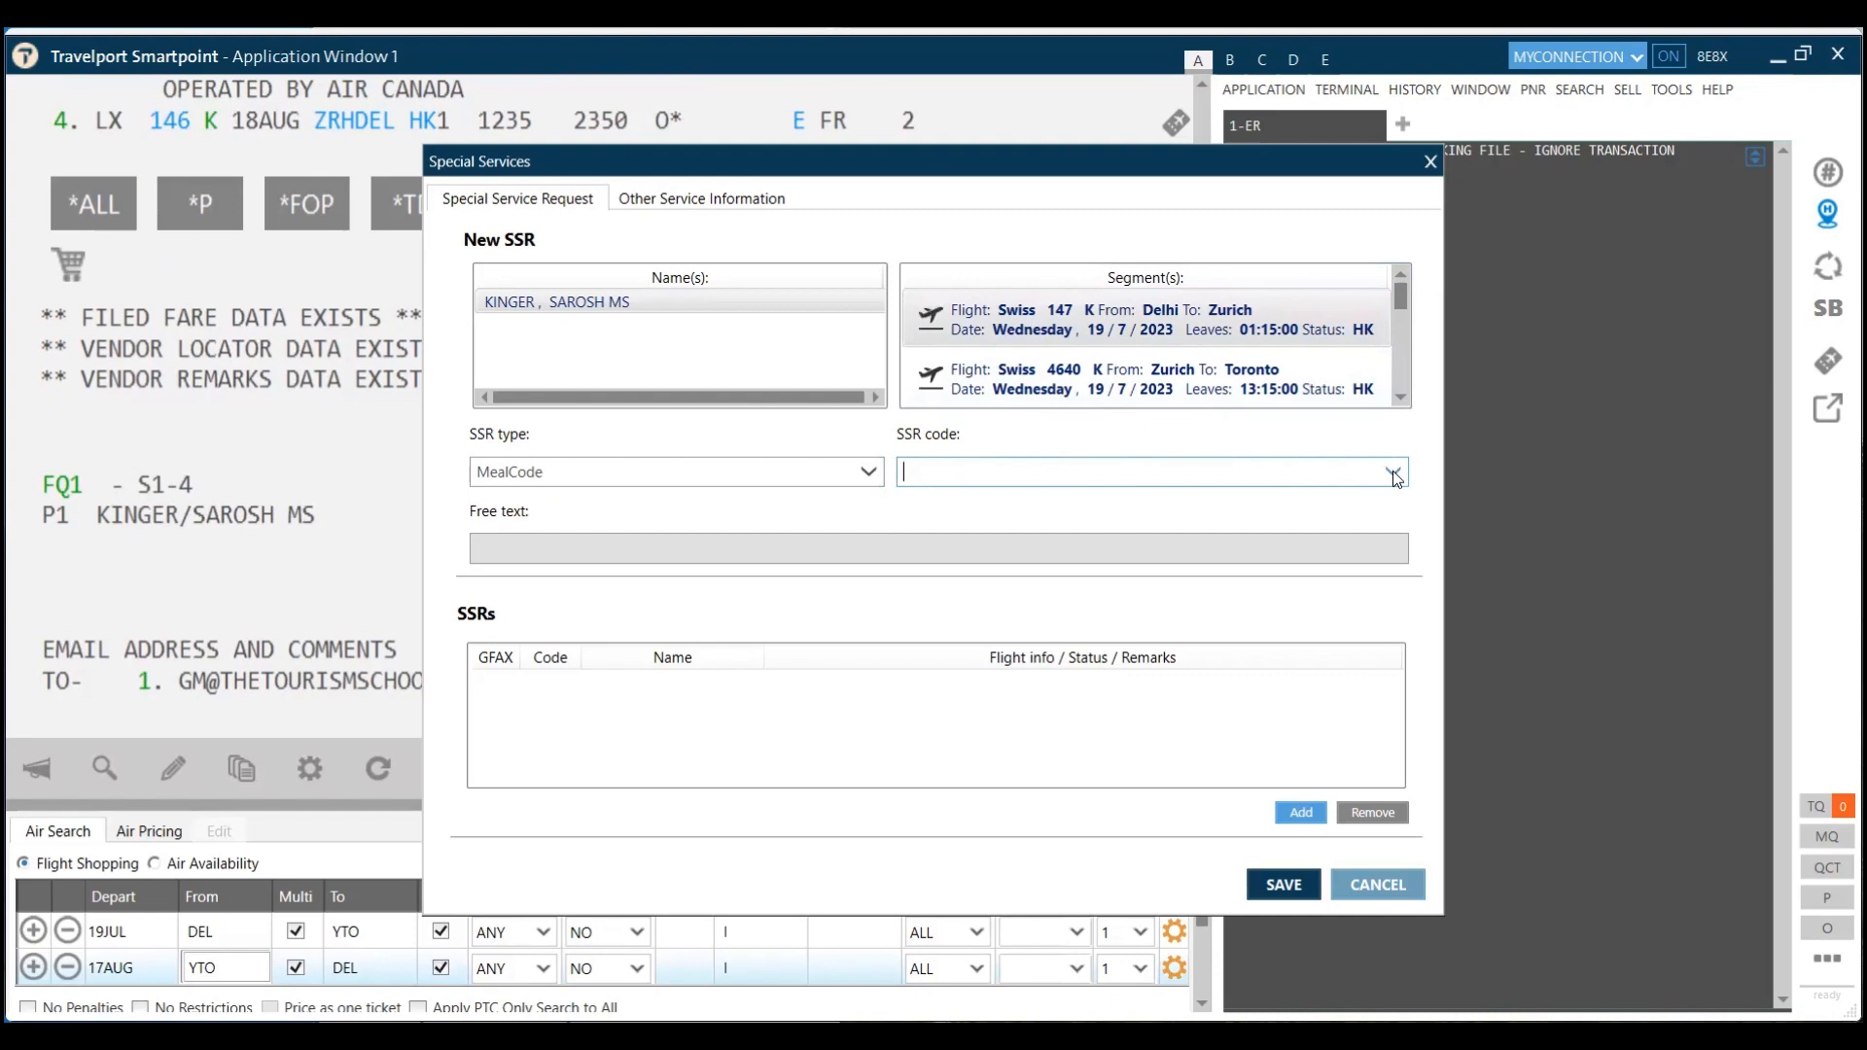
{"action": "left_click", "coordinate": [1390, 470]}
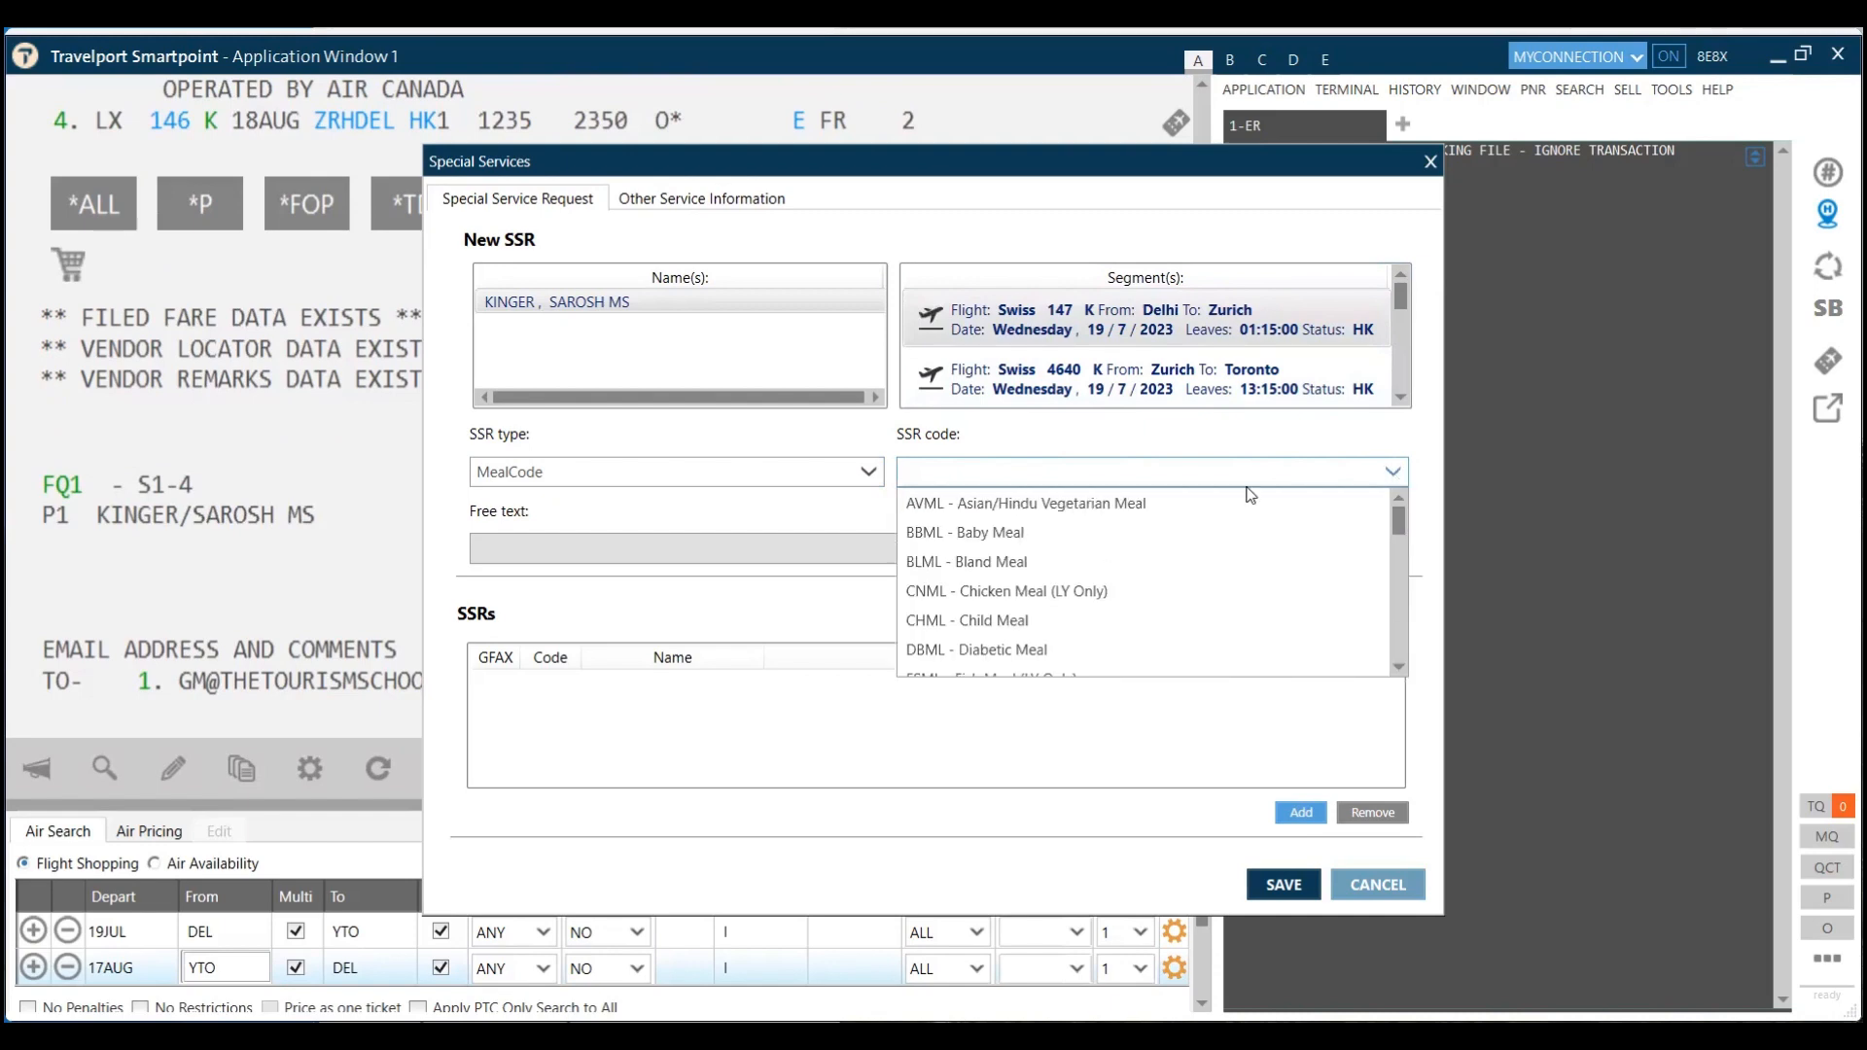
{"action": "left_click", "coordinate": [1025, 502]}
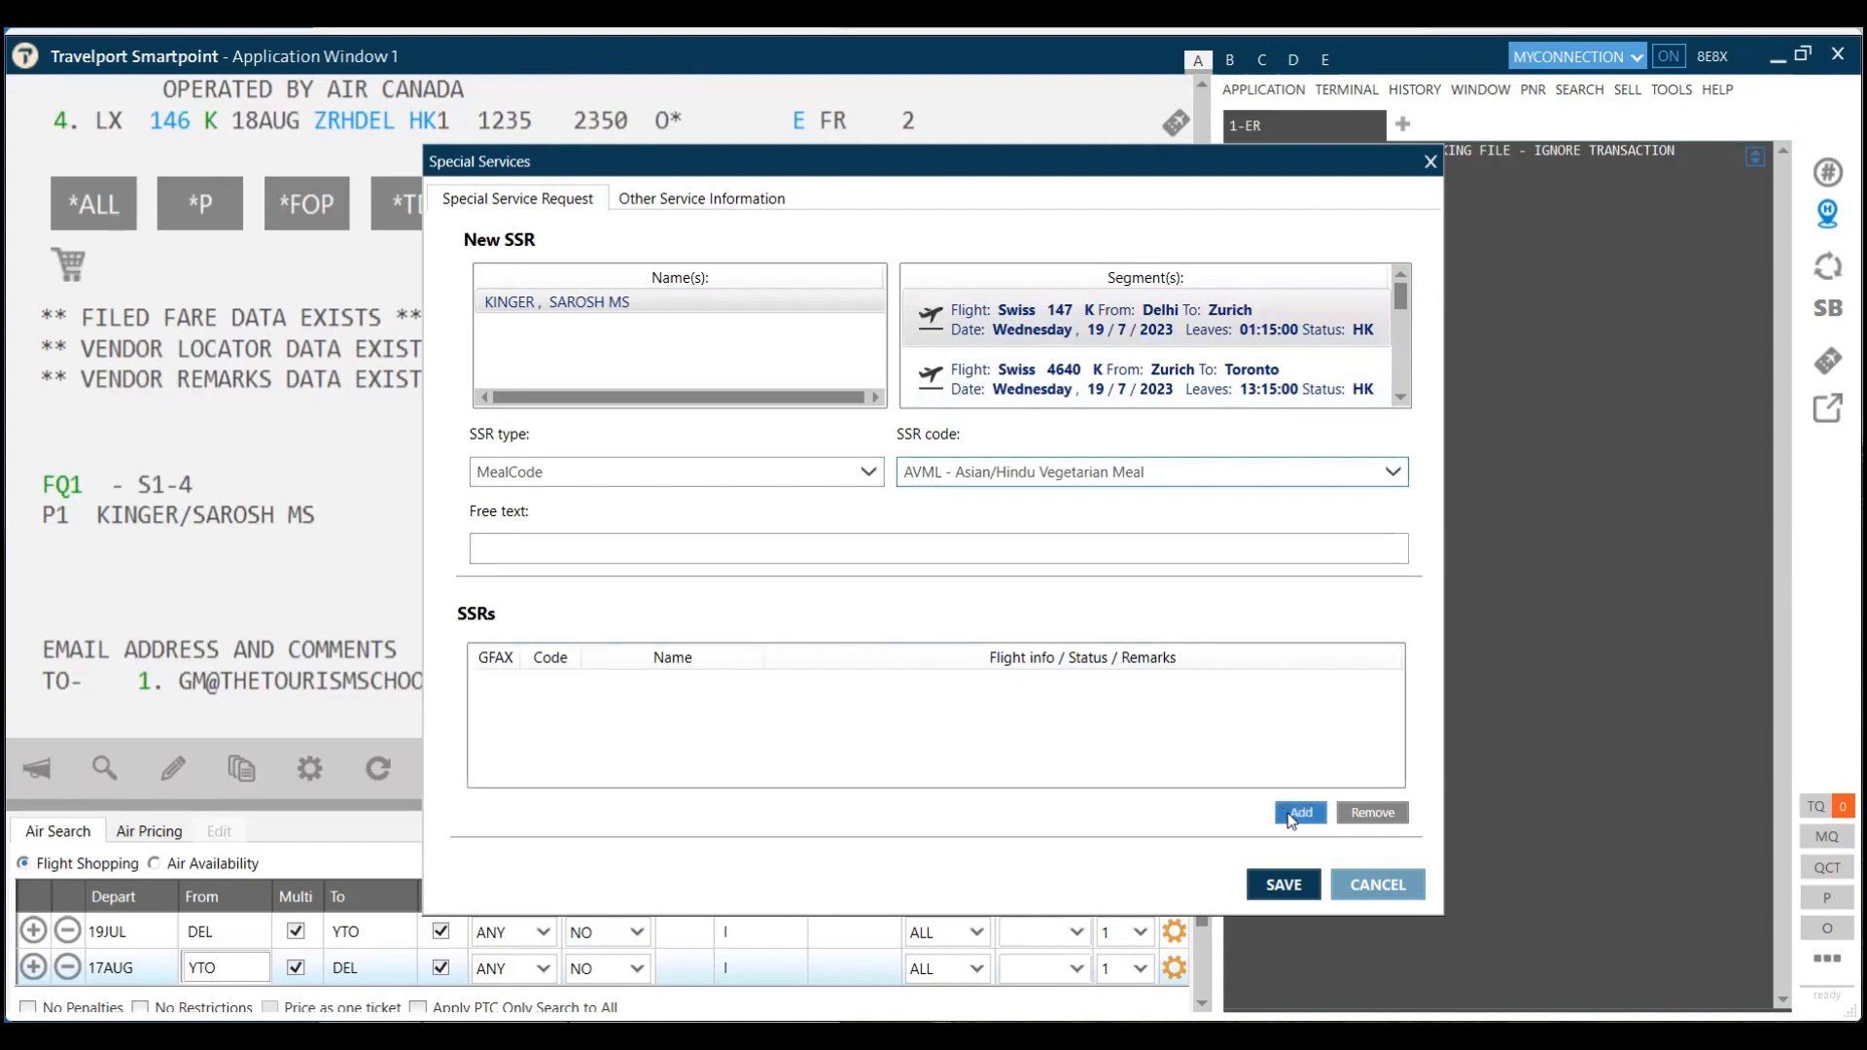
{"action": "left_click", "coordinate": [1299, 813]}
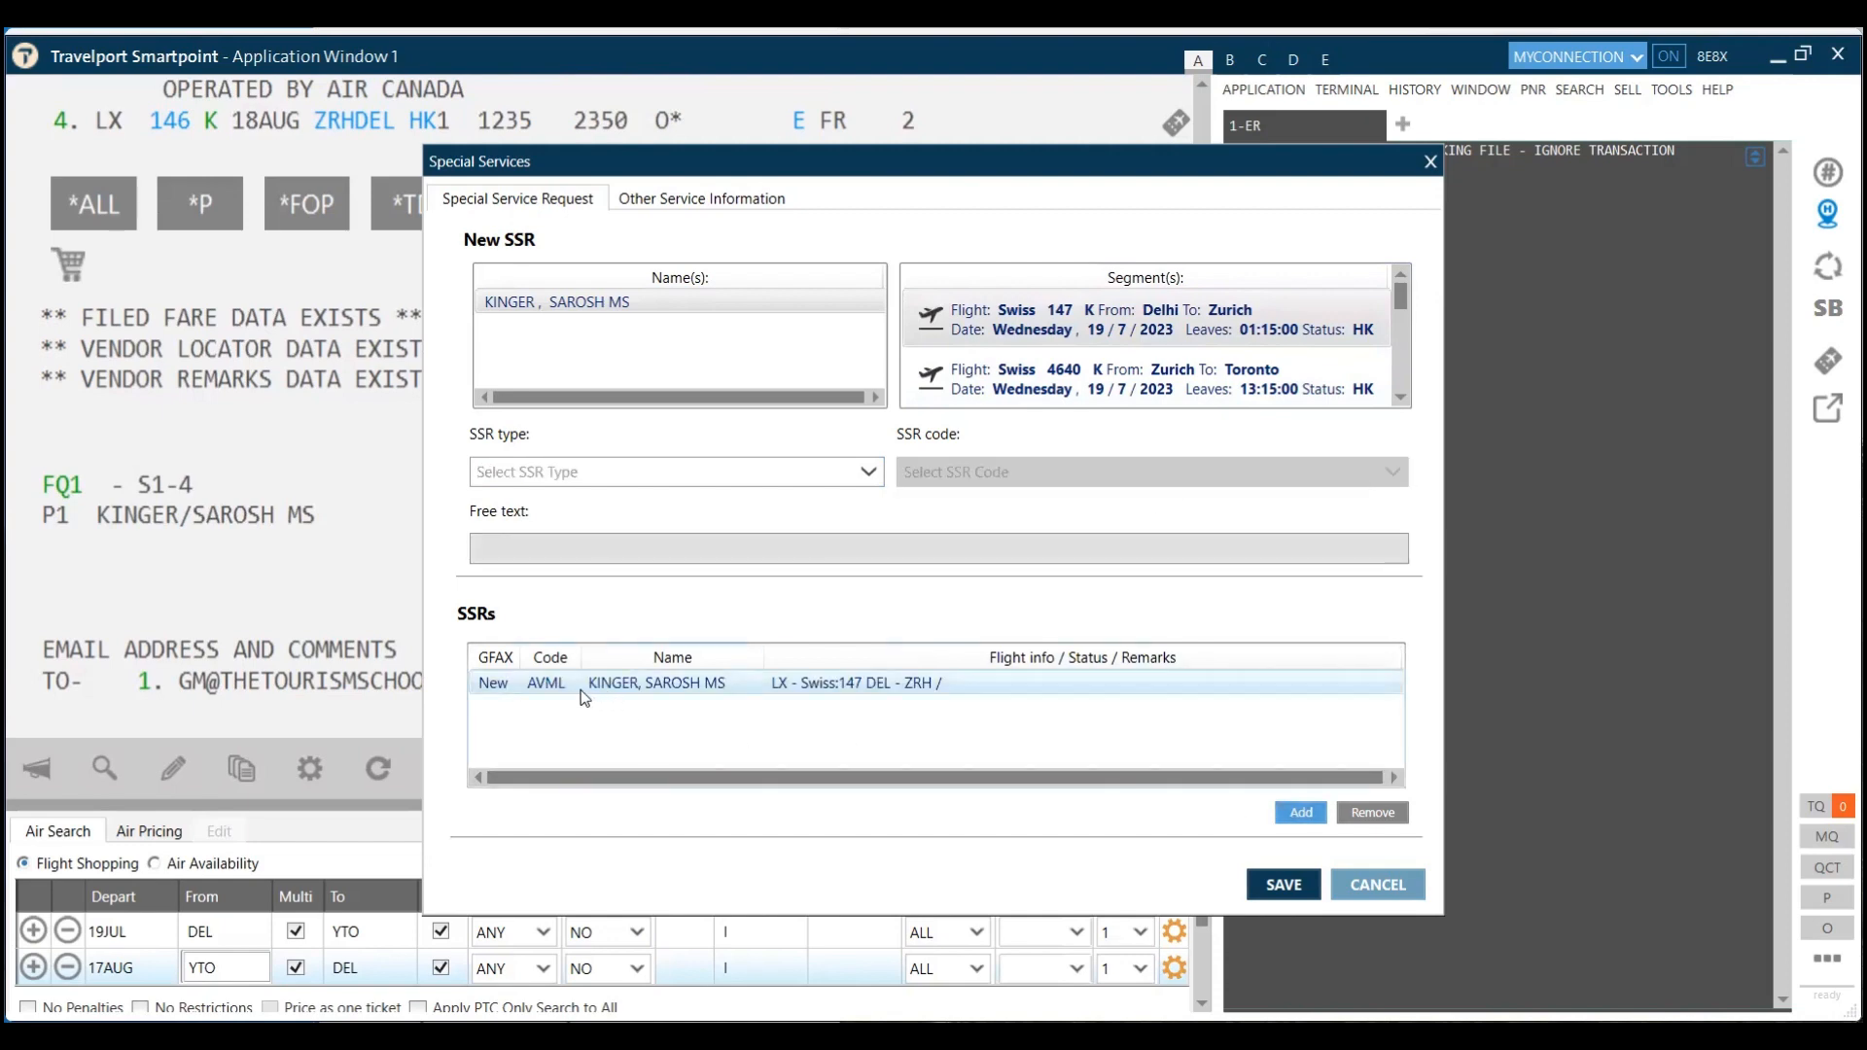
{"action": "mouse_move", "coordinate": [618, 693]}
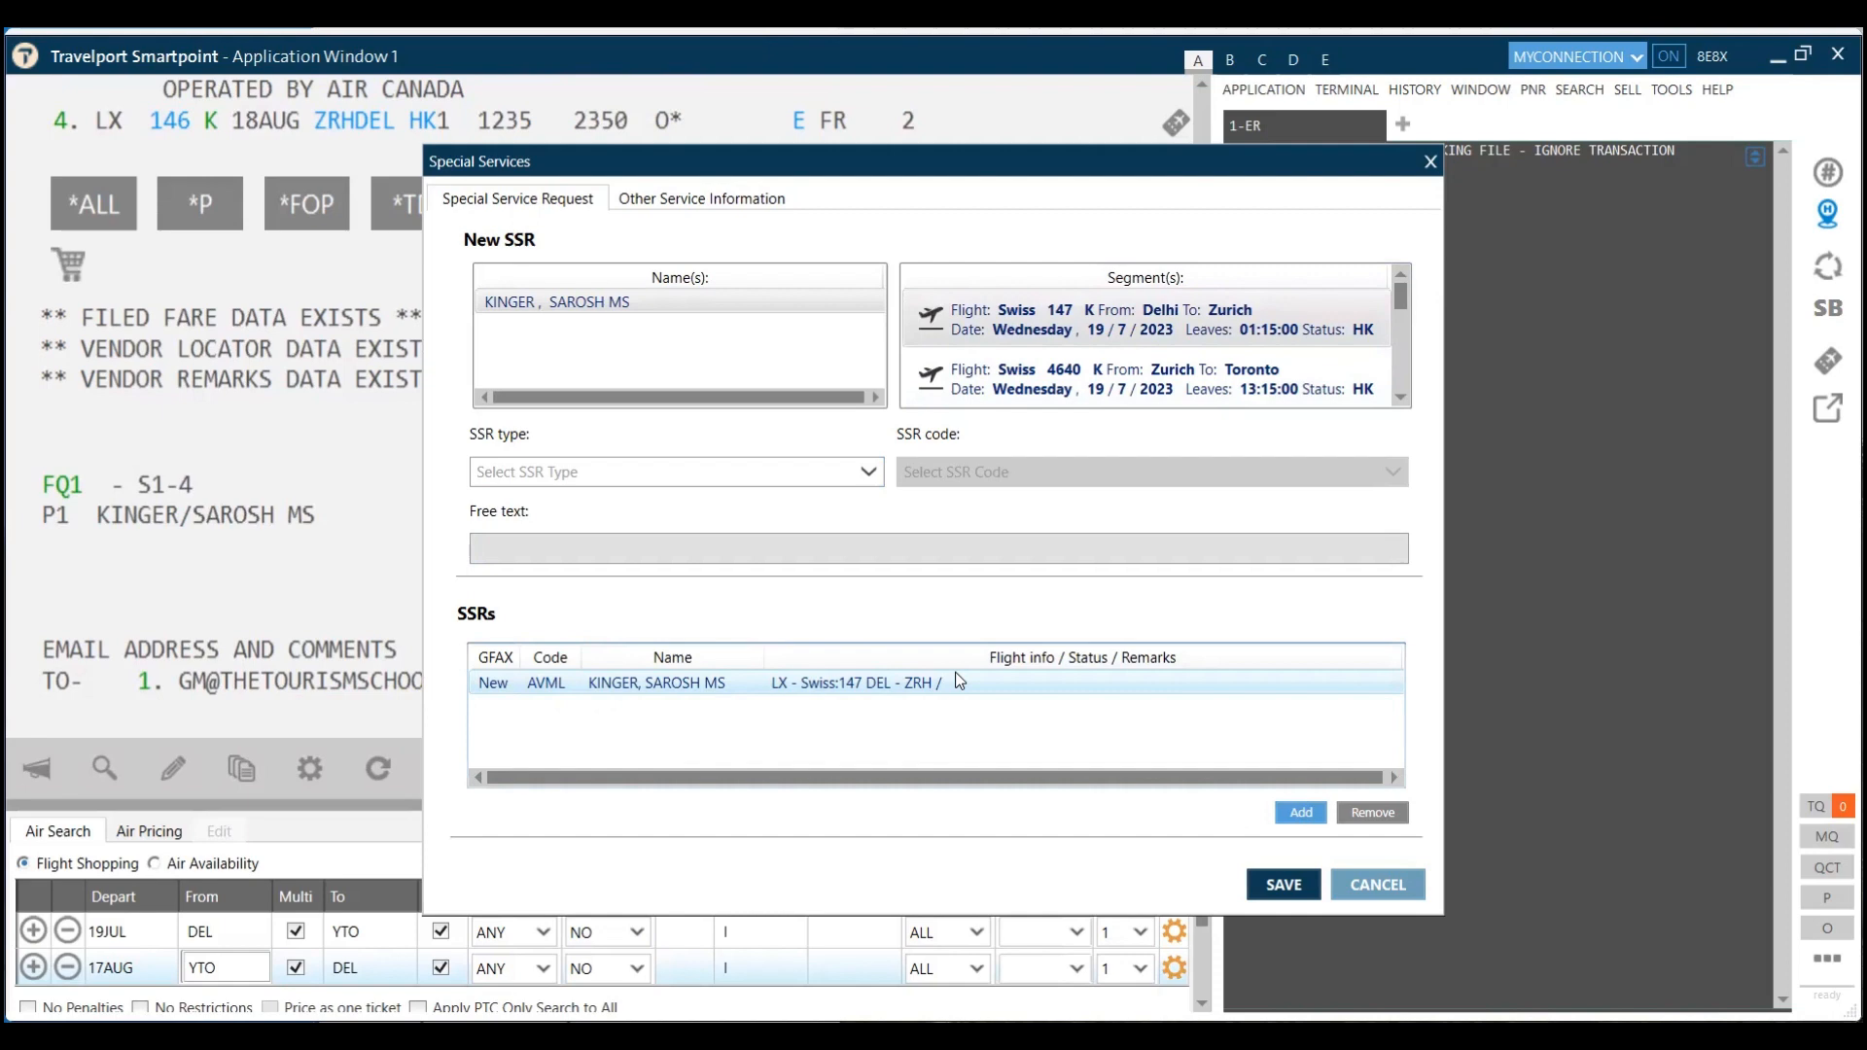
- Add an FPML fruit platter meal request on the Zurich–Toronto LX4640 segment
{"action": "scroll", "scroll_direction": "down", "scroll_amount": 3}
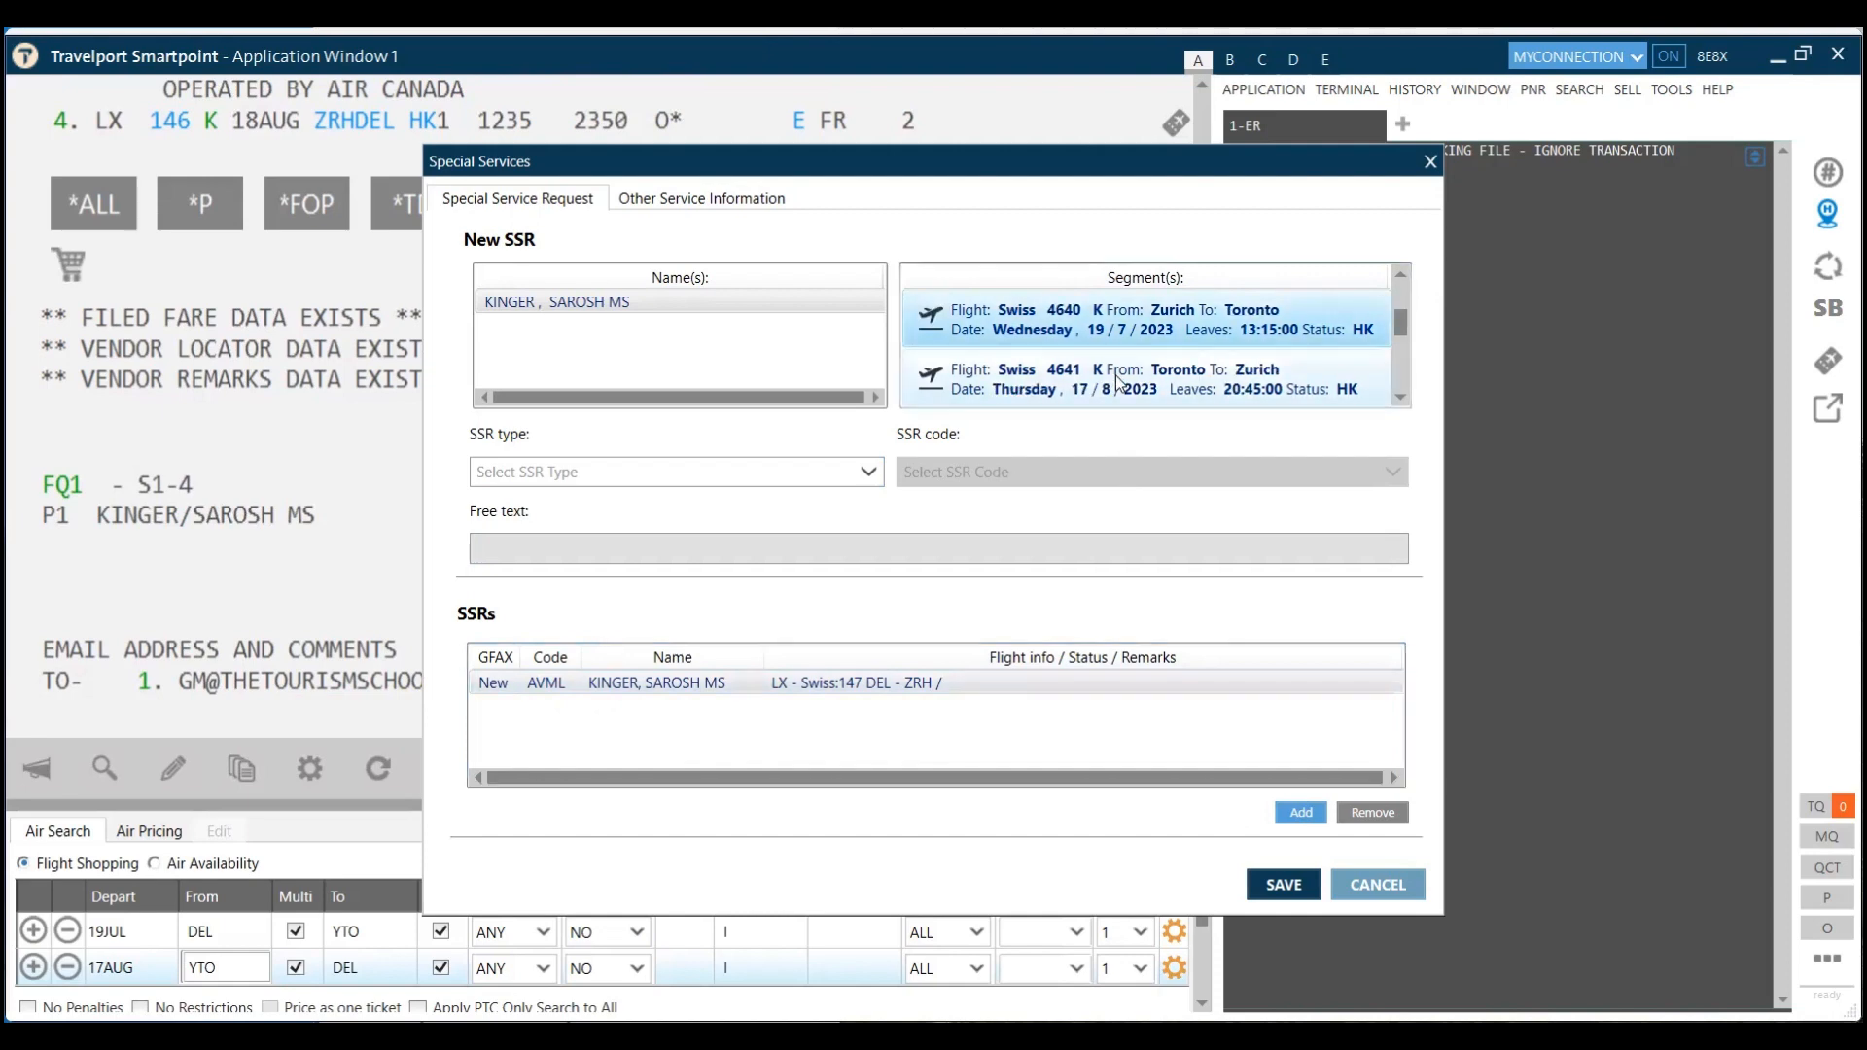
{"action": "left_click", "coordinate": [675, 471]}
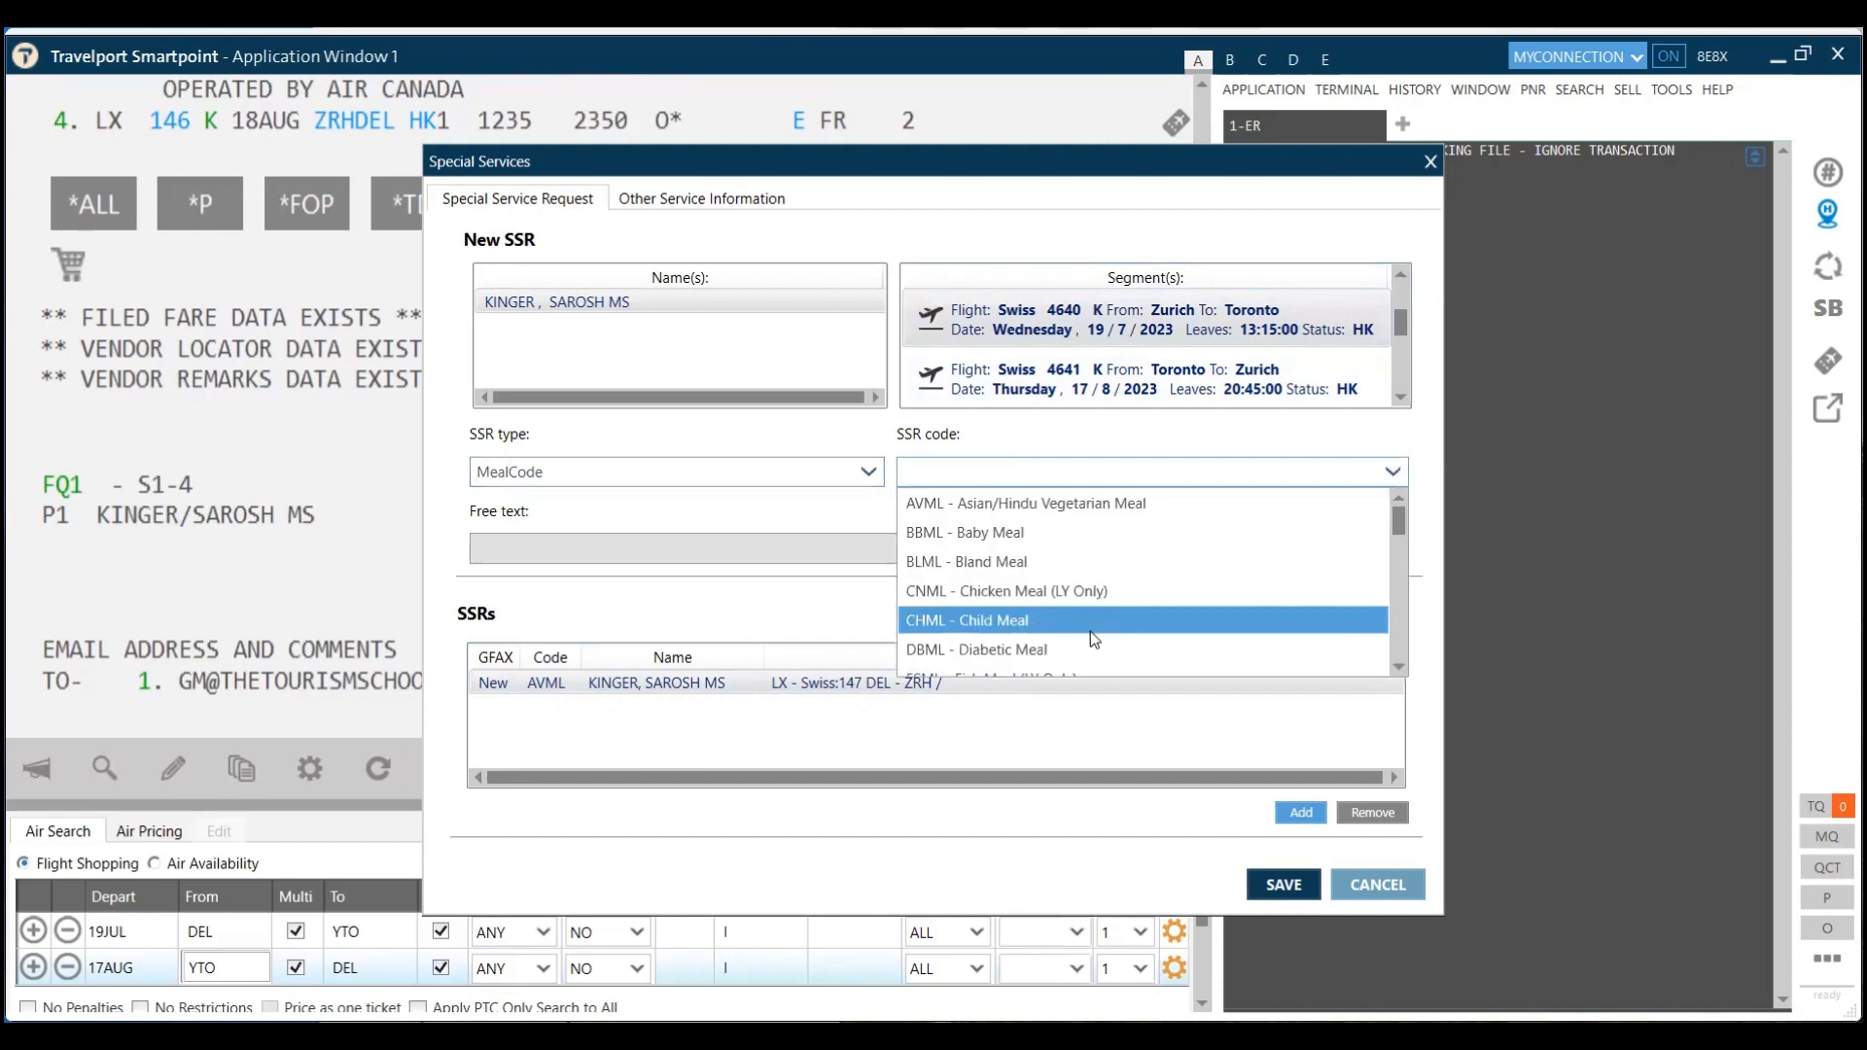
{"action": "scroll", "scroll_direction": "down", "scroll_amount": 3}
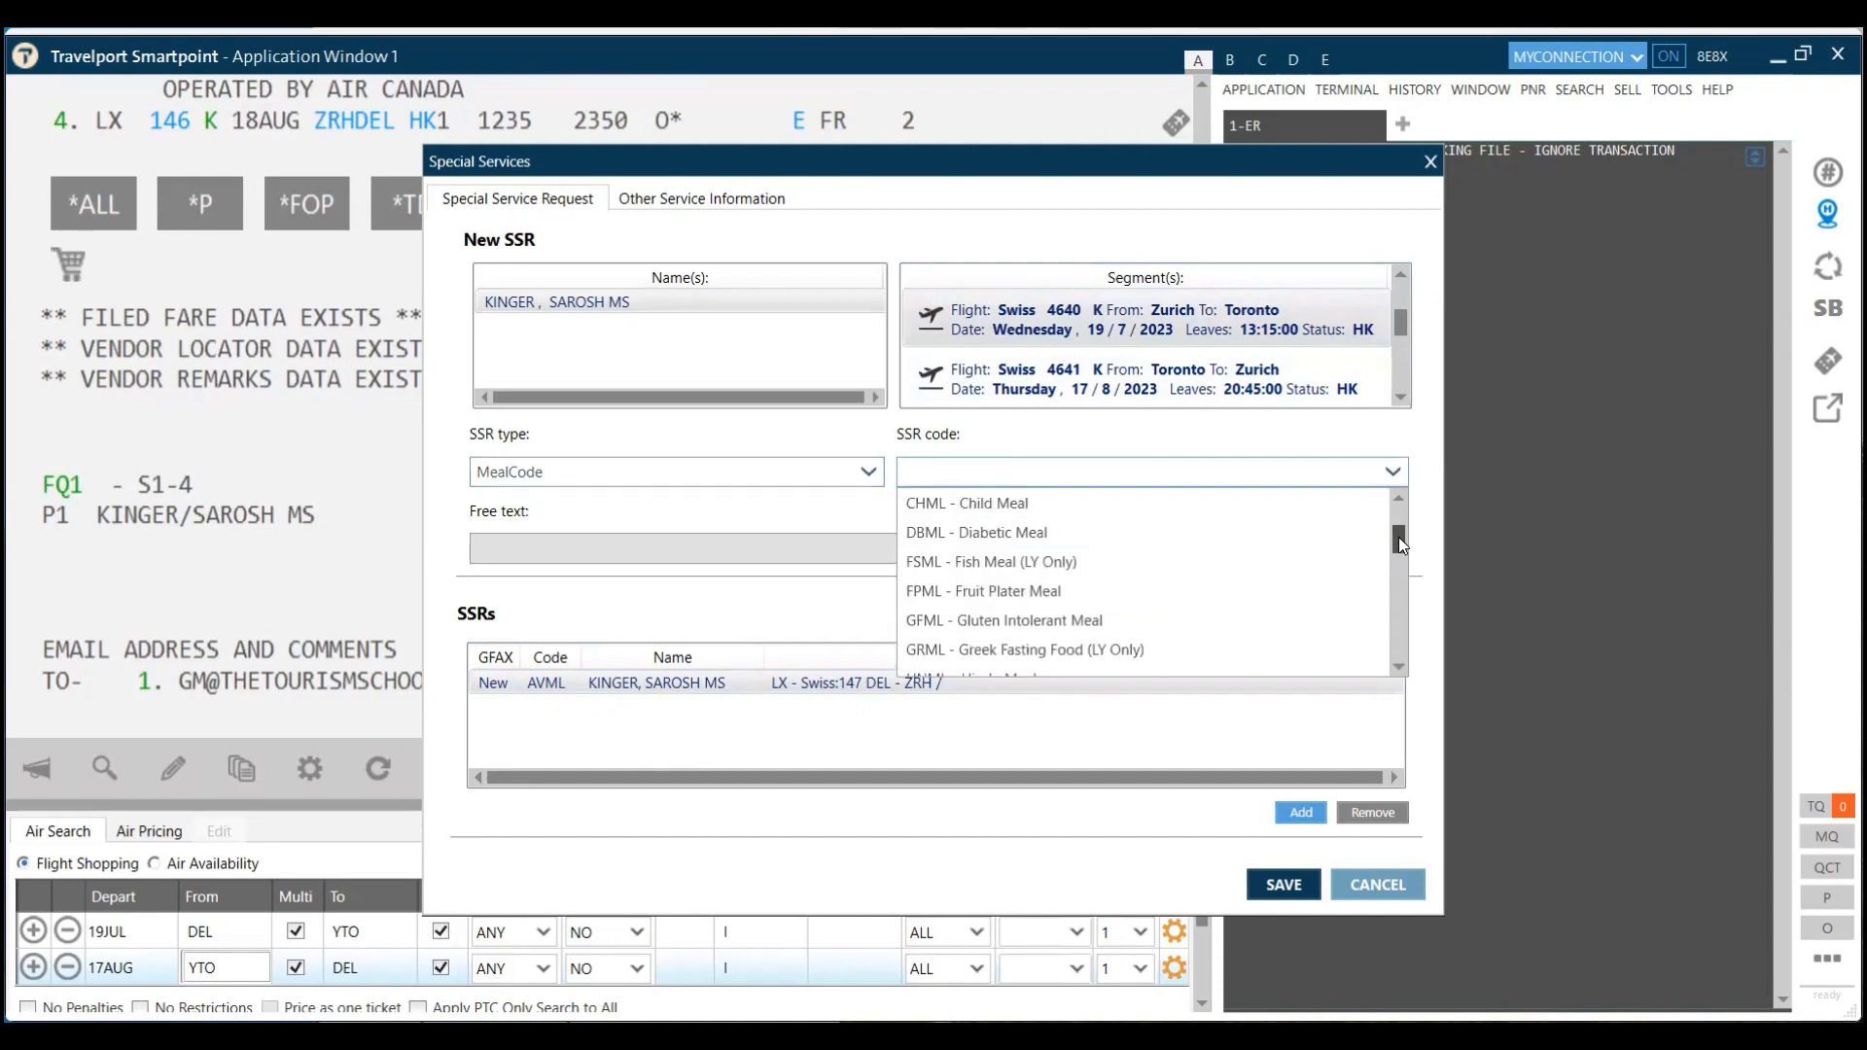
{"action": "left_click", "coordinate": [982, 592]}
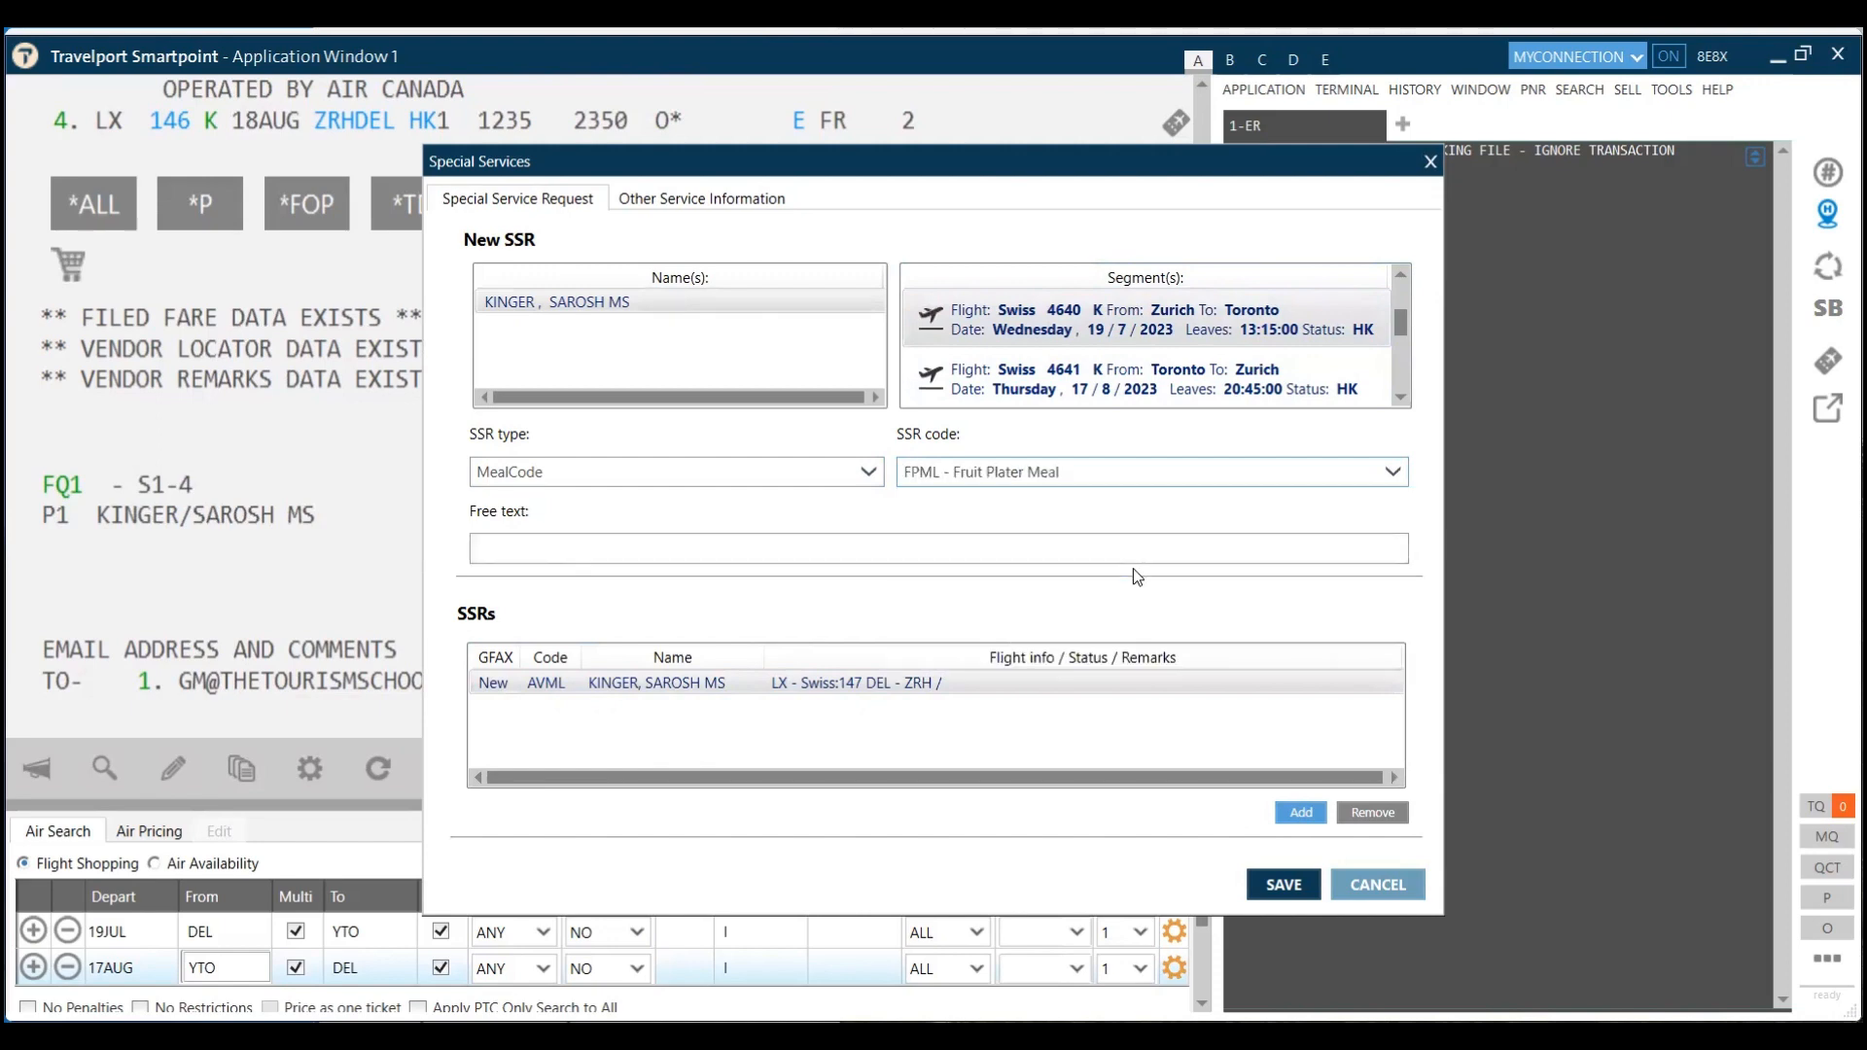
{"action": "left_click", "coordinate": [1299, 812]}
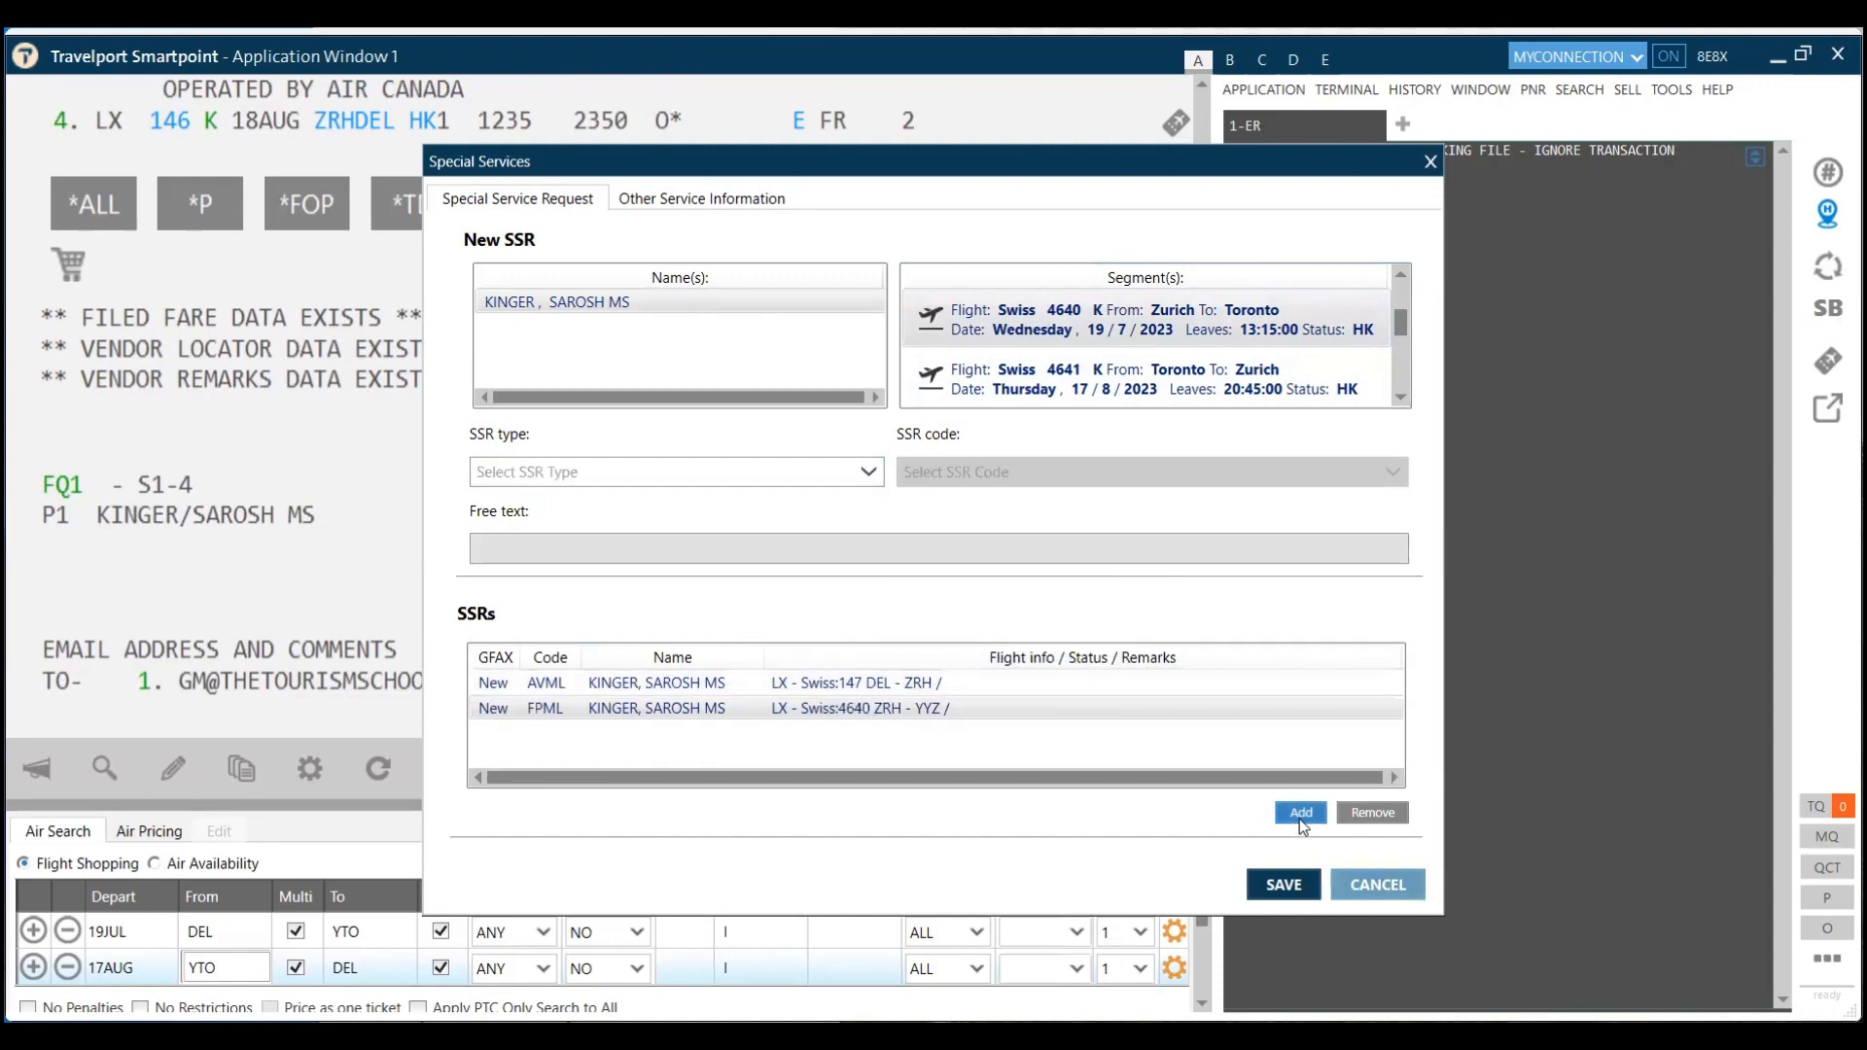
{"action": "left_click", "coordinate": [1144, 379]}
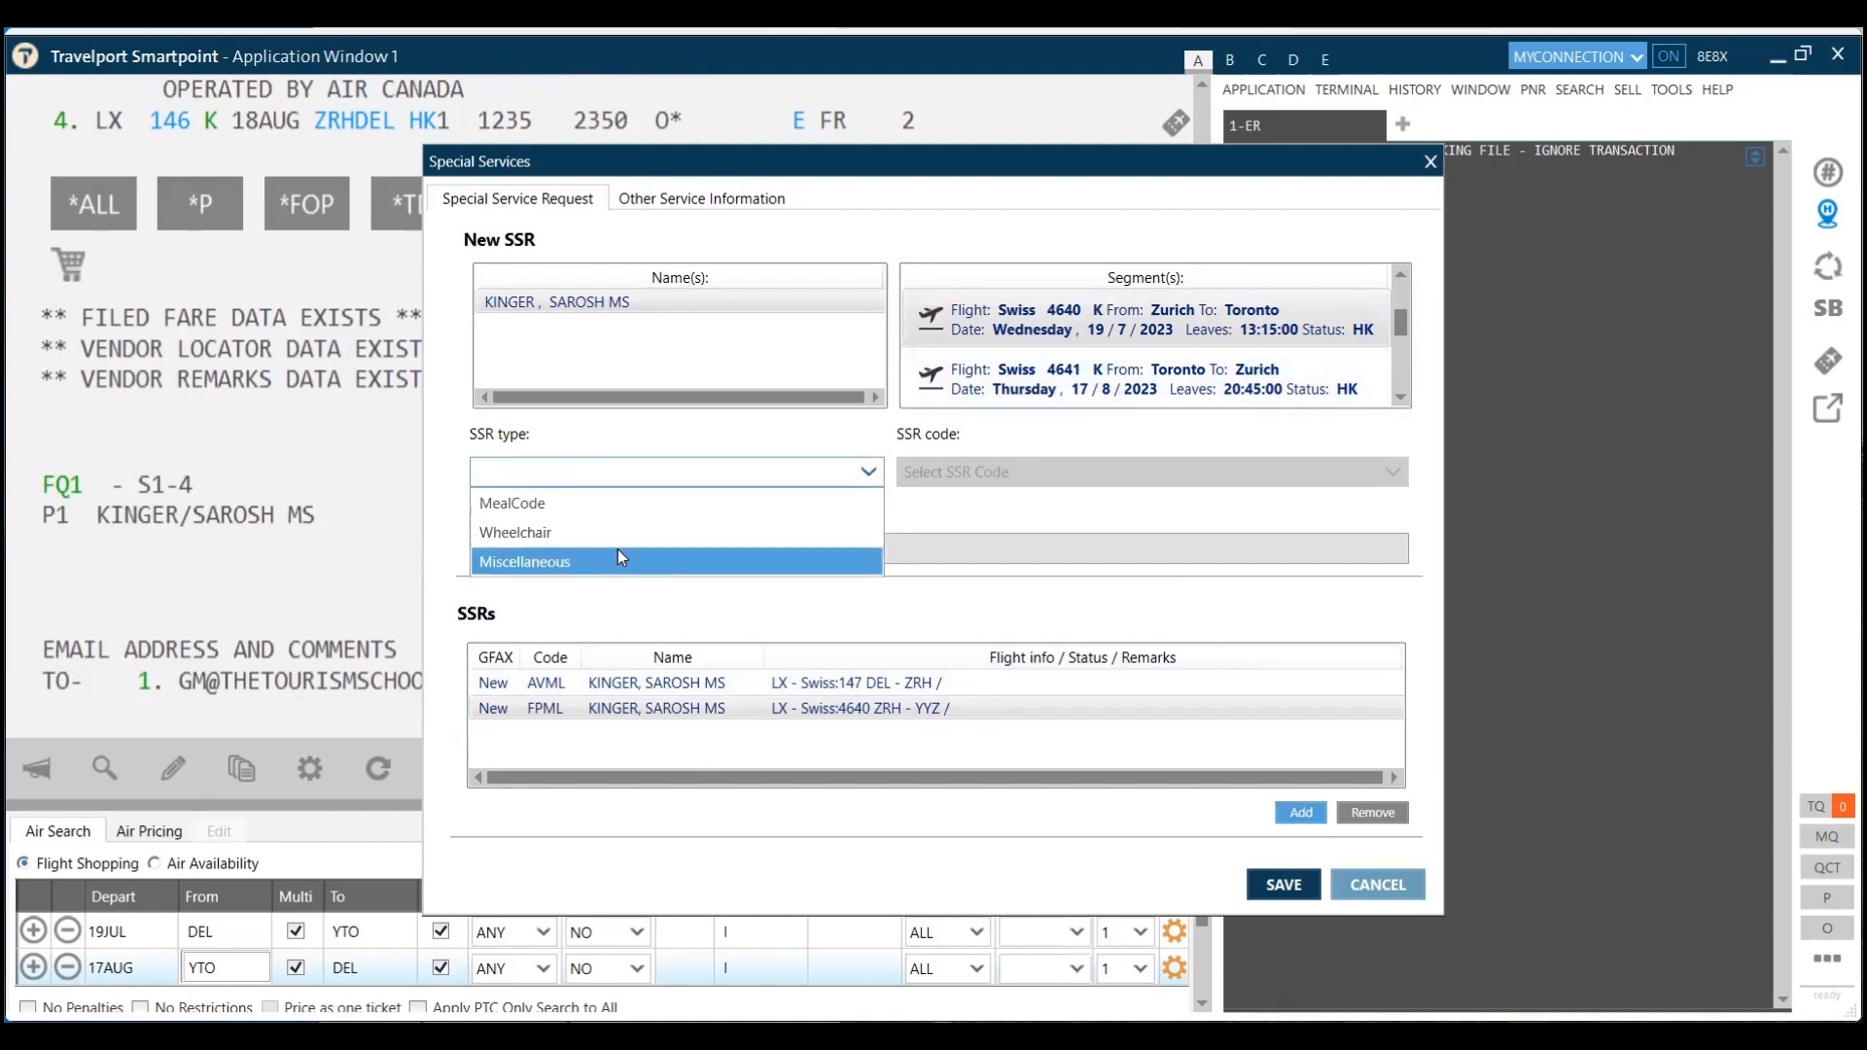
- Add a WCOB wheelchair-on-board request for Zurich–Toronto and save all three SSRs
{"action": "left_click", "coordinate": [515, 533]}
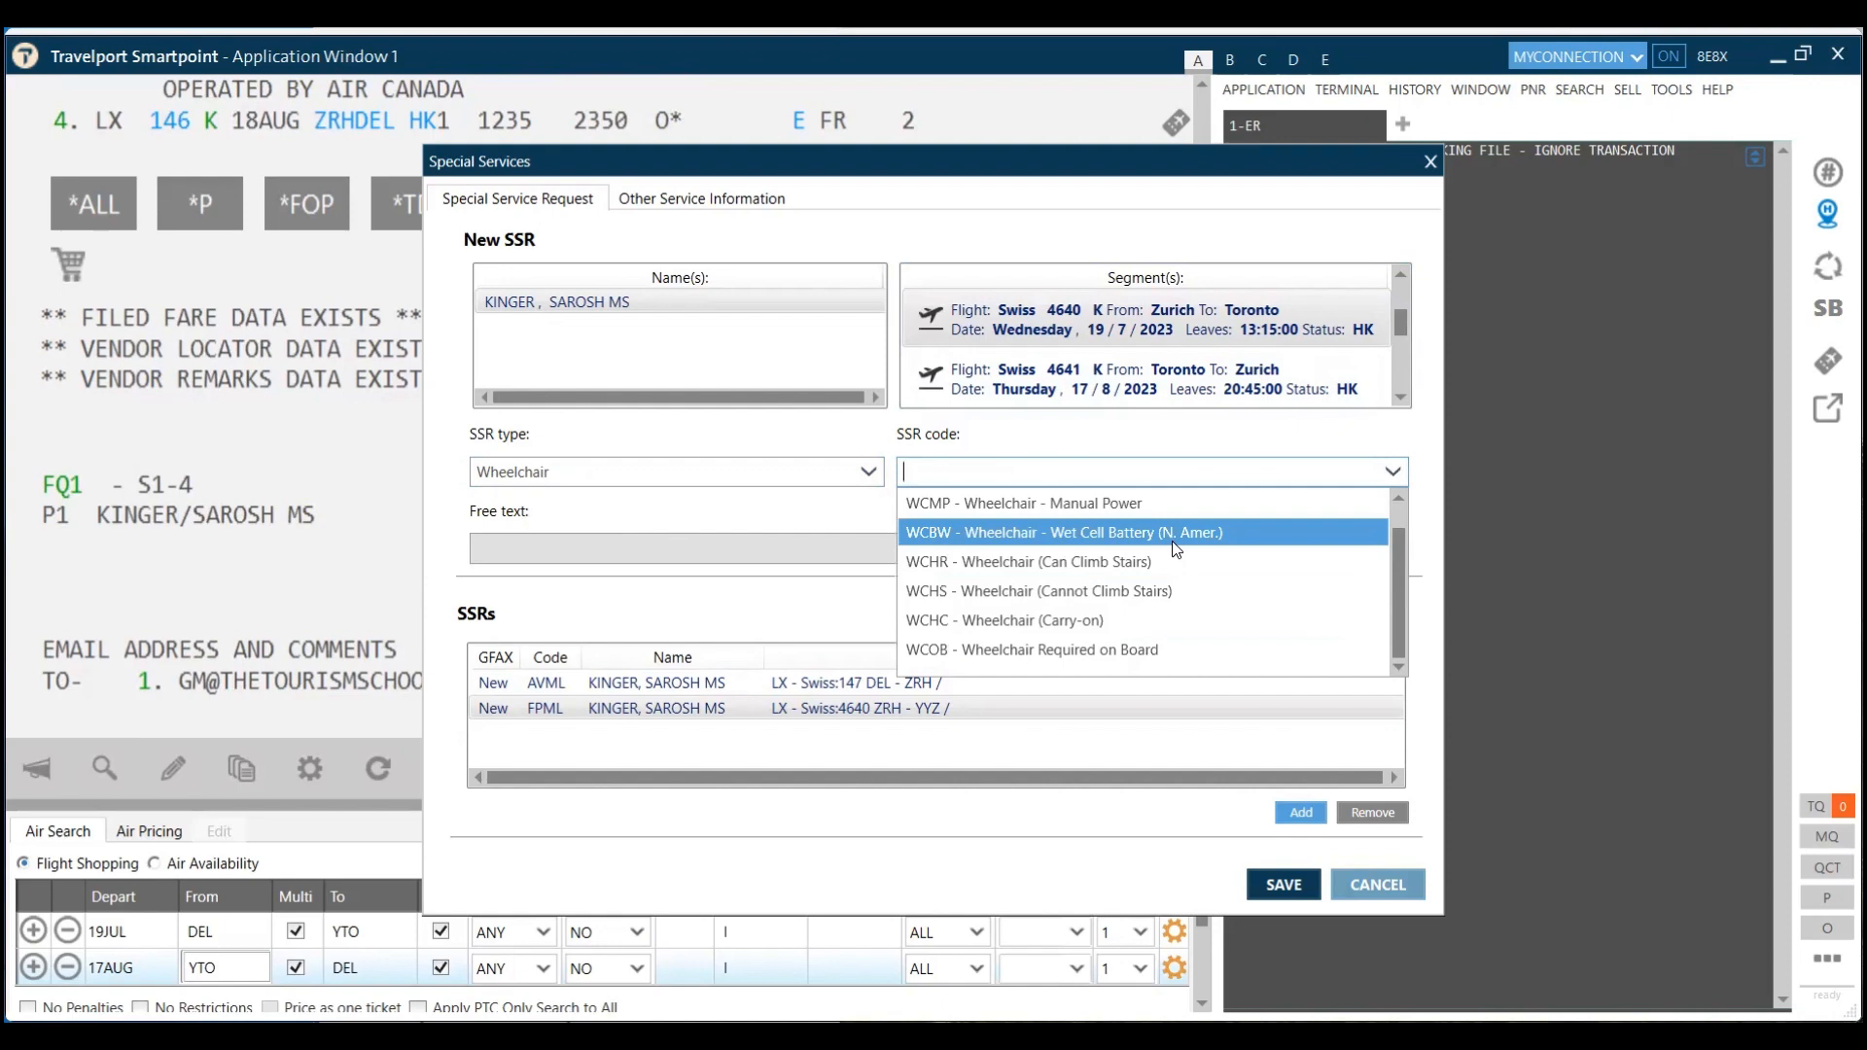
{"action": "mouse_move", "coordinate": [1120, 650]}
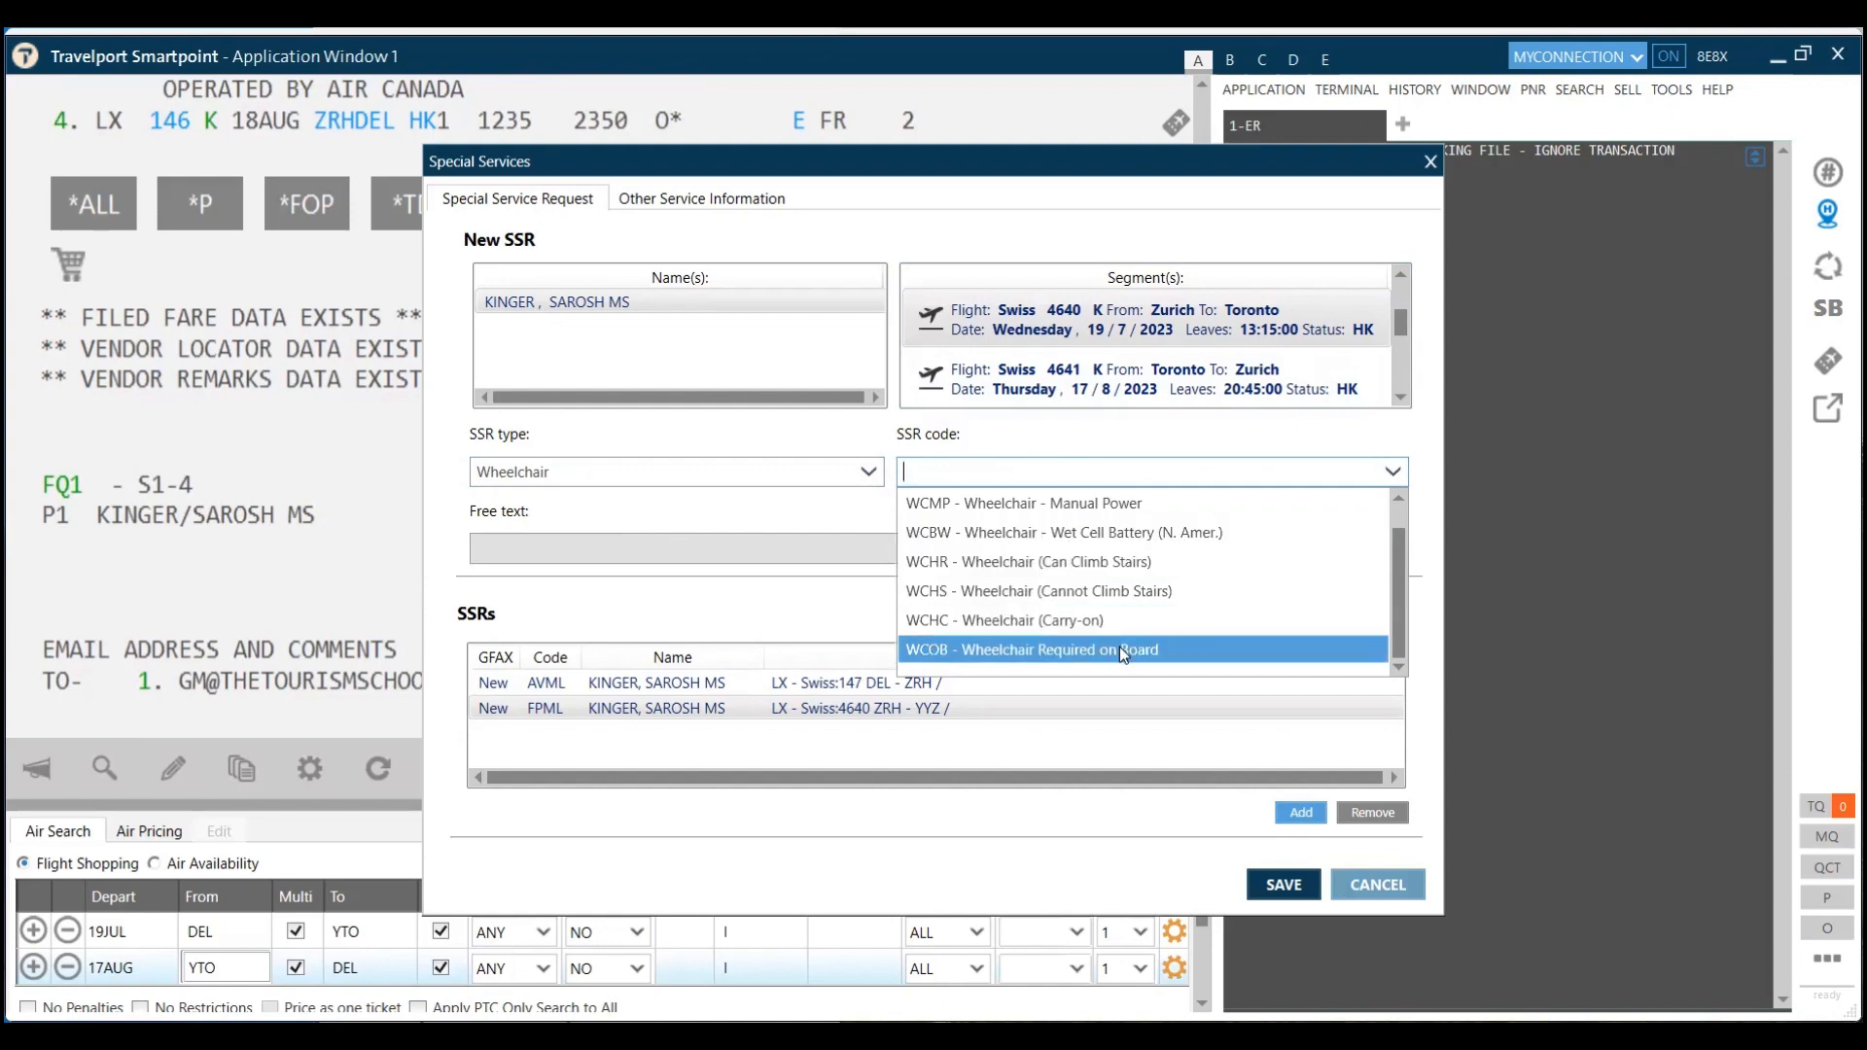
{"action": "left_click", "coordinate": [1299, 813]}
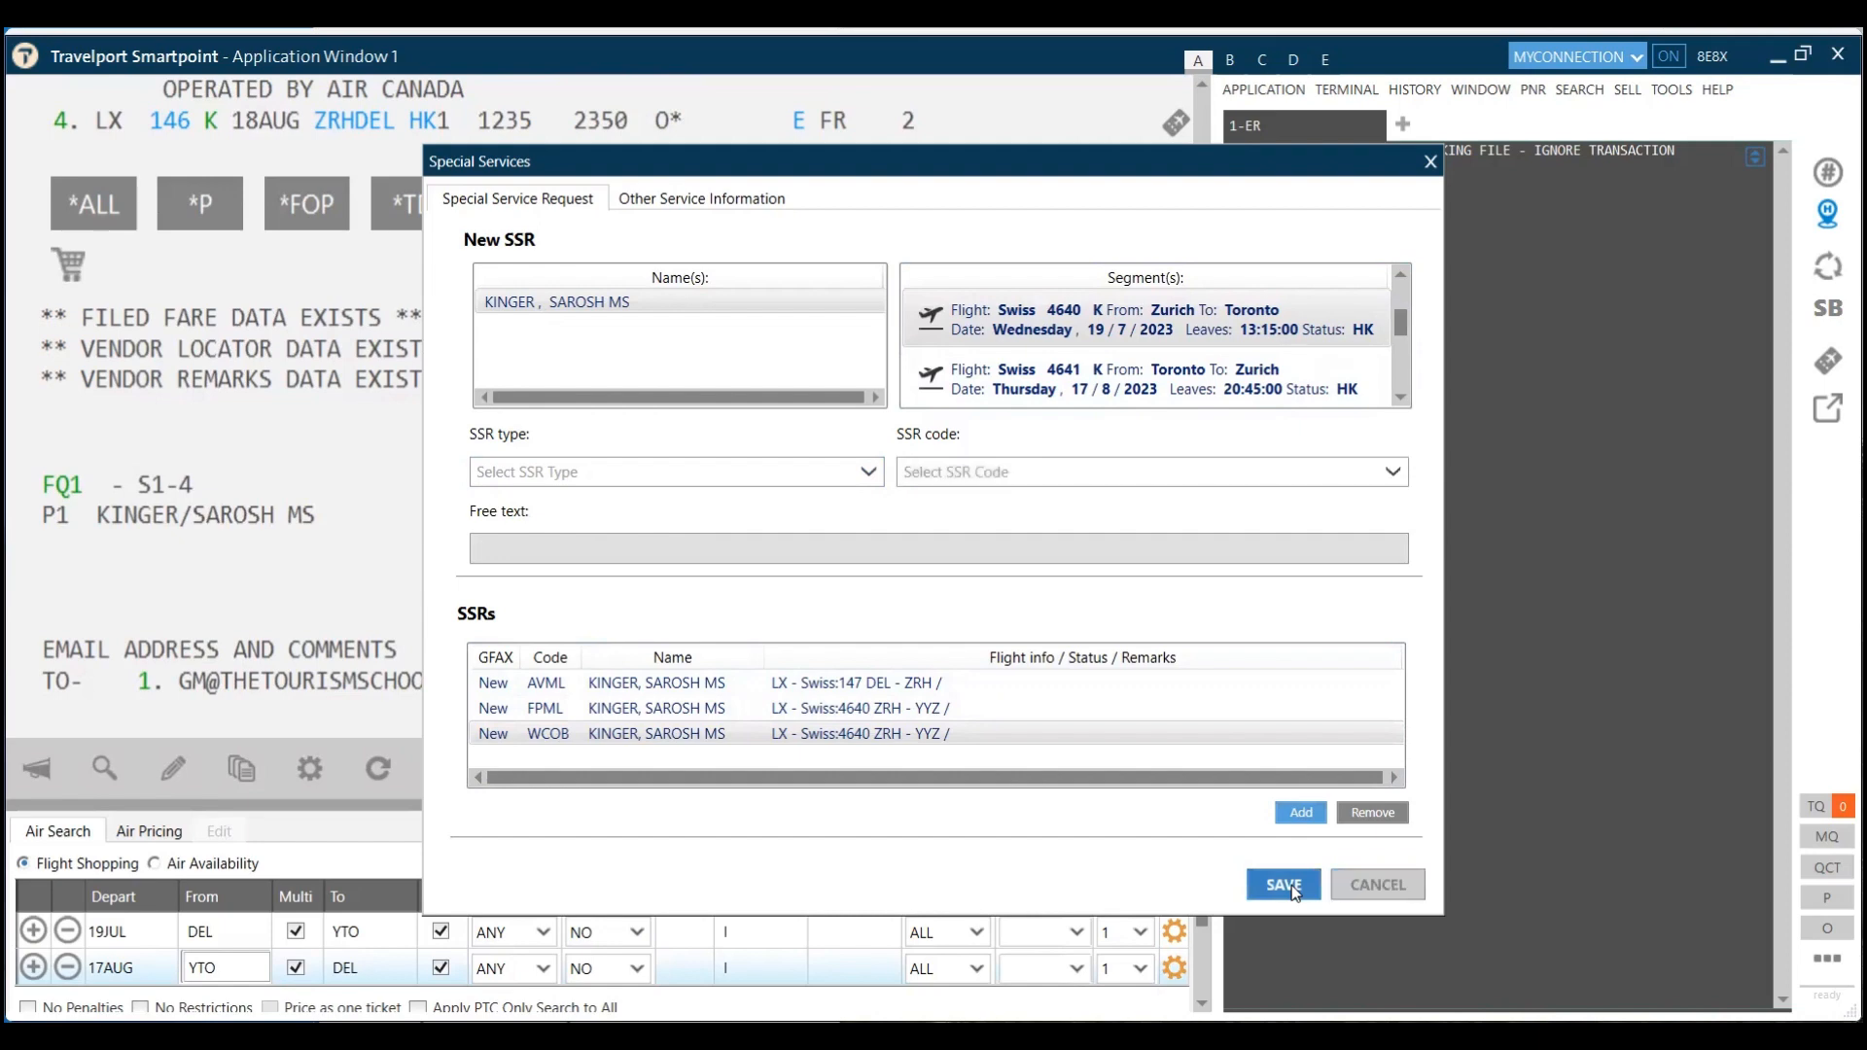
{"action": "left_click", "coordinate": [1282, 885]}
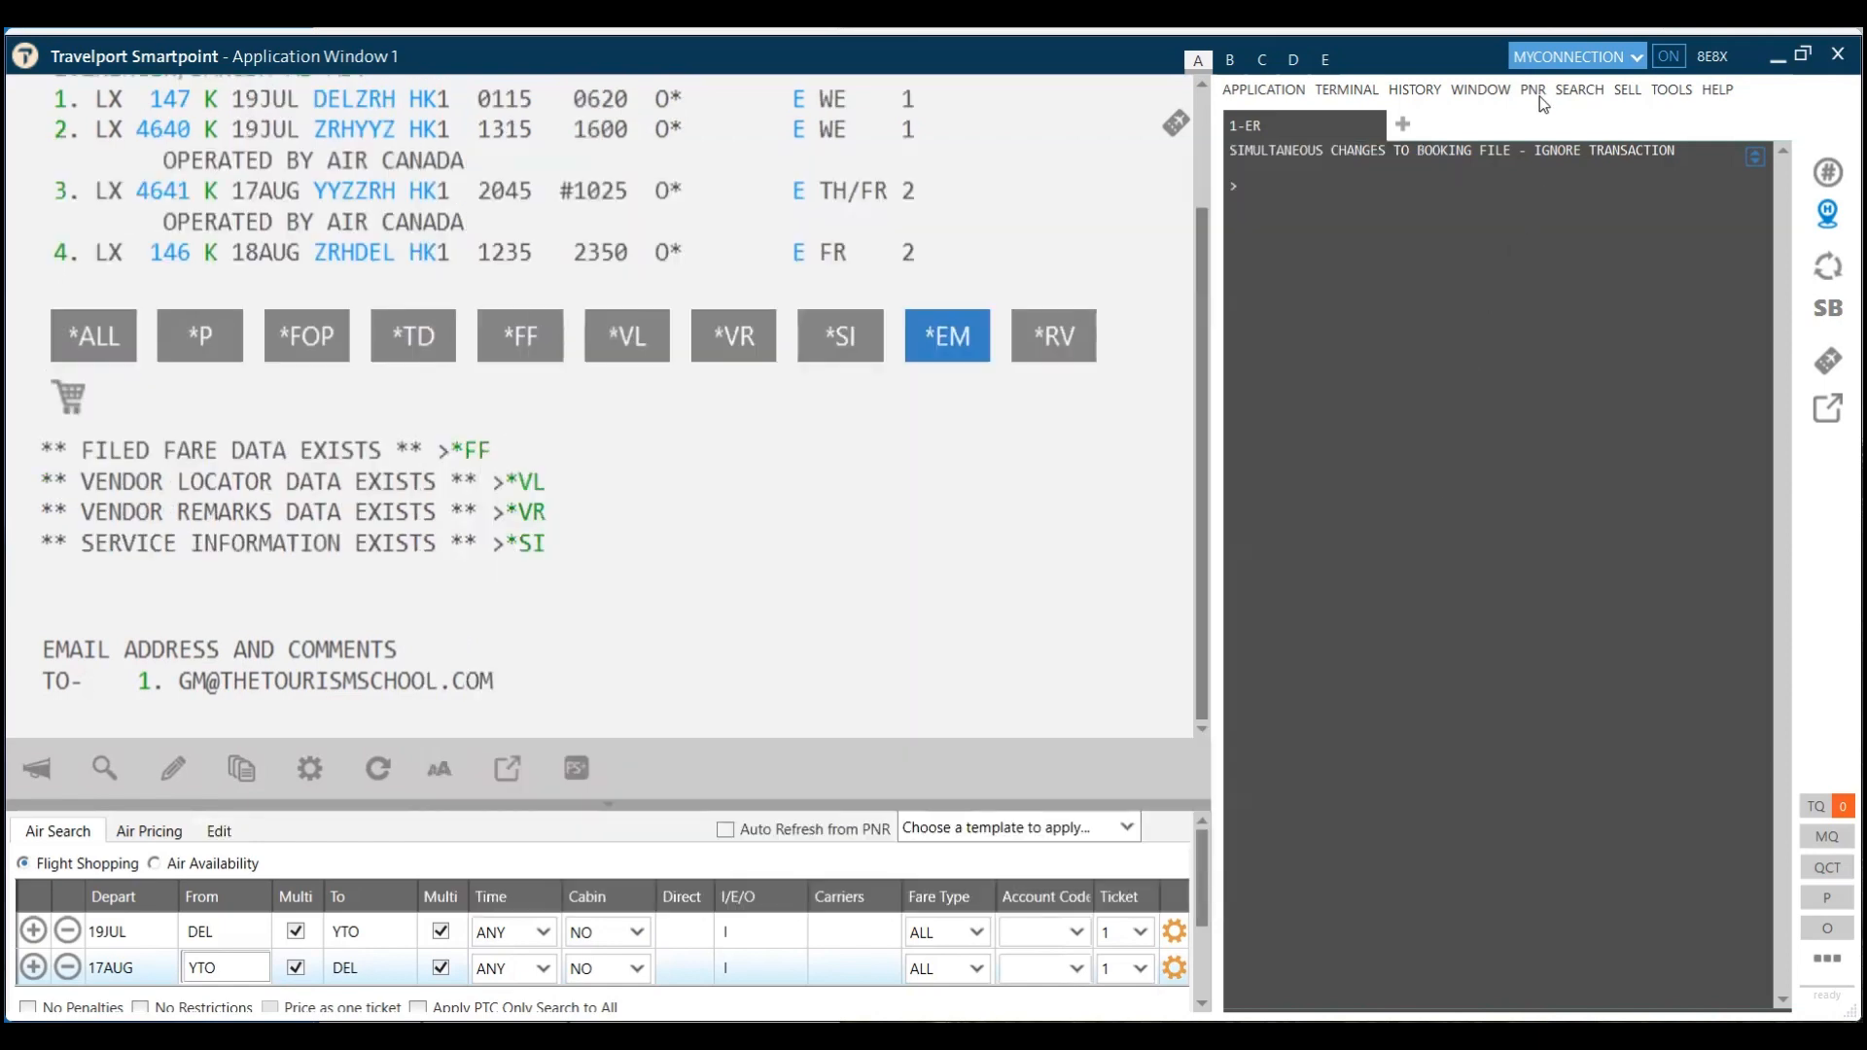
{"action": "left_click", "coordinate": [1531, 87]}
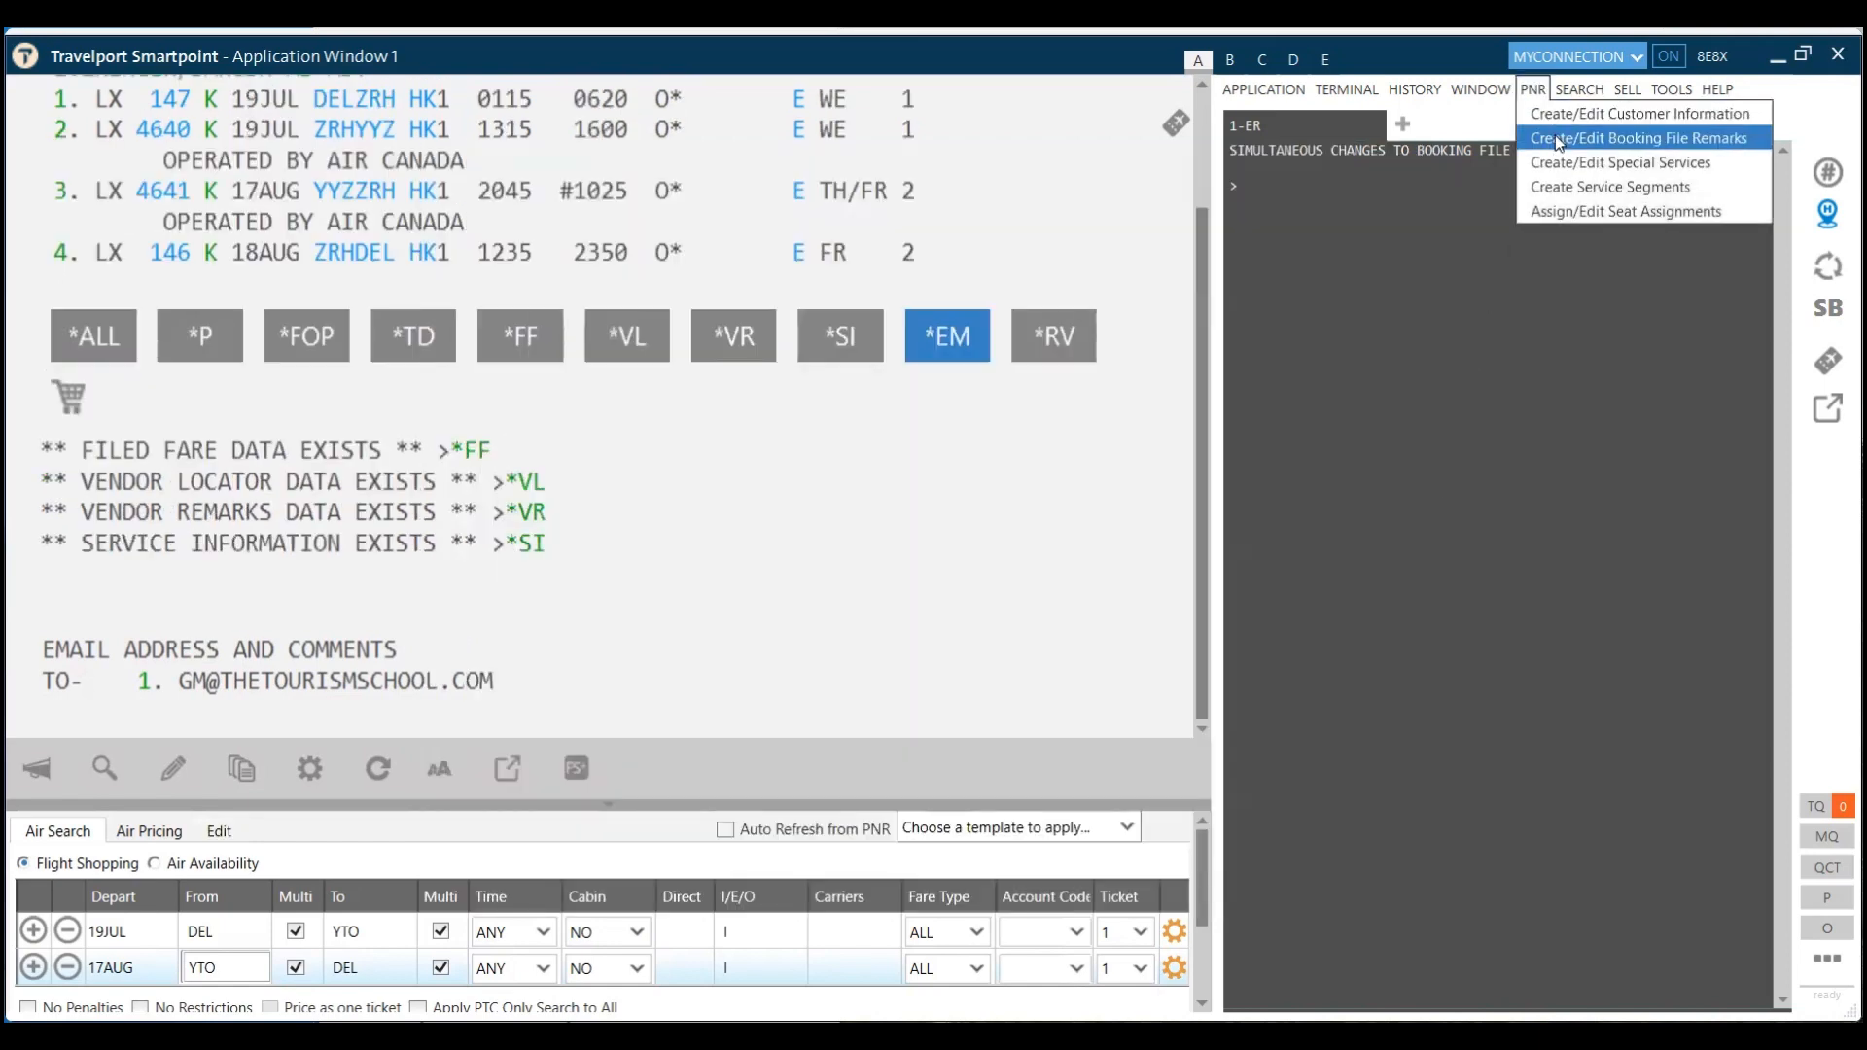
{"action": "left_click", "coordinate": [1639, 136]}
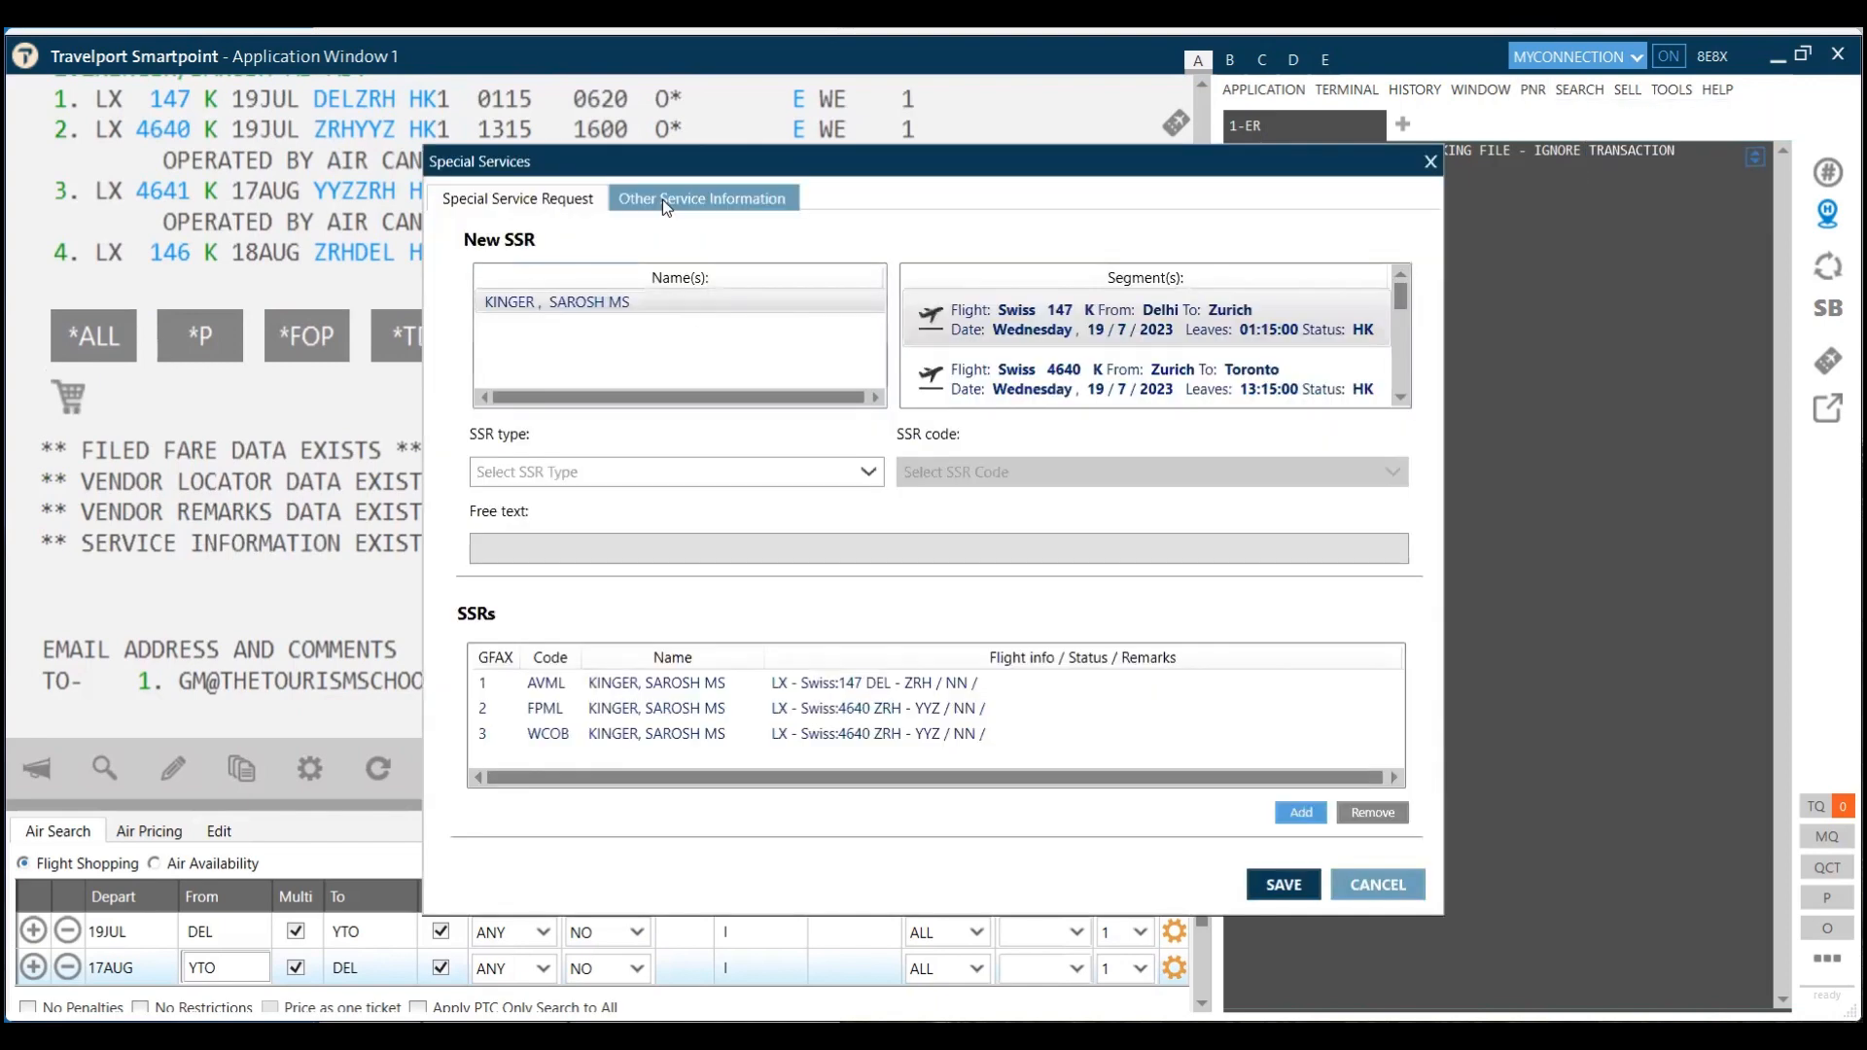
{"action": "left_click", "coordinate": [702, 198]}
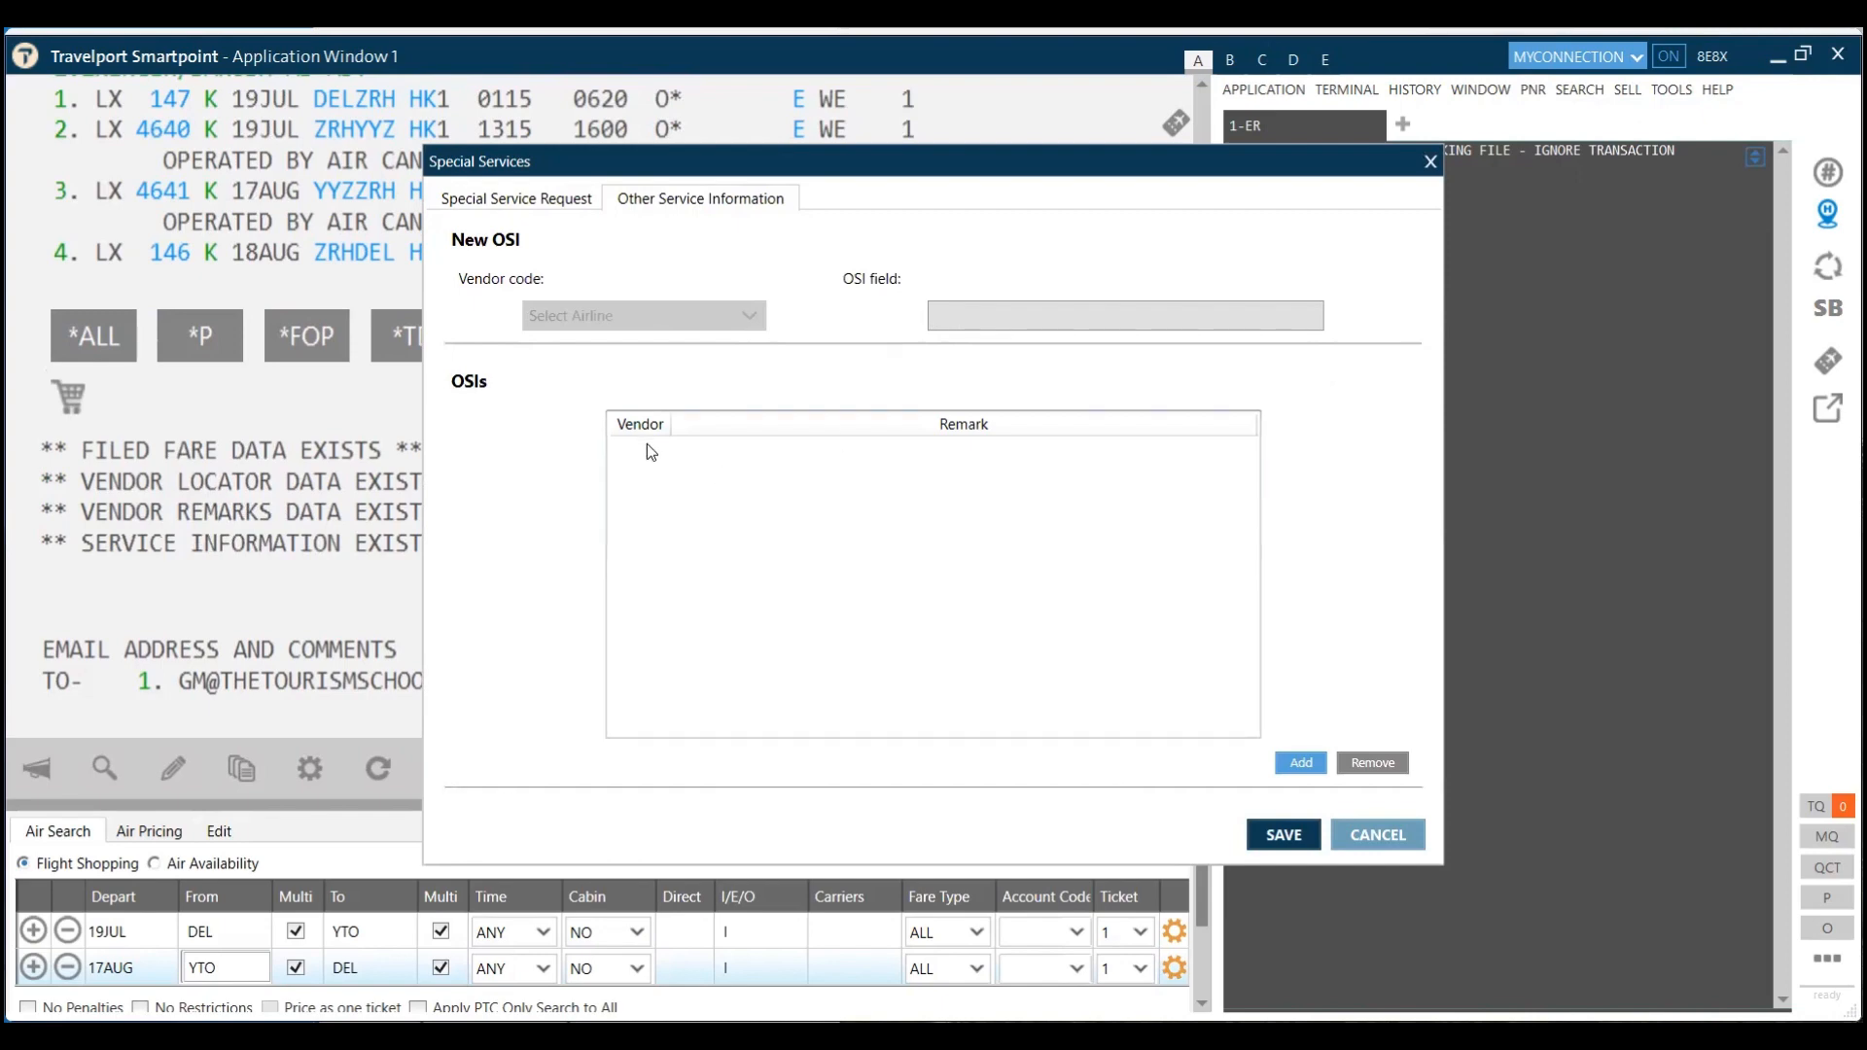
{"action": "mouse_move", "coordinate": [996, 613]}
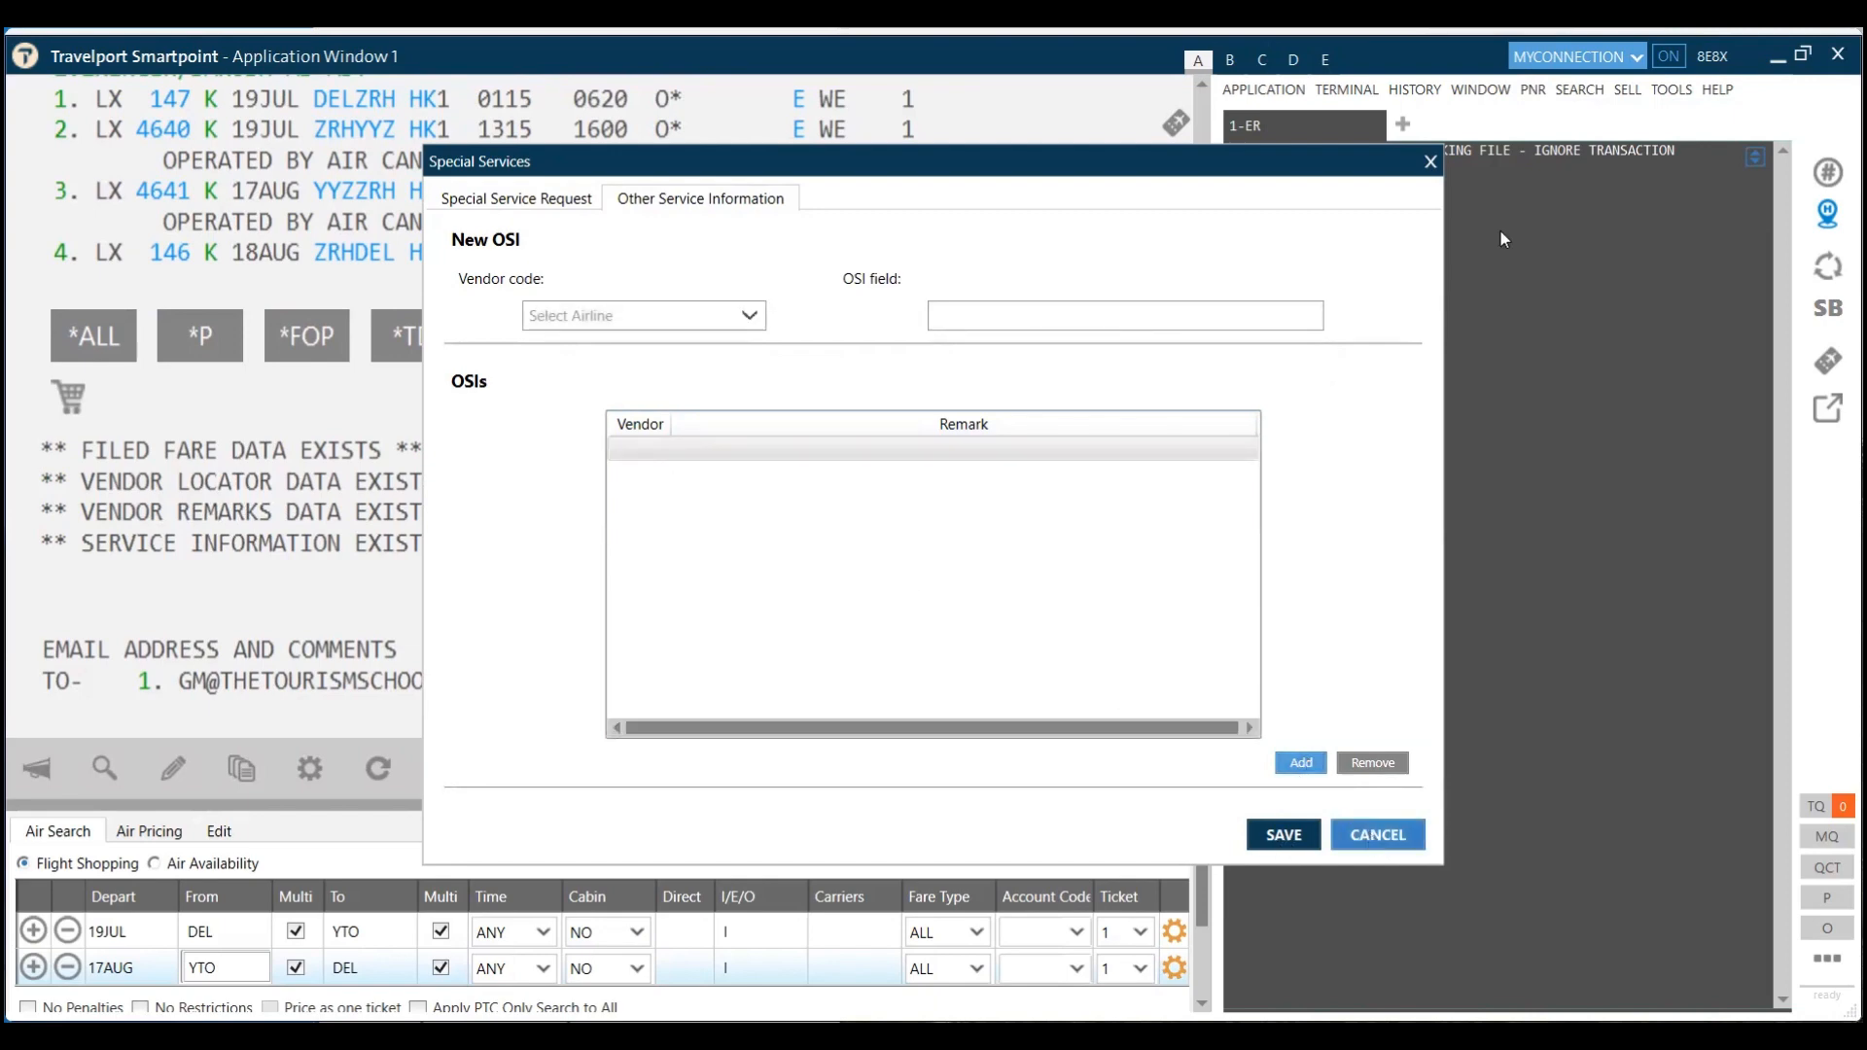
{"action": "left_click", "coordinate": [1377, 834]}
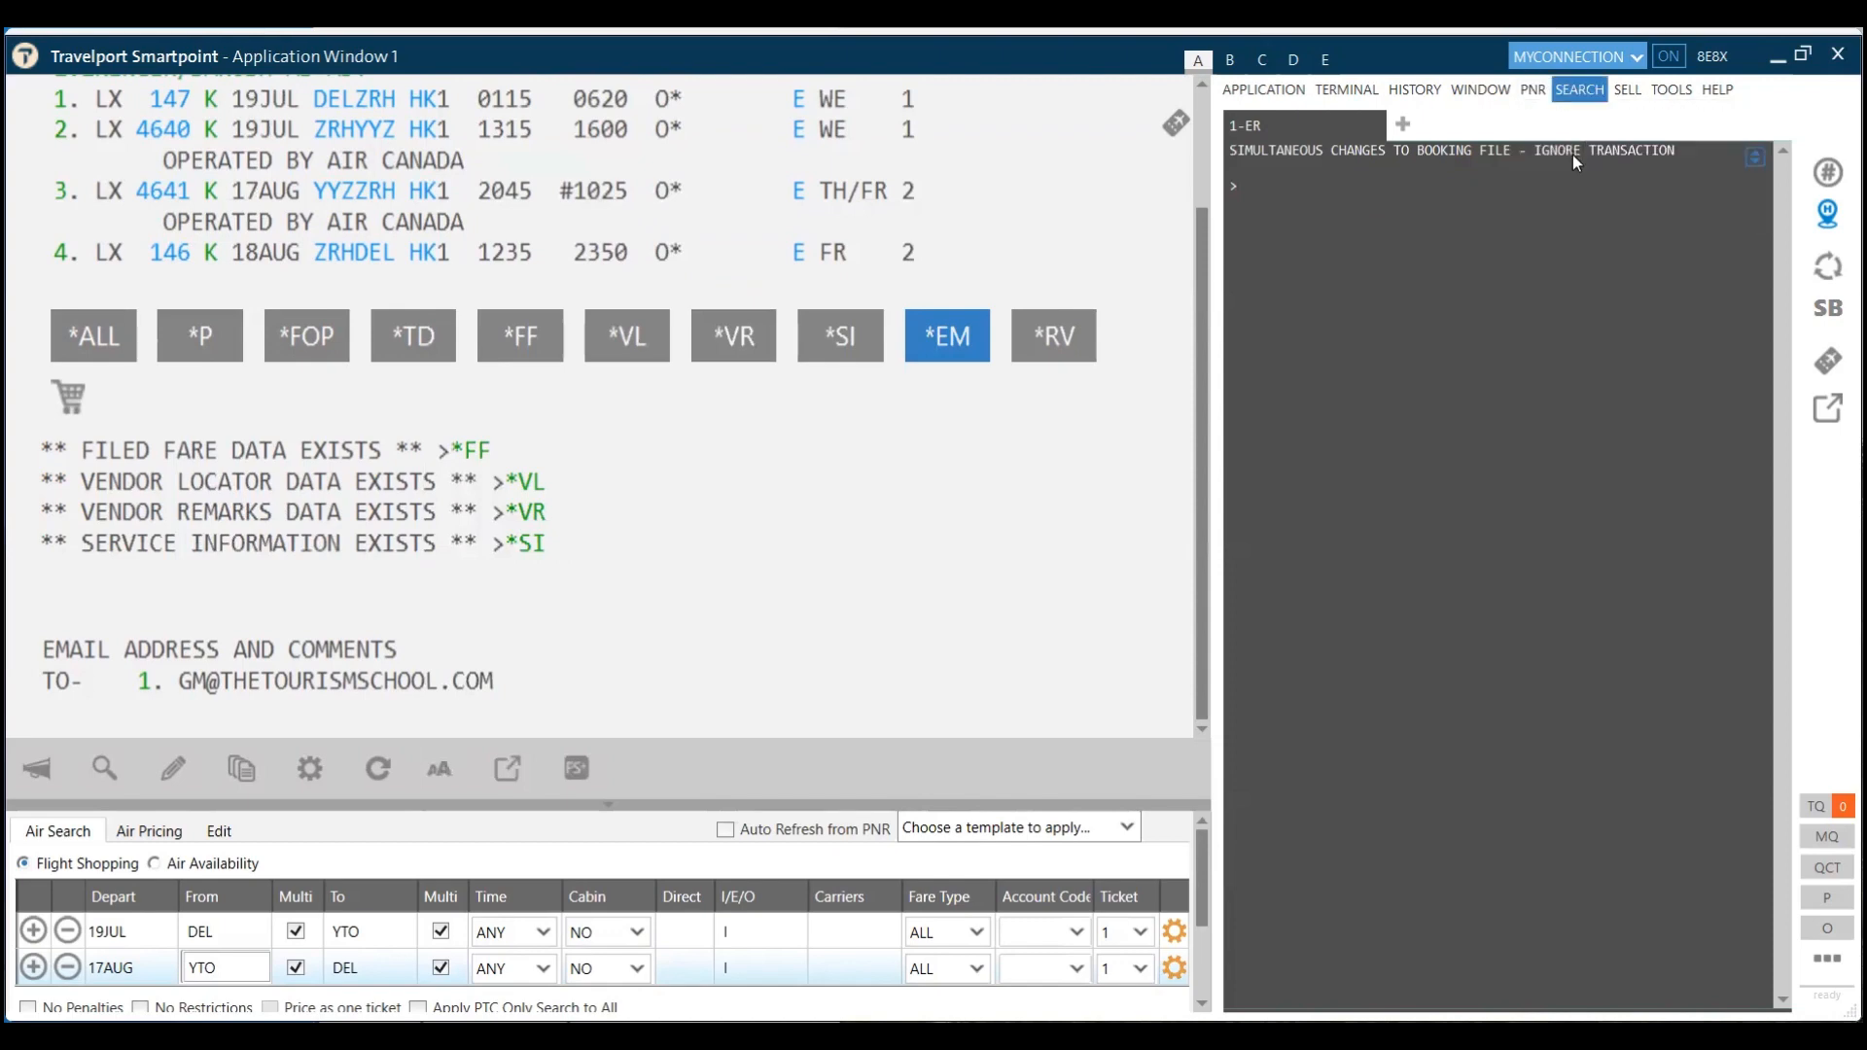
{"action": "left_click", "coordinate": [1532, 88]}
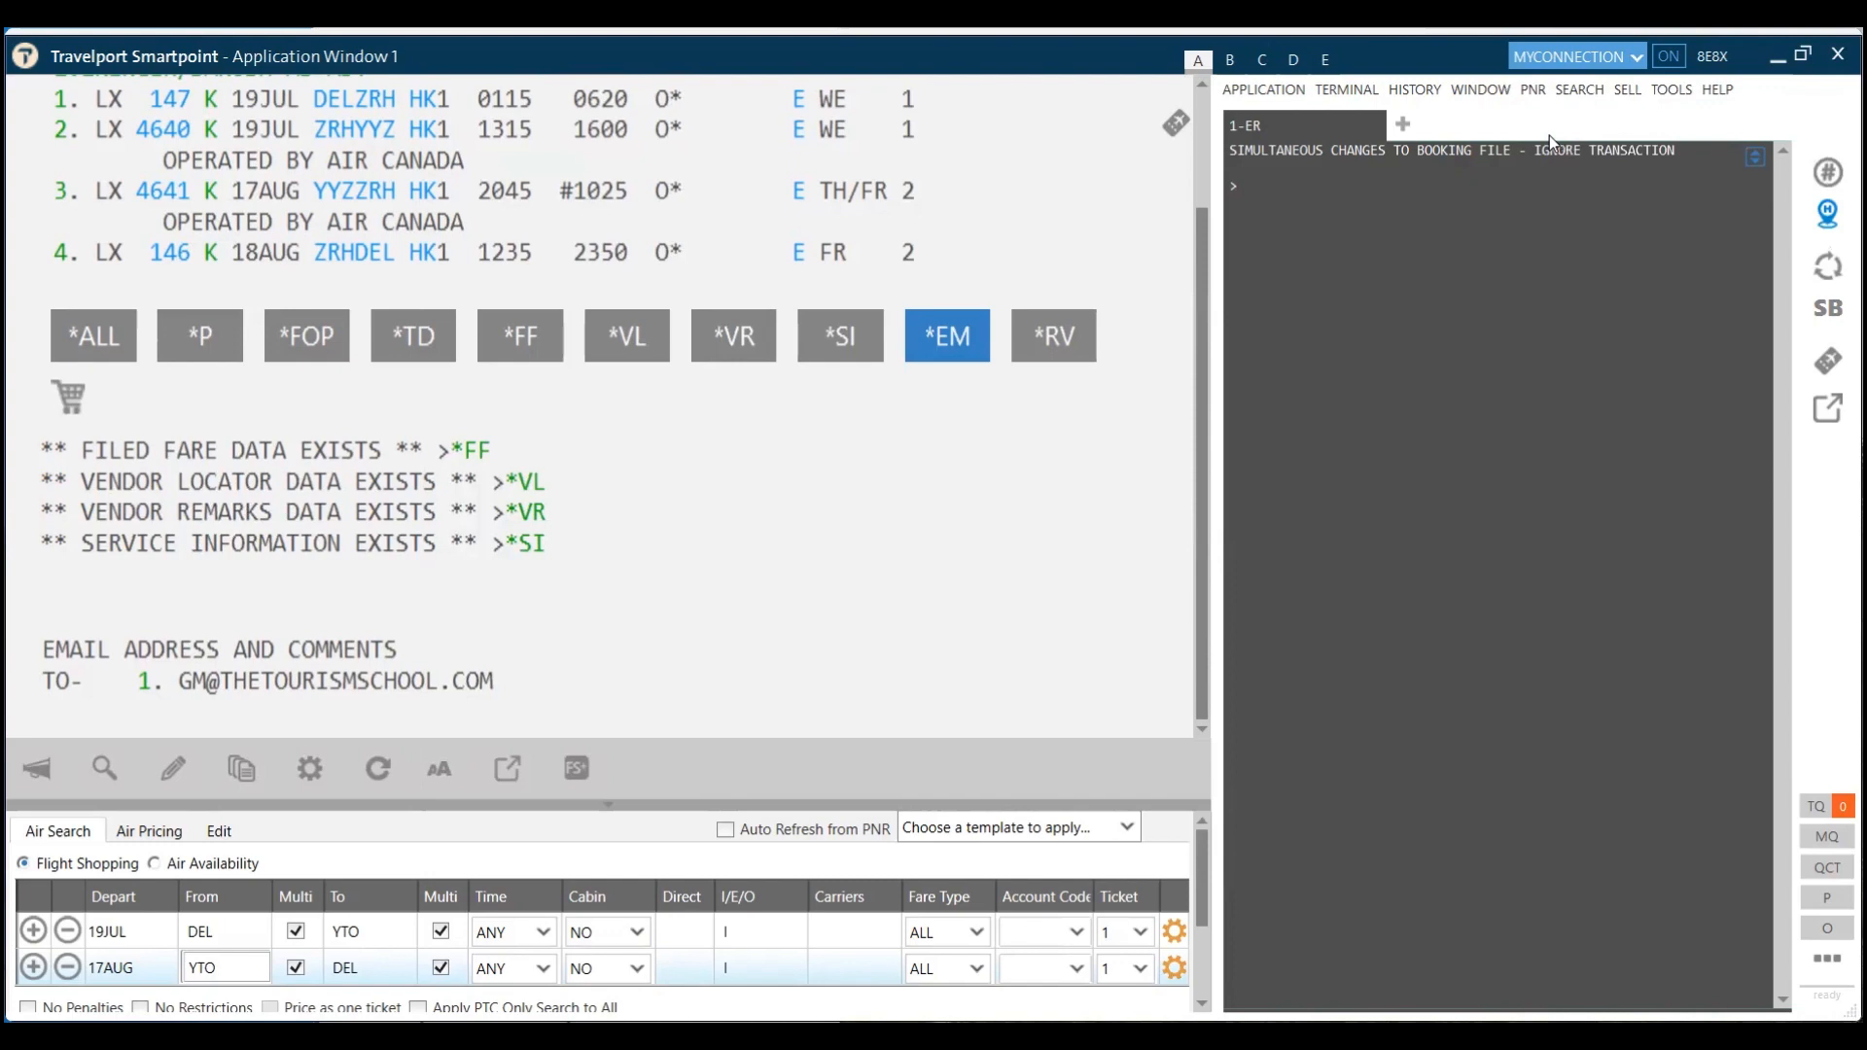
- Review the Booking File Remarks ID and Associated Remarks tabs, which hold no remarks yet
{"action": "left_click", "coordinate": [945, 334]}
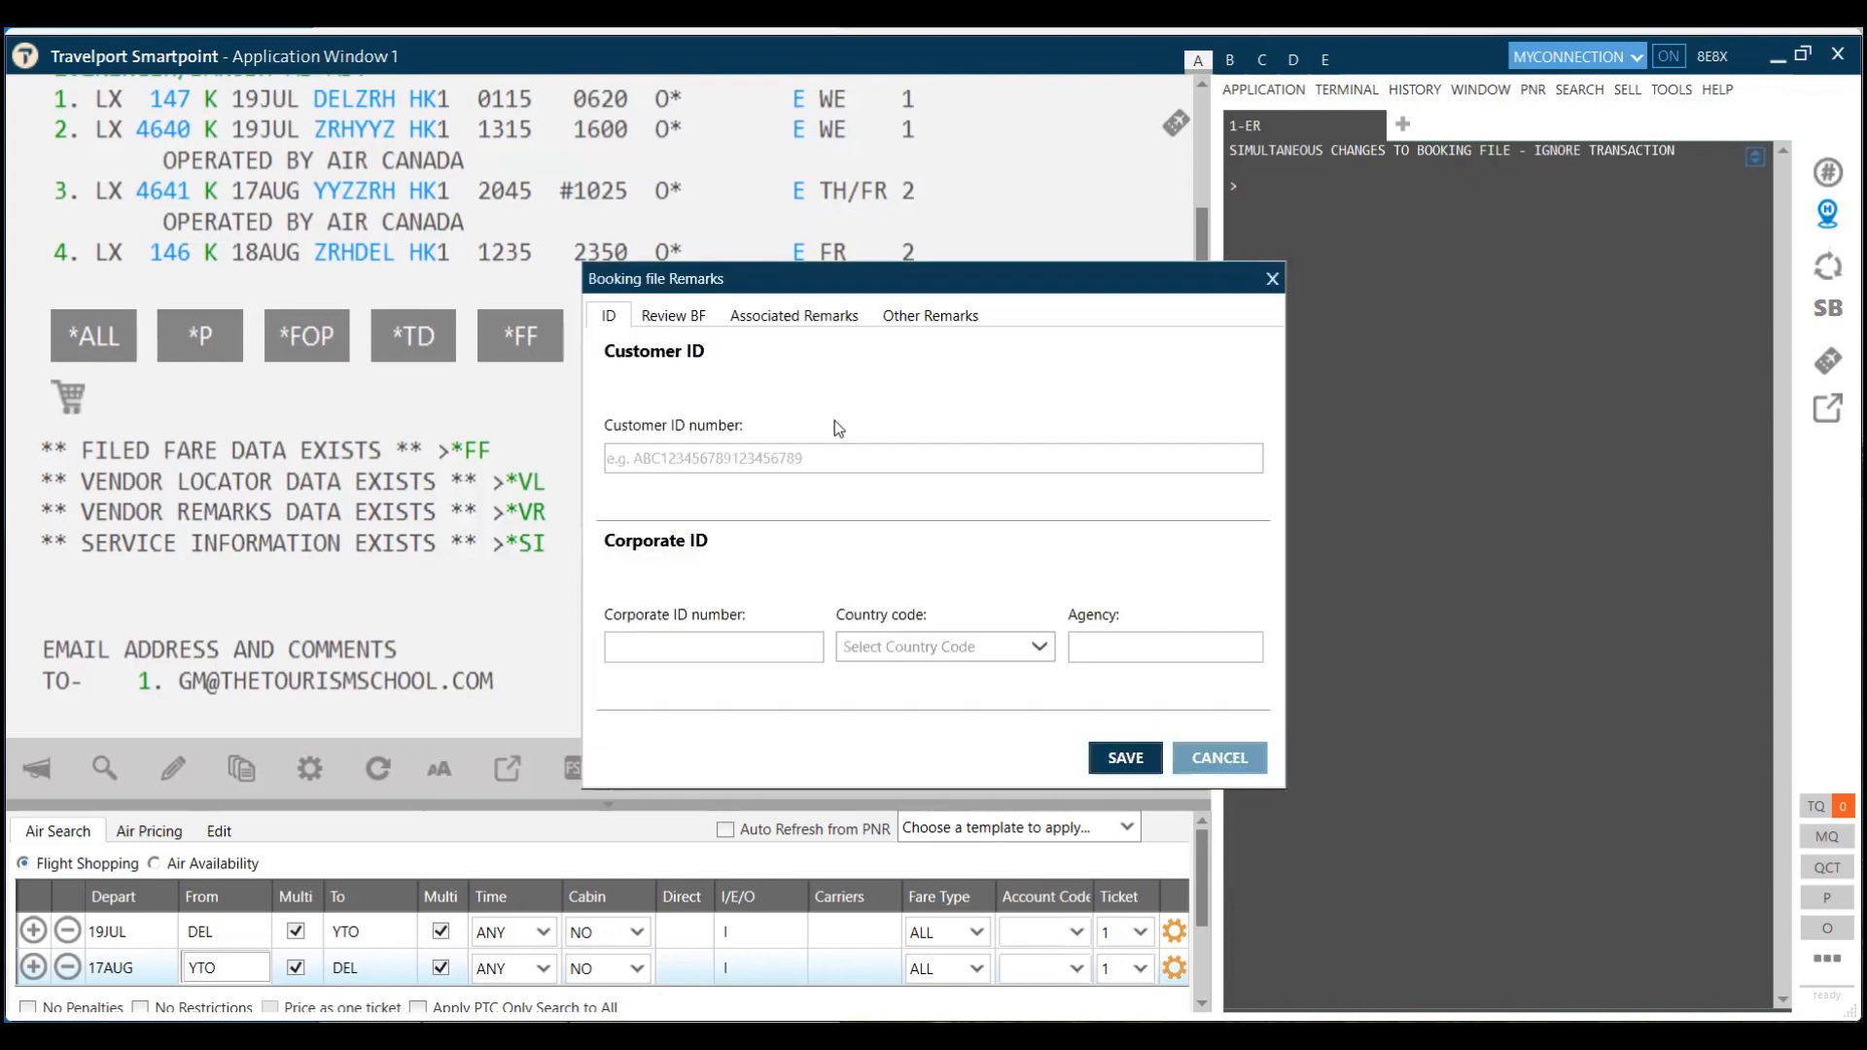
{"action": "left_click", "coordinate": [931, 457]}
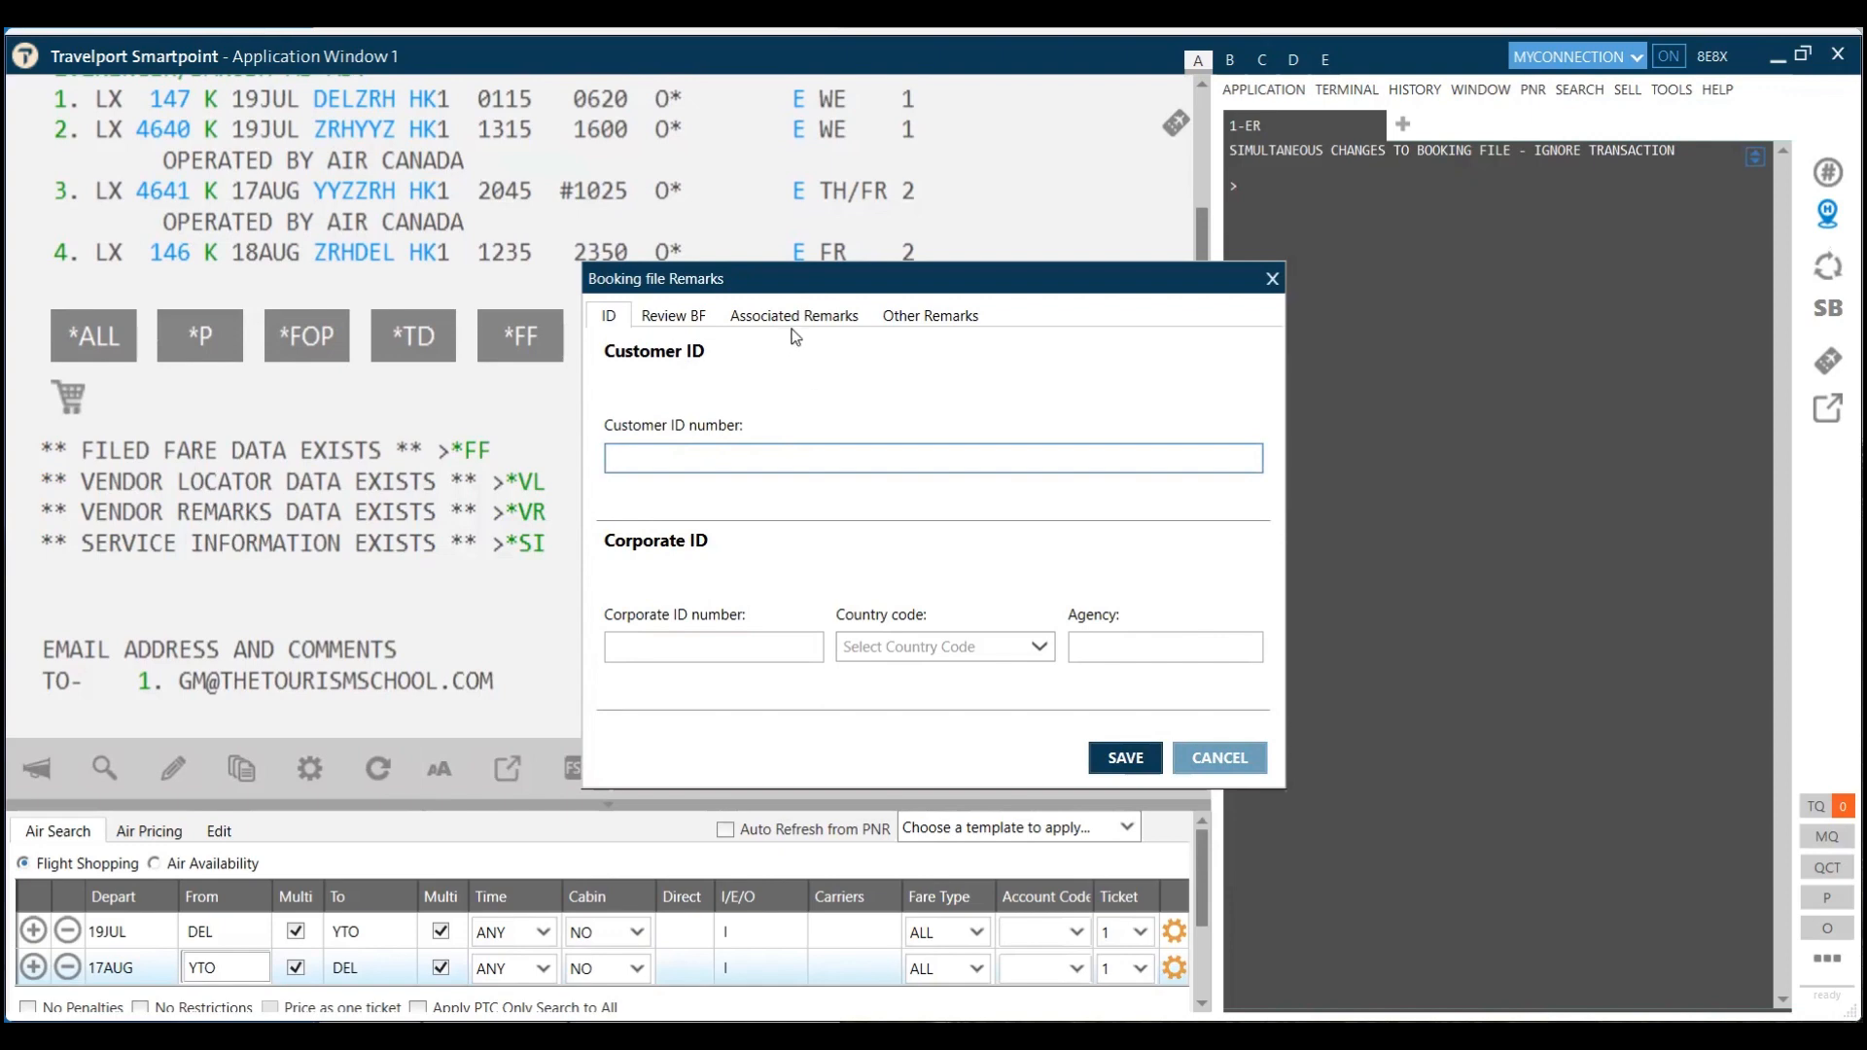
{"action": "left_click", "coordinate": [792, 315]}
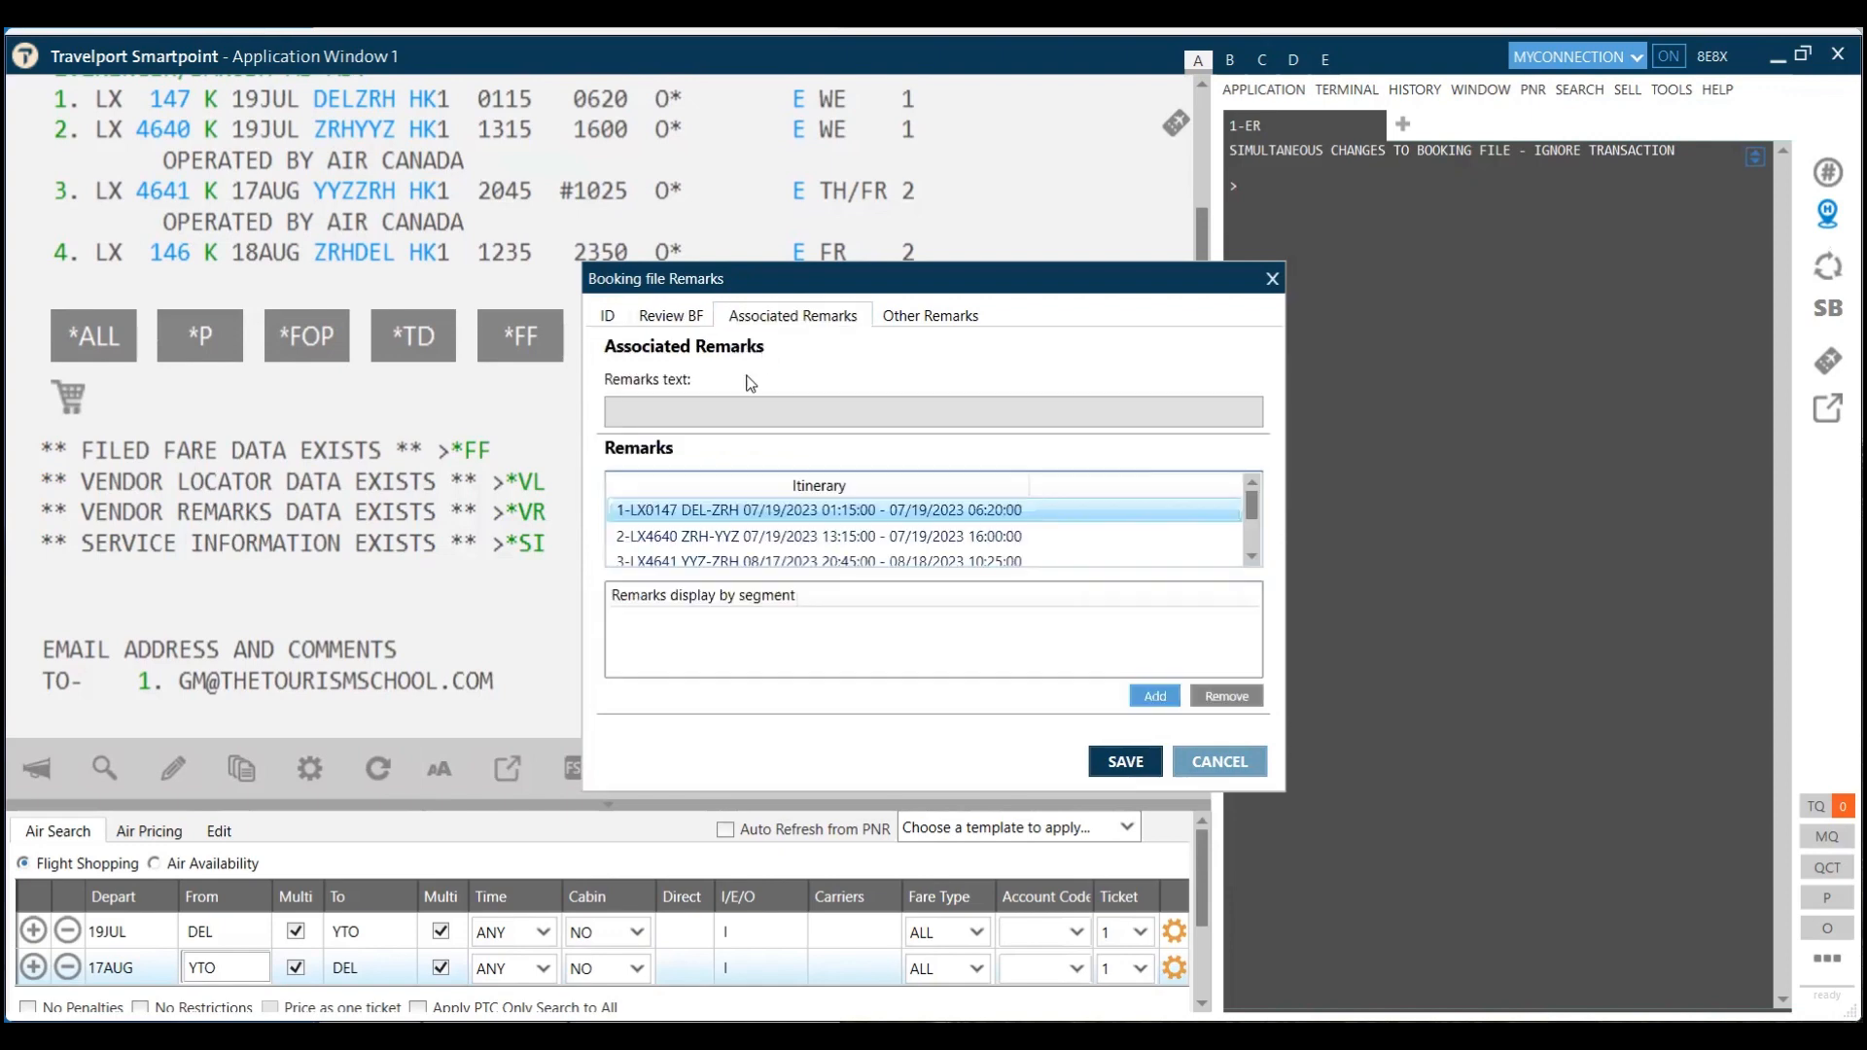
{"action": "mouse_move", "coordinate": [661, 426]}
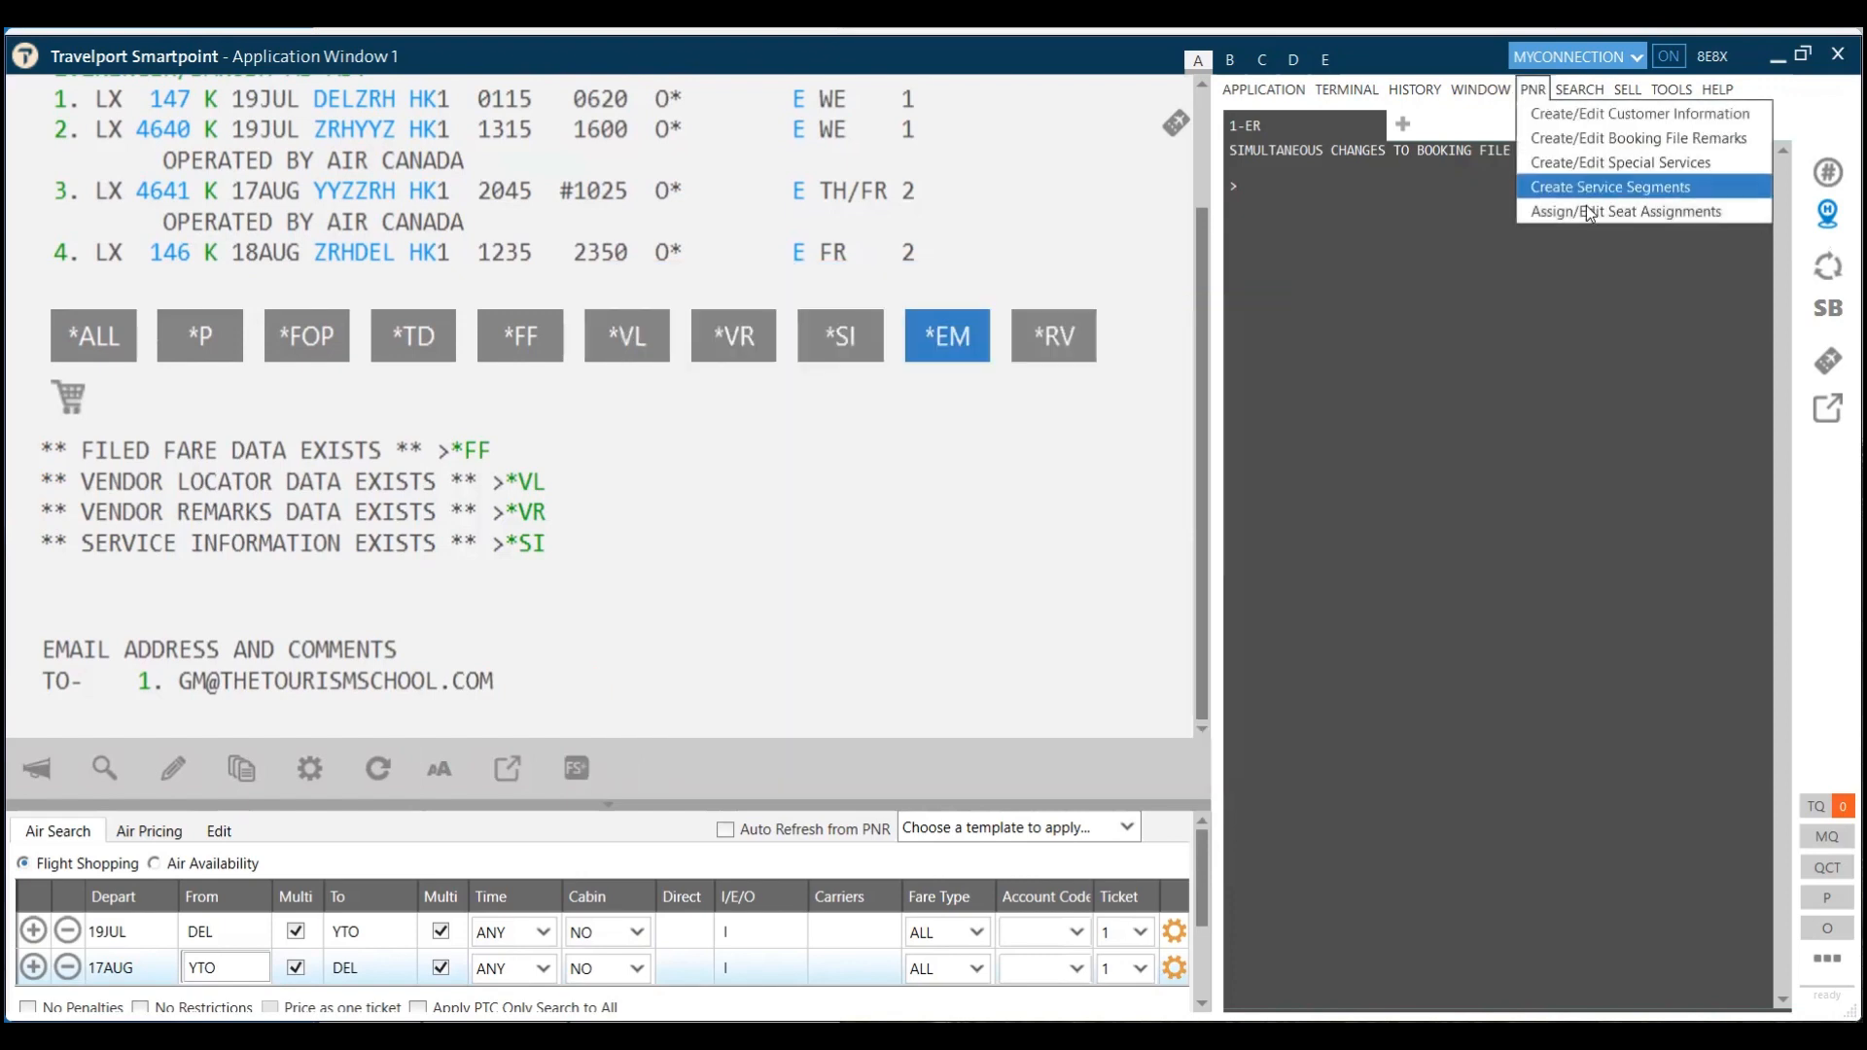
{"action": "mouse_move", "coordinate": [1624, 210]}
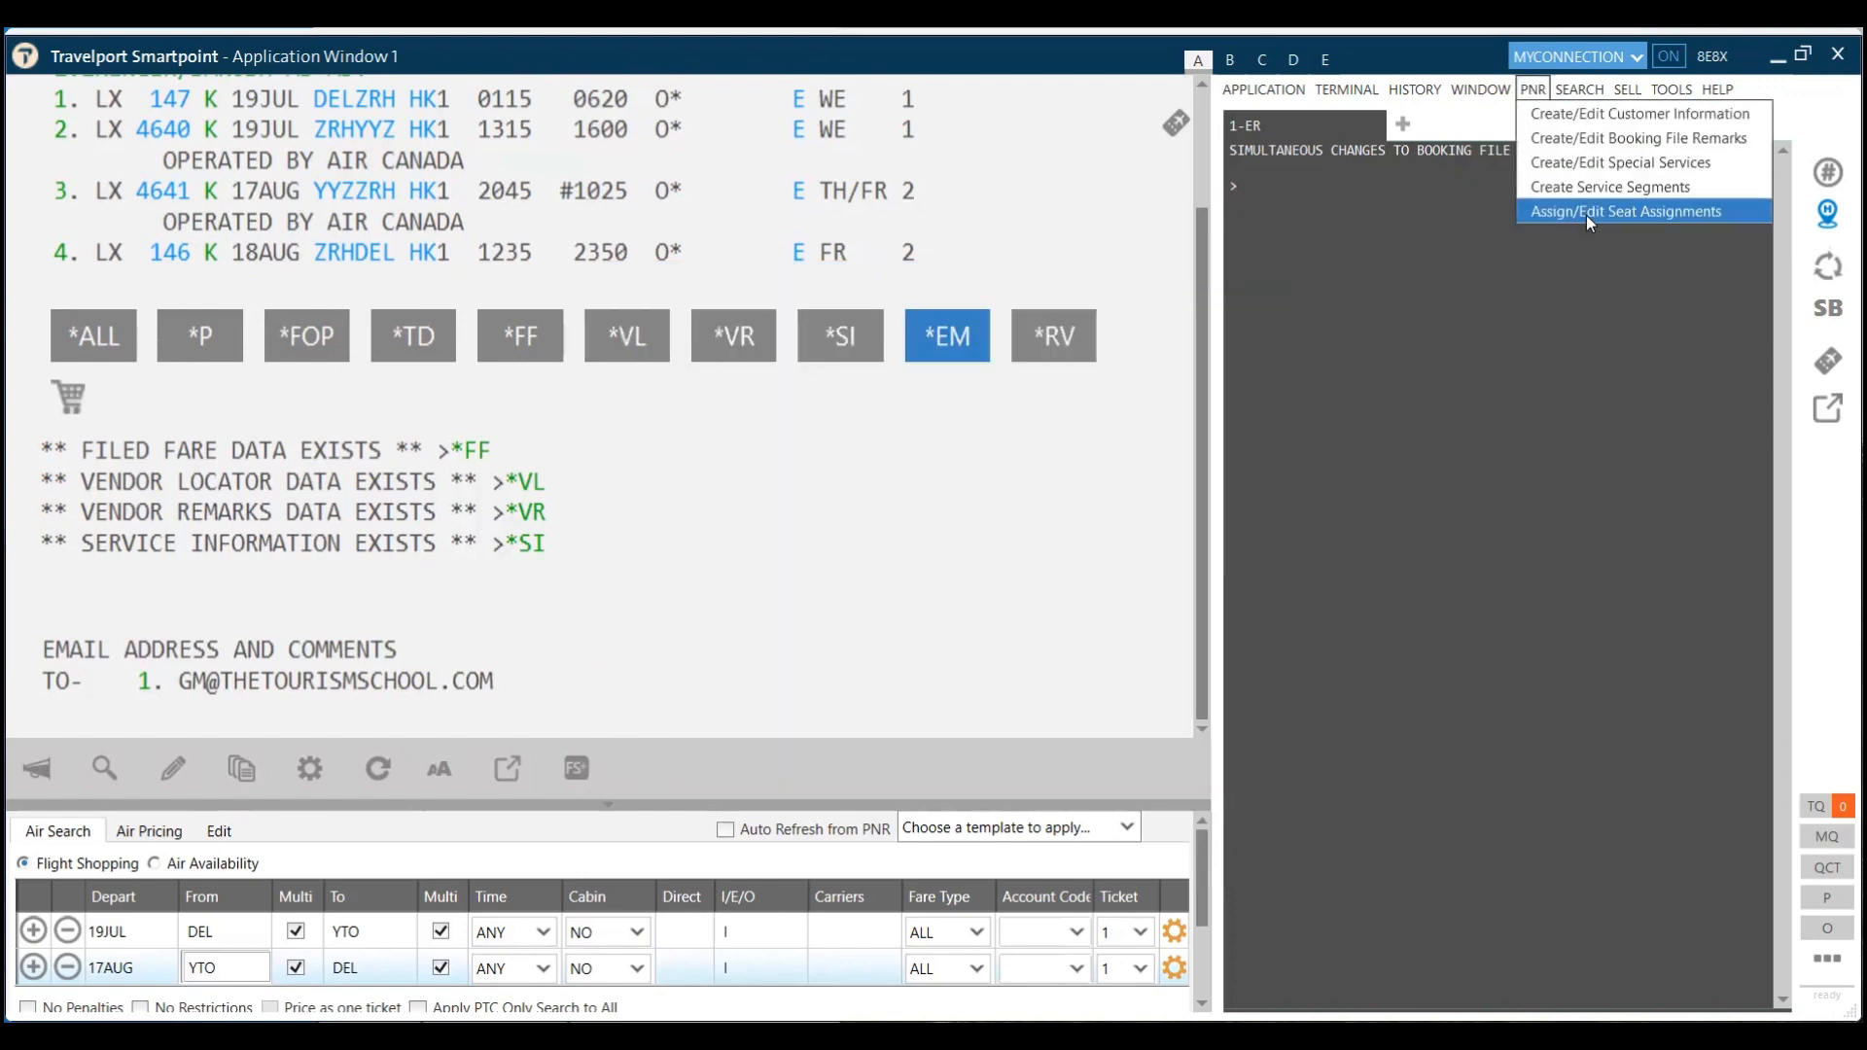
- Load Select Seats for the booking, dismissing the repeated token expiry errors
{"action": "left_click", "coordinate": [1626, 210]}
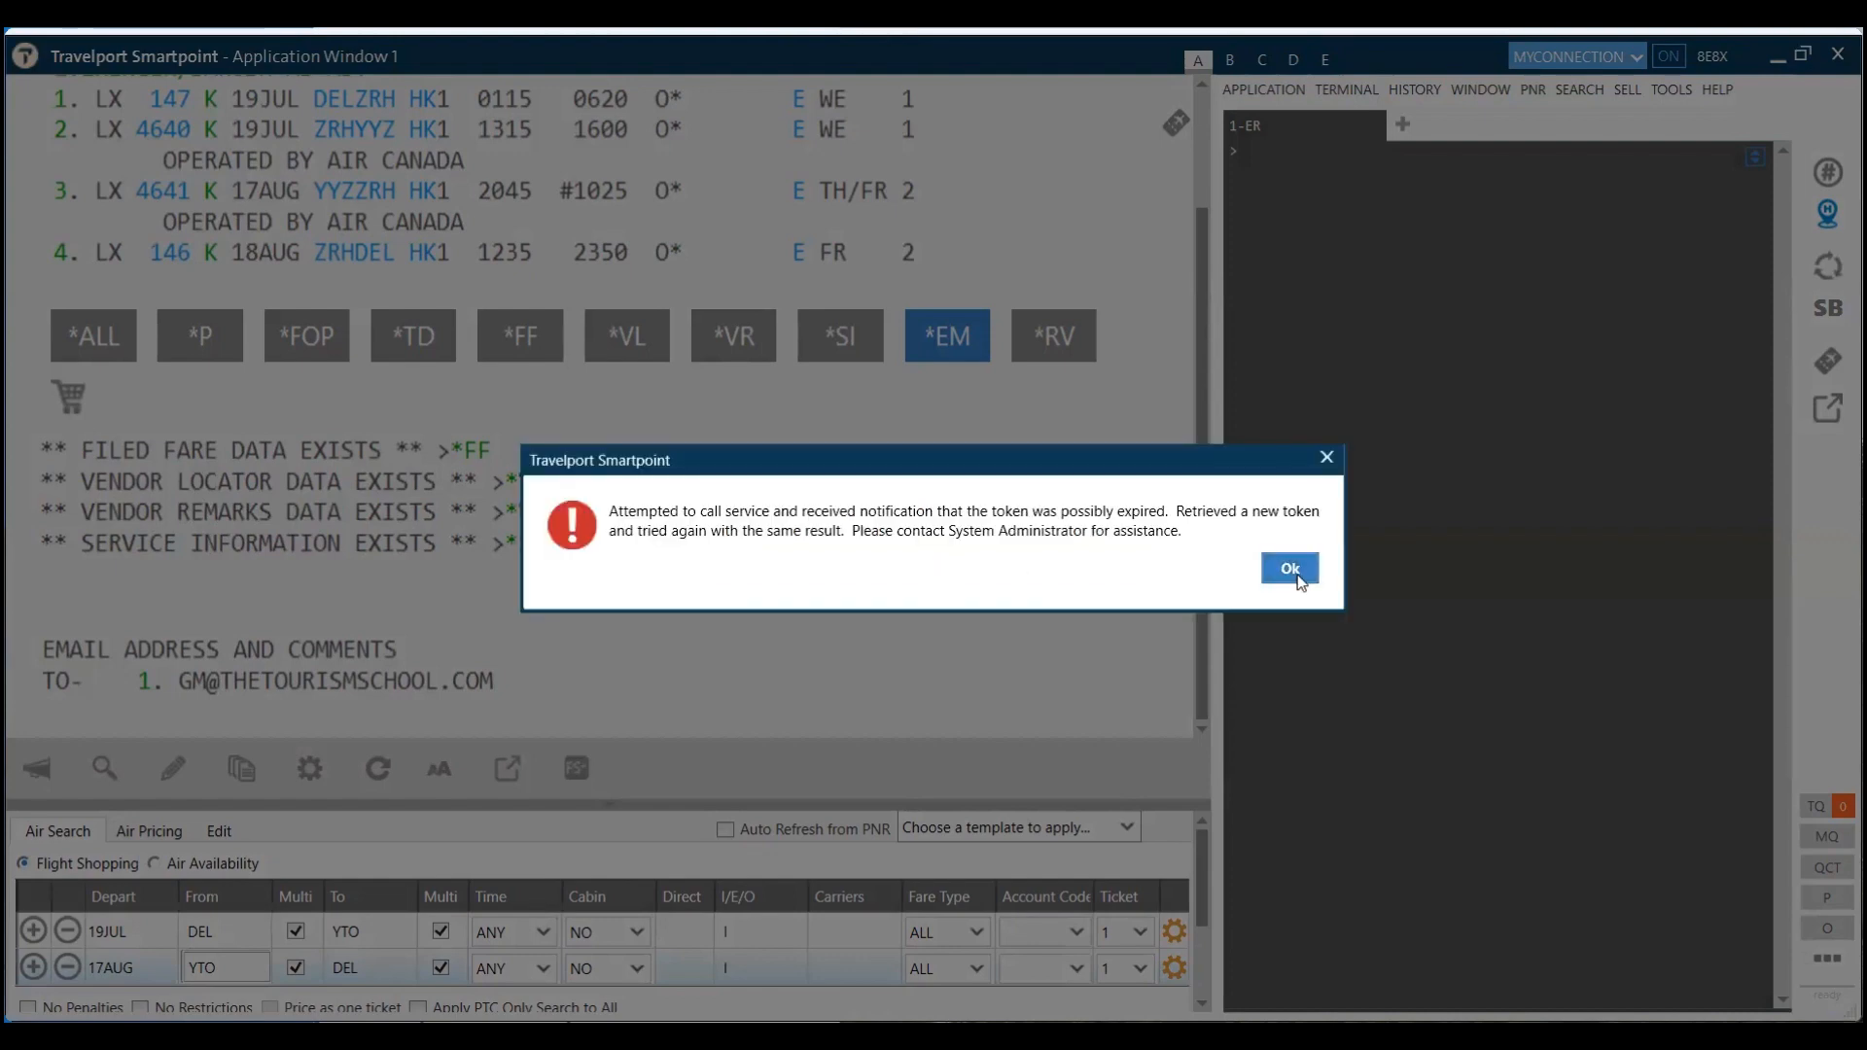
{"action": "left_click", "coordinate": [1290, 568]}
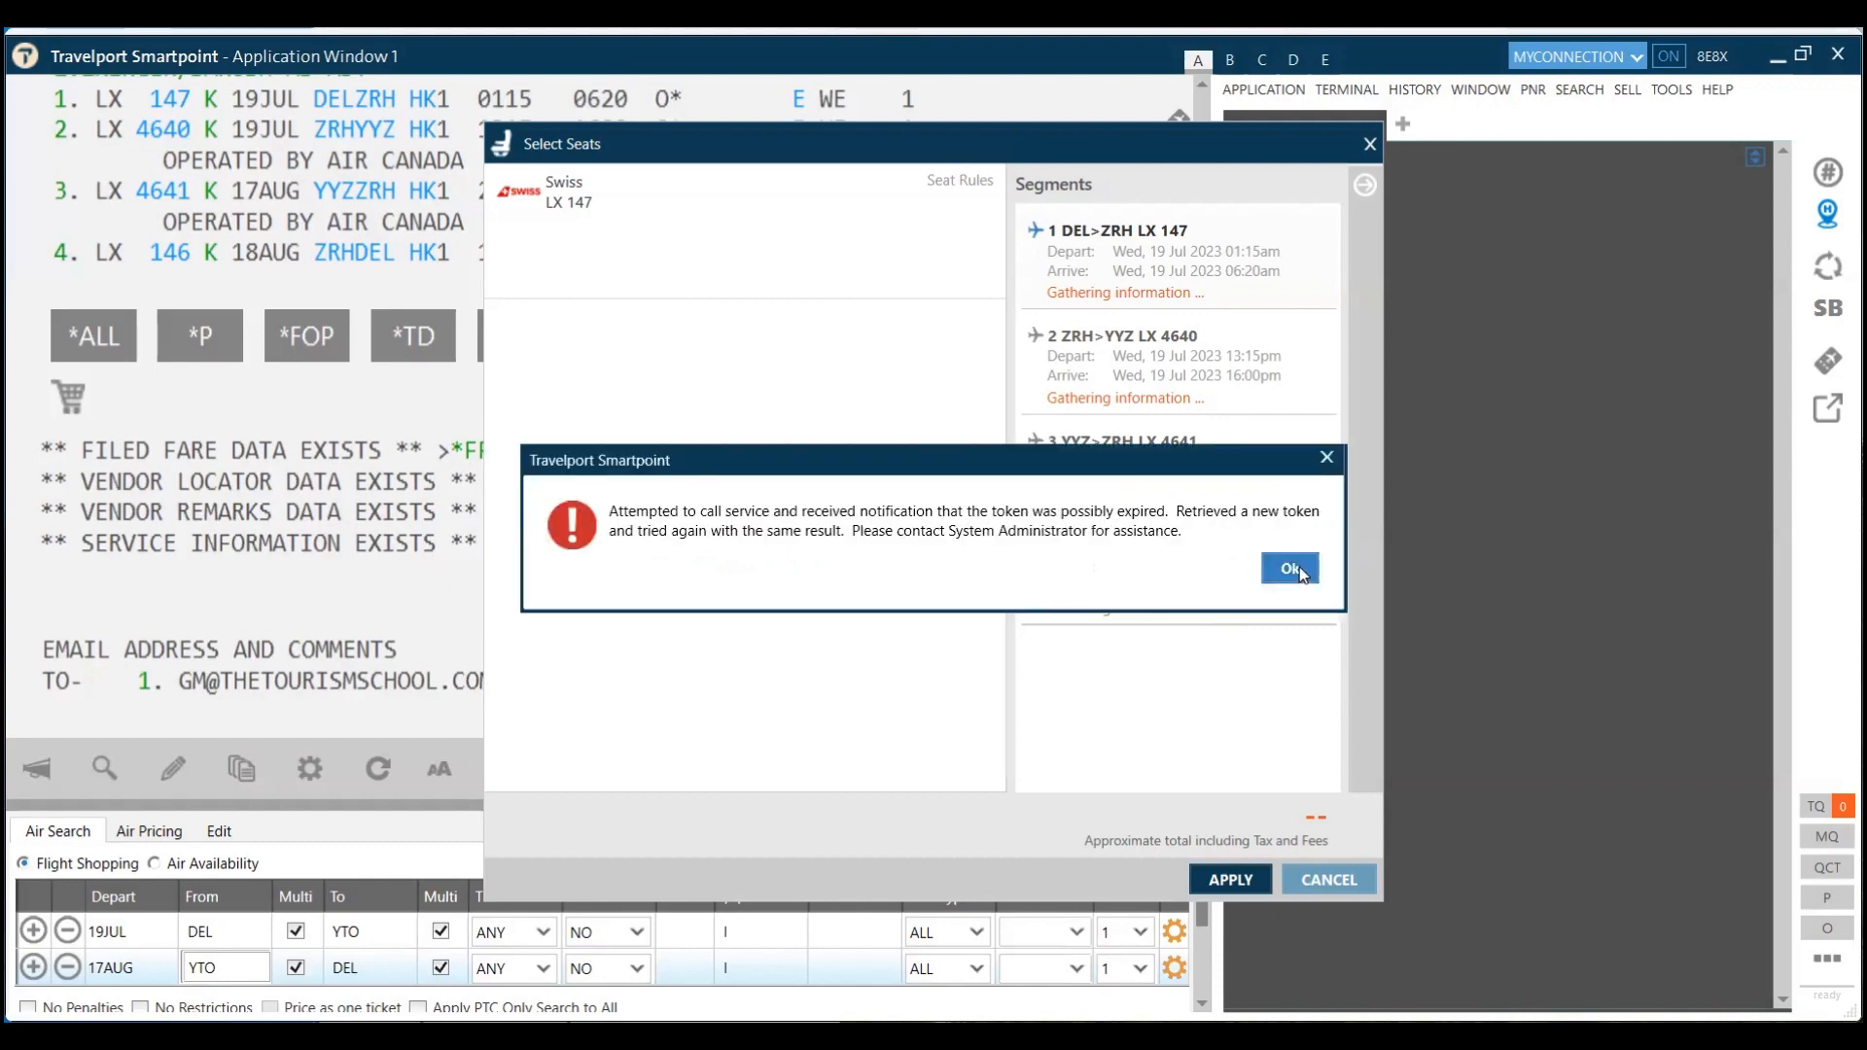
{"action": "left_click", "coordinate": [1289, 567]}
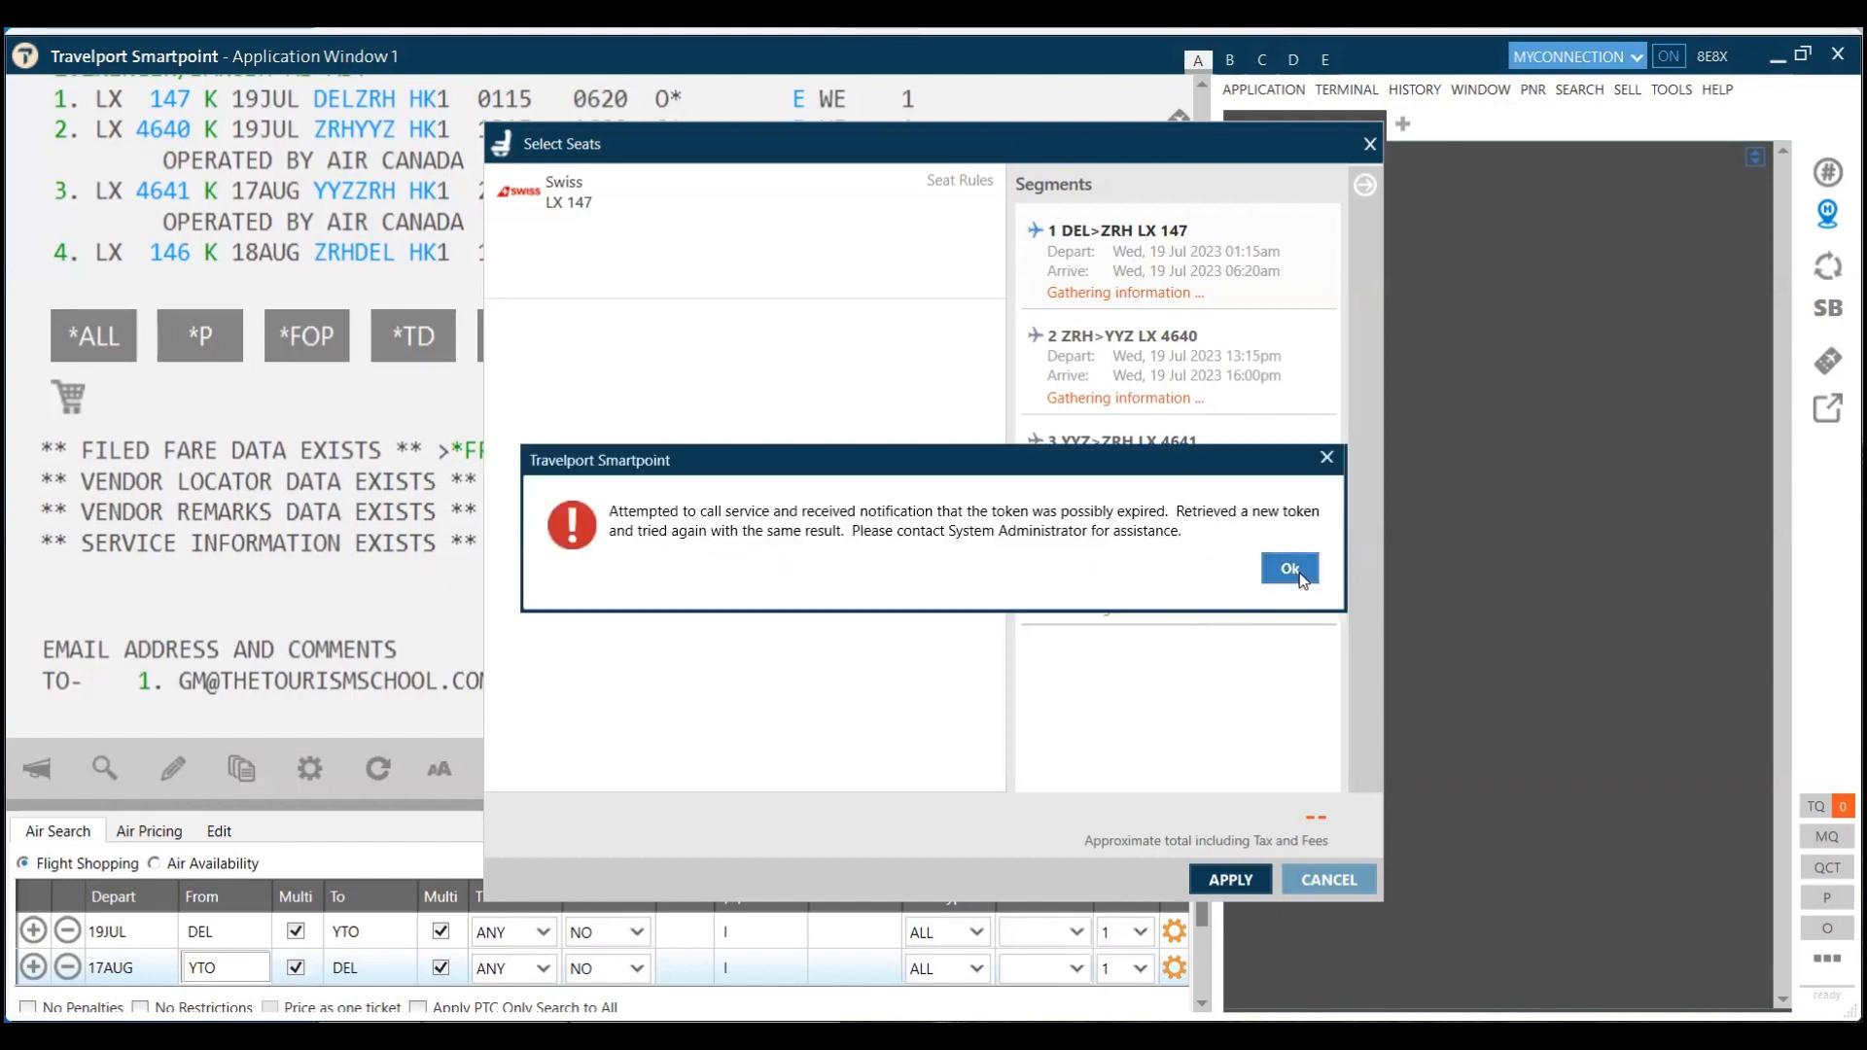
{"action": "left_click", "coordinate": [1287, 568]}
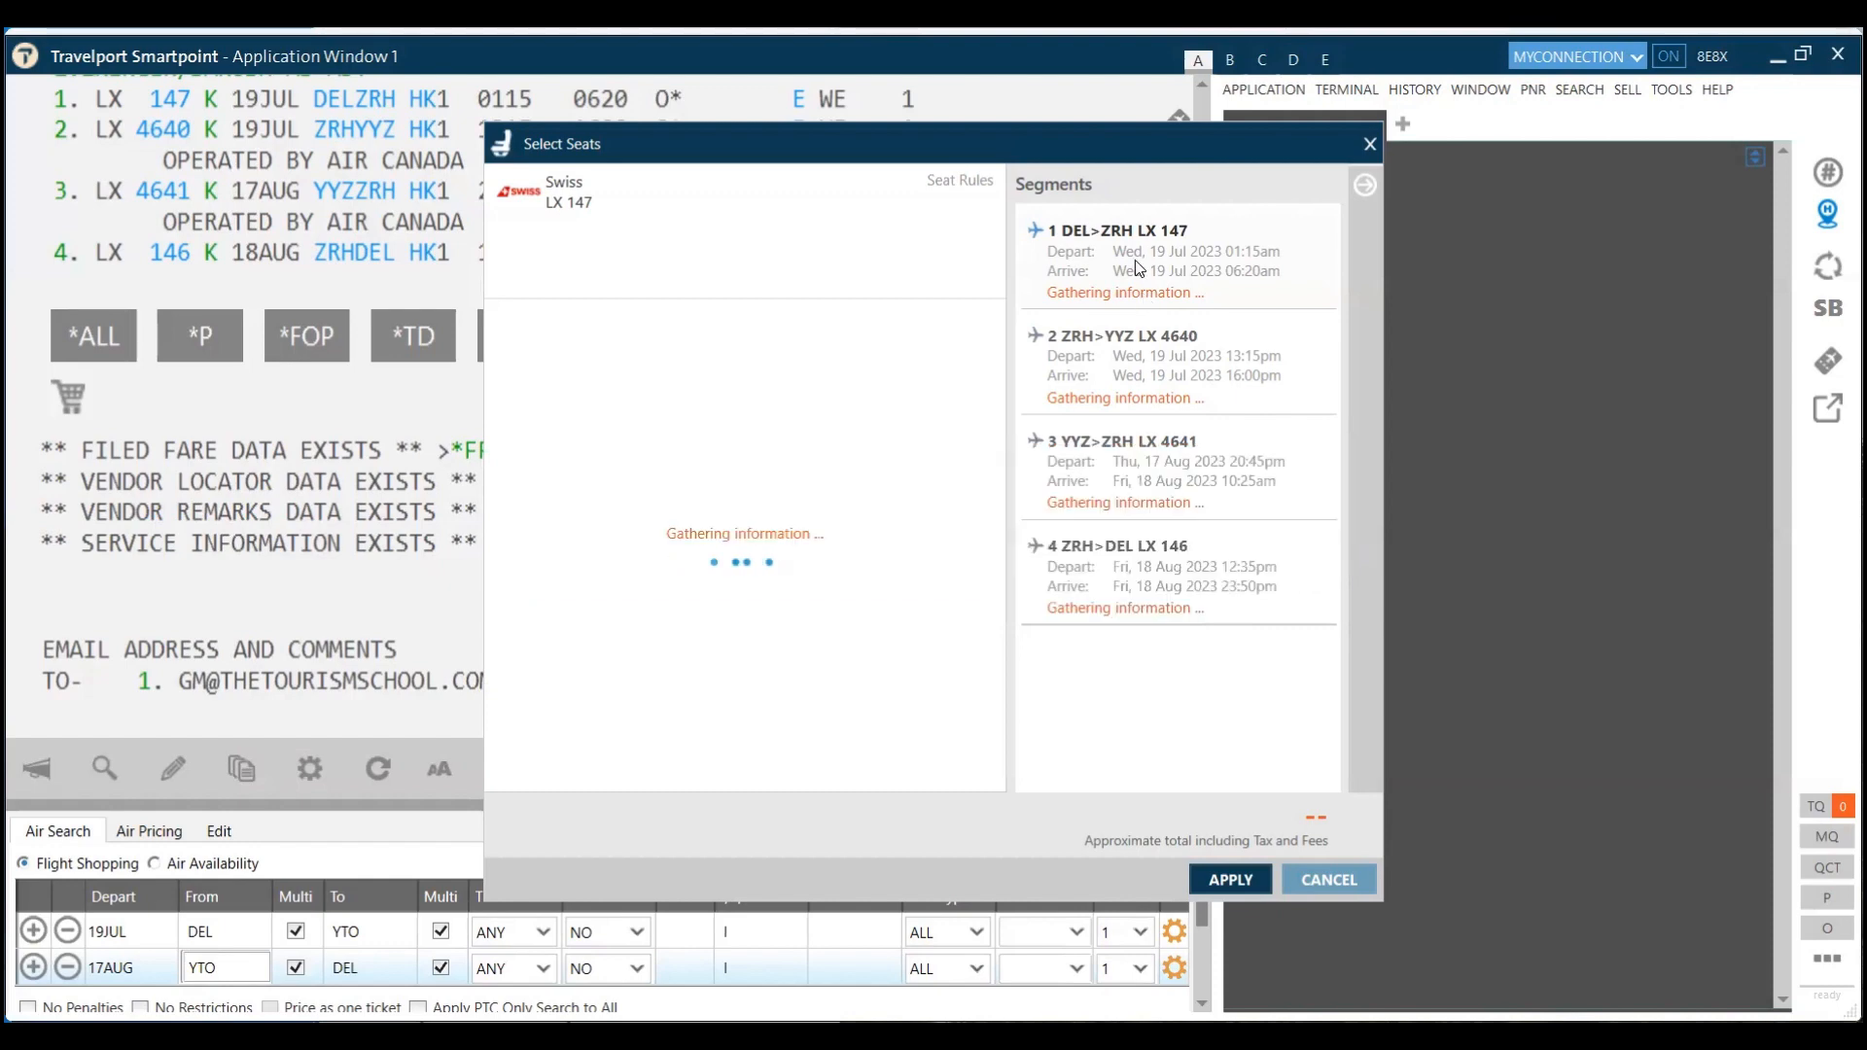
{"action": "mouse_move", "coordinate": [1291, 312]}
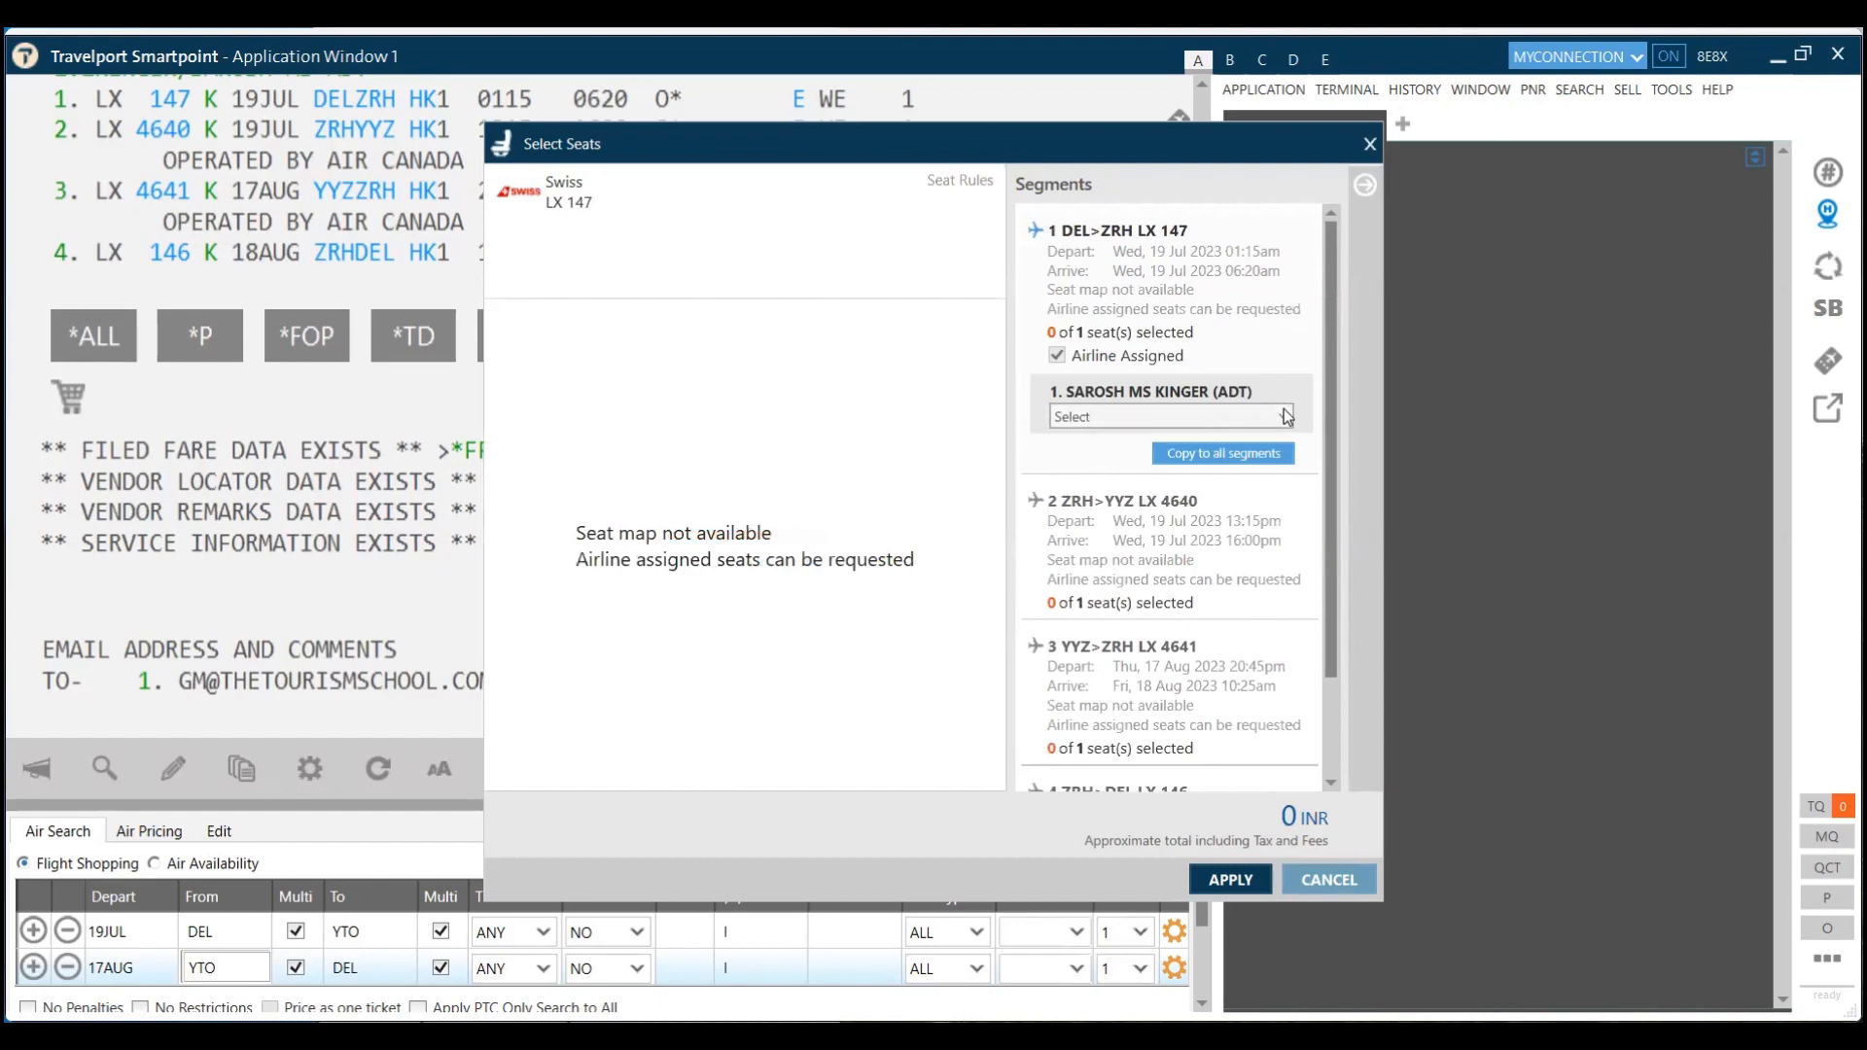
- Request Window seat preference, copied to all four segments, and apply it
{"action": "left_click", "coordinate": [1169, 416]}
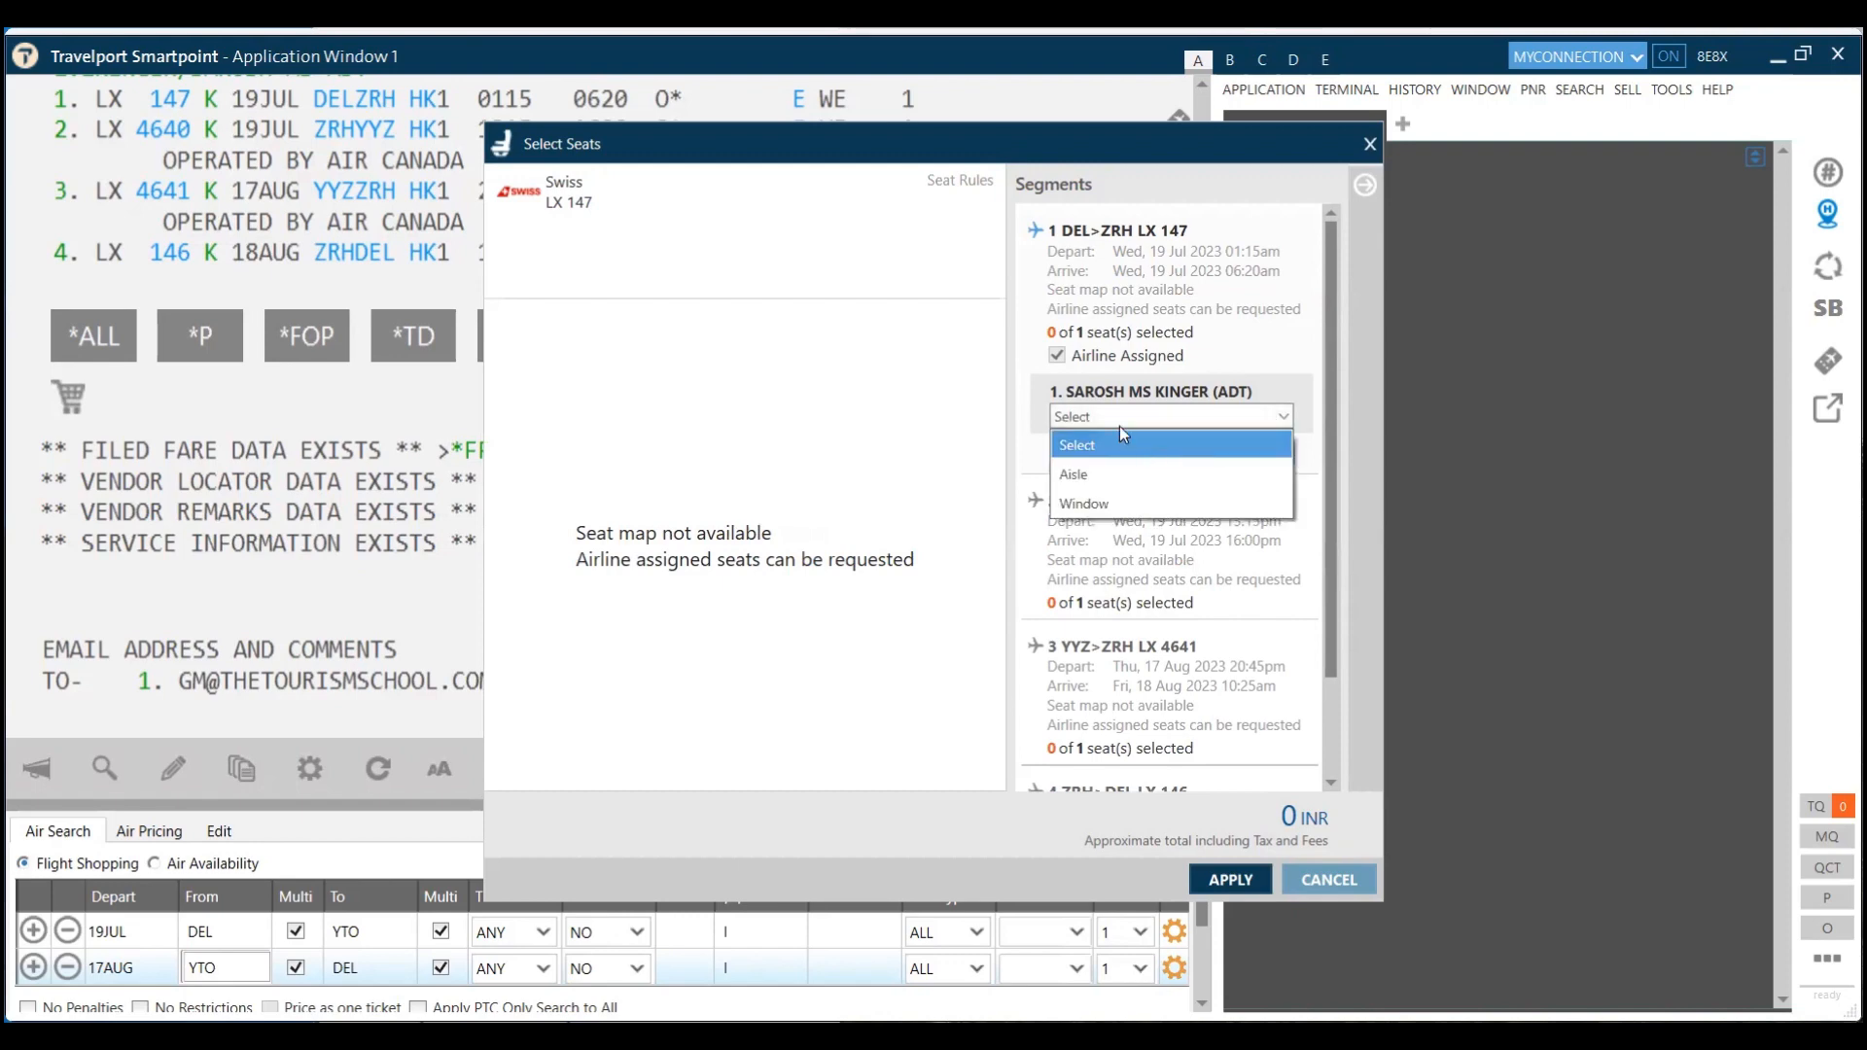
{"action": "left_click", "coordinate": [1083, 502]}
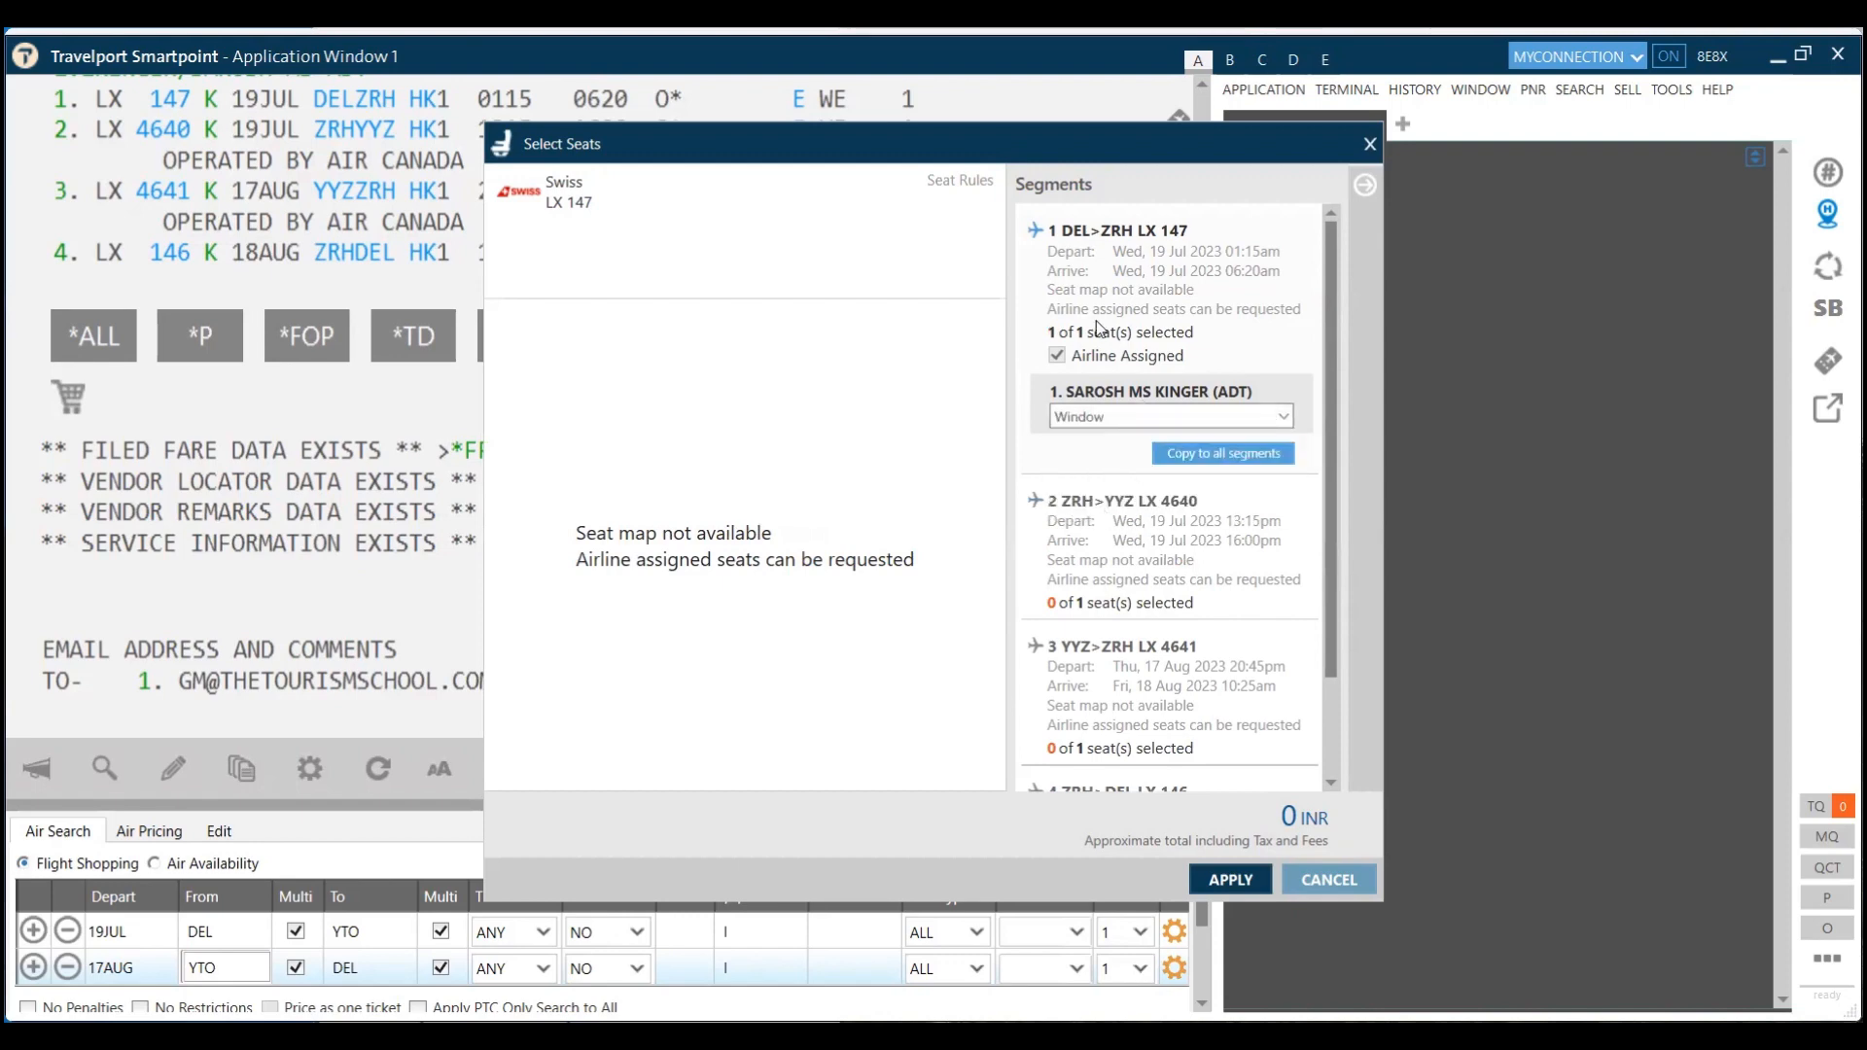
{"action": "mouse_move", "coordinate": [1334, 363]}
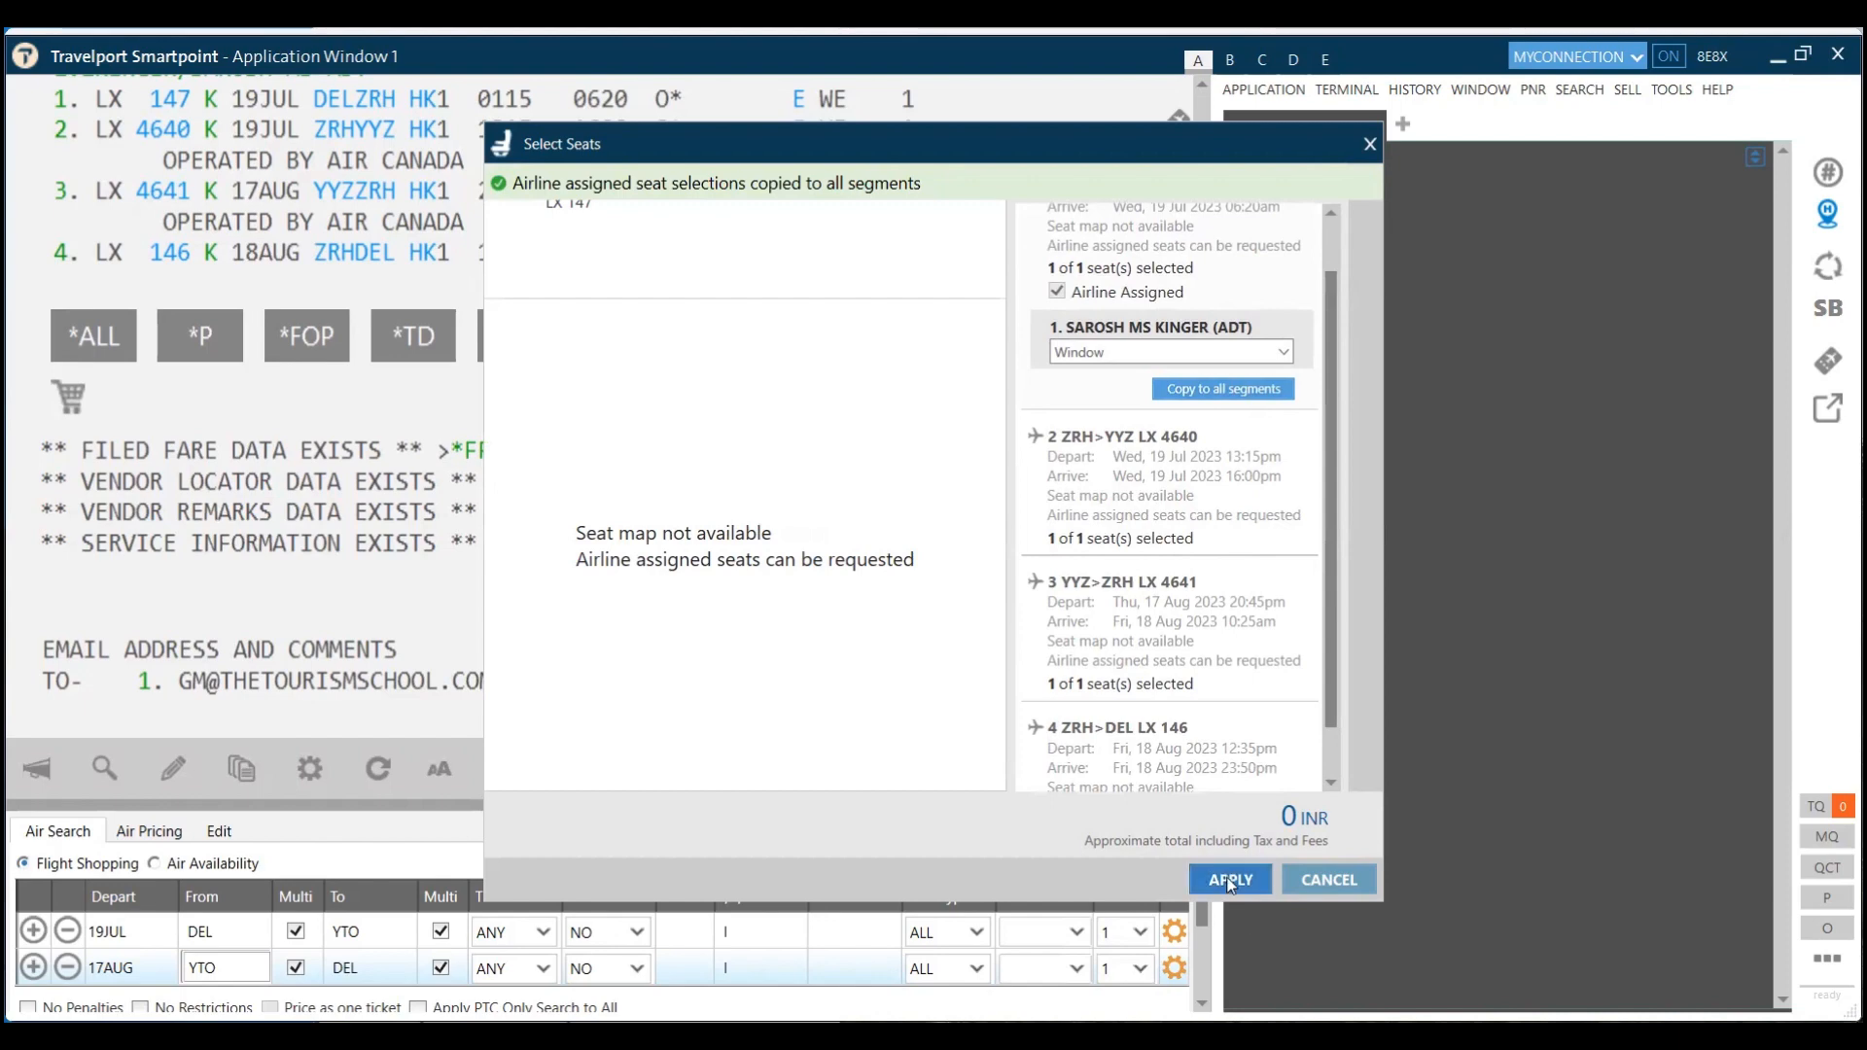
{"action": "left_click", "coordinate": [1229, 879]}
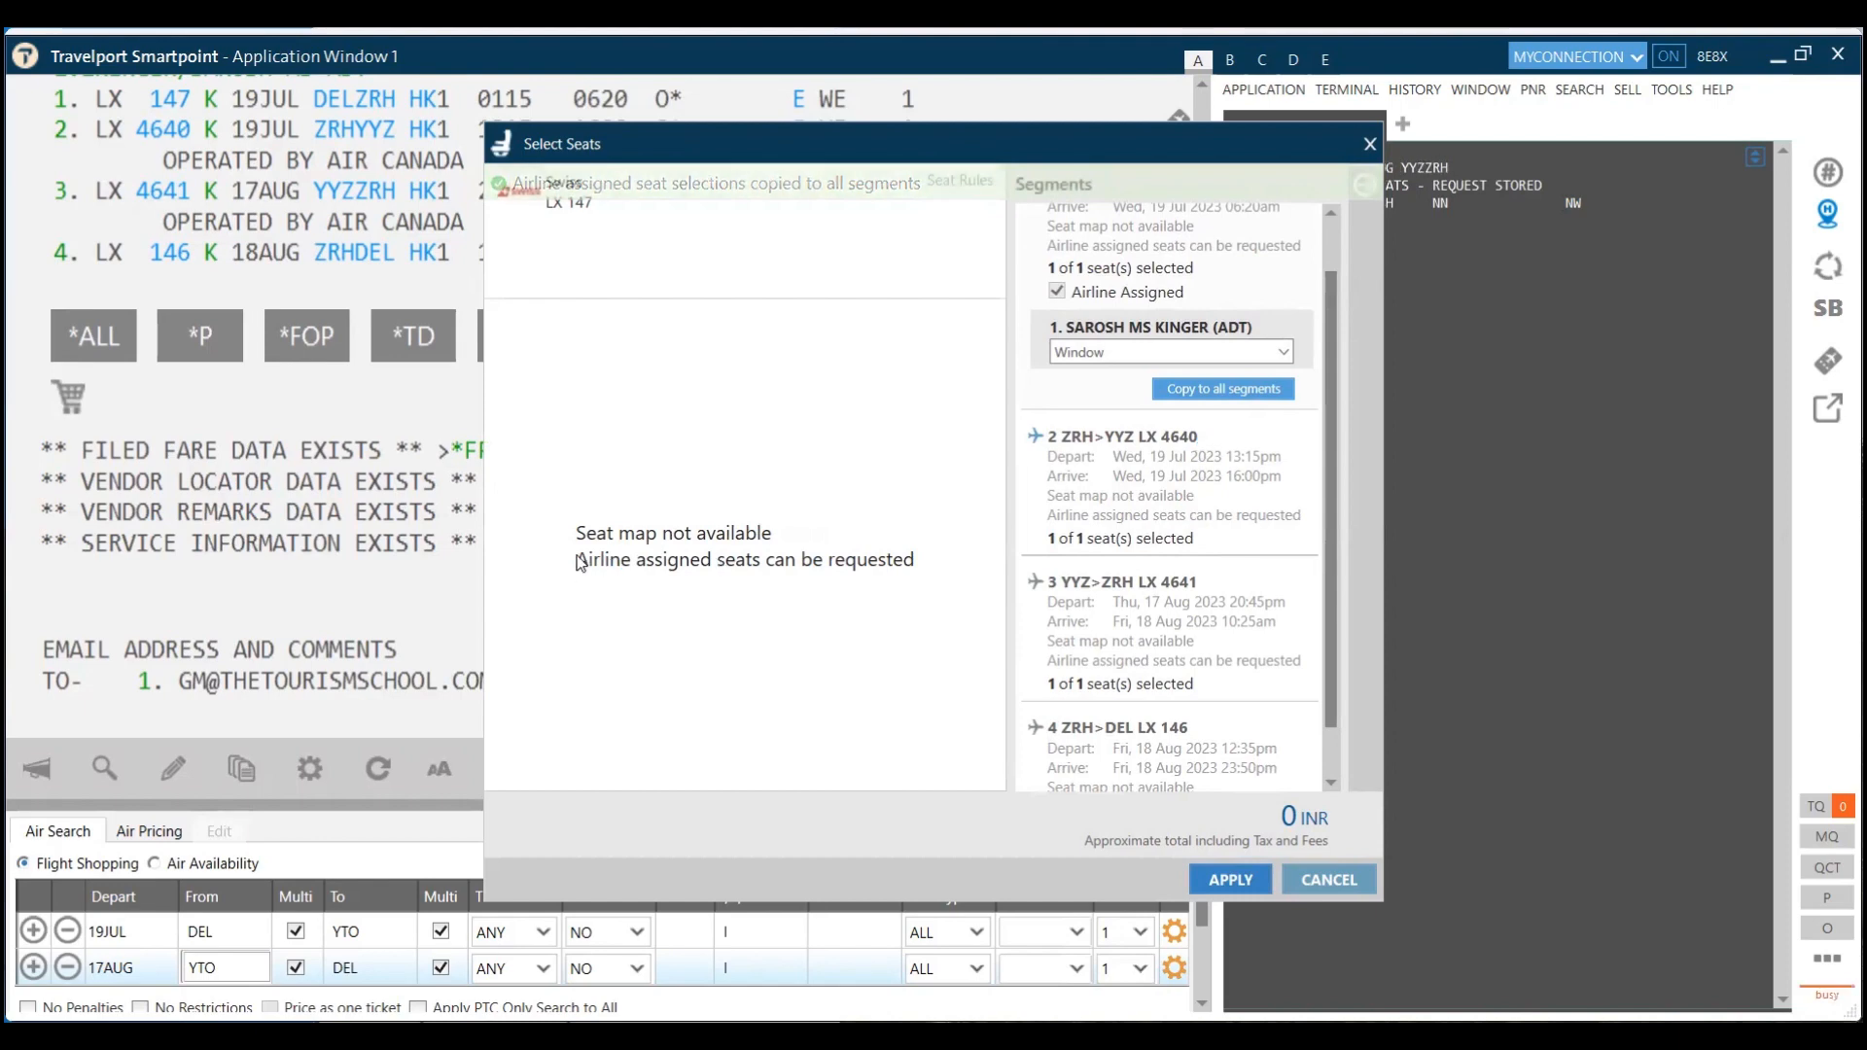
{"action": "left_click", "coordinate": [1229, 879]}
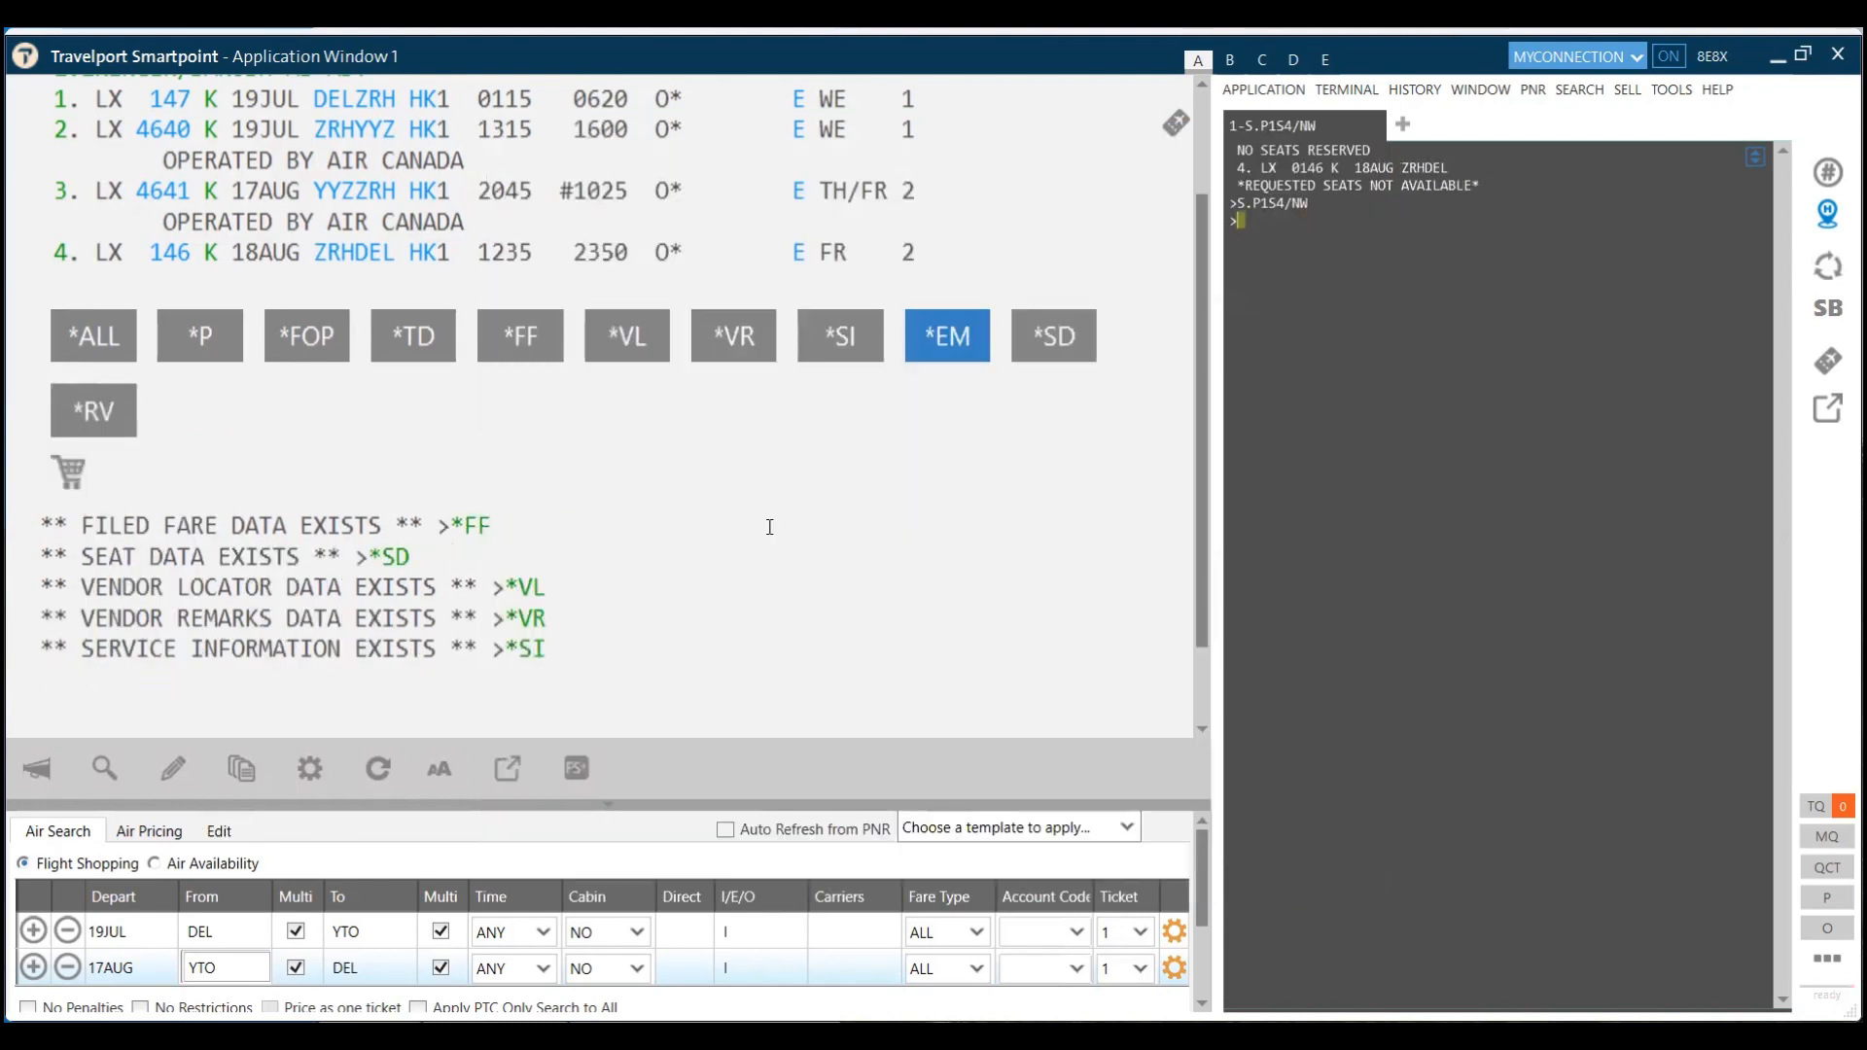
- Attempt ER, then review *SI service requirements and *SD seat data for flights 4640/4641
{"action": "type", "text": "R"}
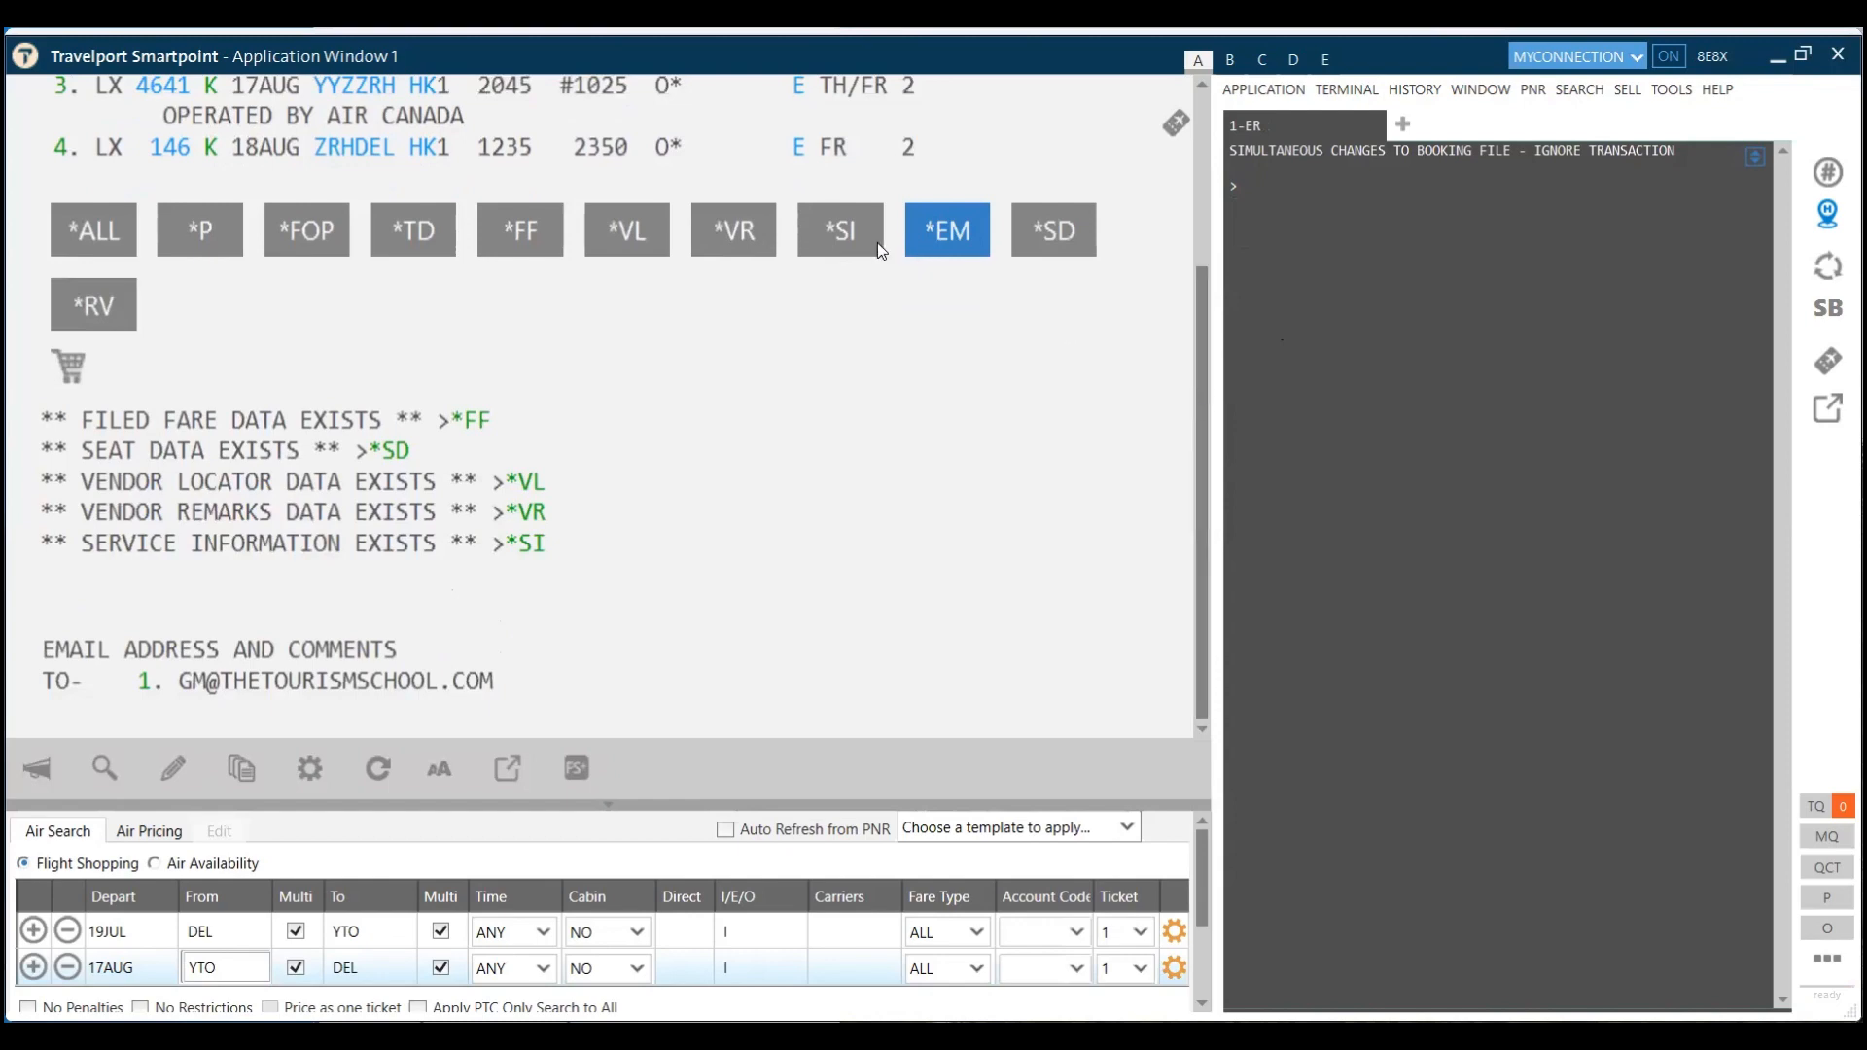
{"action": "left_click", "coordinate": [840, 229]}
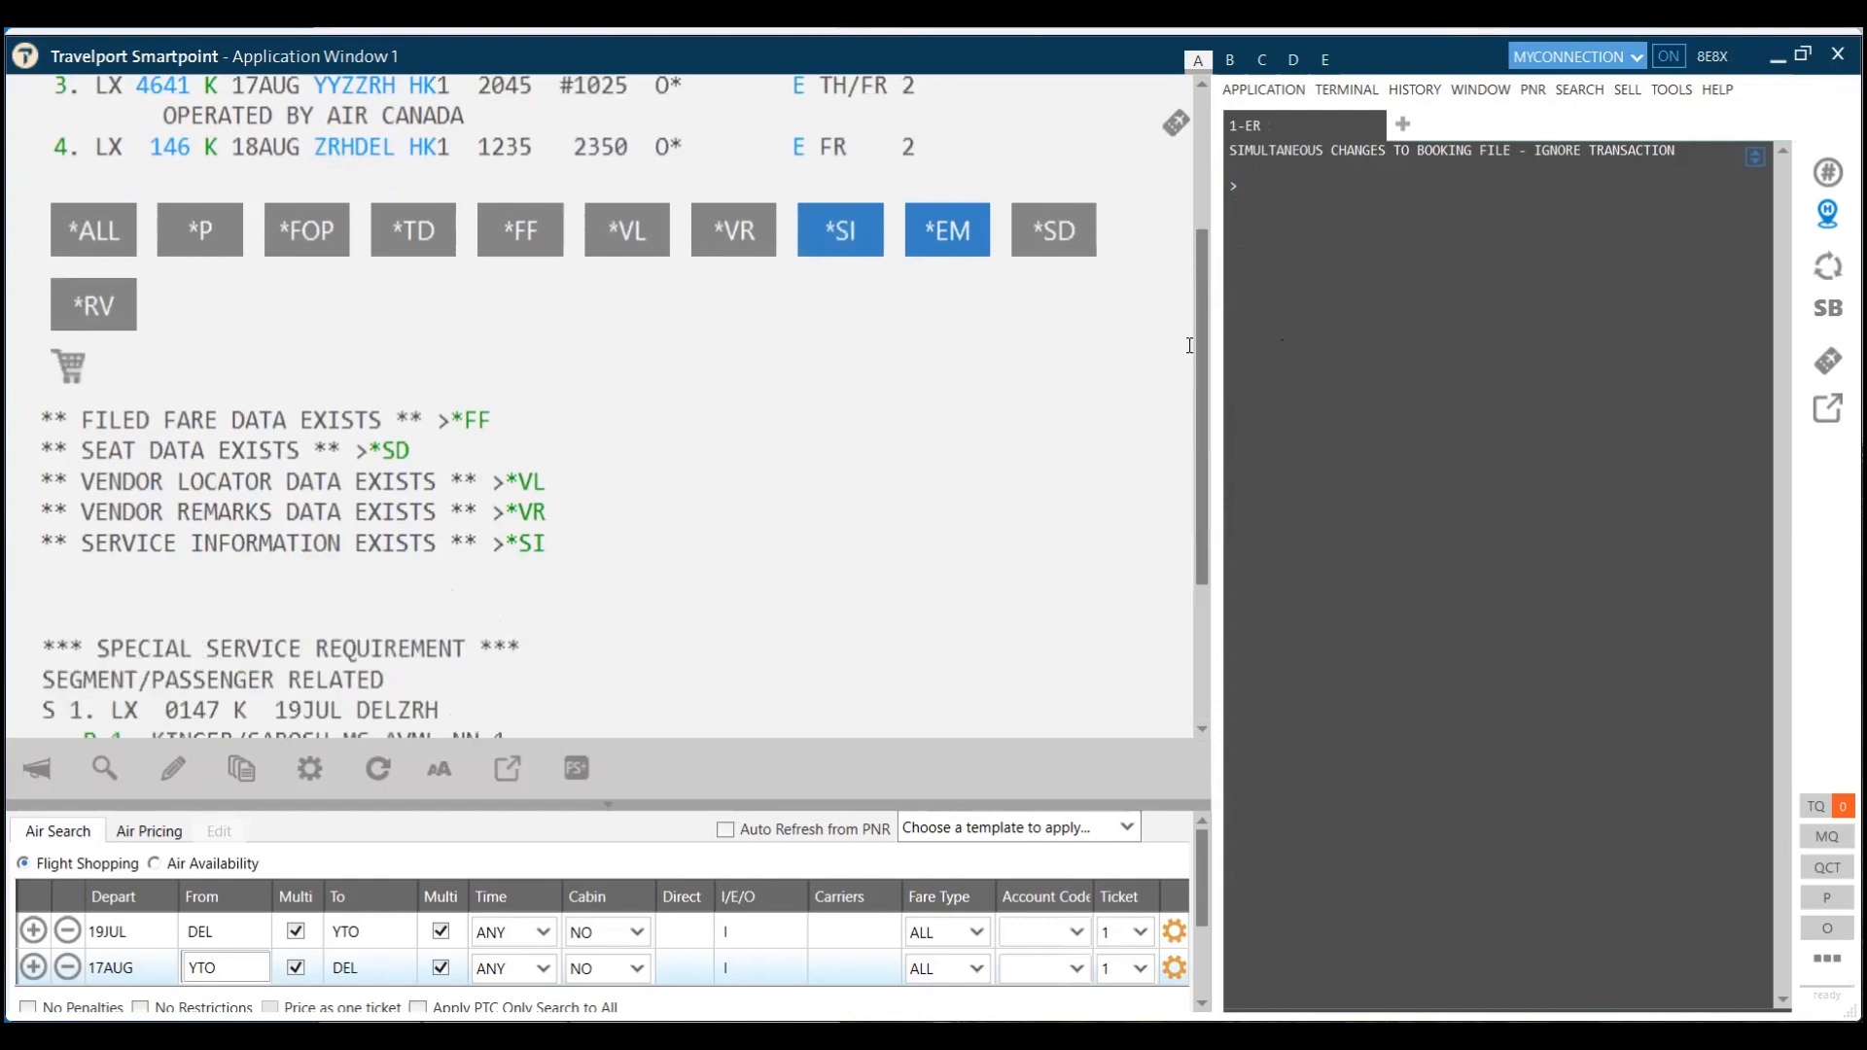
{"action": "scroll", "scroll_direction": "down", "scroll_amount": 3}
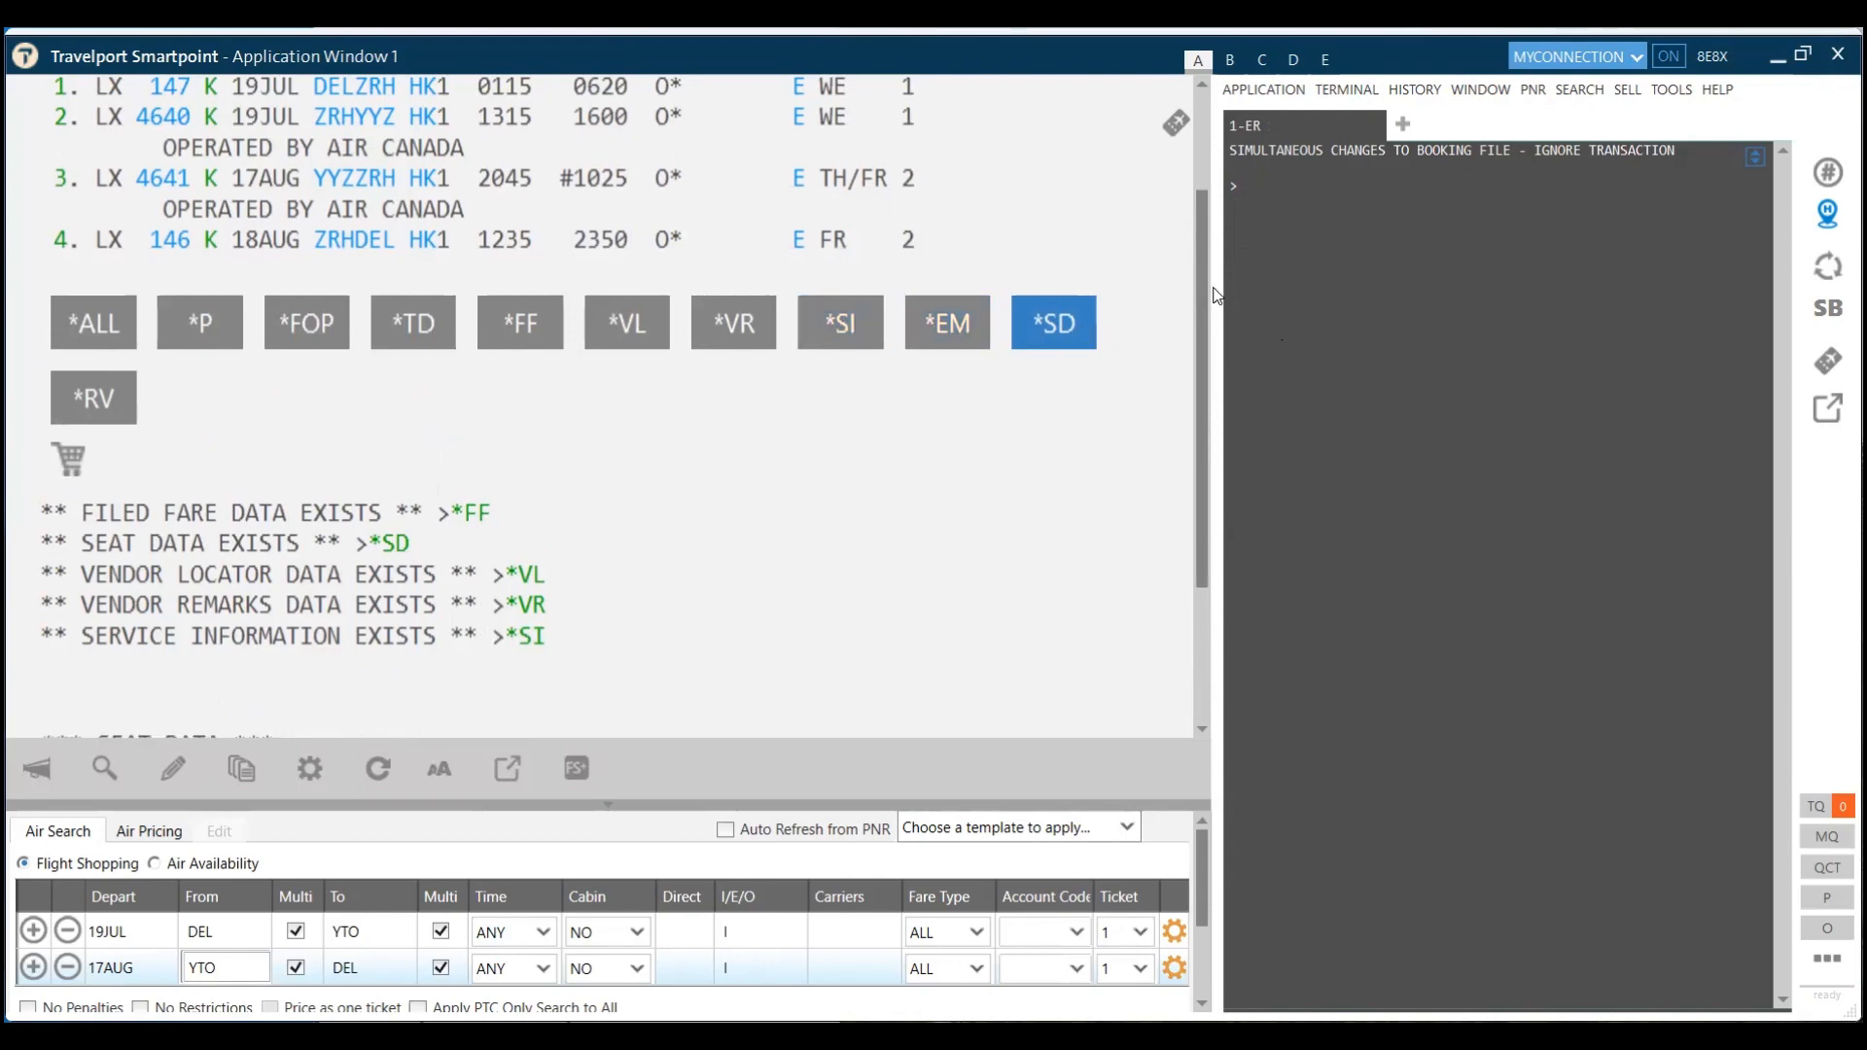
{"action": "scroll", "scroll_direction": "down", "scroll_amount": 3}
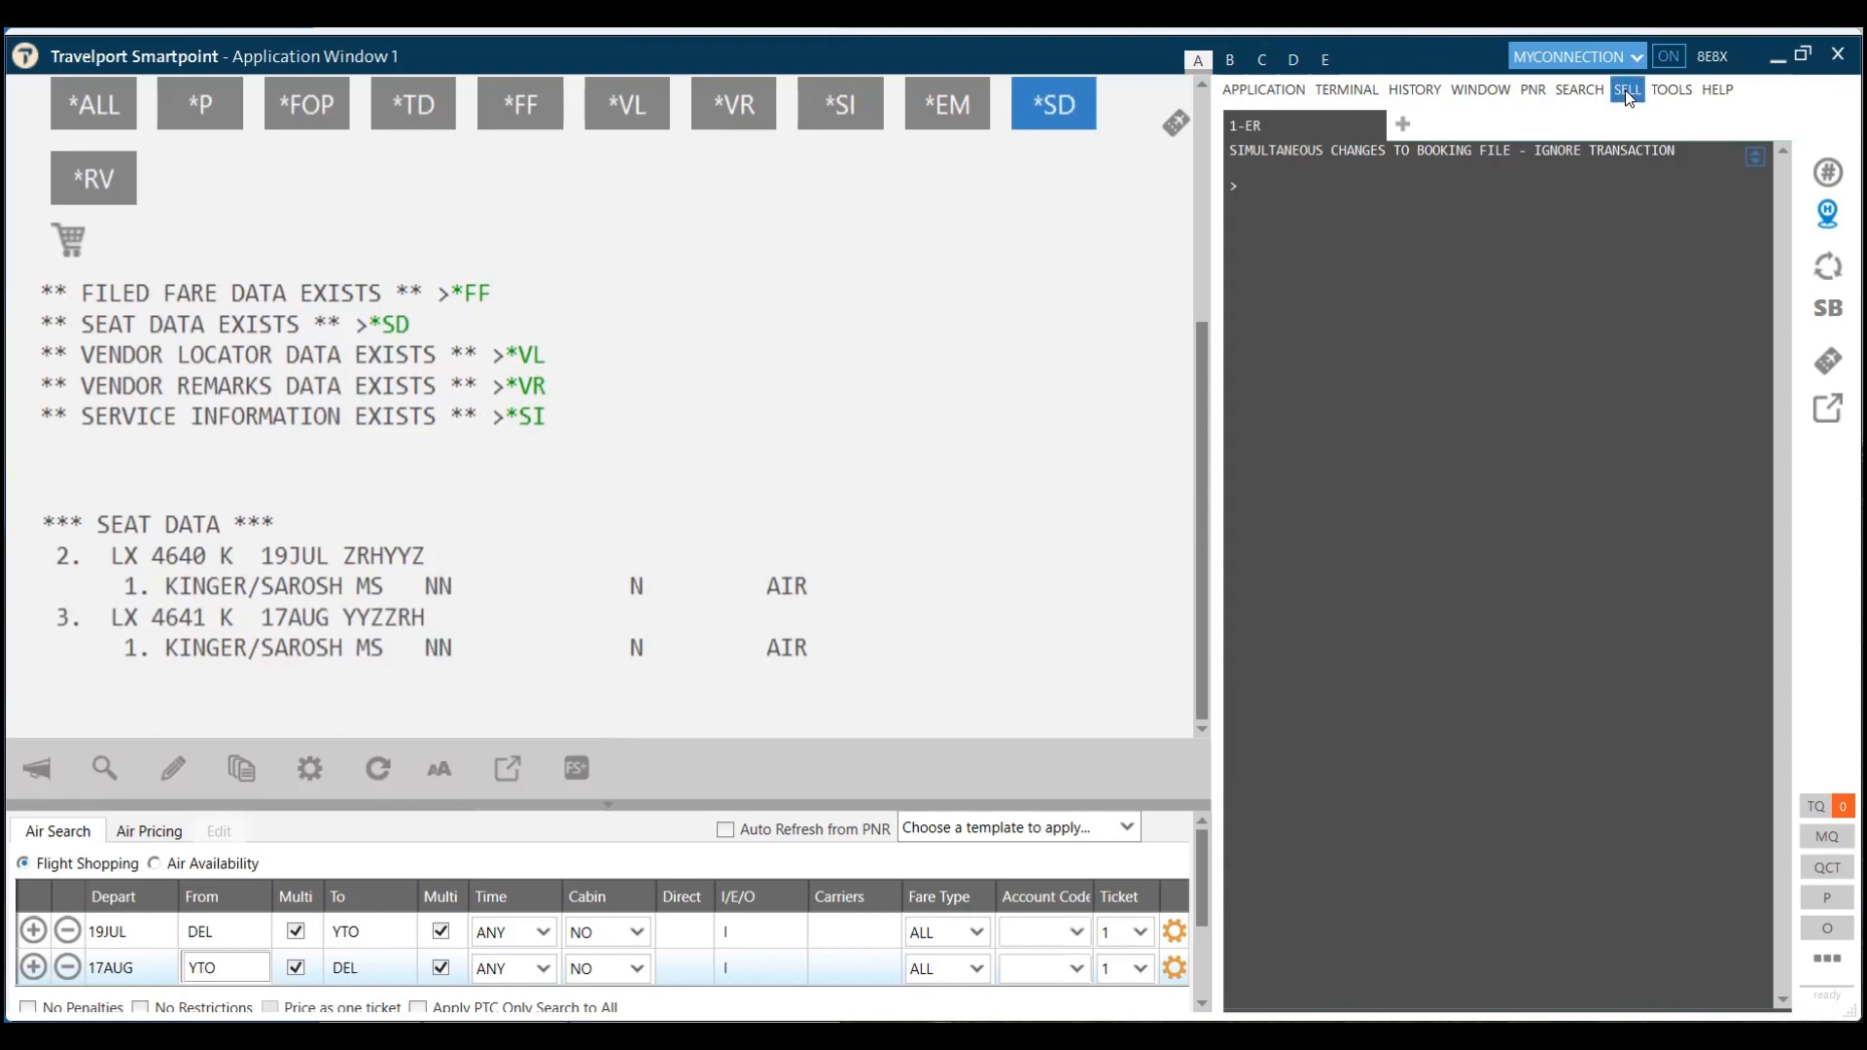
{"action": "left_click", "coordinate": [1578, 89]}
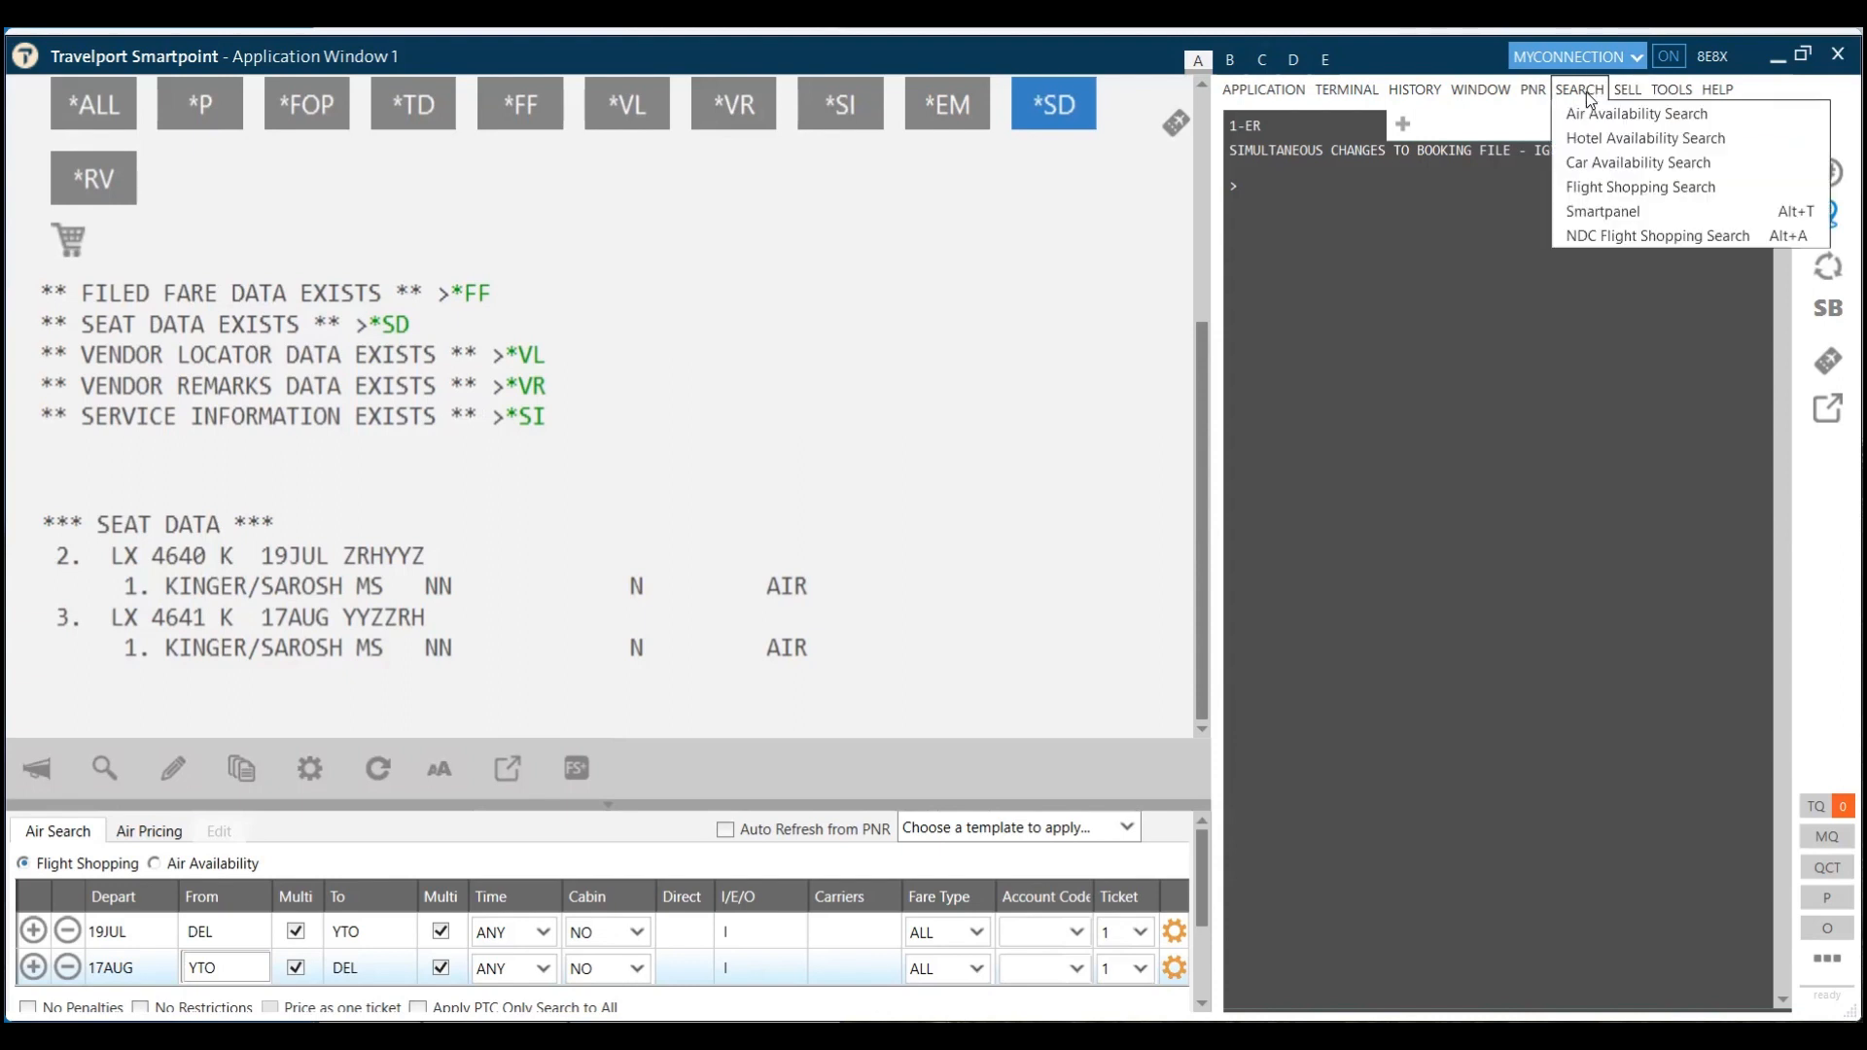
{"action": "left_click", "coordinate": [1626, 90]}
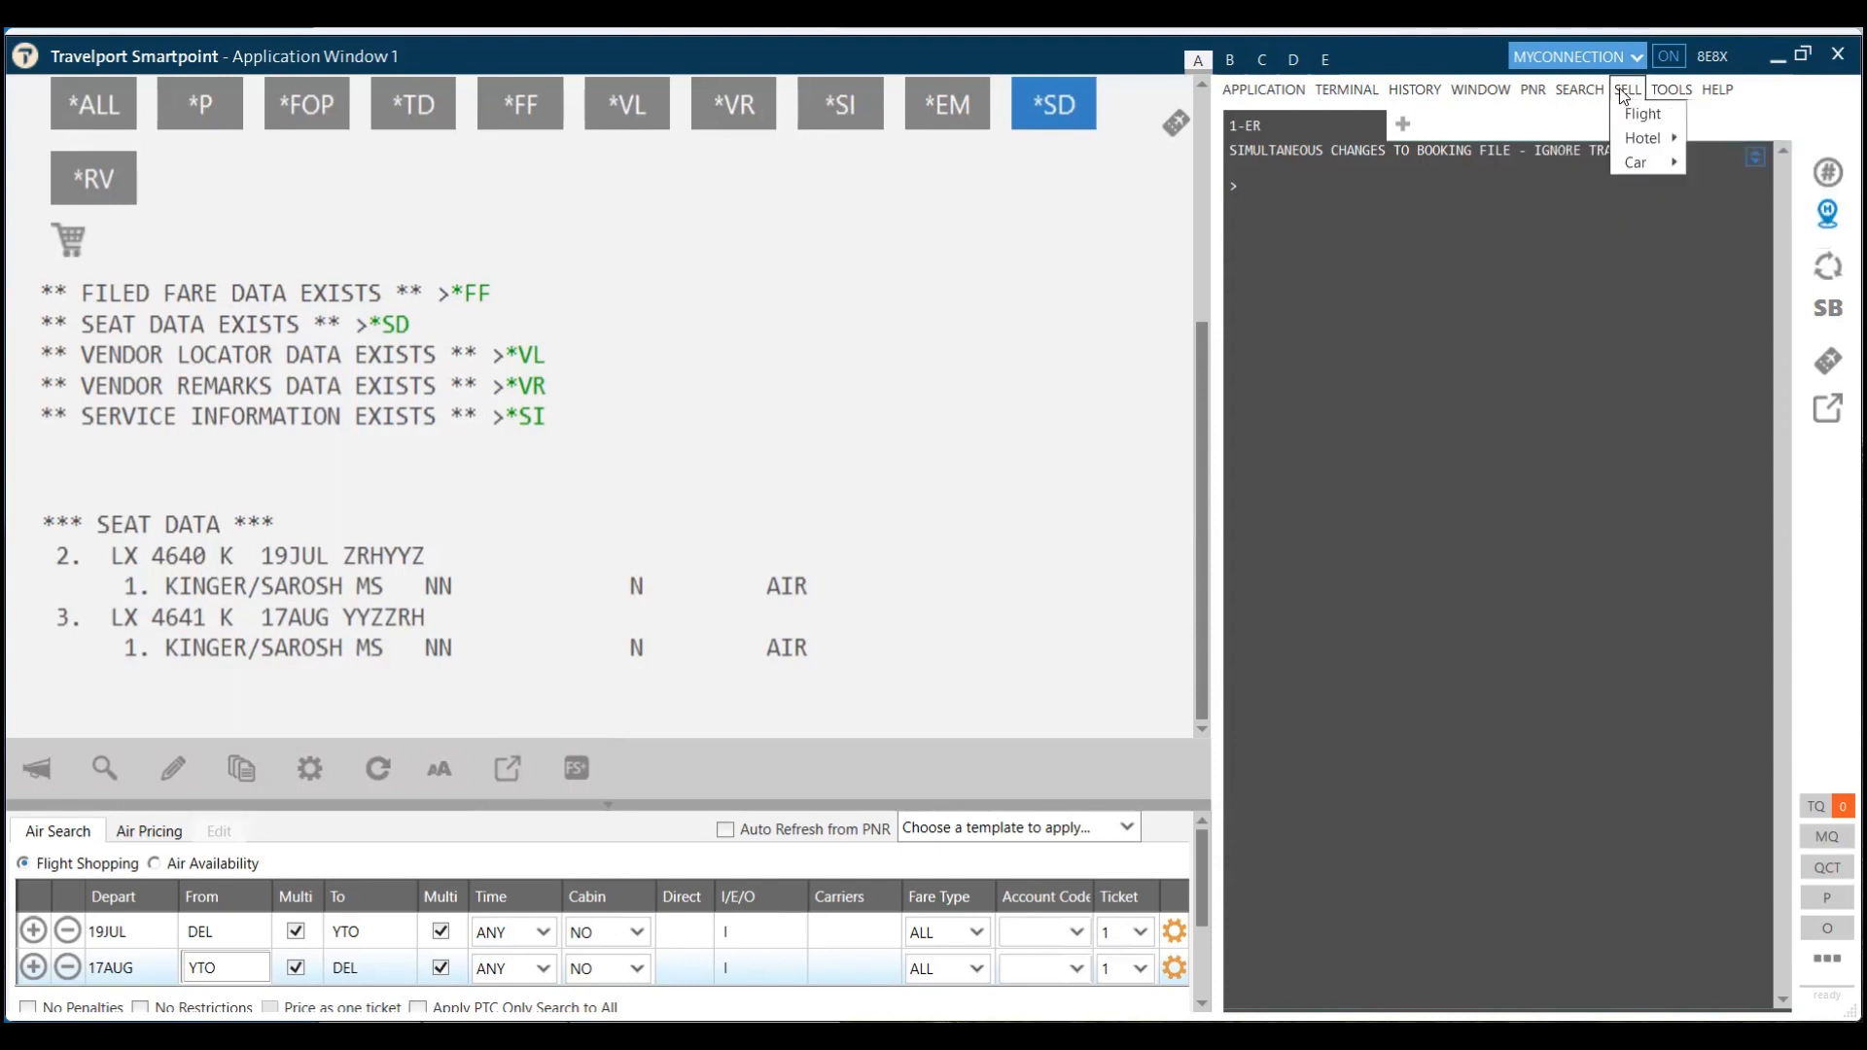
{"action": "mouse_move", "coordinate": [1645, 112]}
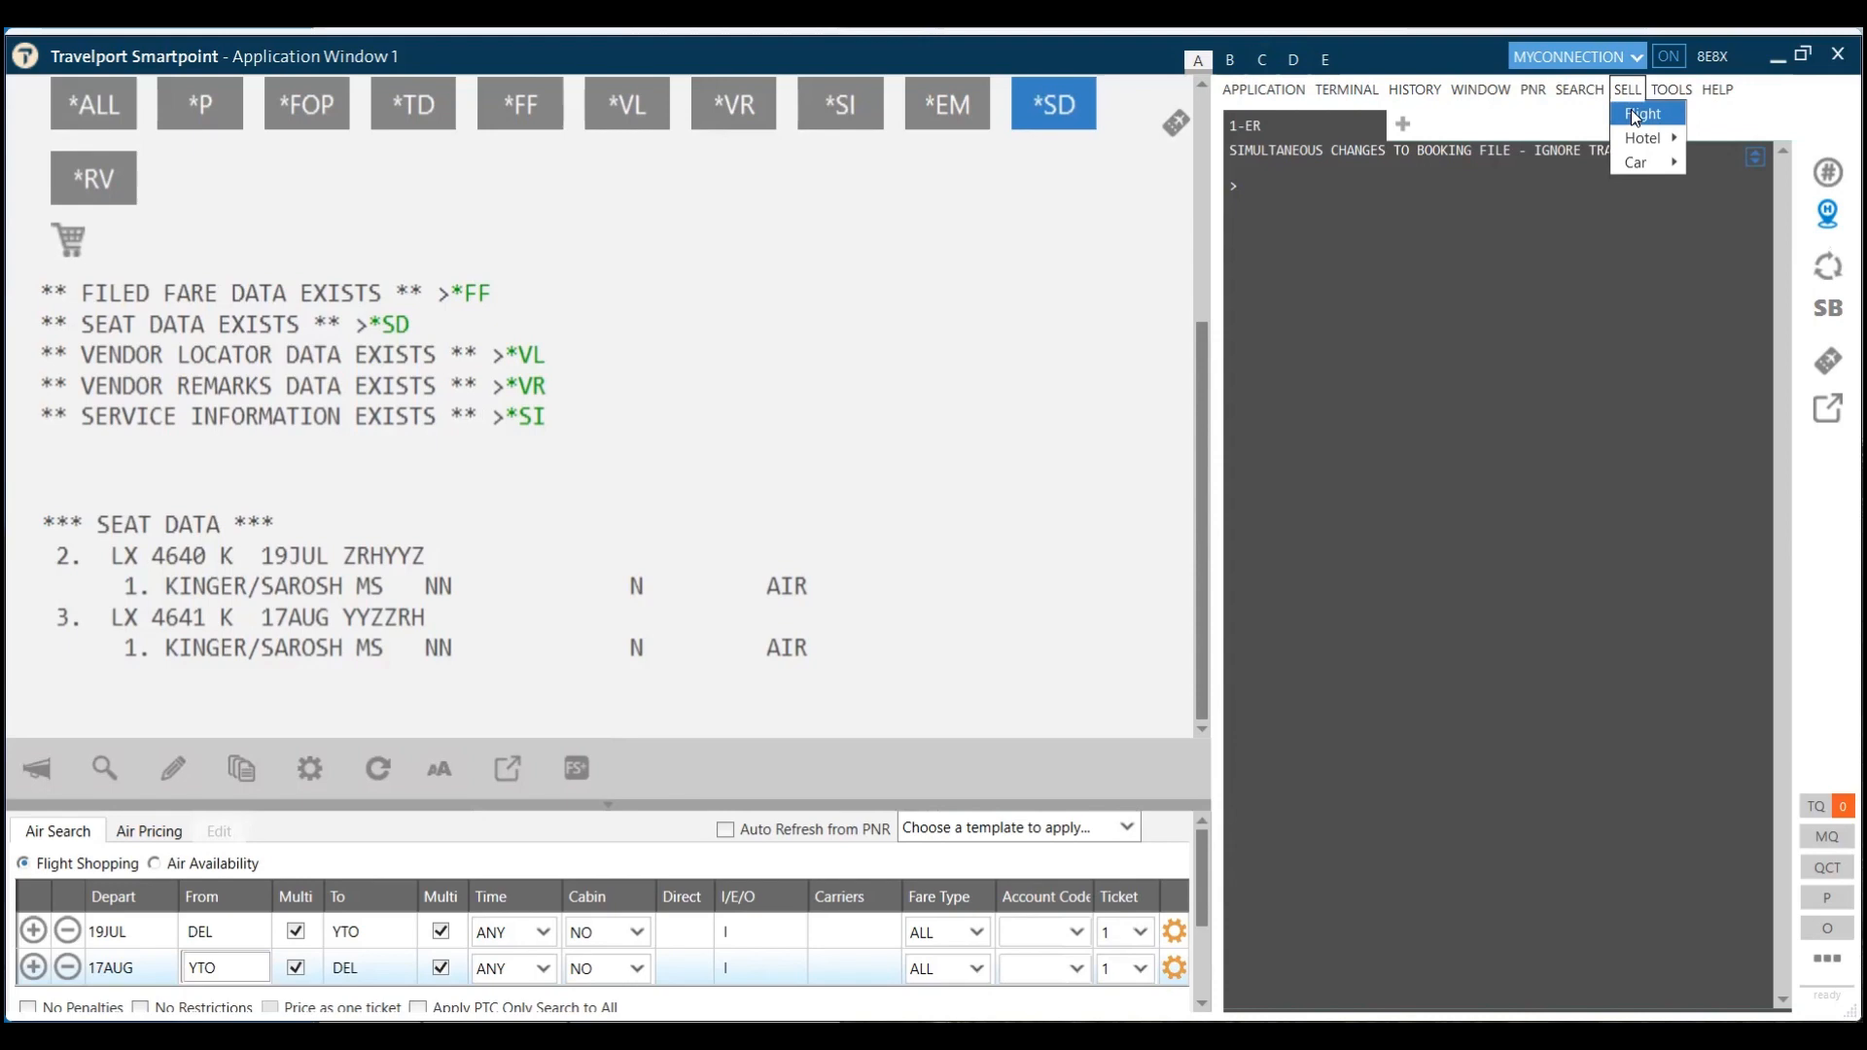
{"action": "mouse_move", "coordinate": [1659, 112]}
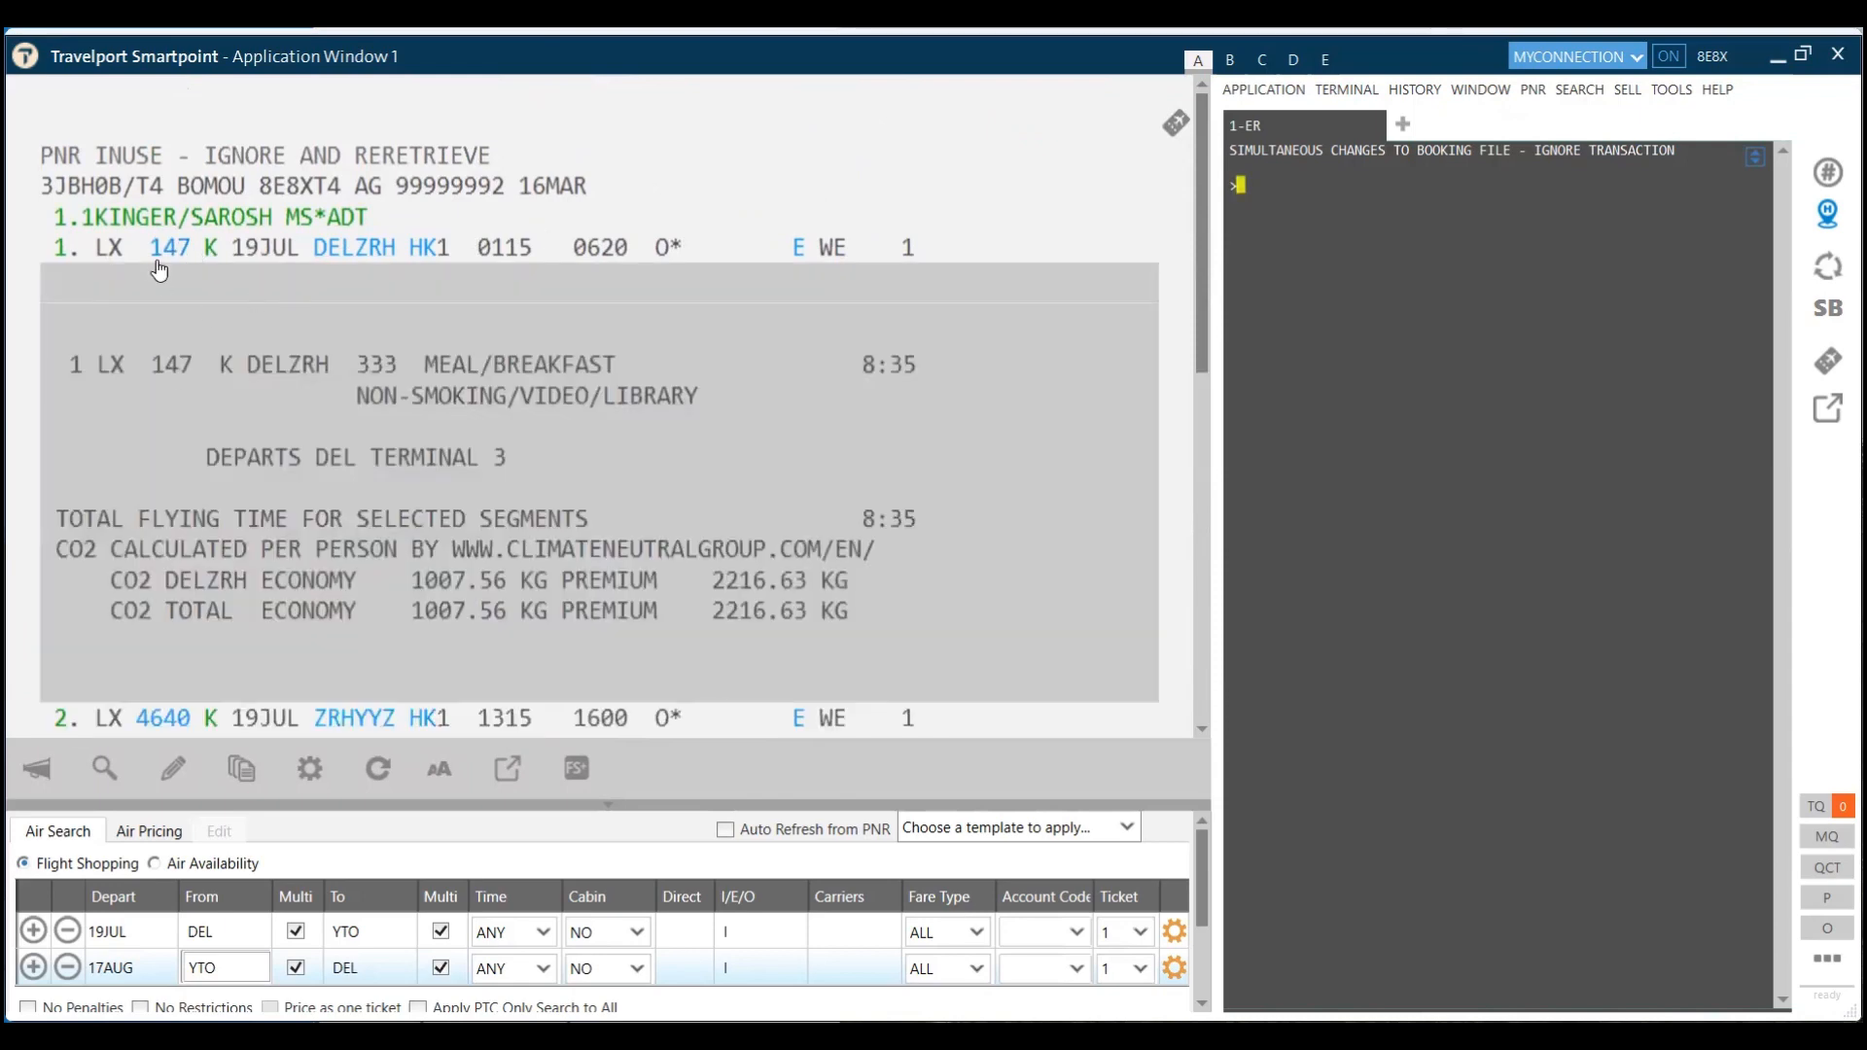
{"action": "mouse_move", "coordinate": [173, 251]}
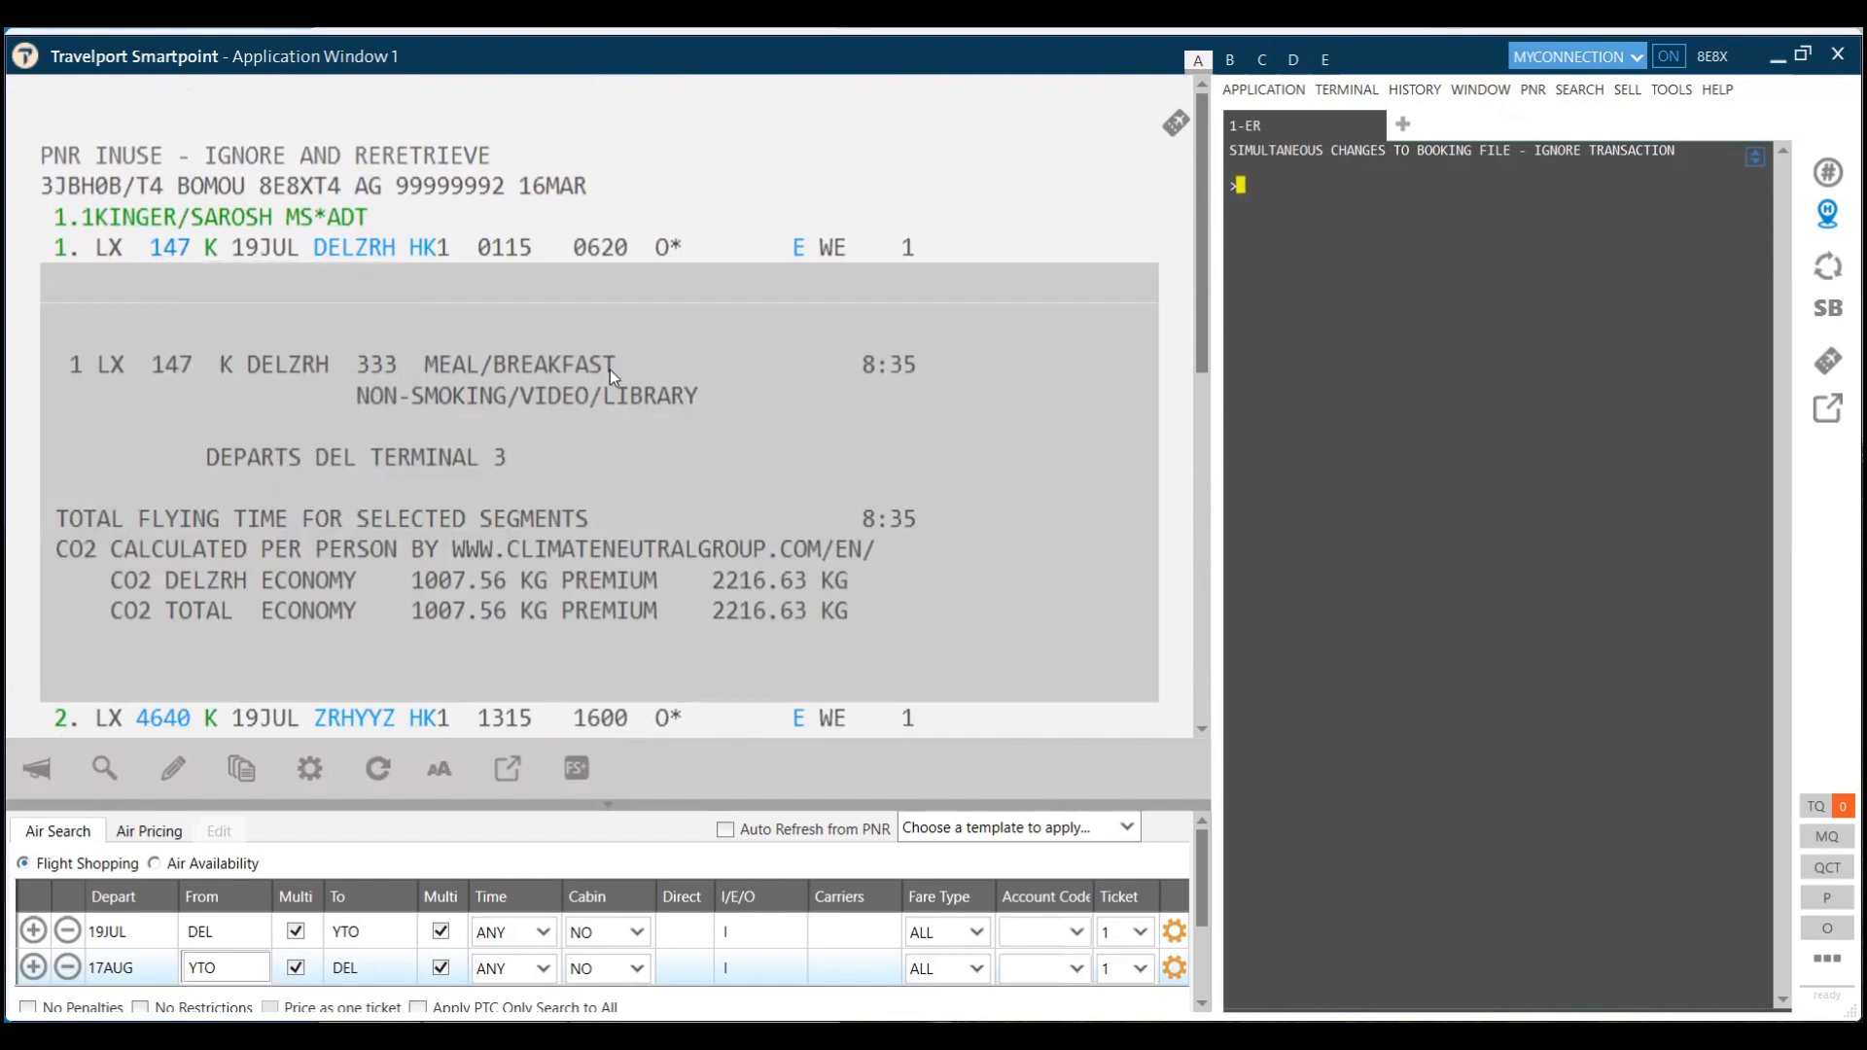
{"action": "mouse_move", "coordinate": [578, 393]}
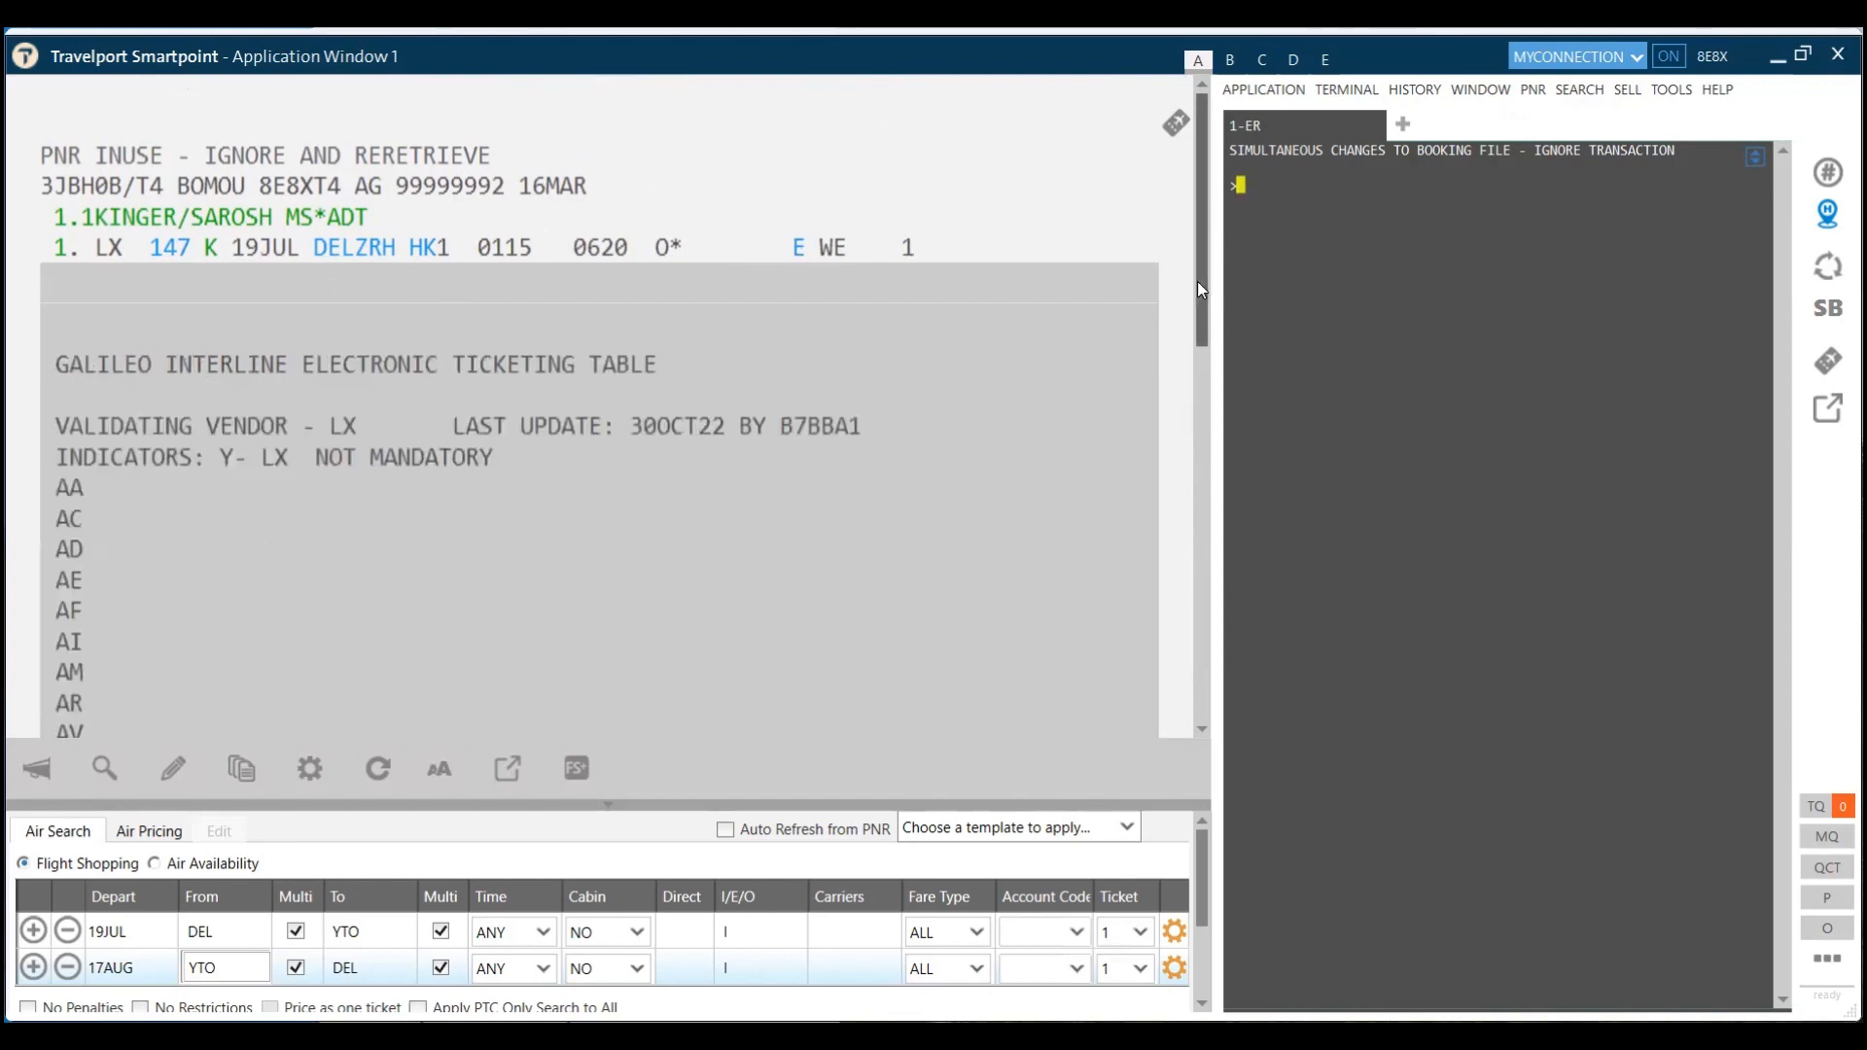
- Scroll through LX 147 Delhi–Zurich segment details: meal, terminal, flying time, interline table
{"action": "scroll", "scroll_direction": "down", "scroll_amount": 3}
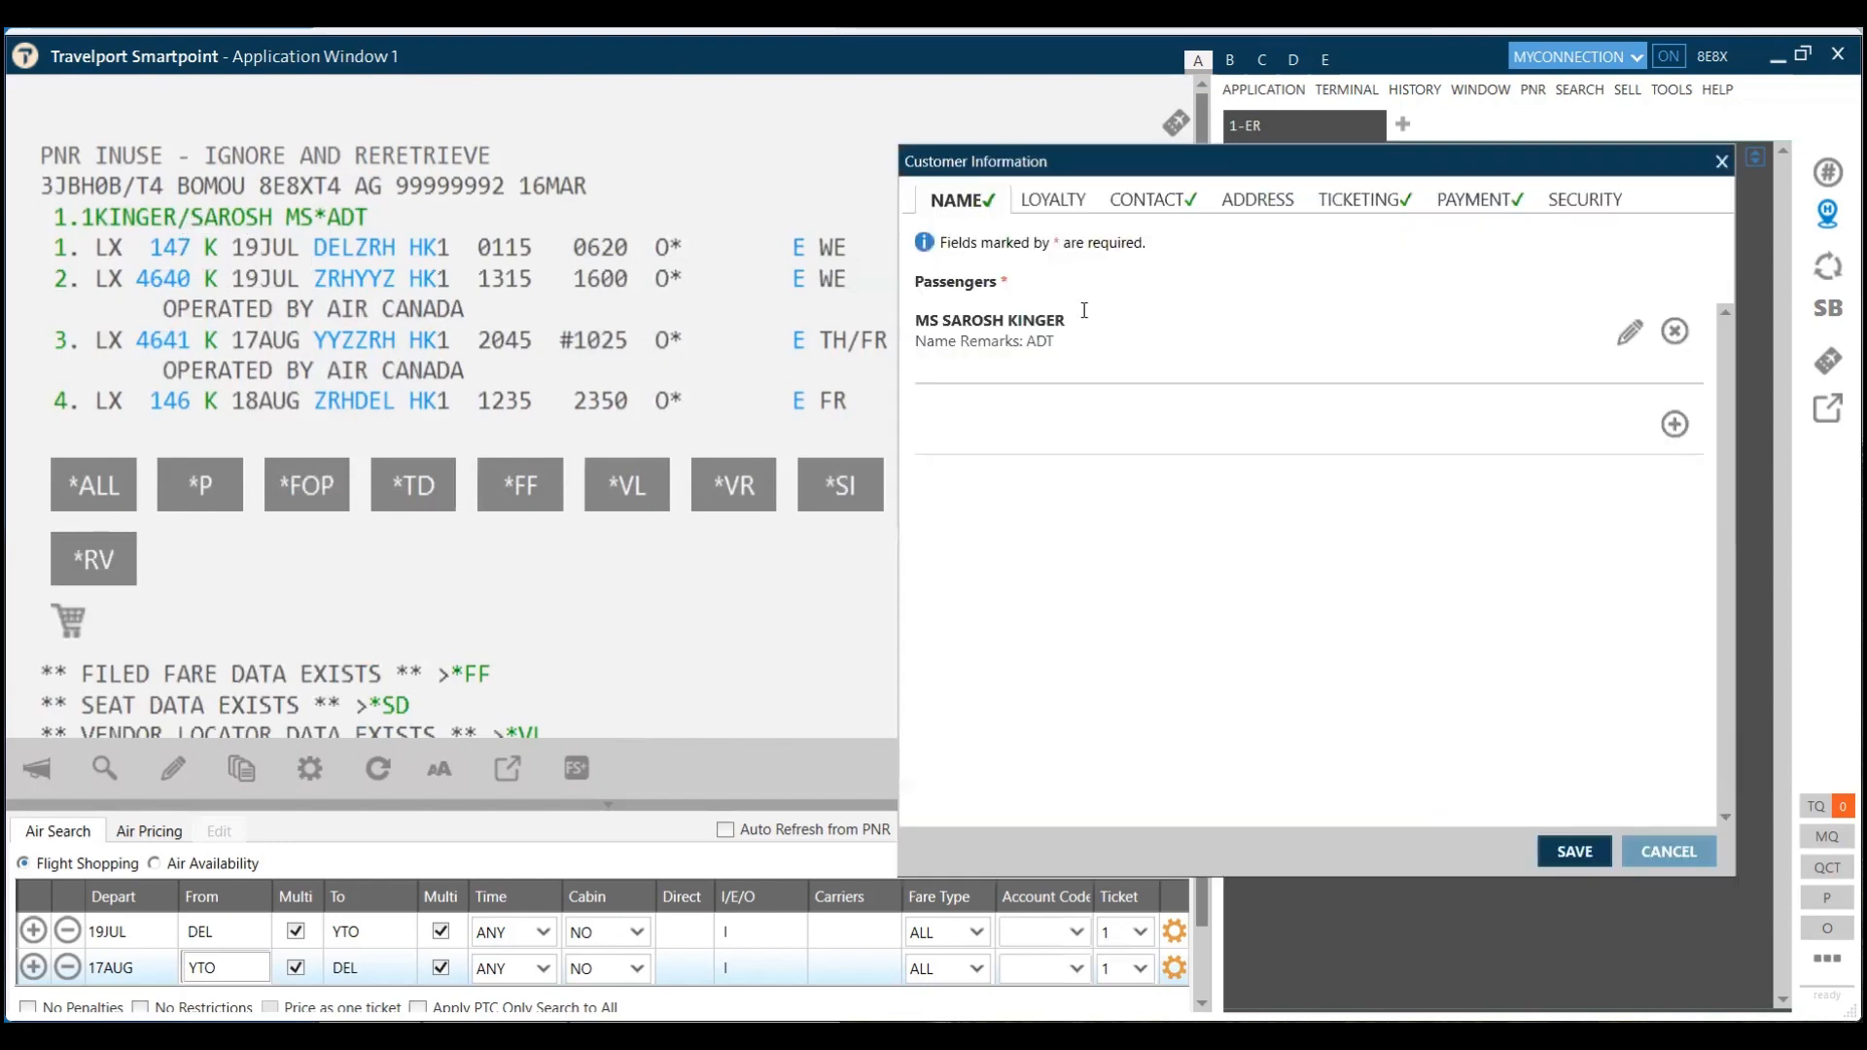
{"action": "mouse_move", "coordinate": [1568, 330]}
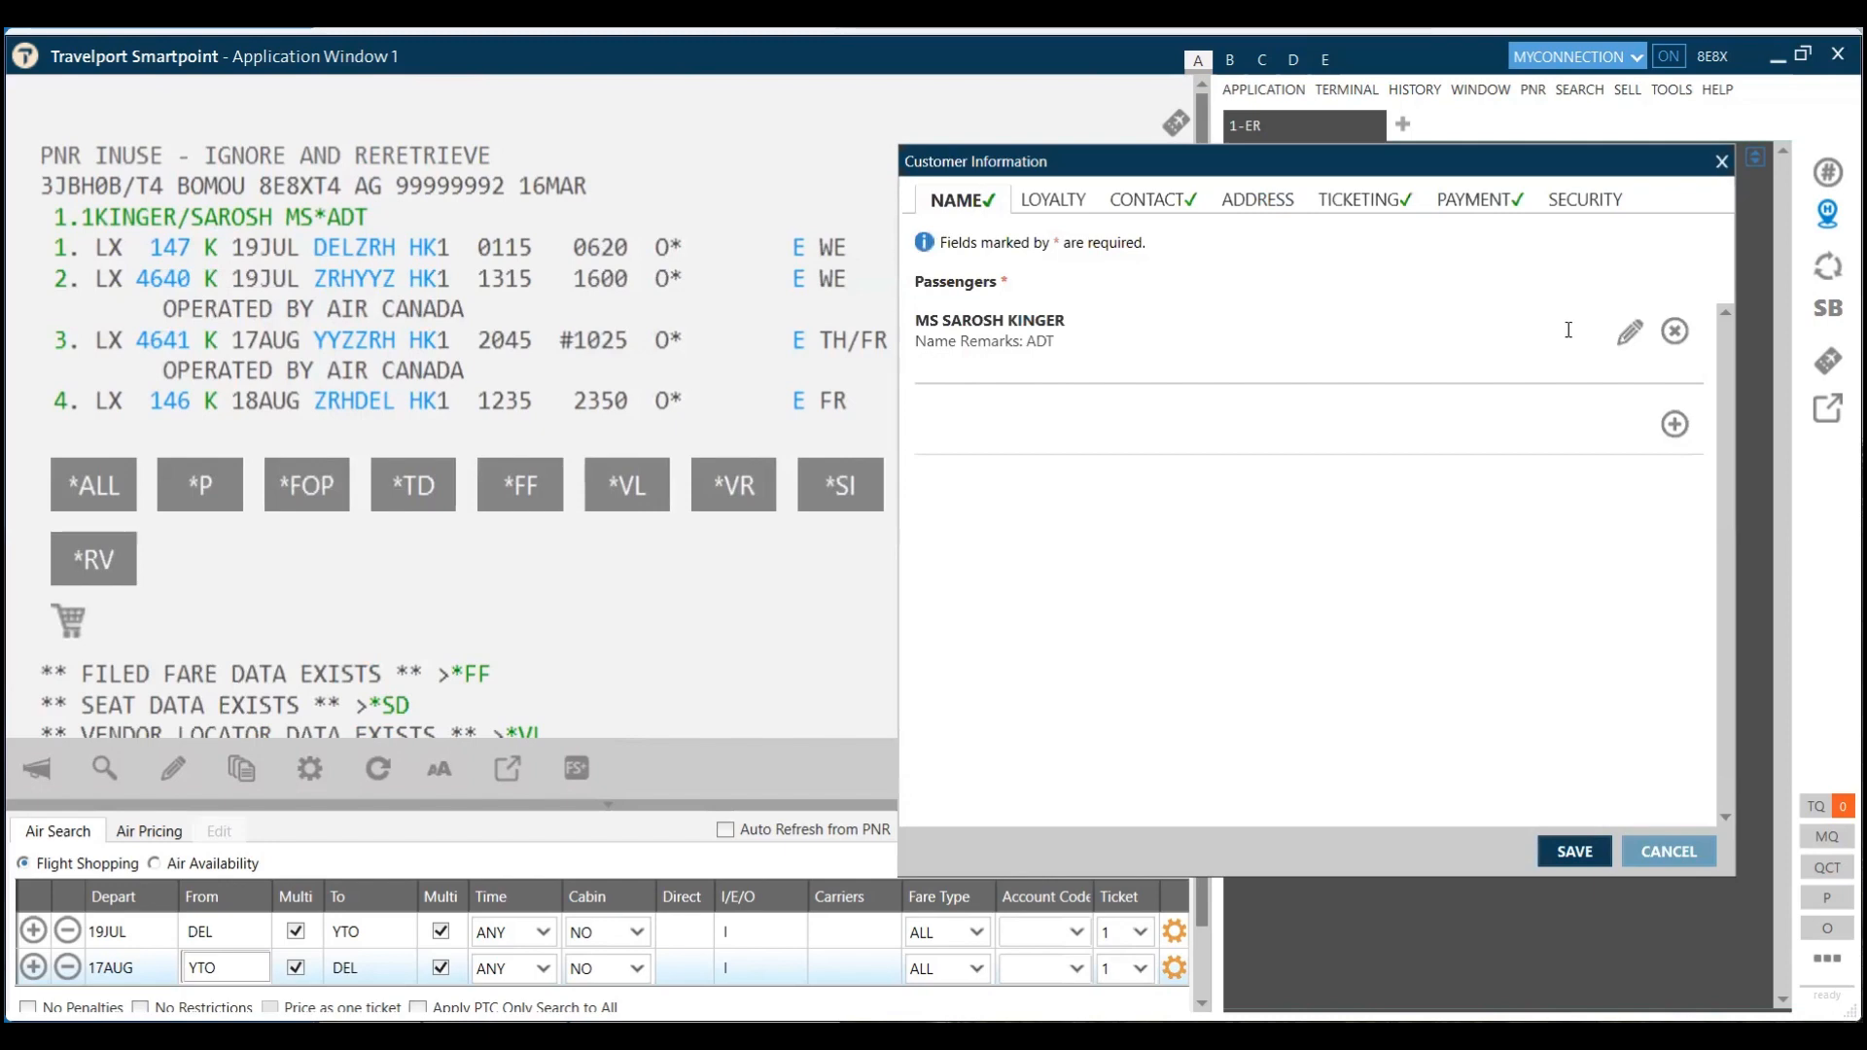
{"action": "mouse_move", "coordinate": [1710, 183]}
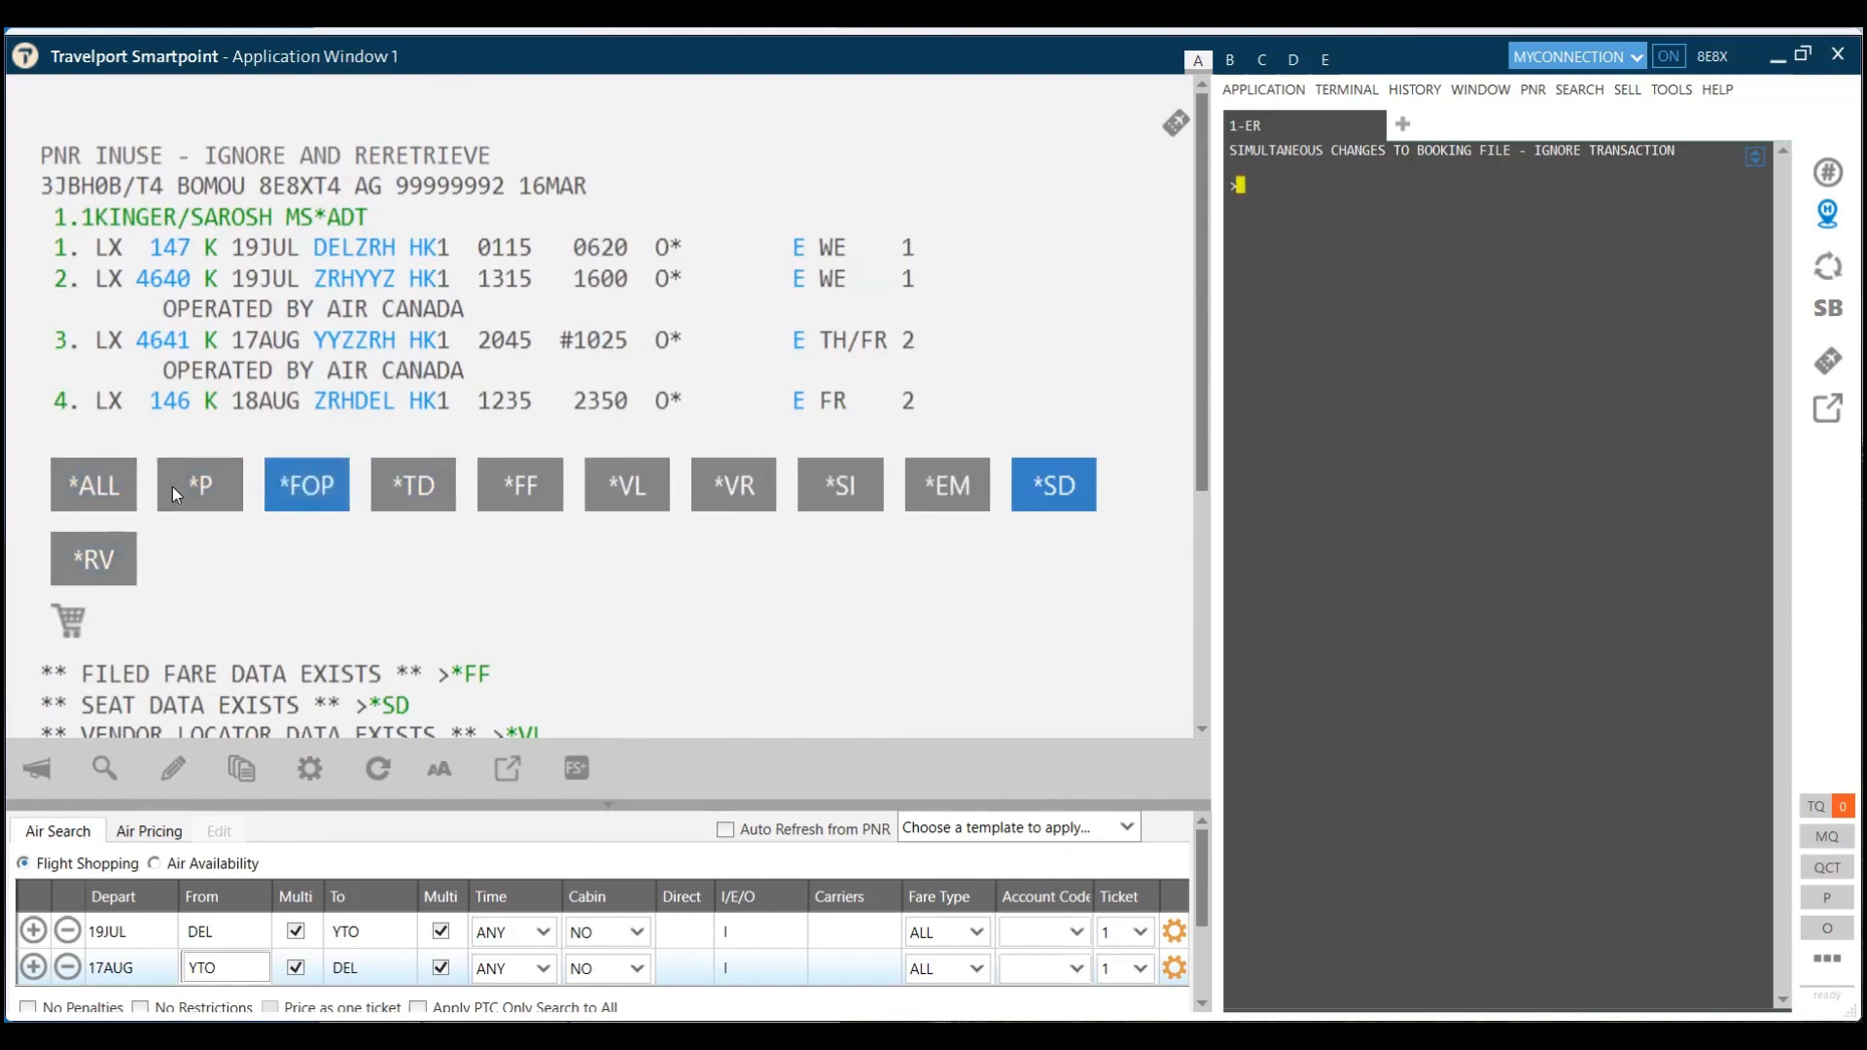
- Review *ALL, *FOP, *TD and *FF sections, ending on filed fare FQ1 of INR 95,223
{"action": "left_click", "coordinate": [91, 484]}
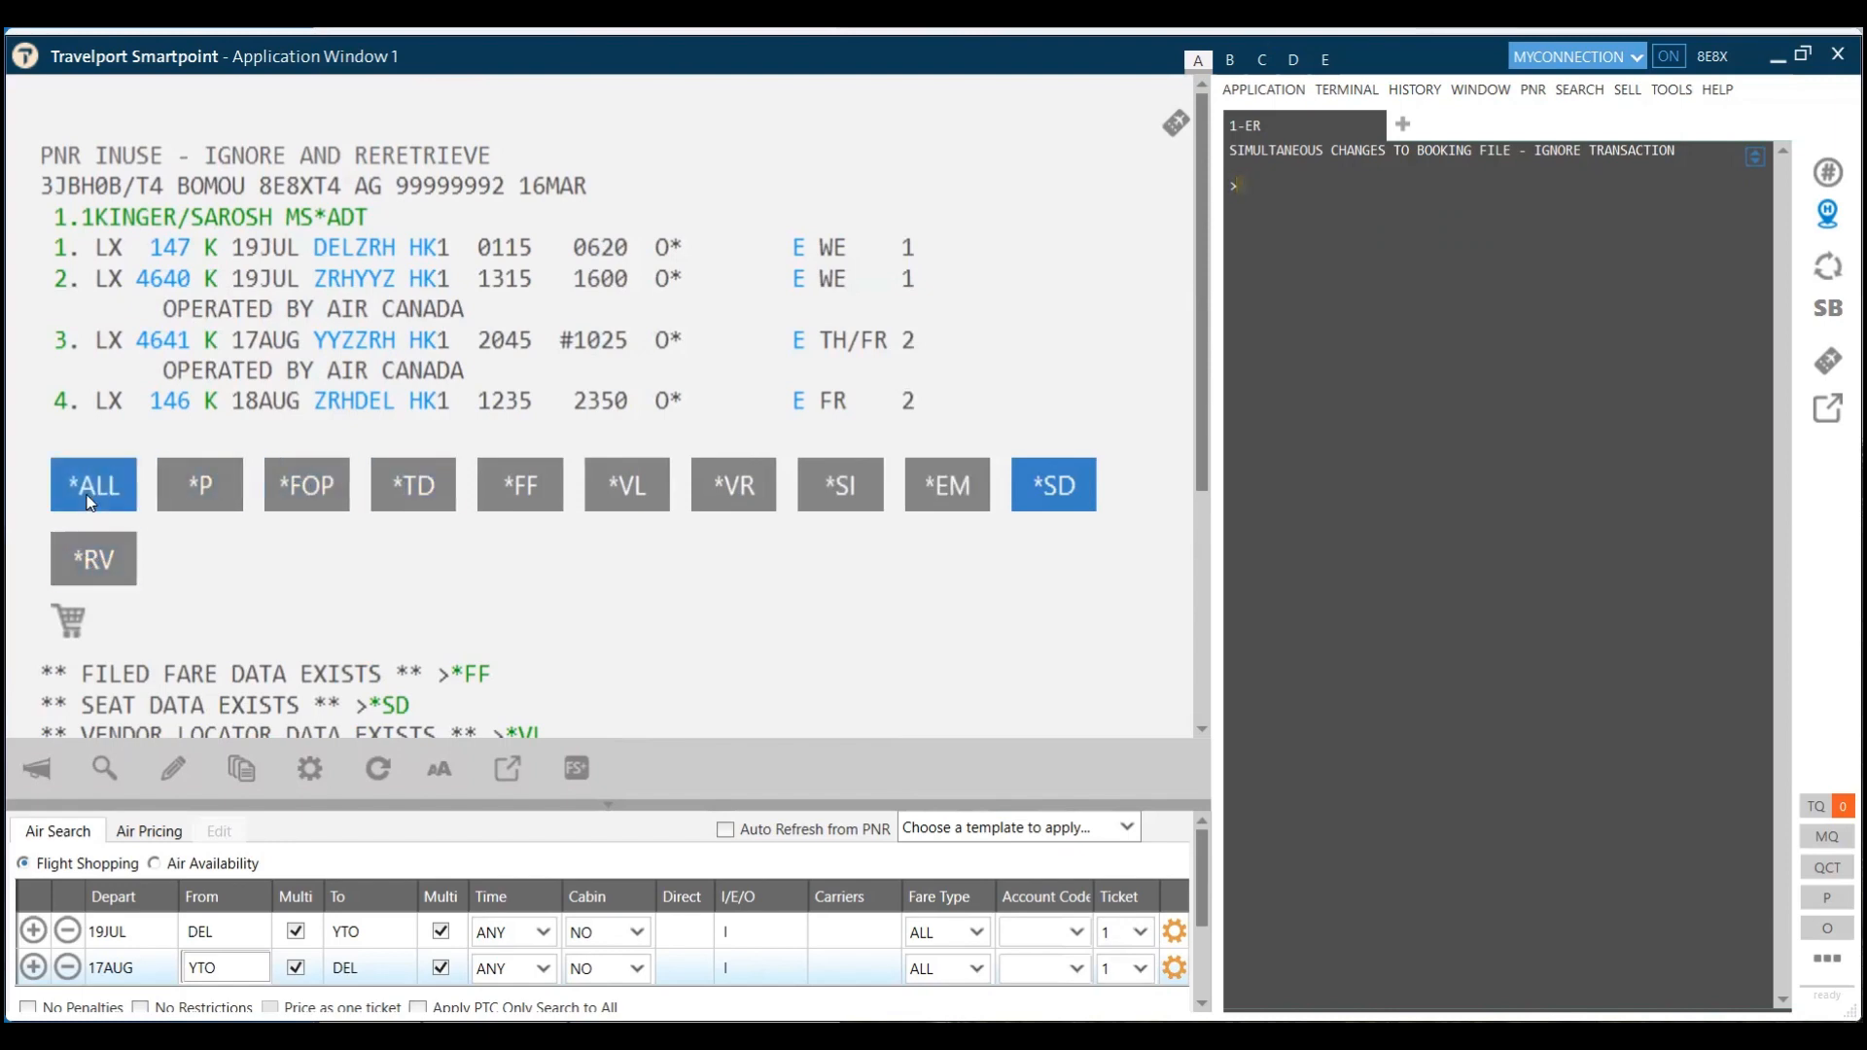
{"action": "mouse_move", "coordinate": [91, 484]}
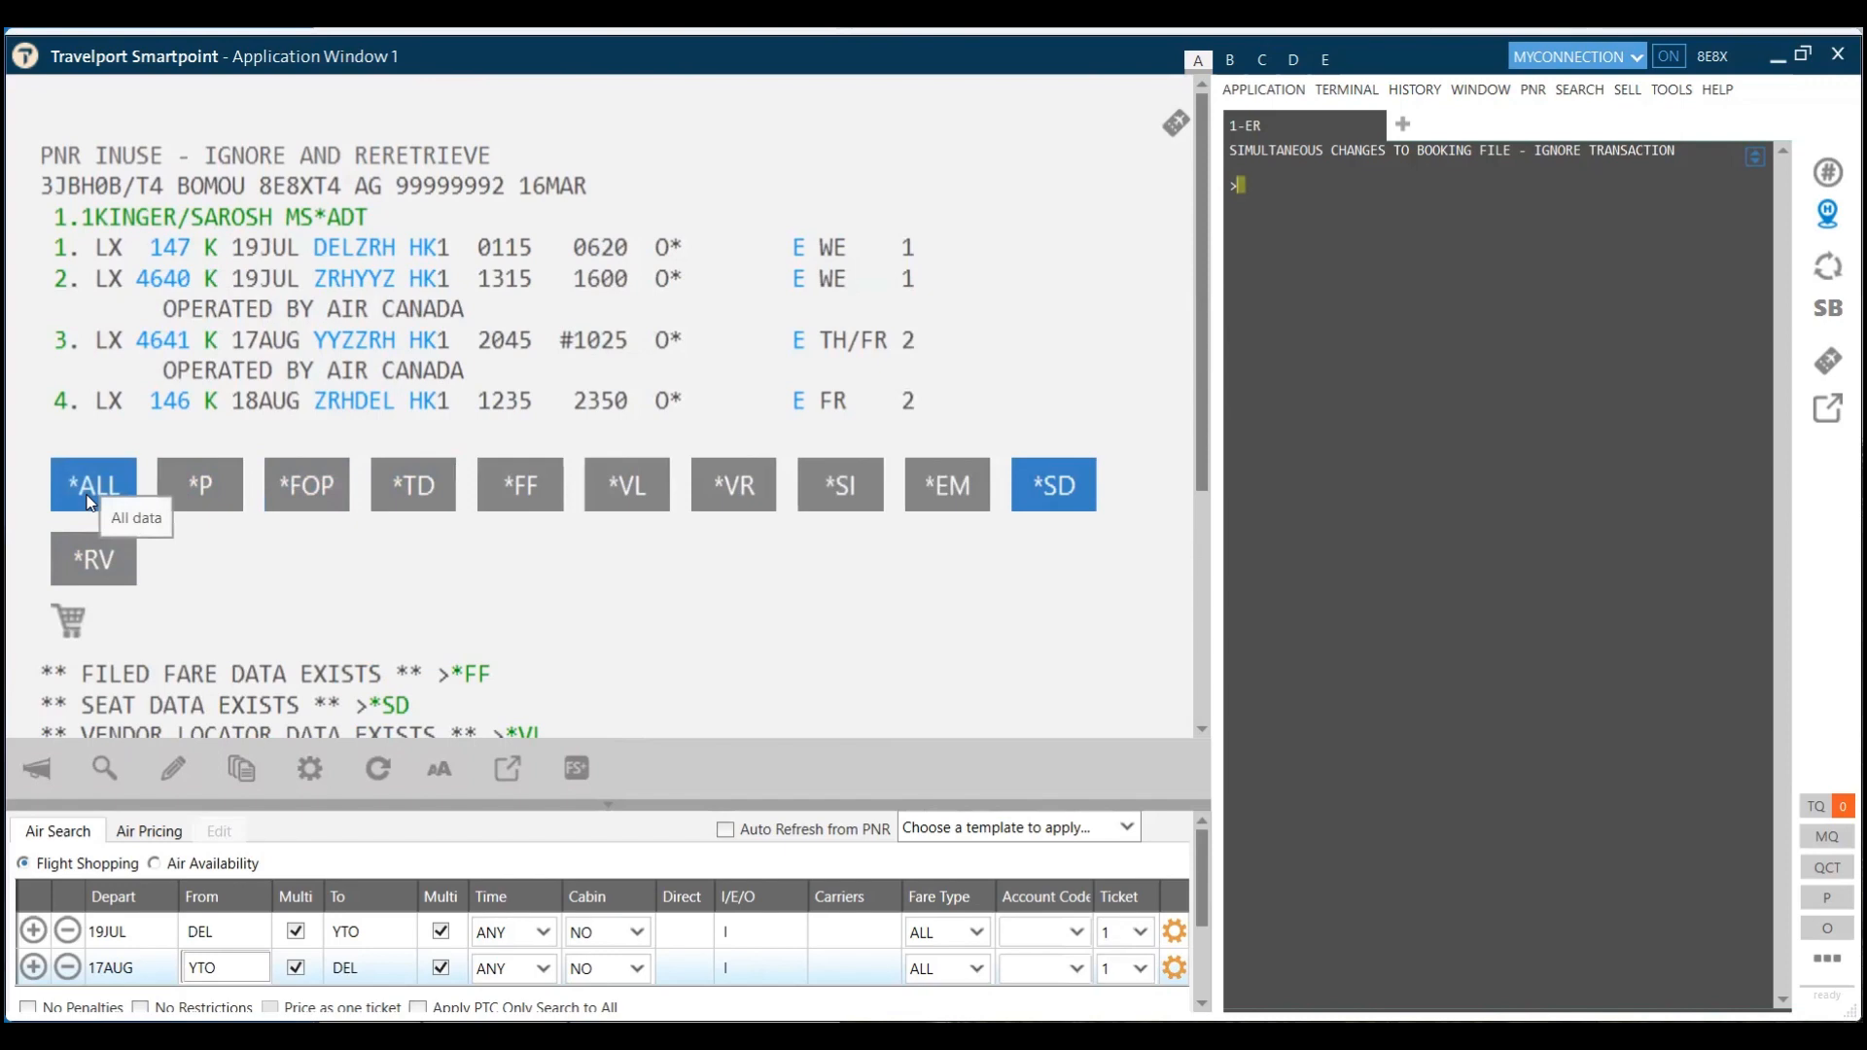
{"action": "mouse_move", "coordinate": [200, 484]}
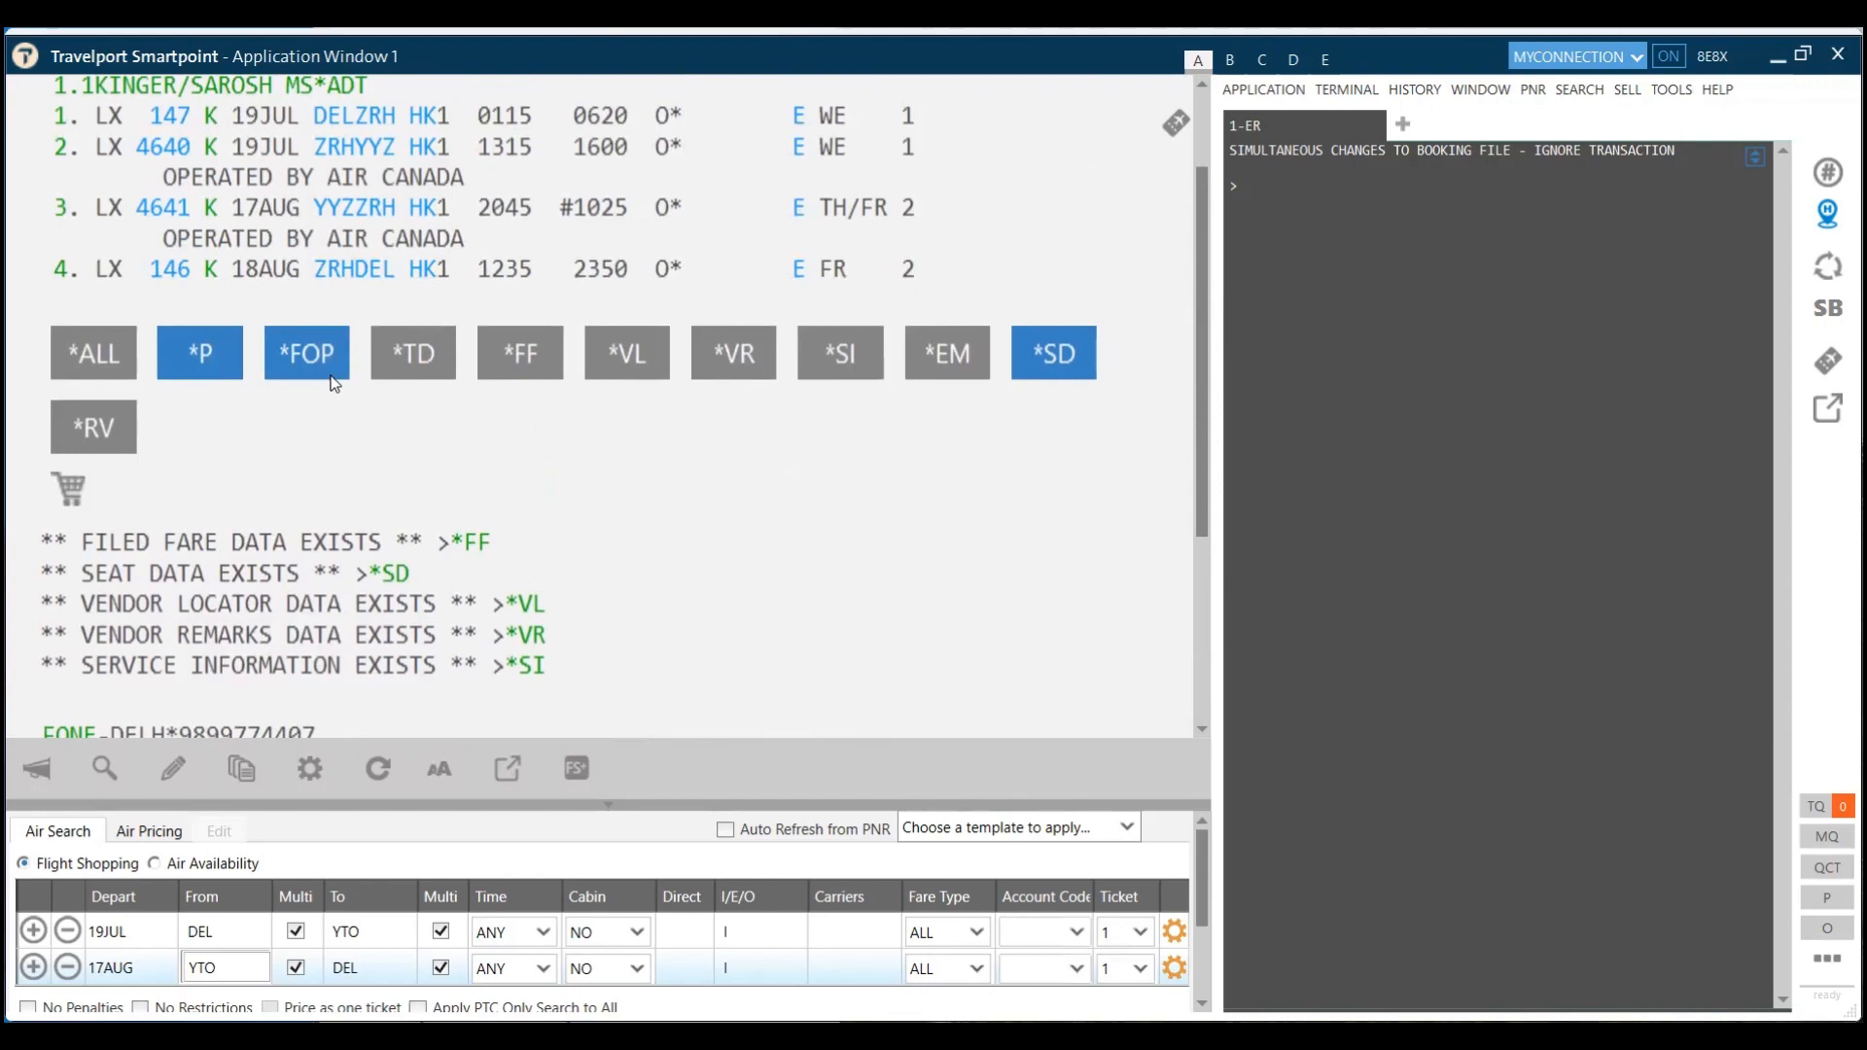
{"action": "mouse_move", "coordinate": [413, 352]}
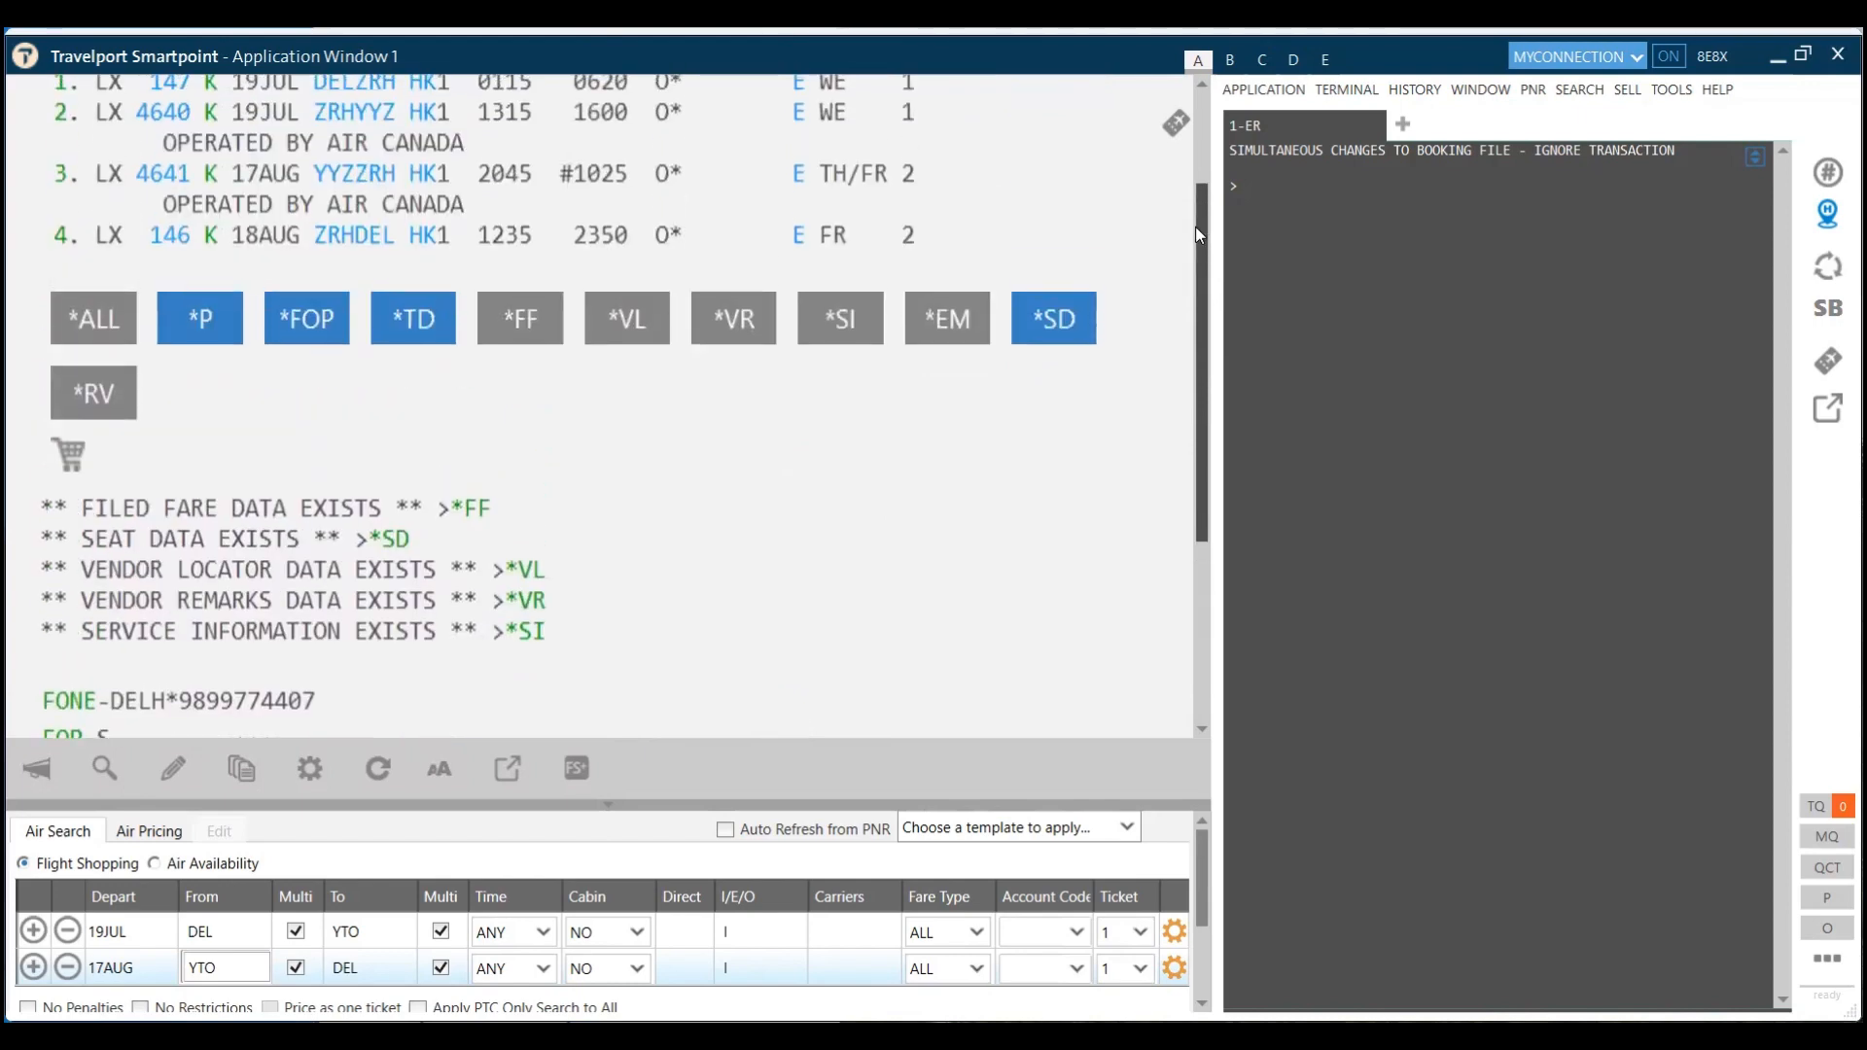
{"action": "left_click", "coordinate": [305, 318]}
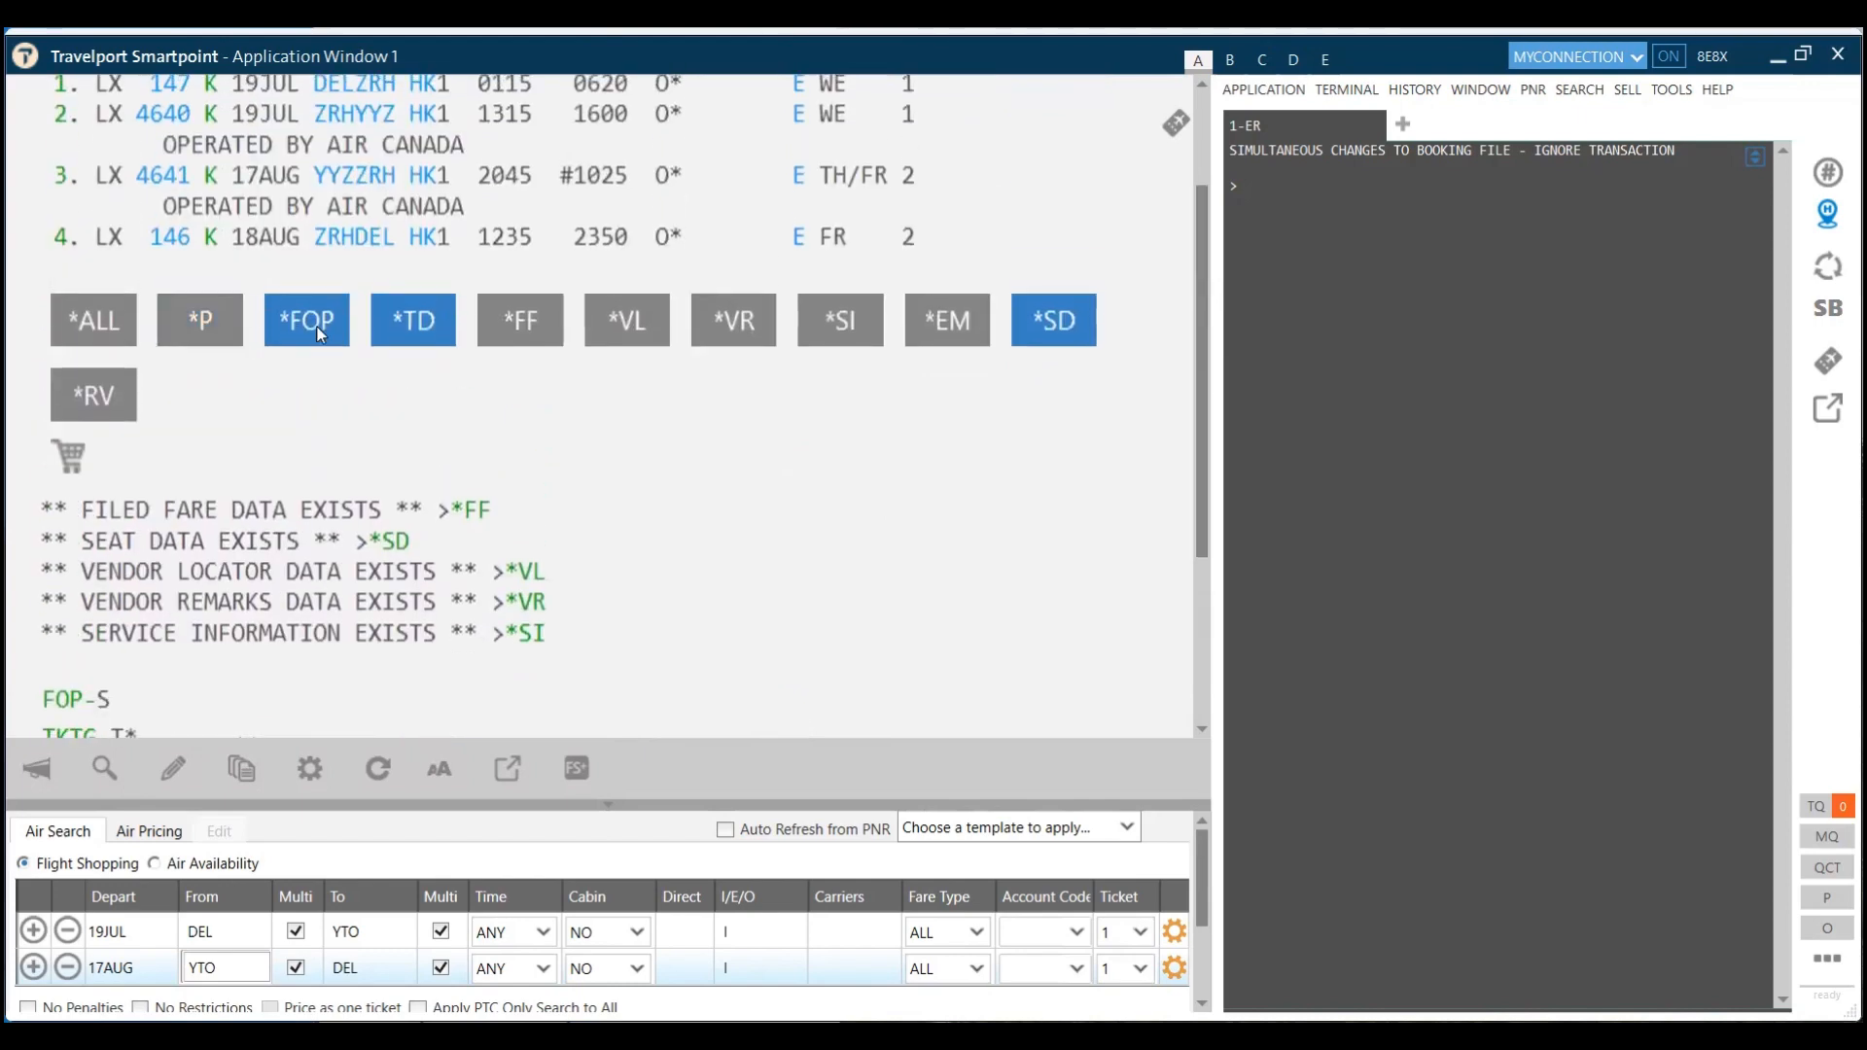
{"action": "left_click", "coordinate": [412, 319]}
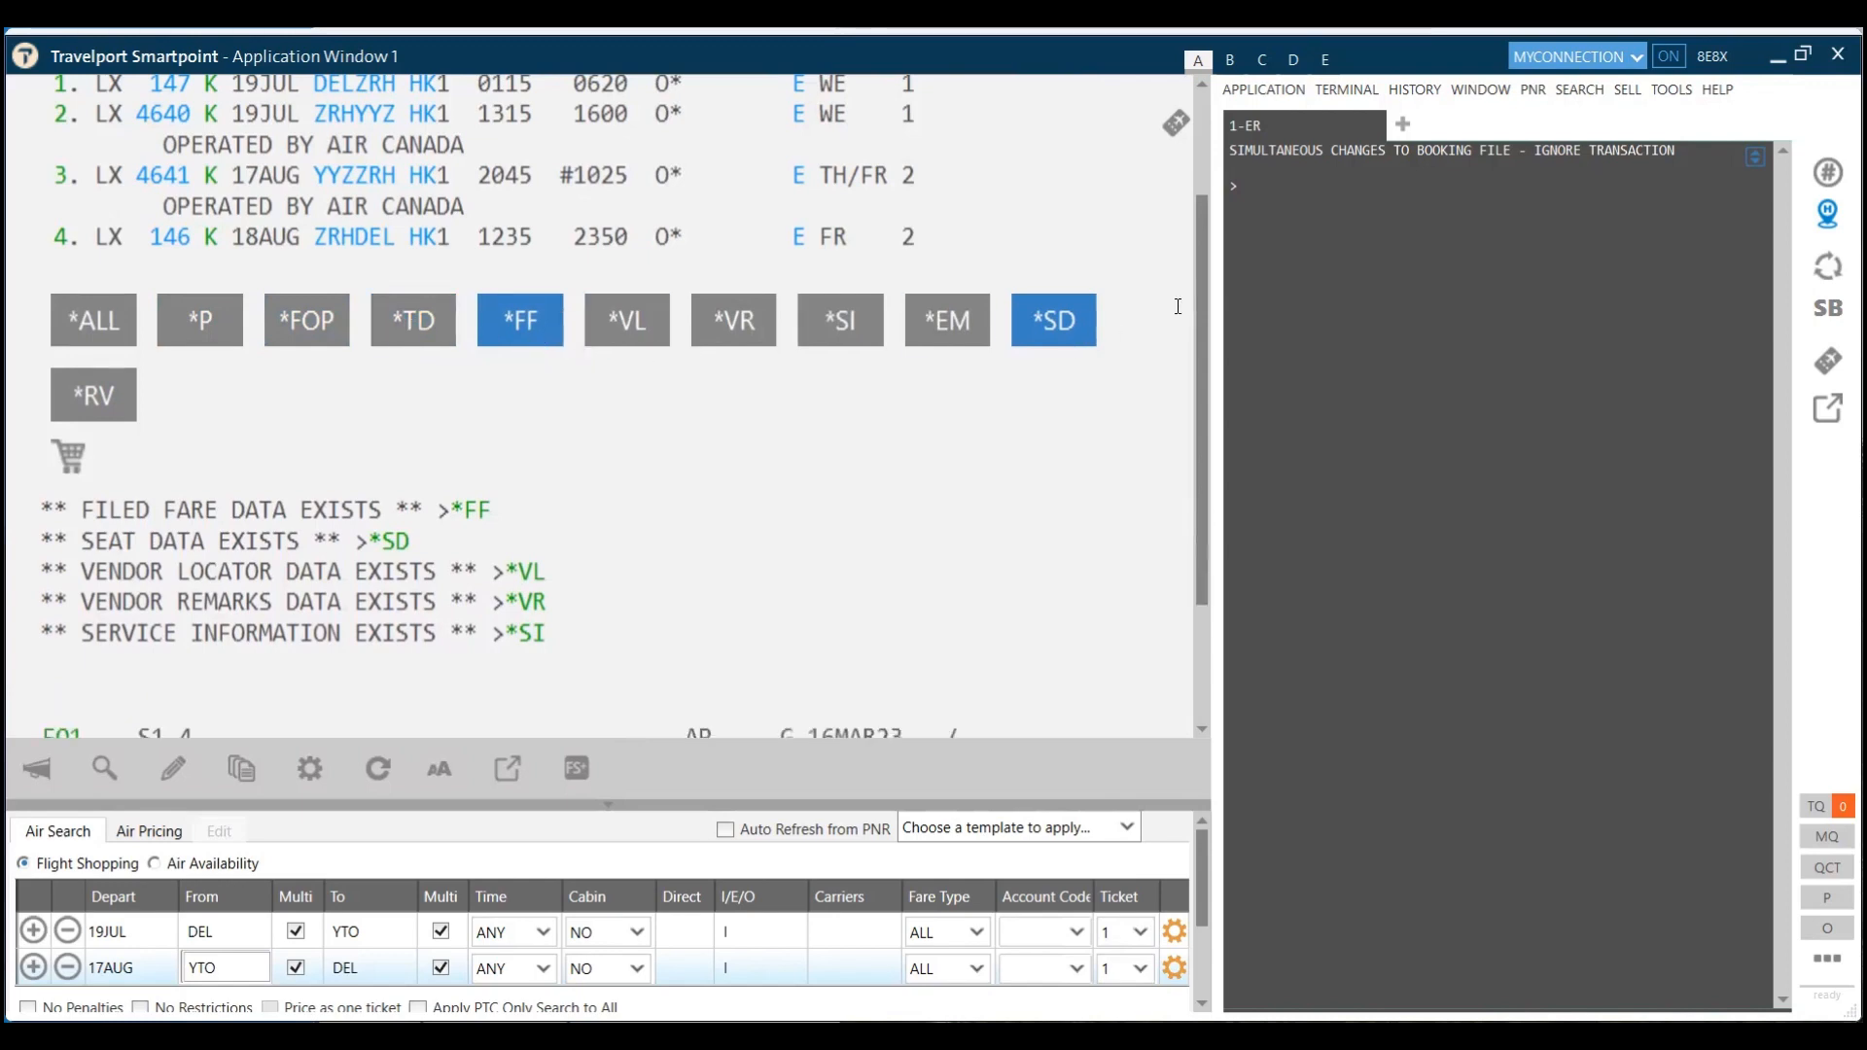
{"action": "left_click", "coordinate": [1052, 319]}
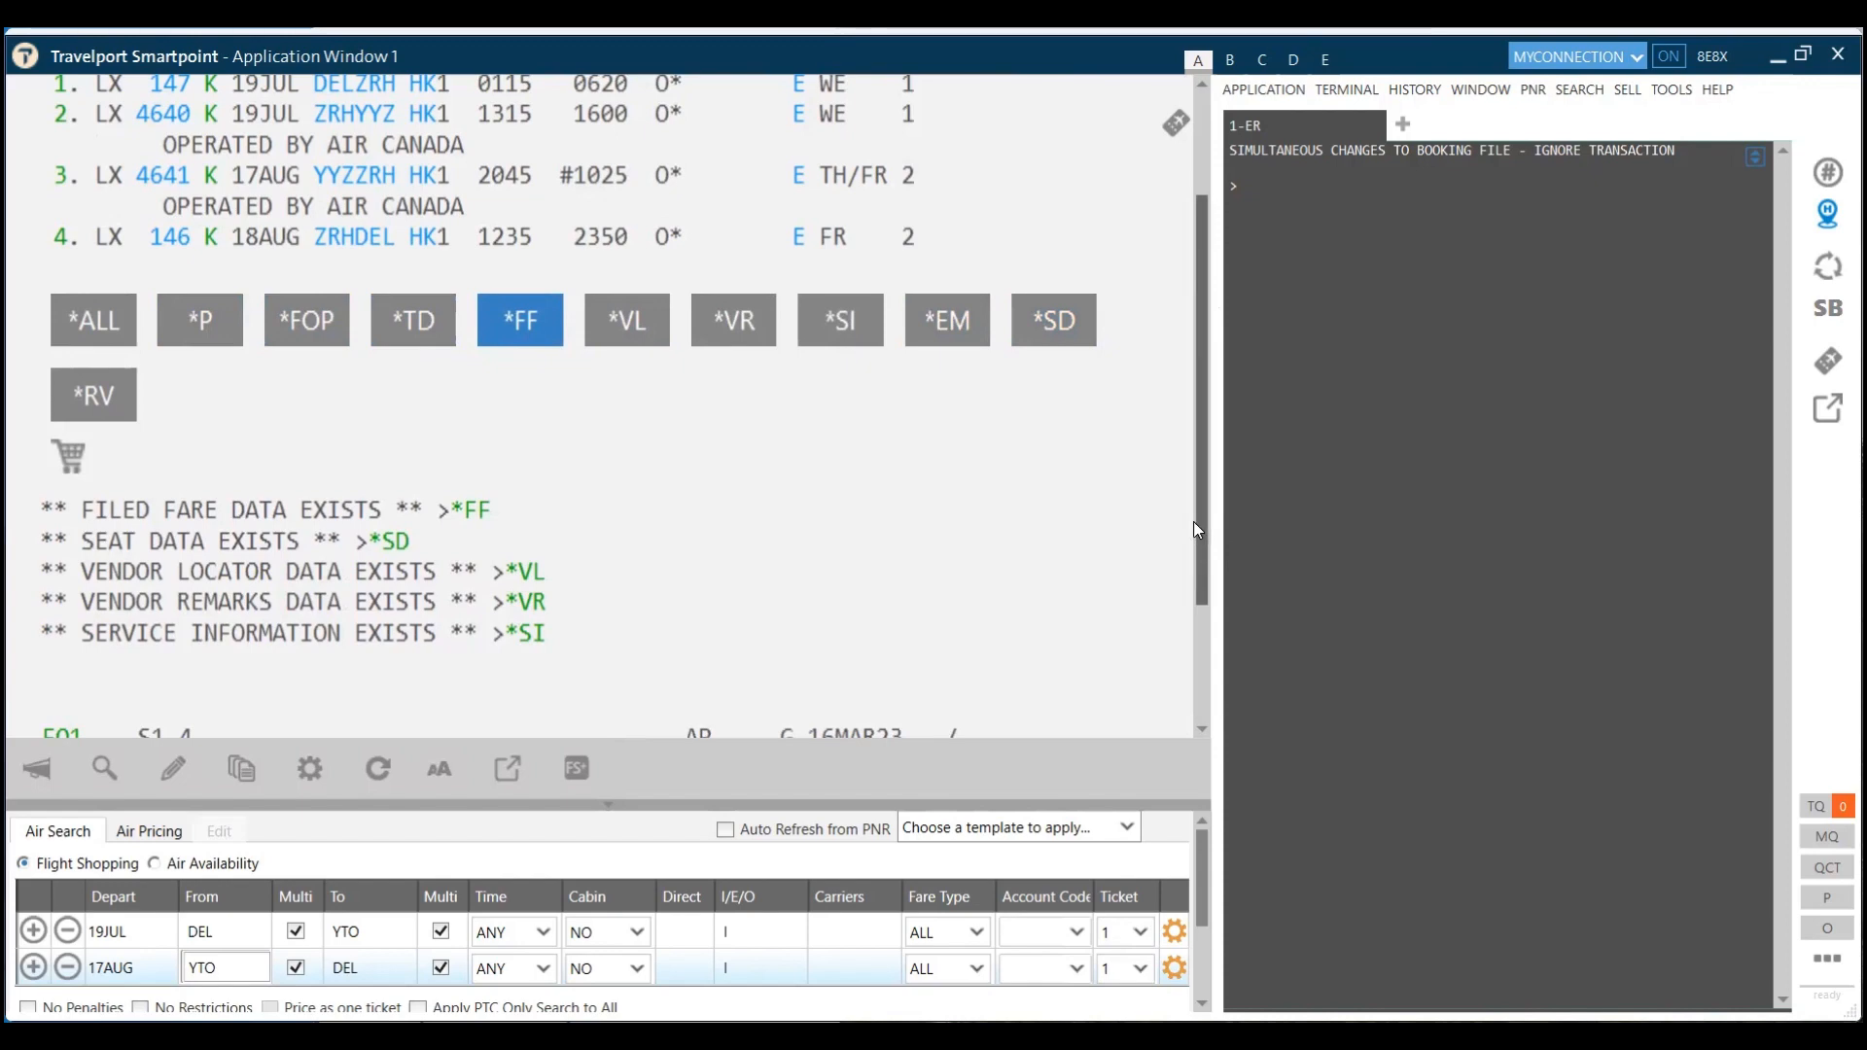
{"action": "scroll", "scroll_direction": "down", "scroll_amount": 3}
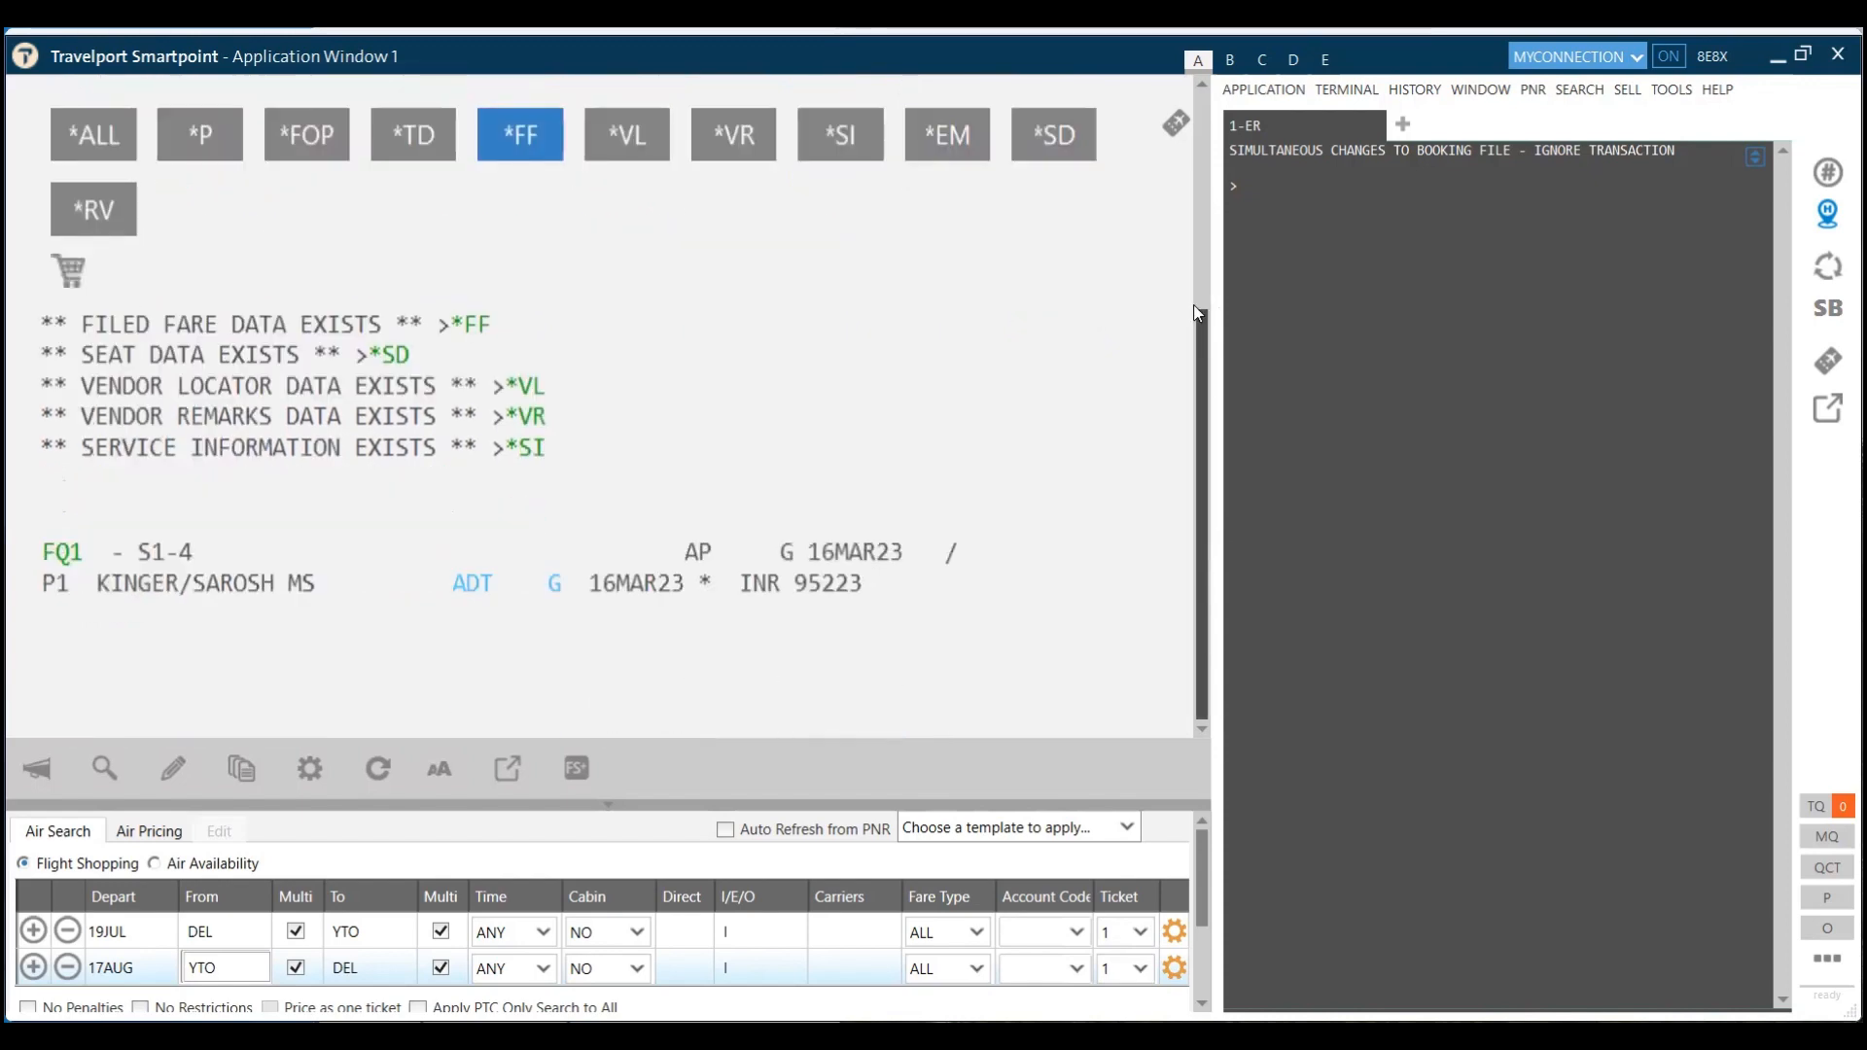